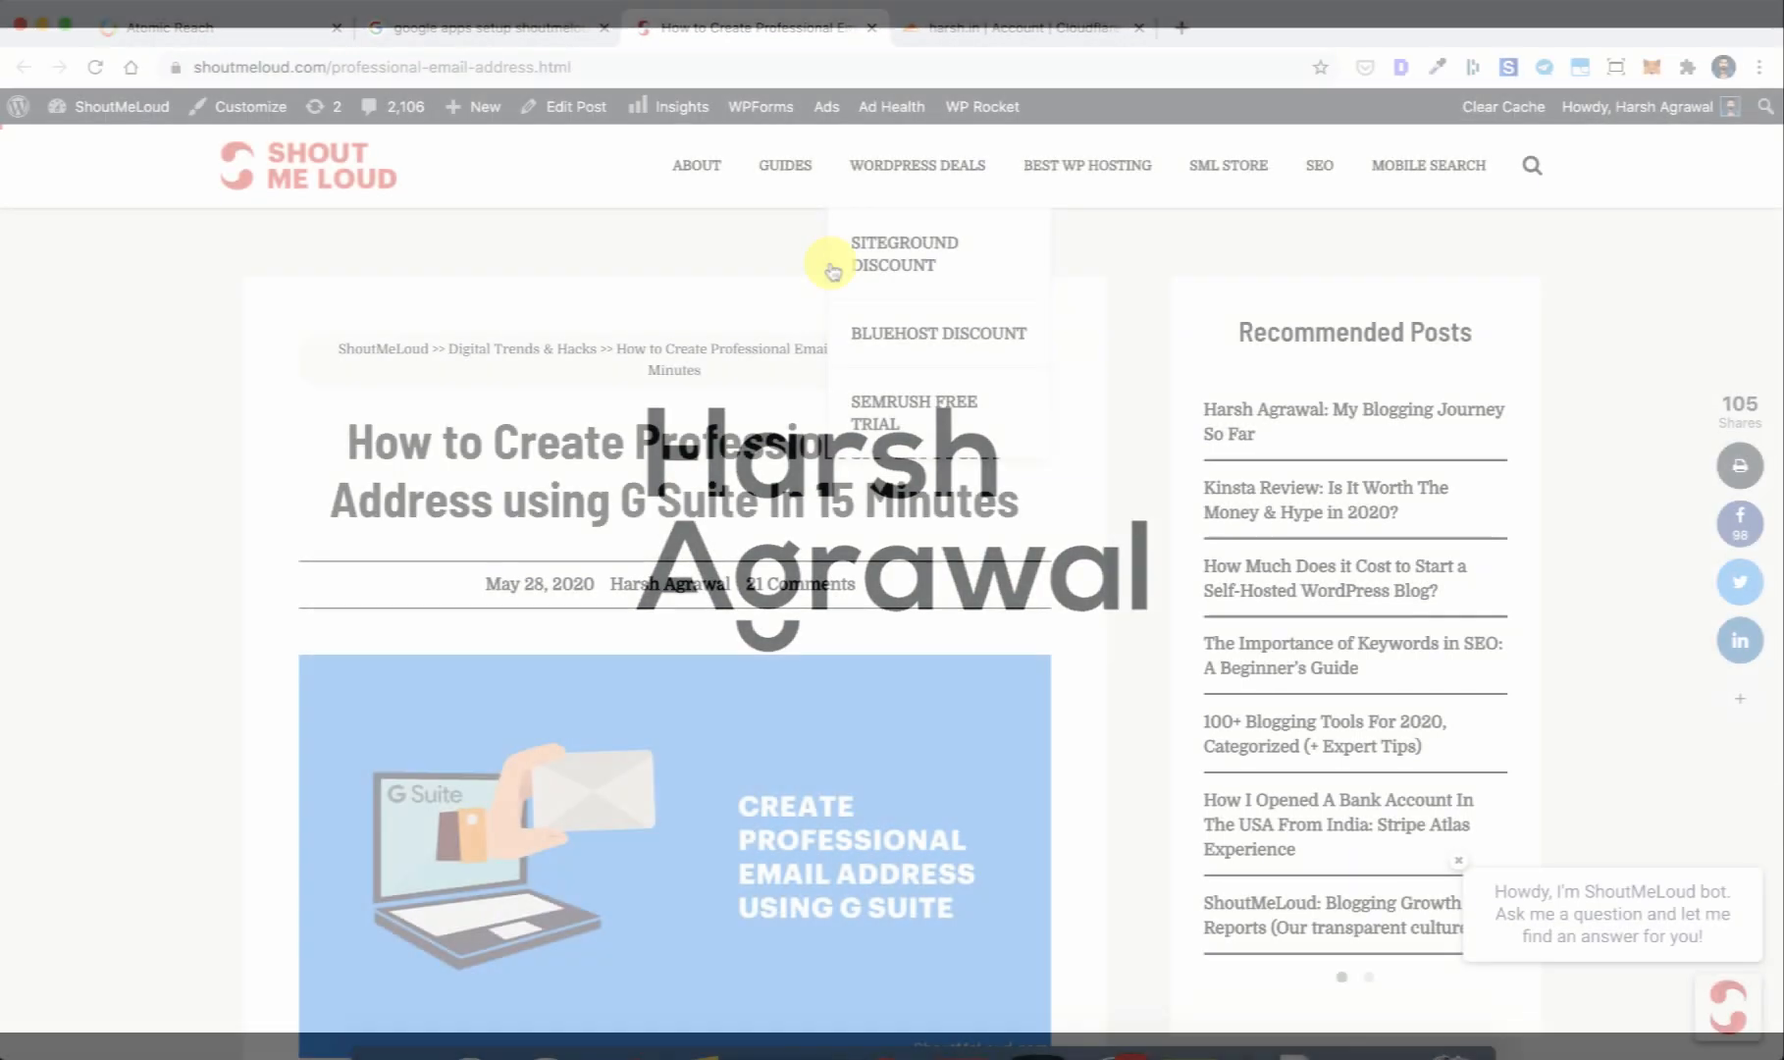
Follow the article's G Suite link to the sign-up page.
scroll(down, 3)
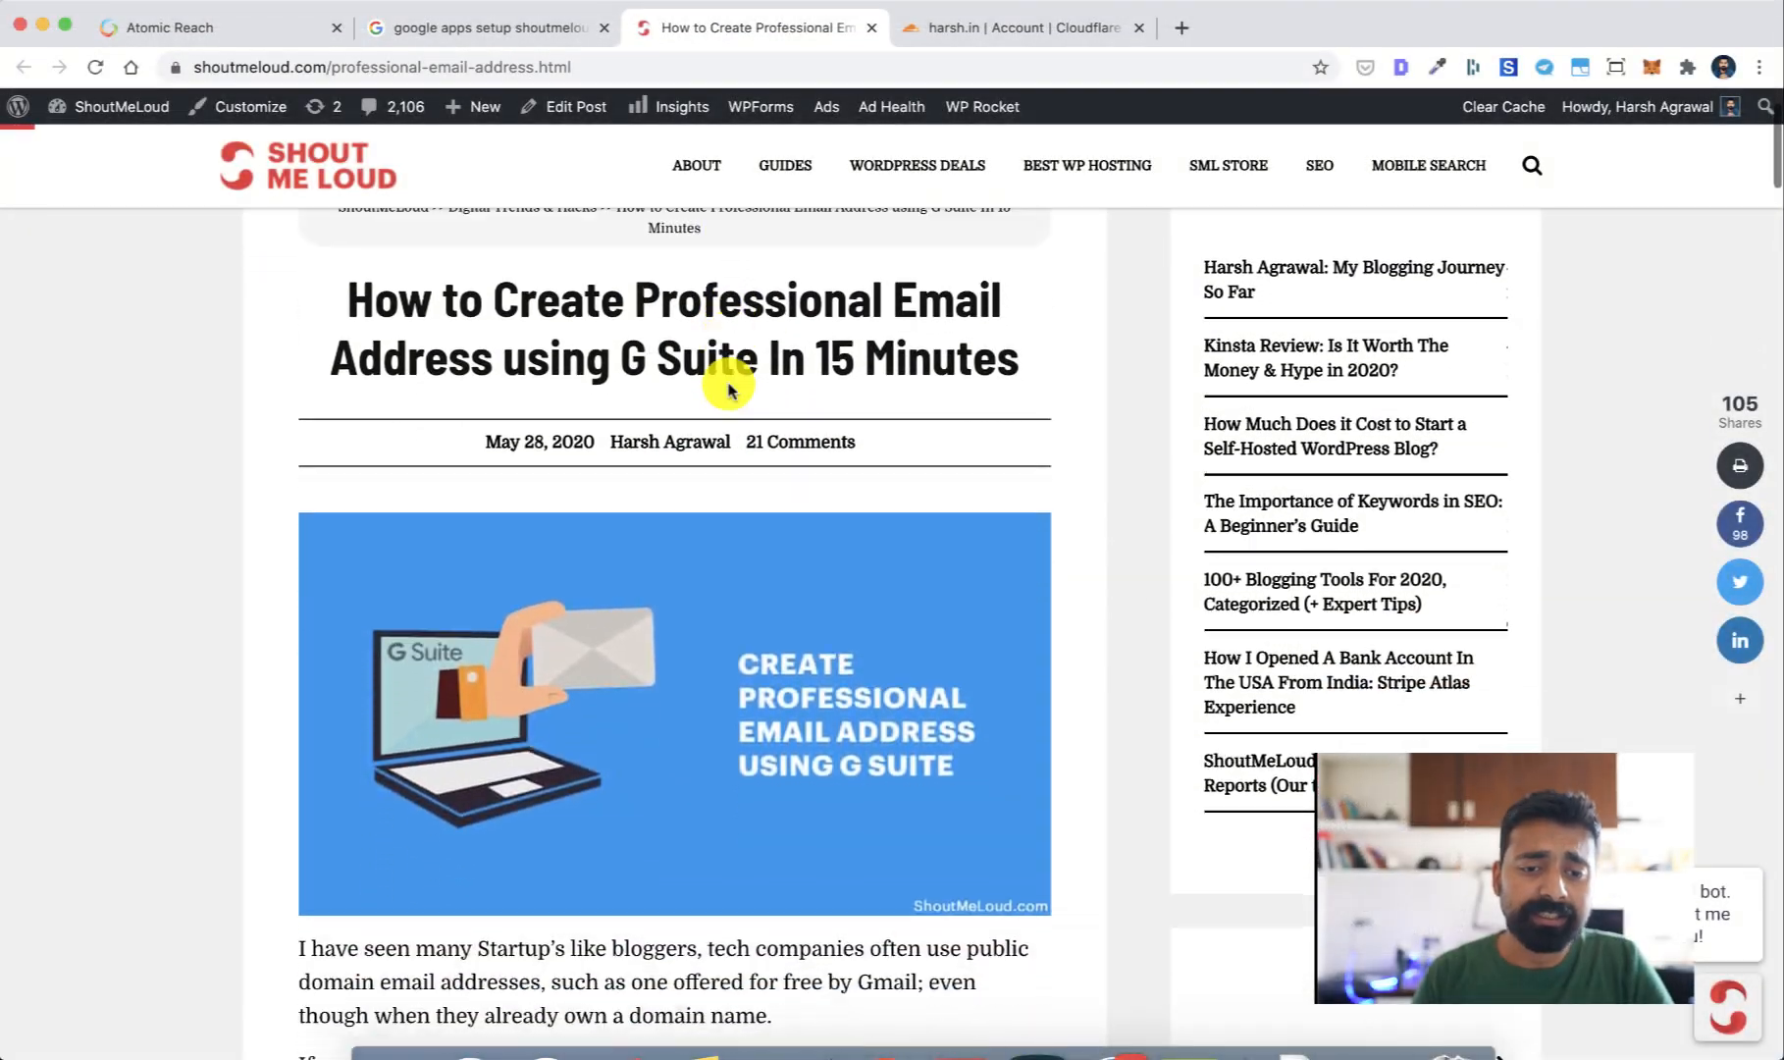
scroll(down, 3)
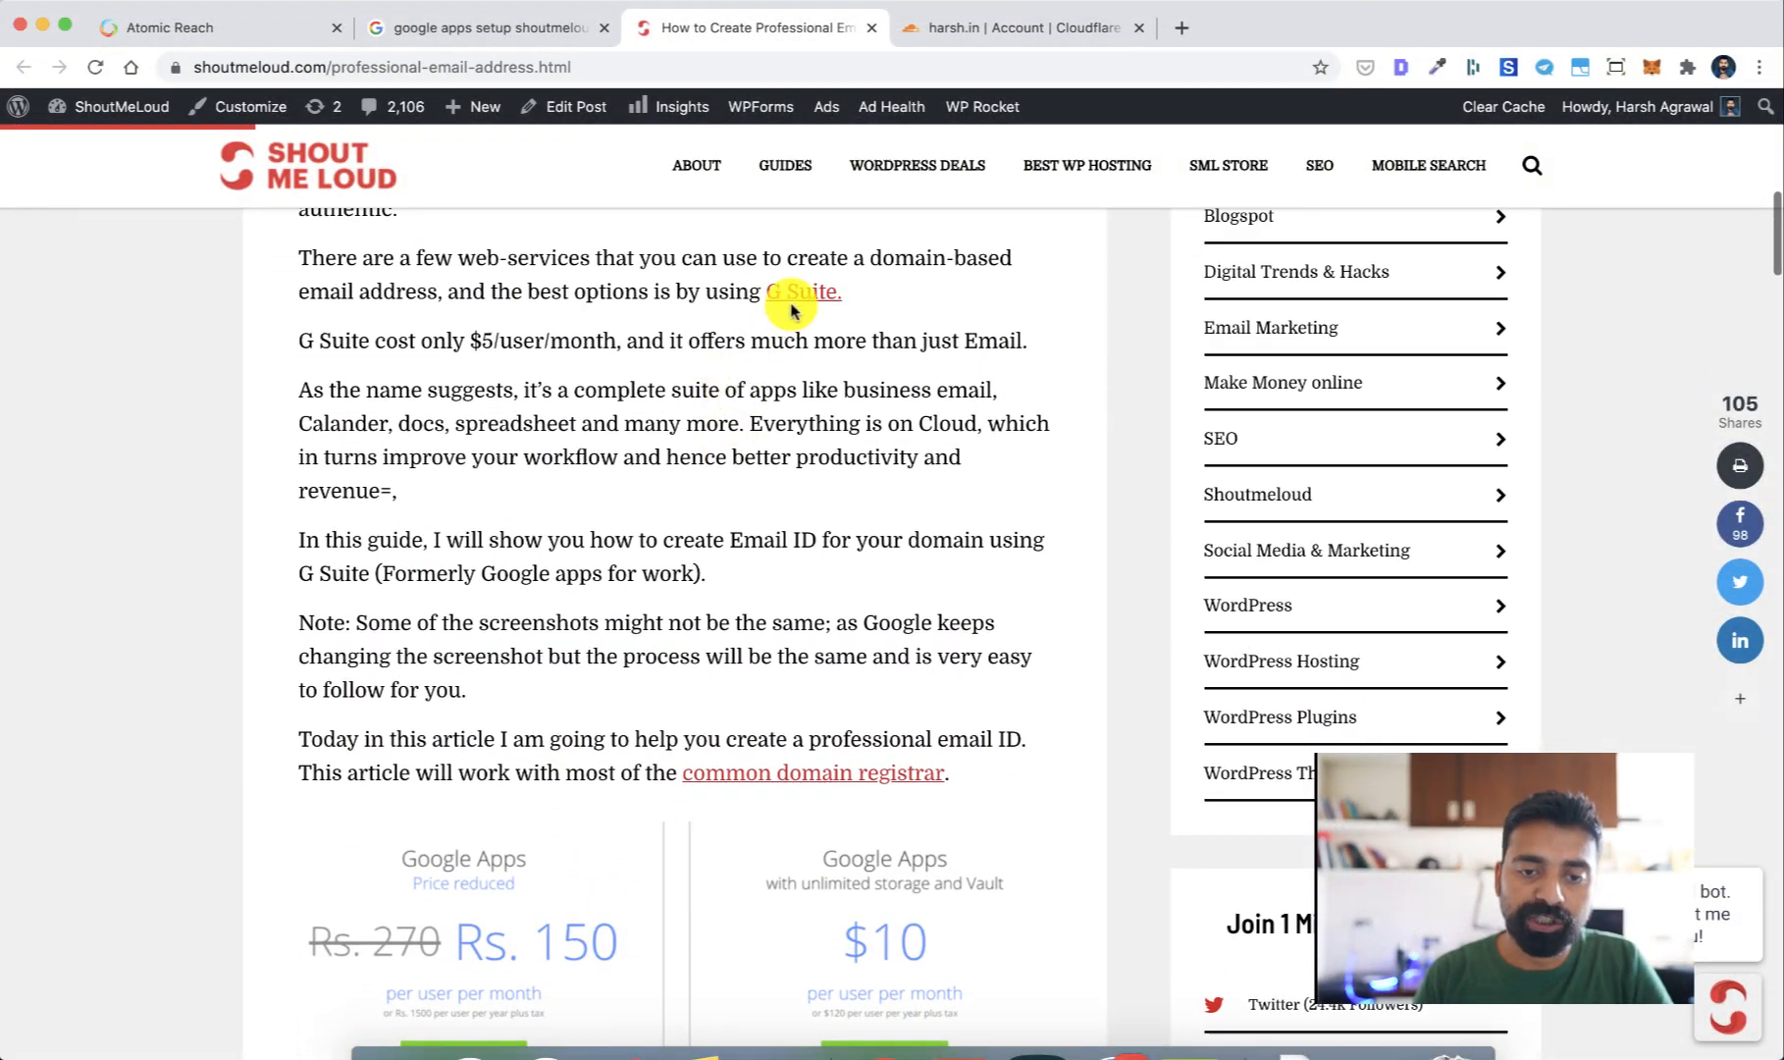
click(800, 293)
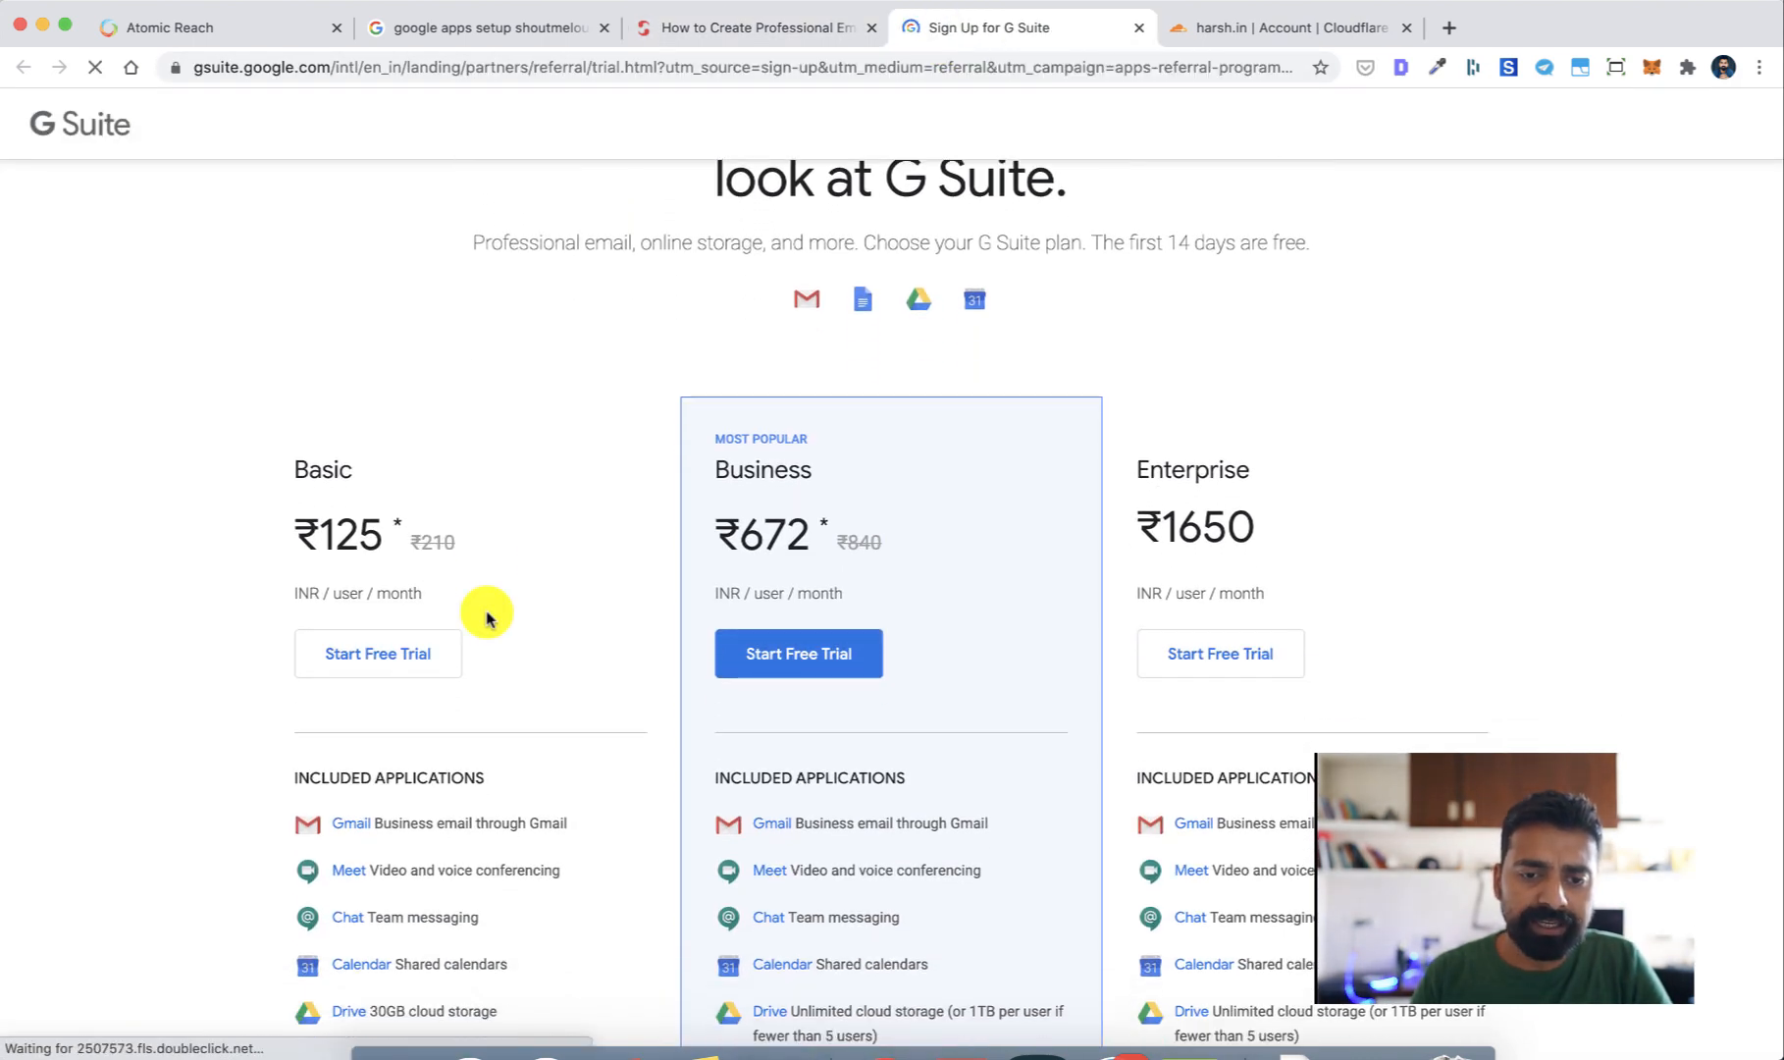
mouse_move(445, 574)
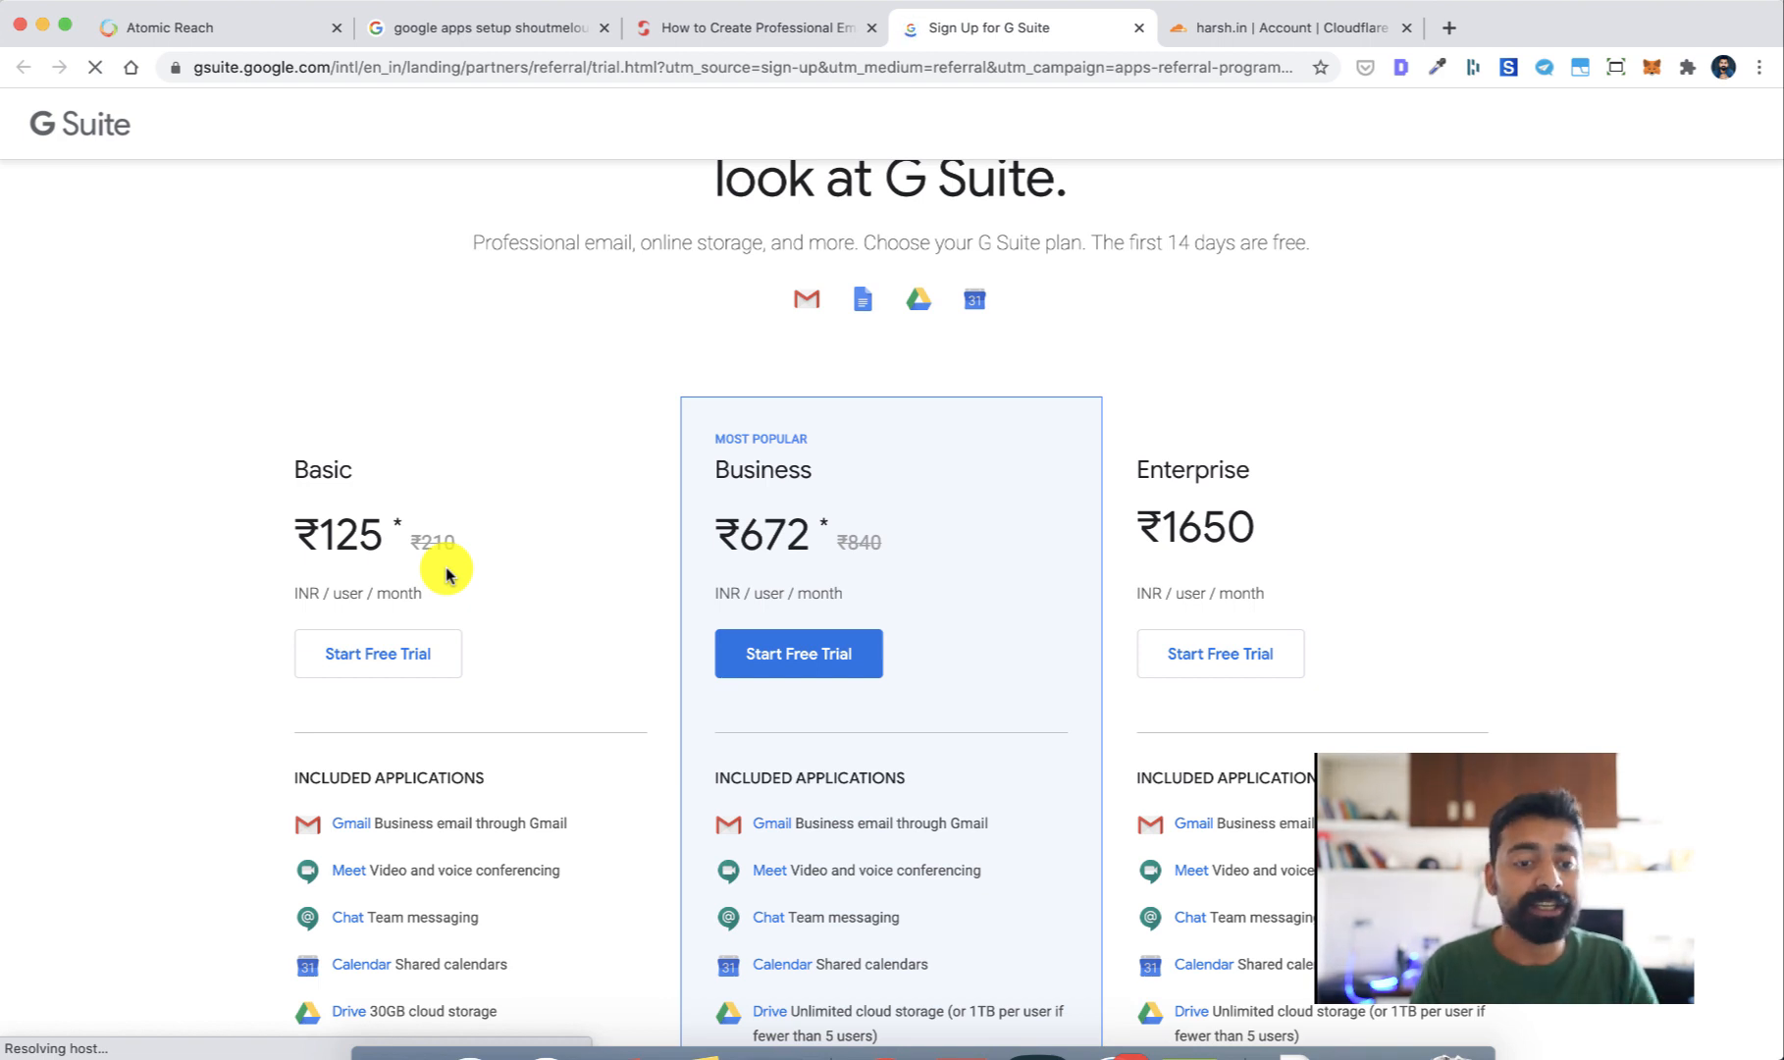
Scroll the pricing page to compare the Basic, Business and Enterprise plans.
scroll(down, 3)
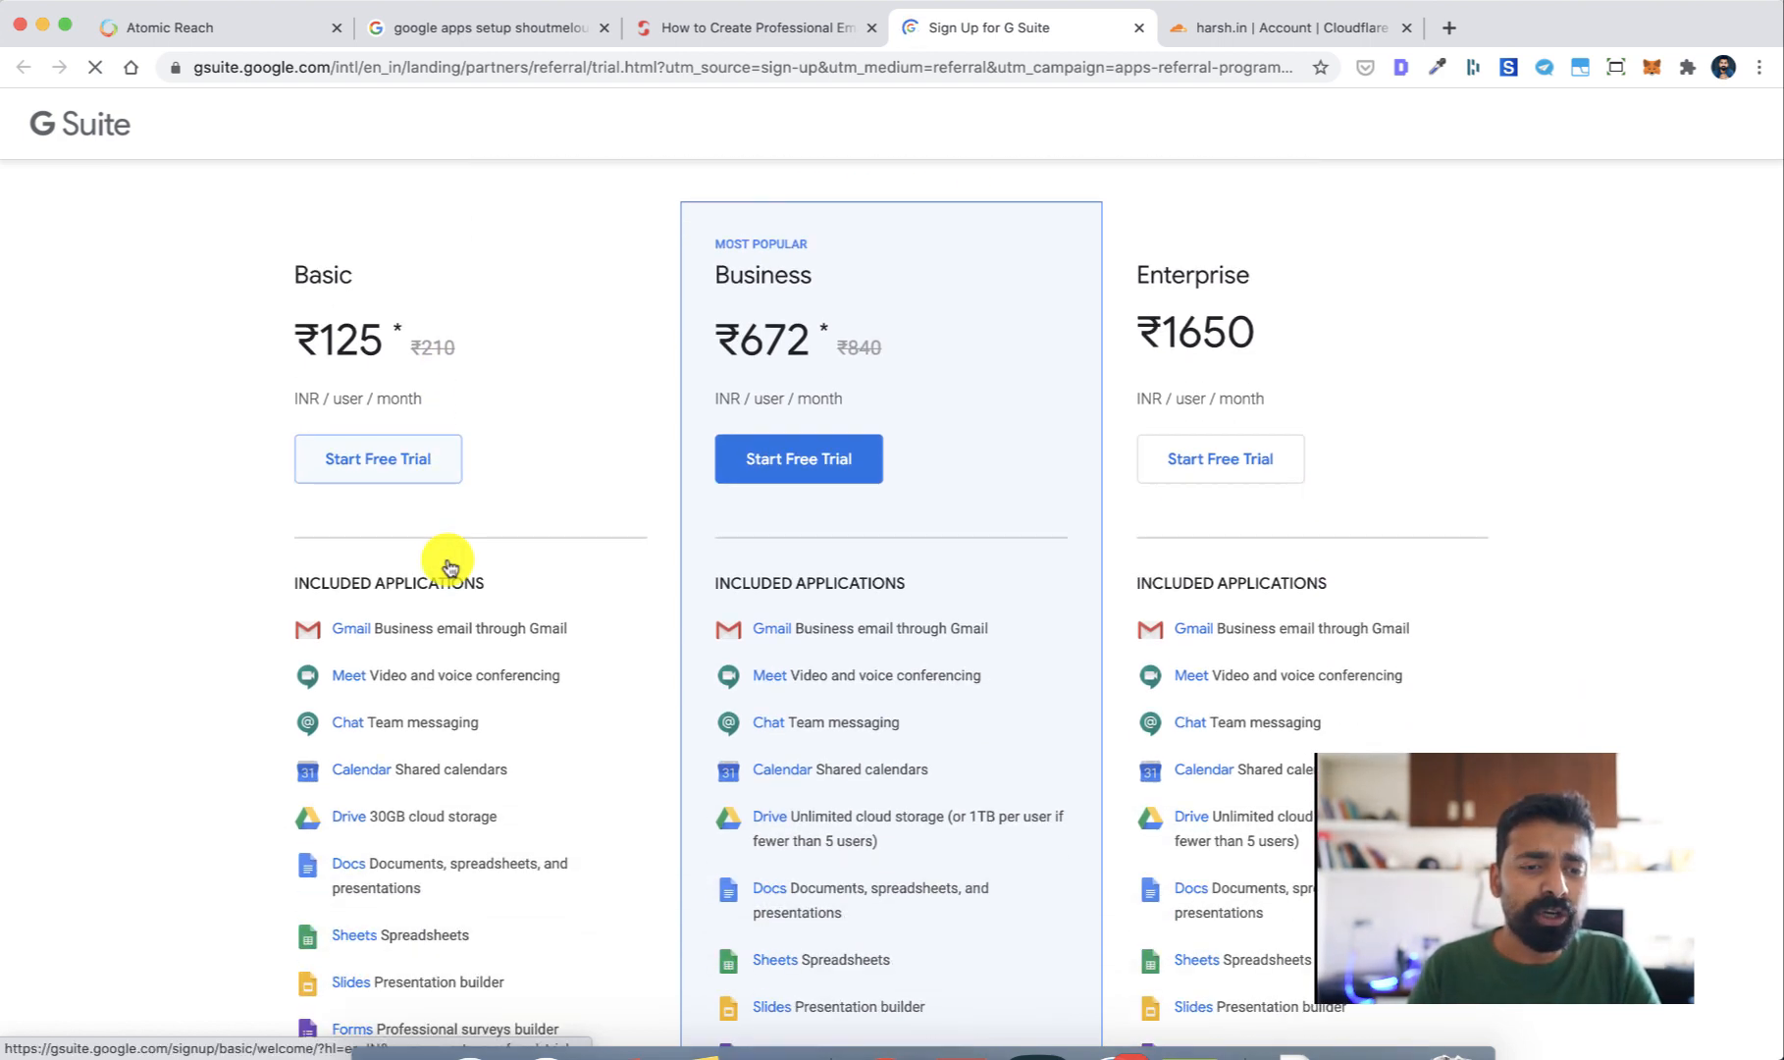
scroll(down, 3)
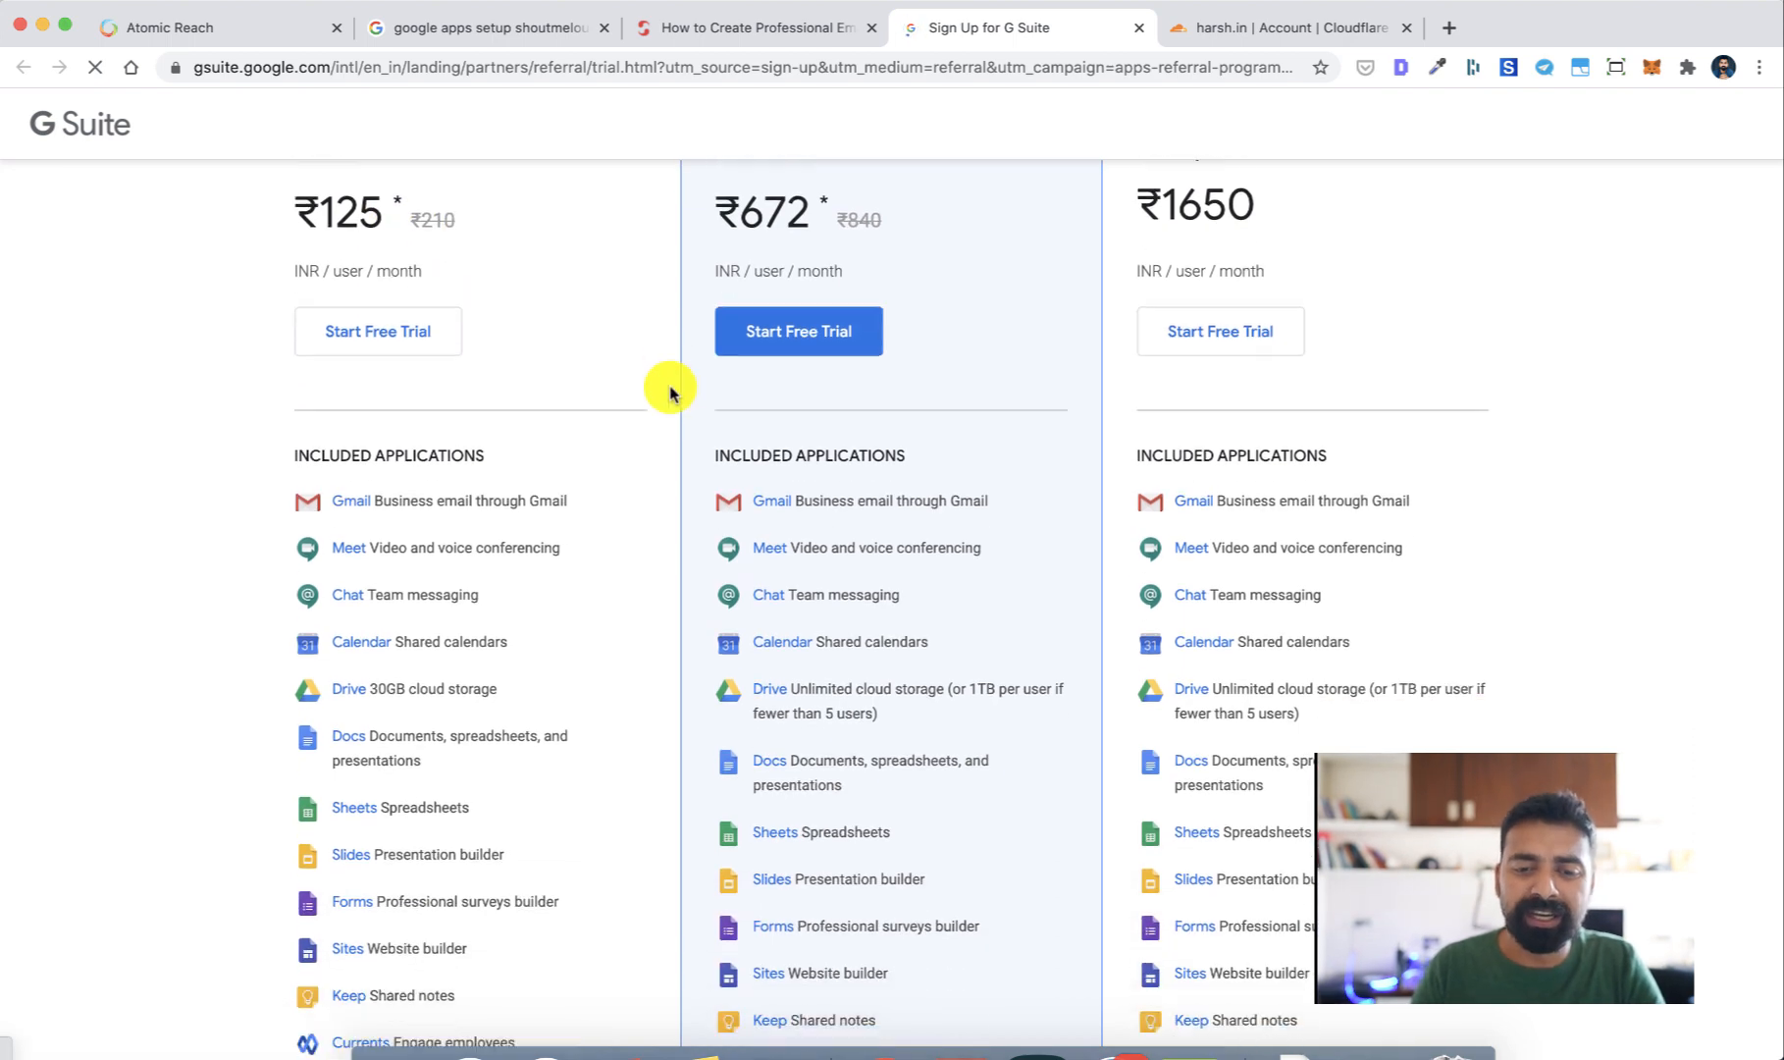
scroll(up, 3)
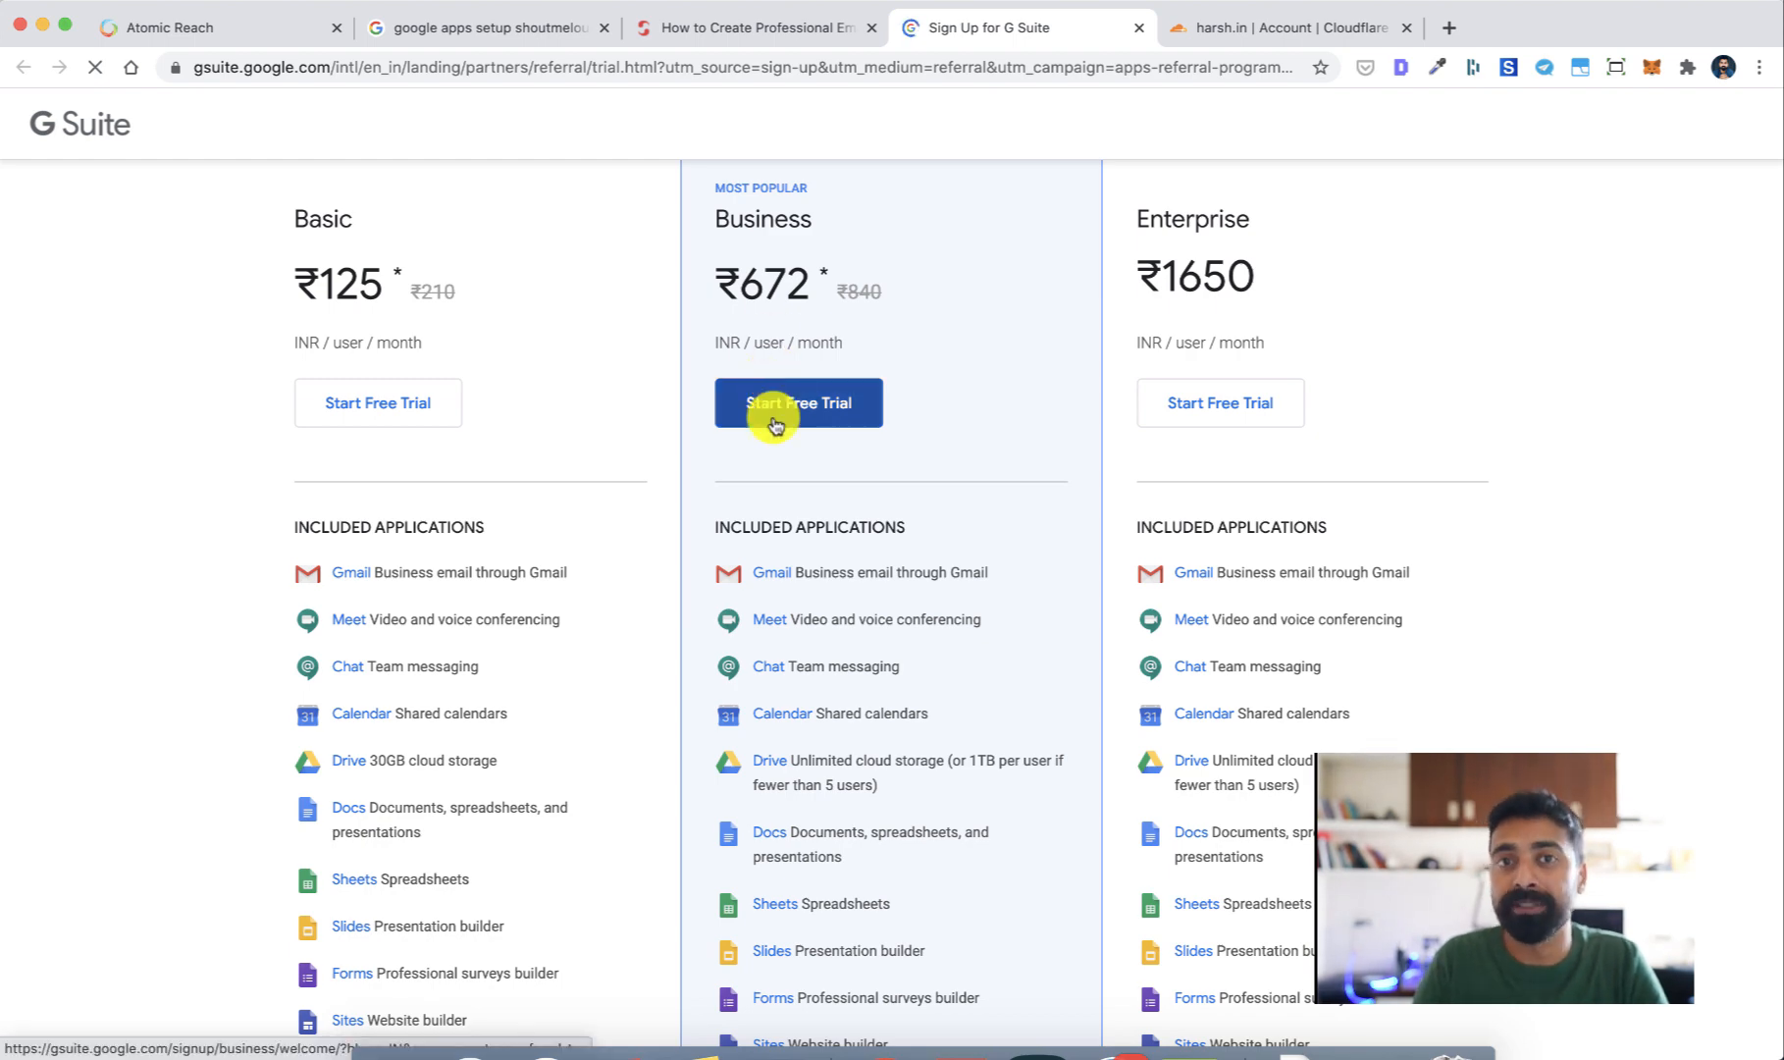
scroll(down, 3)
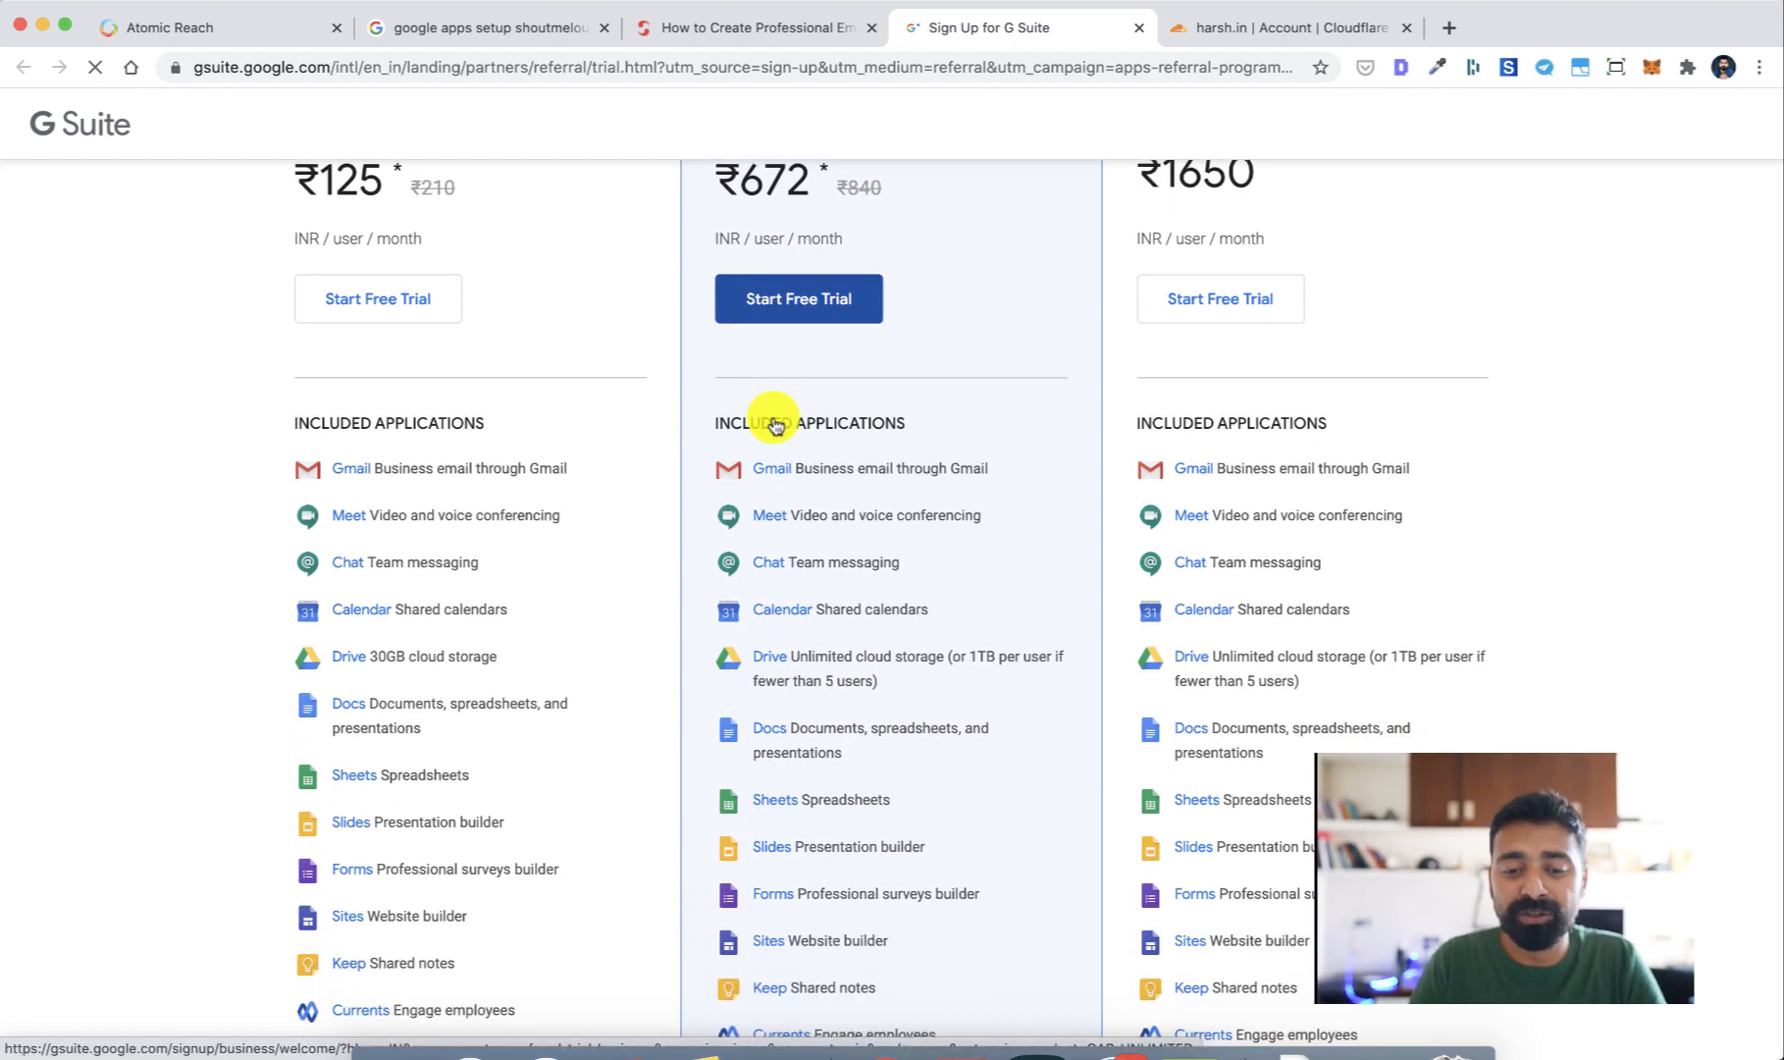
scroll(up, 3)
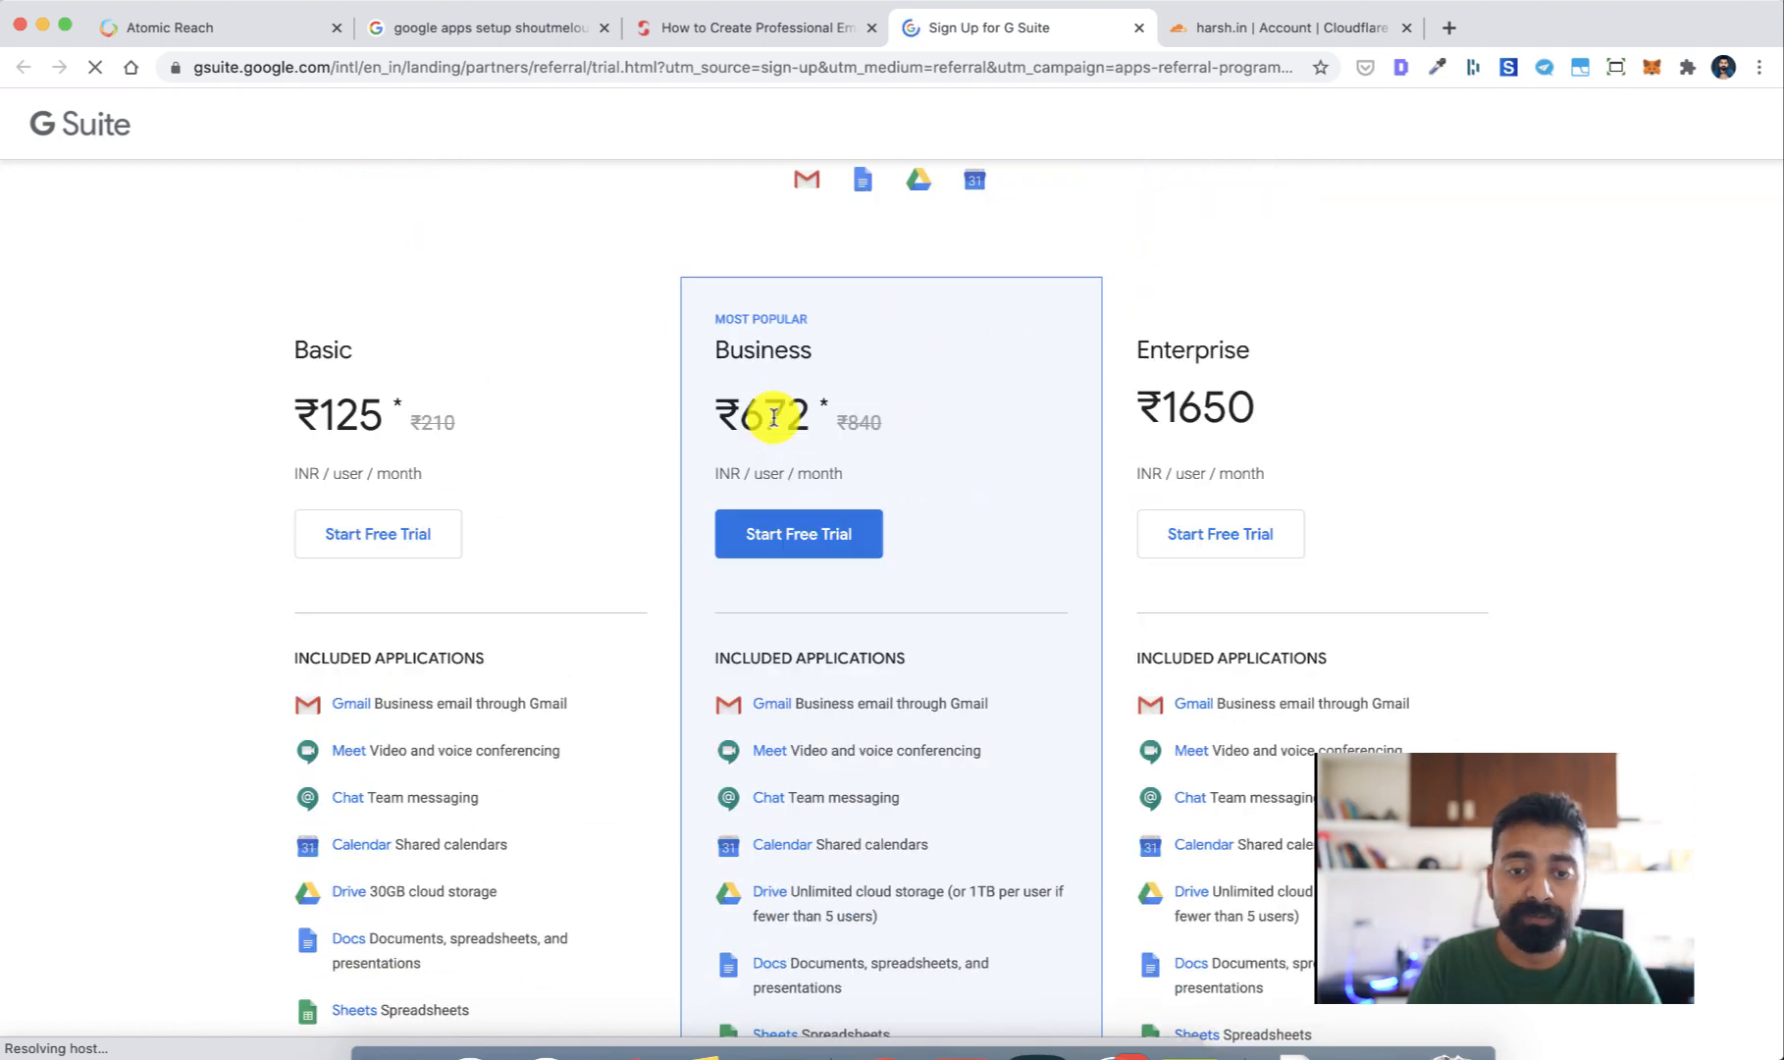
scroll(down, 3)
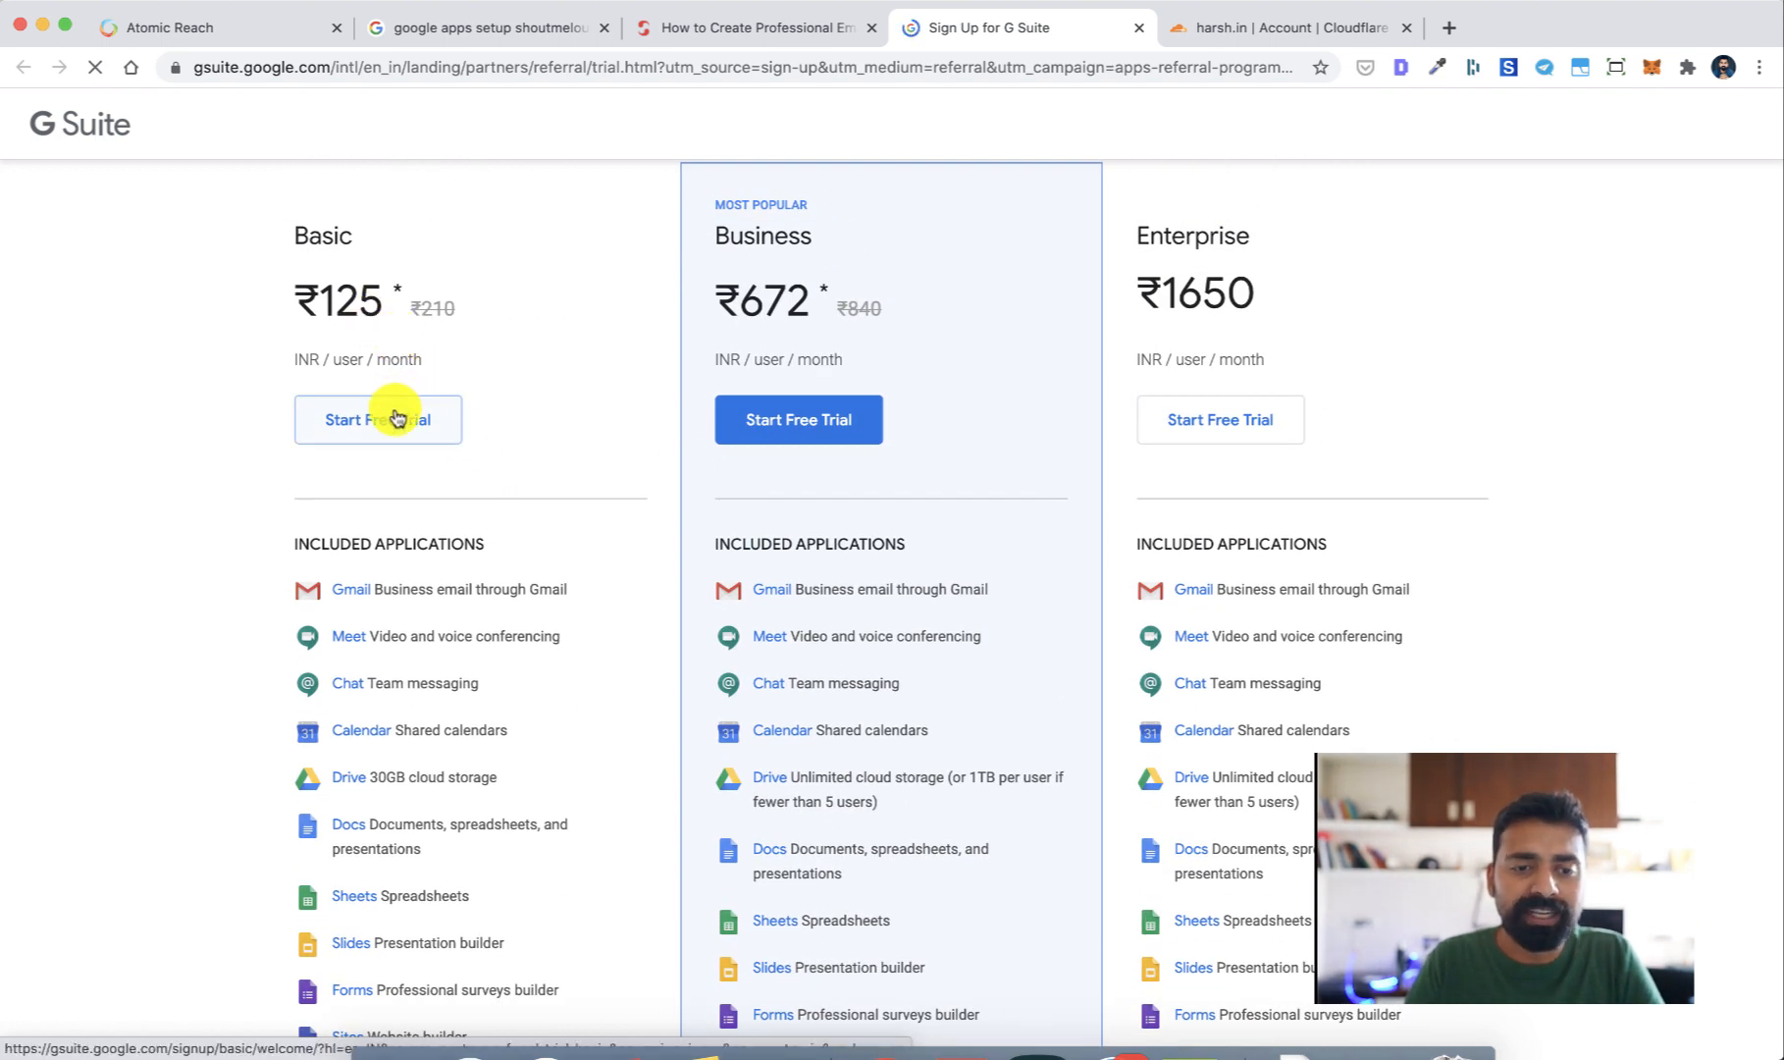
Start the Basic free trial for a one-person business in India.
click(376, 418)
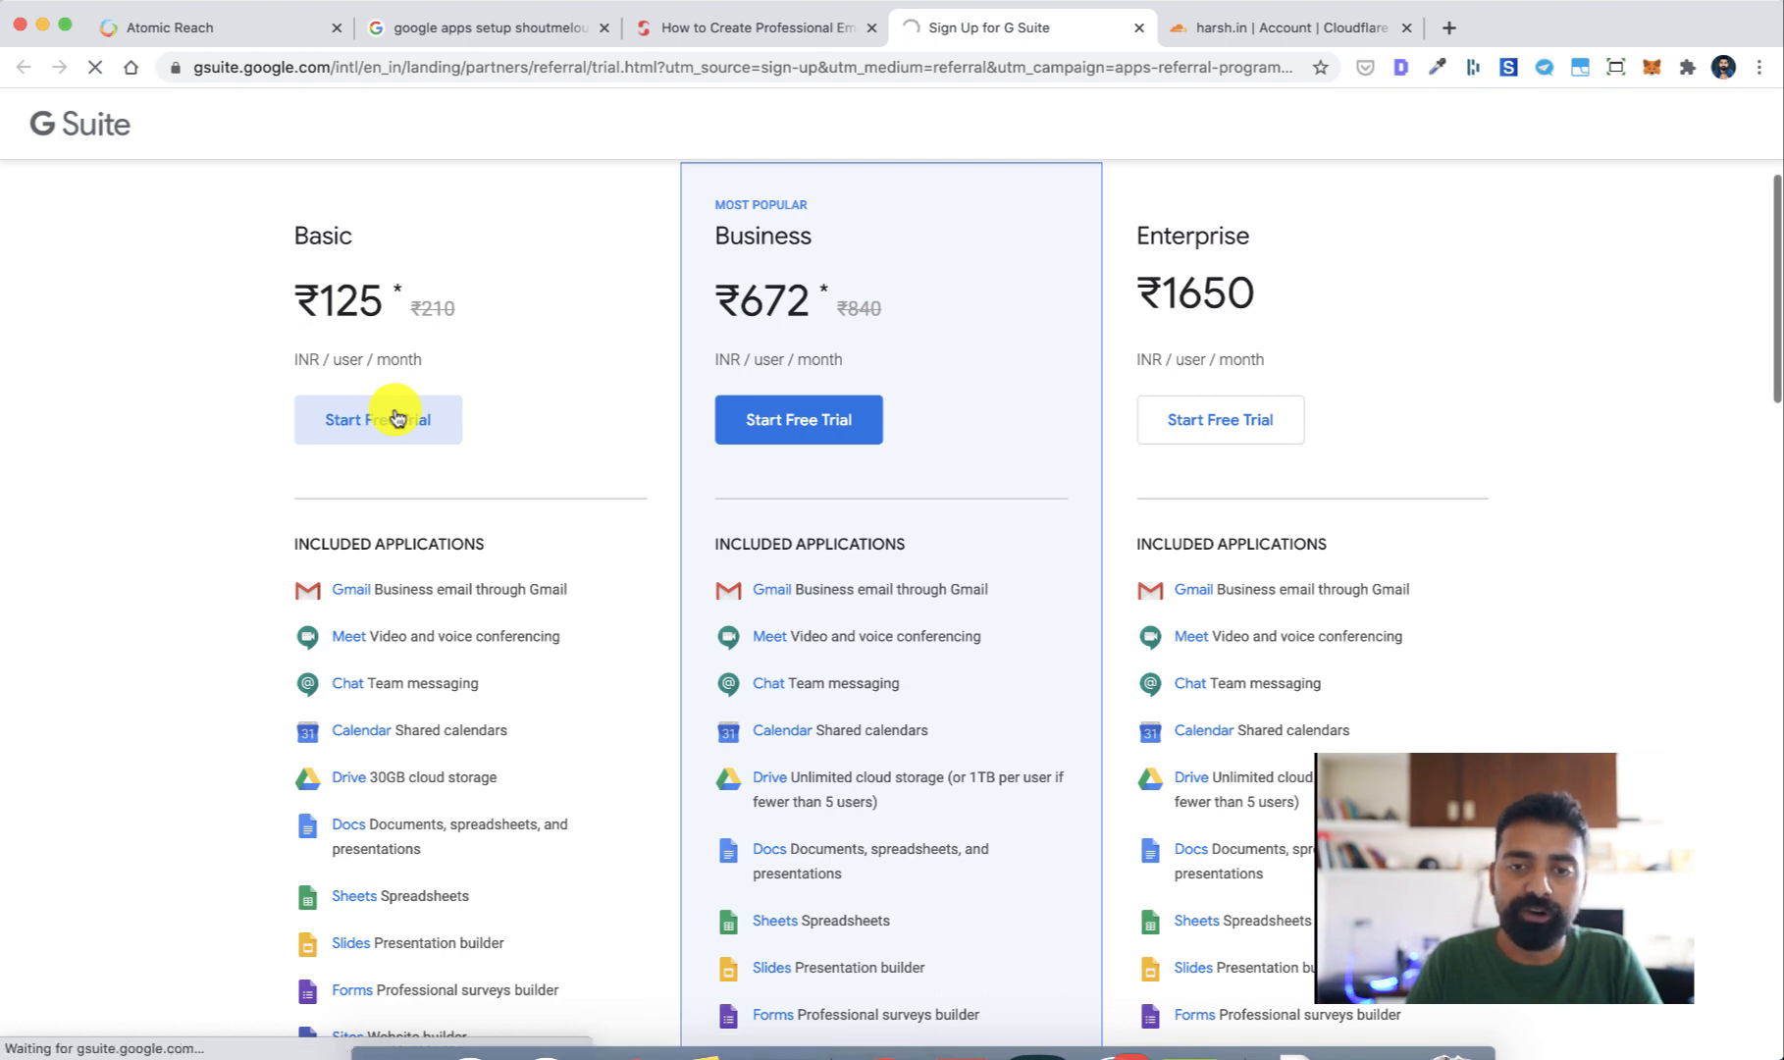
click(377, 418)
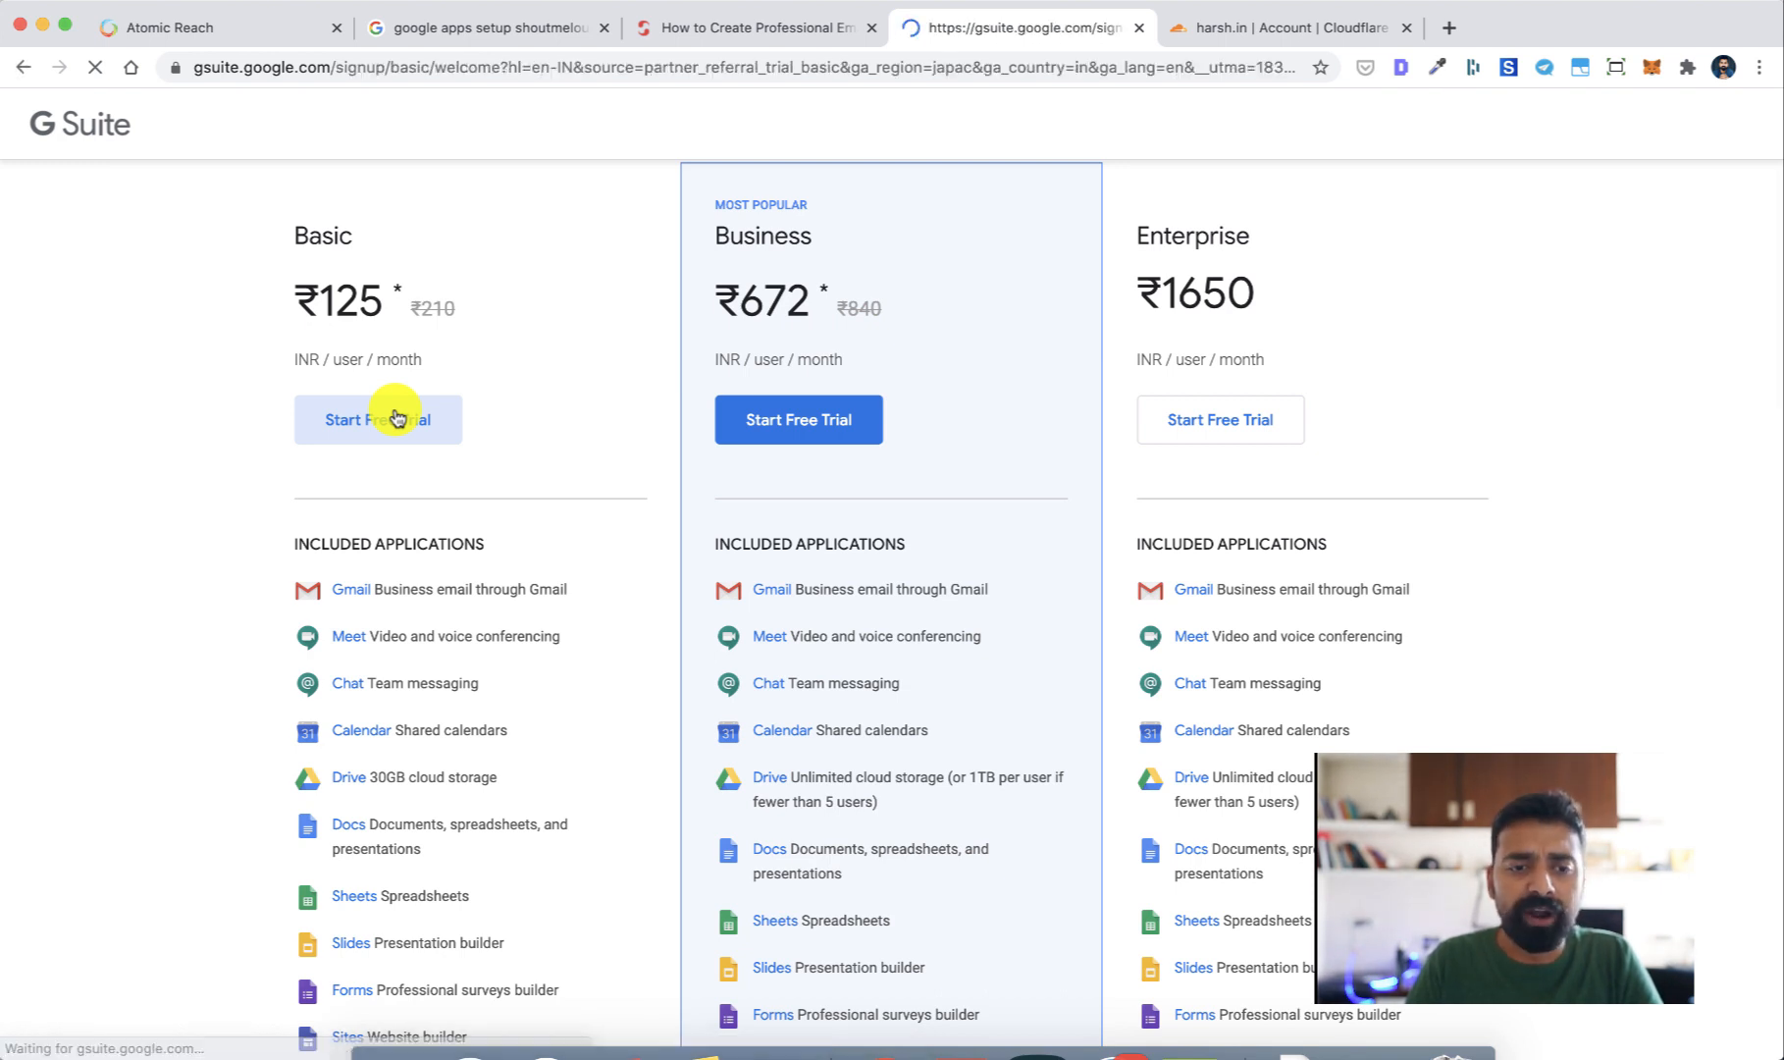
click(377, 418)
text(Harsh Agrawal)
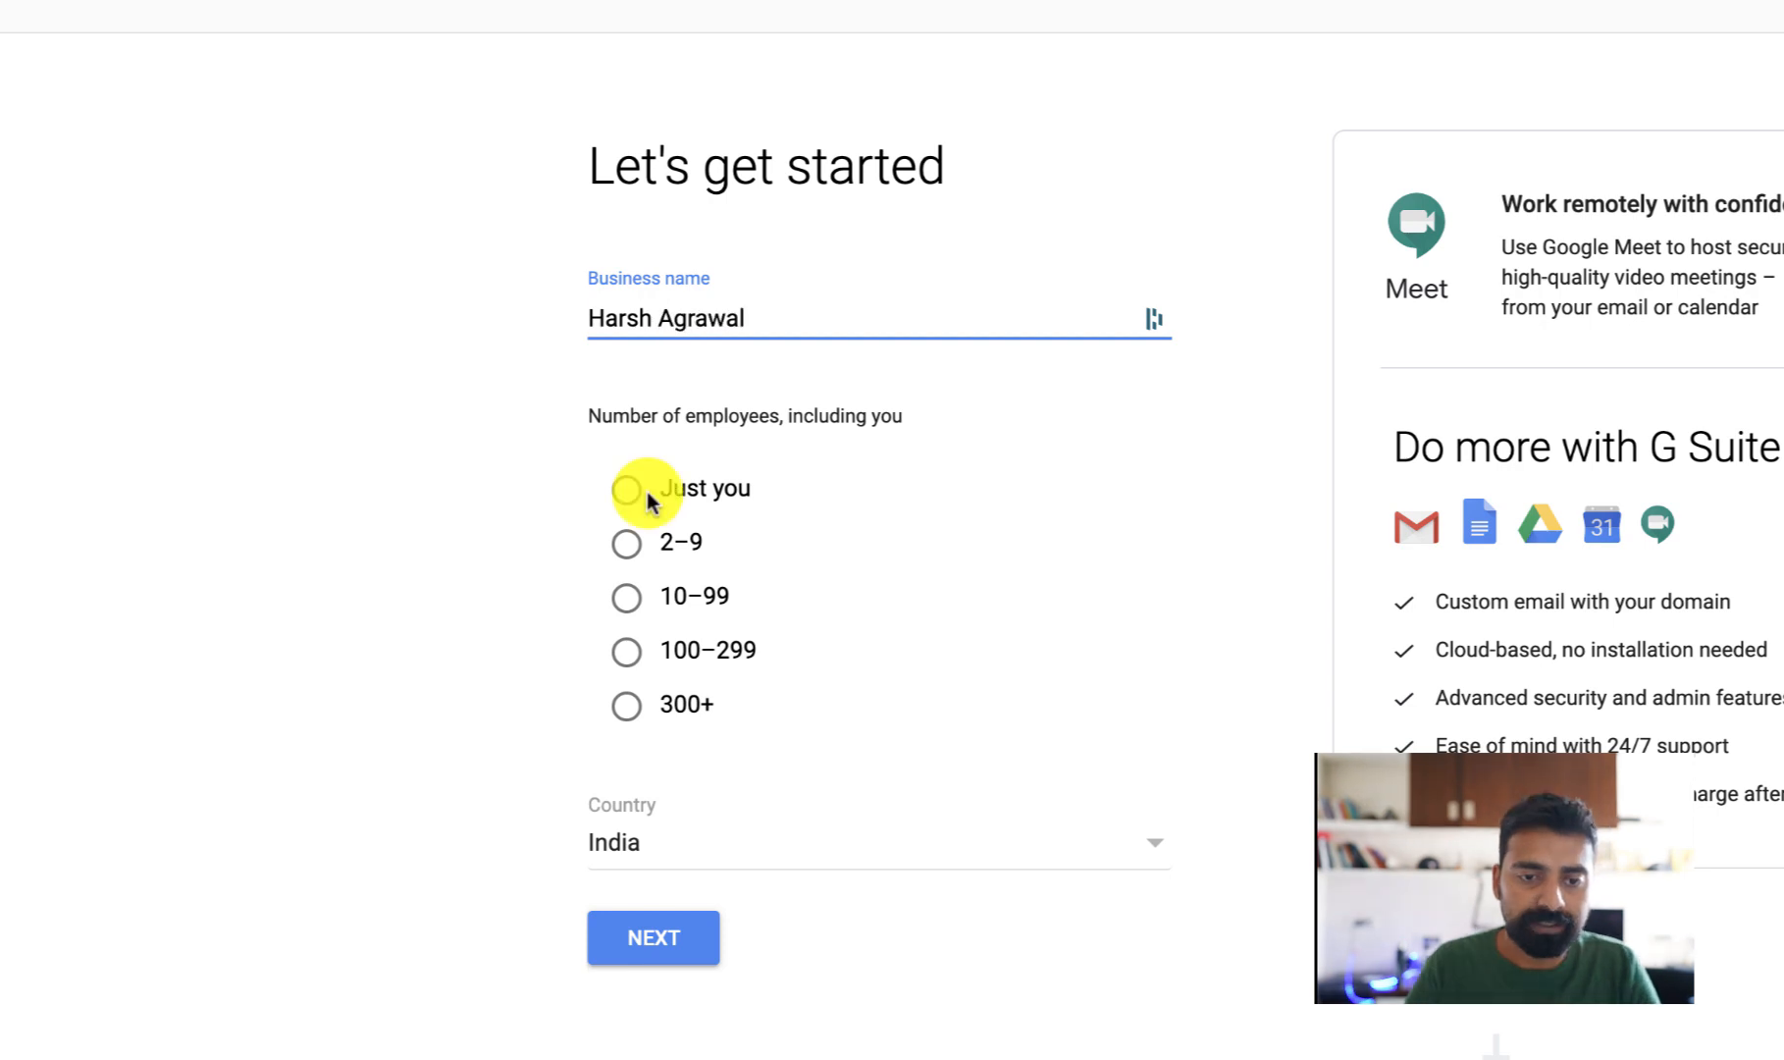
click(627, 489)
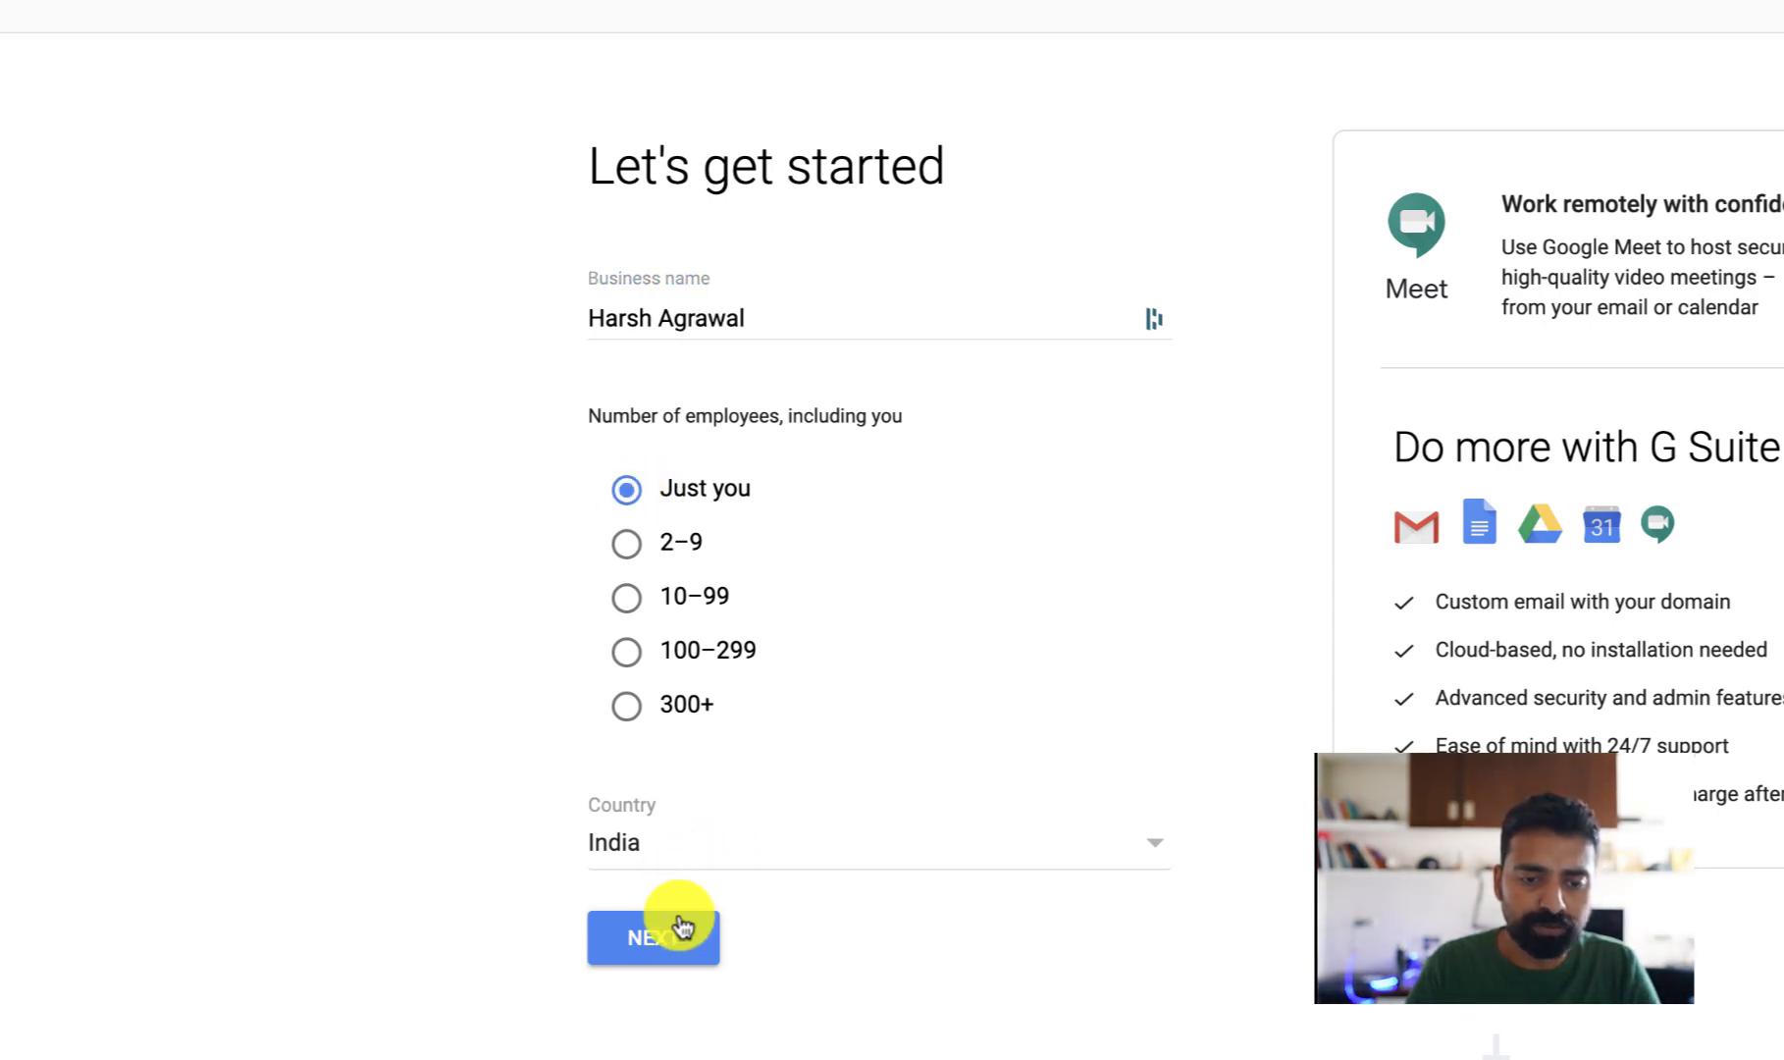
click(654, 936)
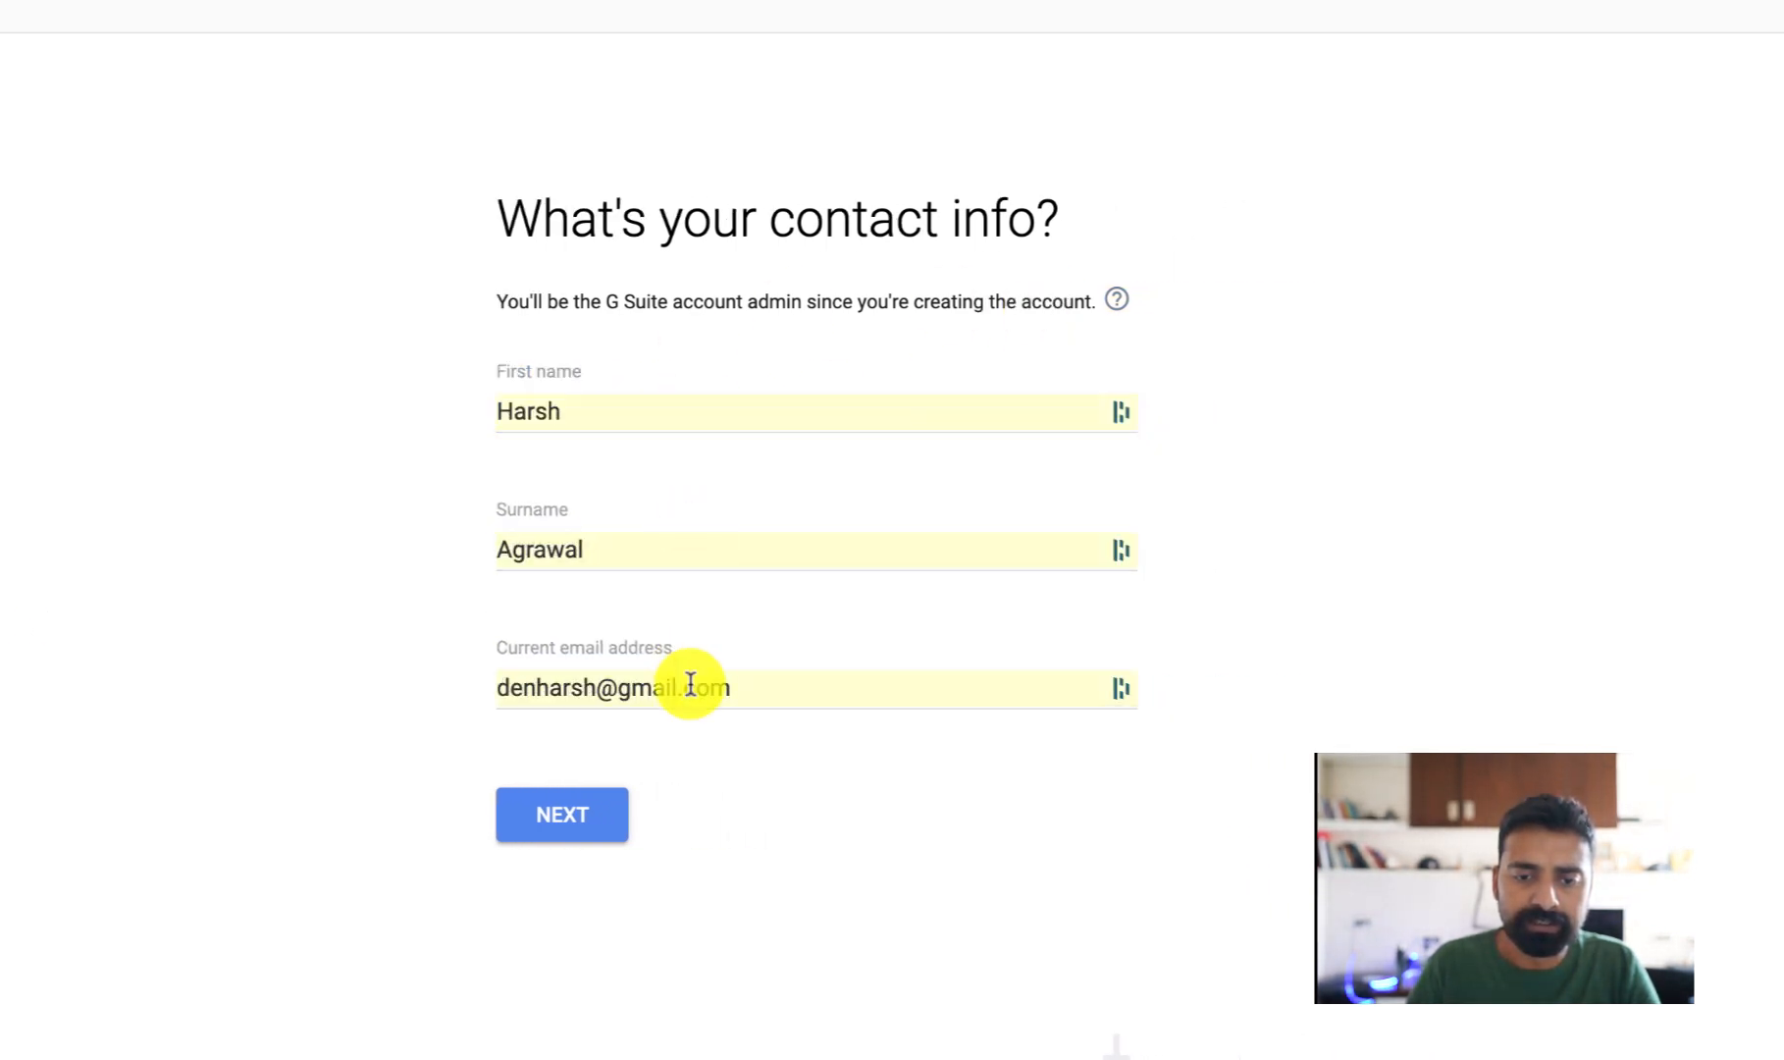
Submit the admin contact details.
click(561, 815)
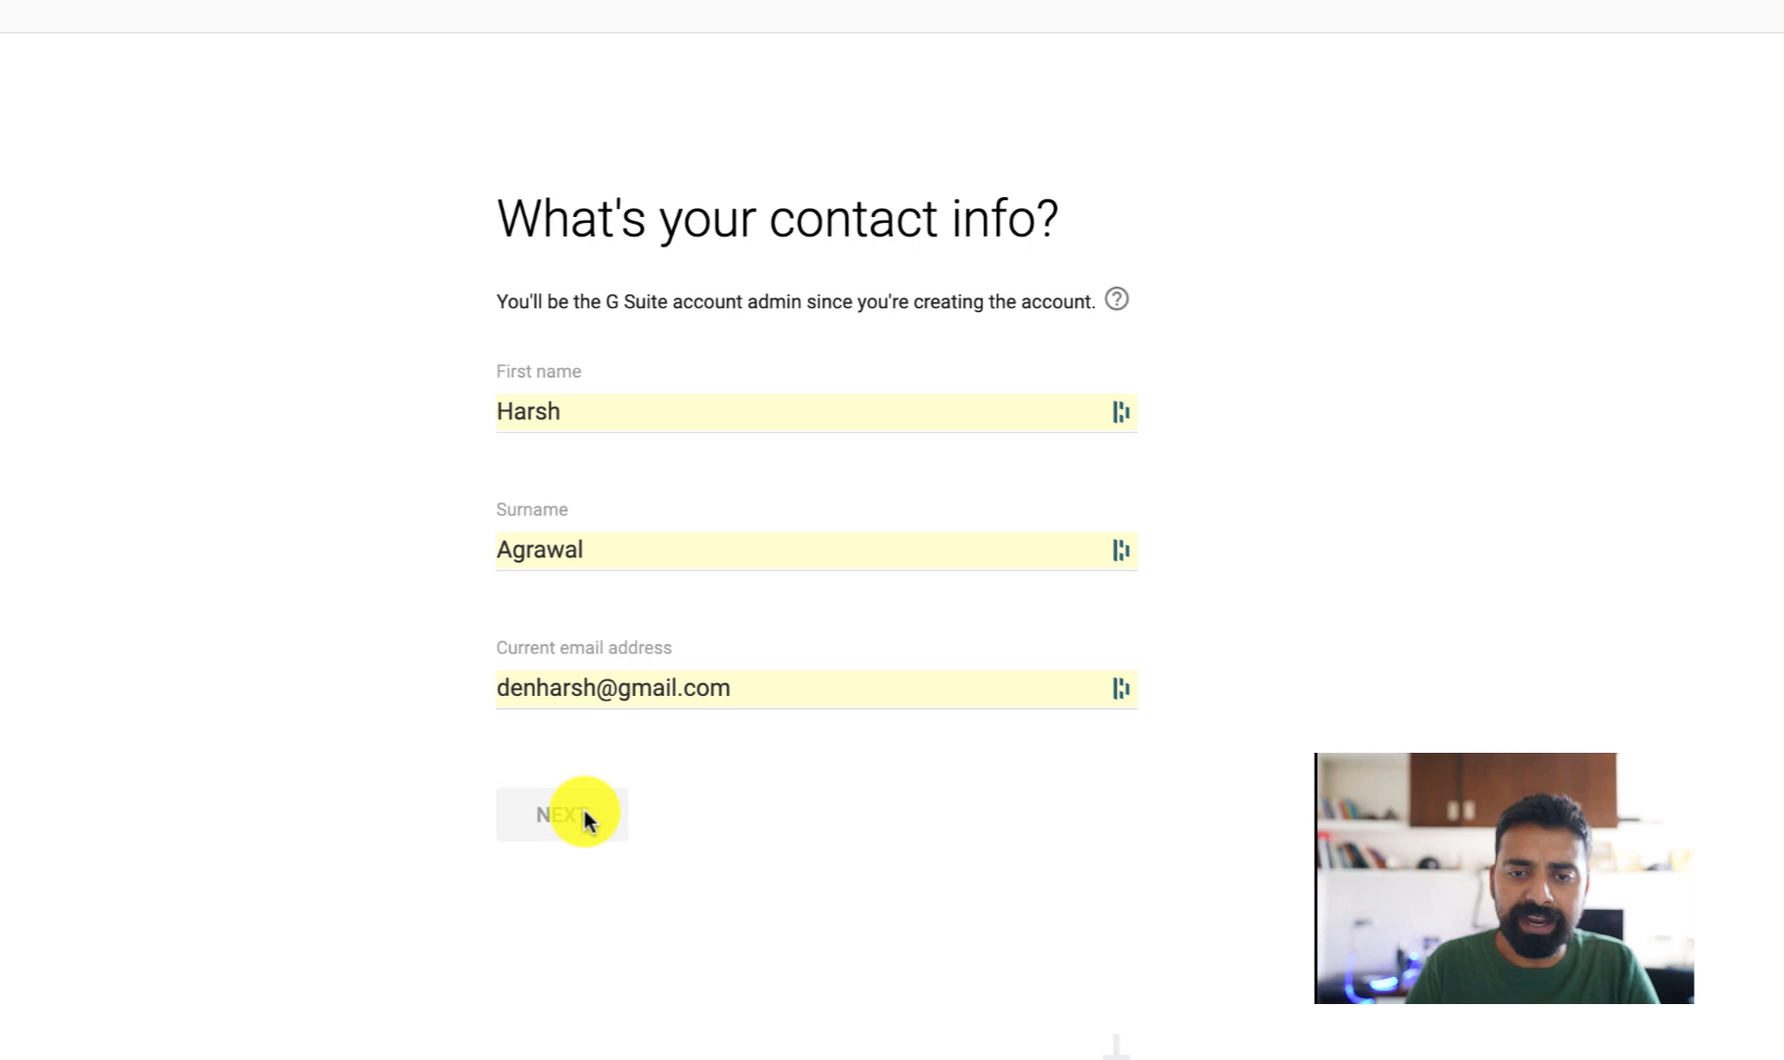
click(561, 814)
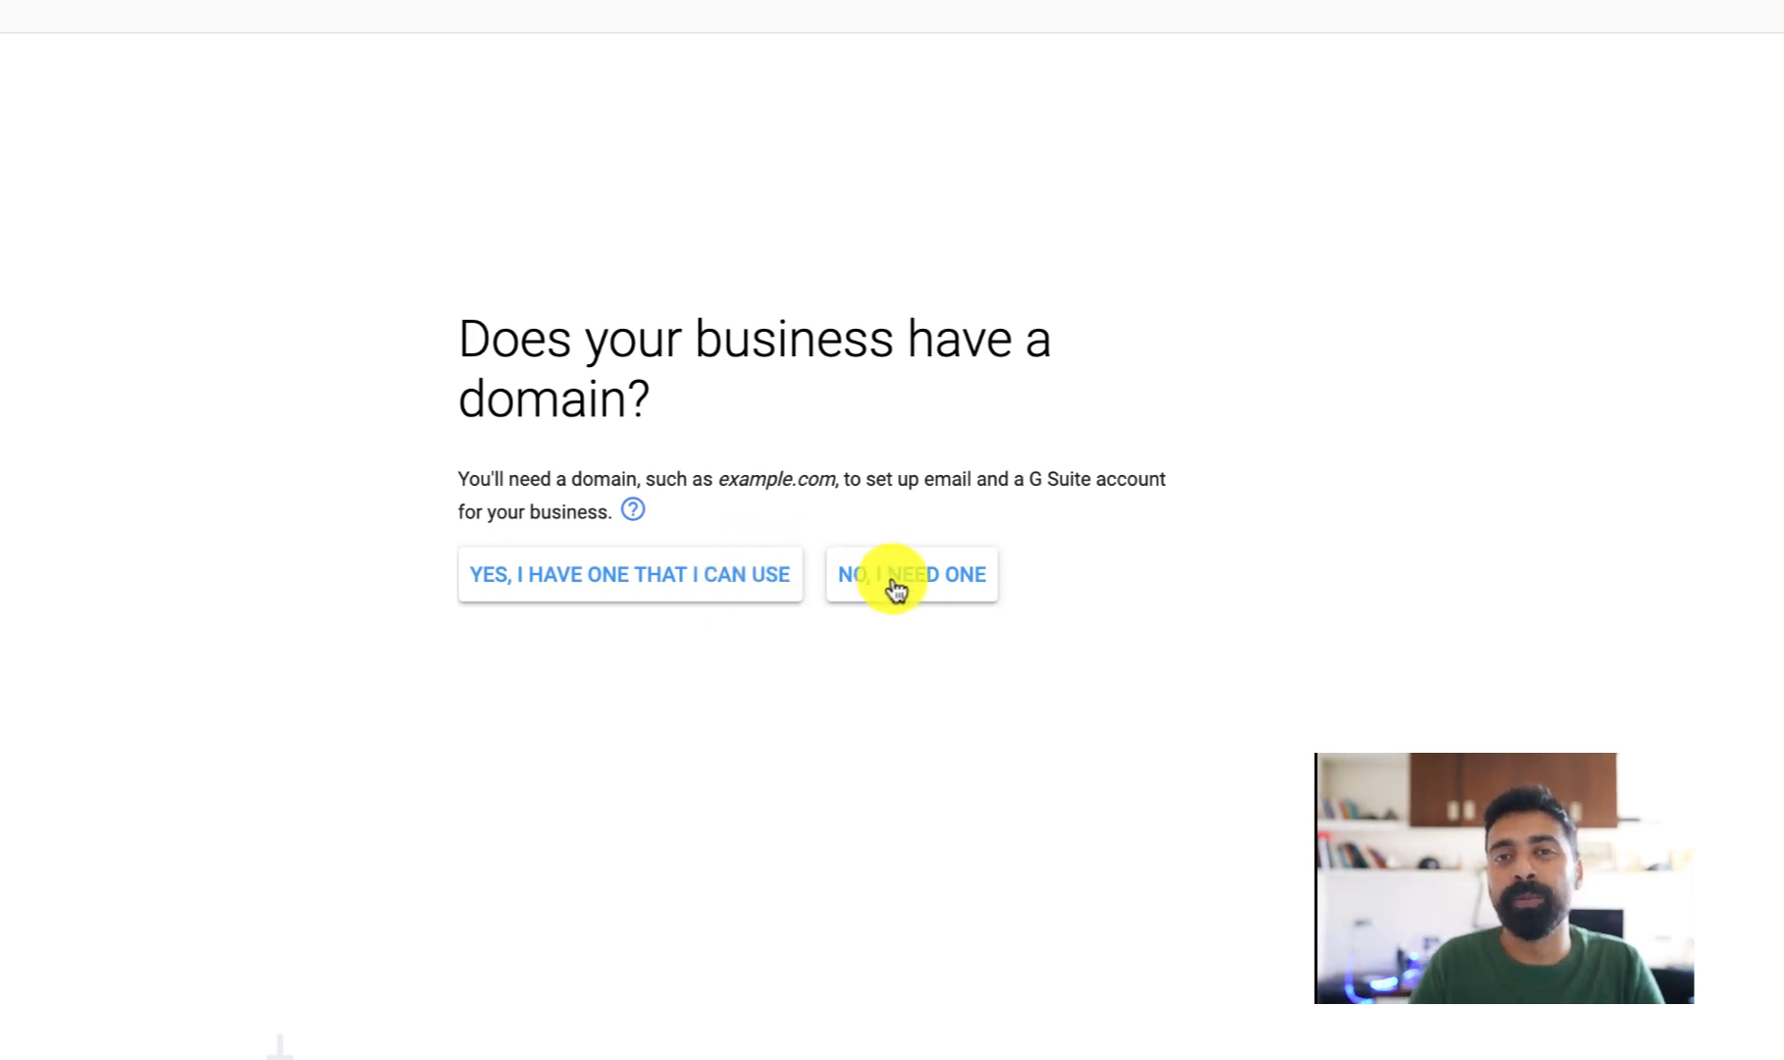
mouse_move(753, 581)
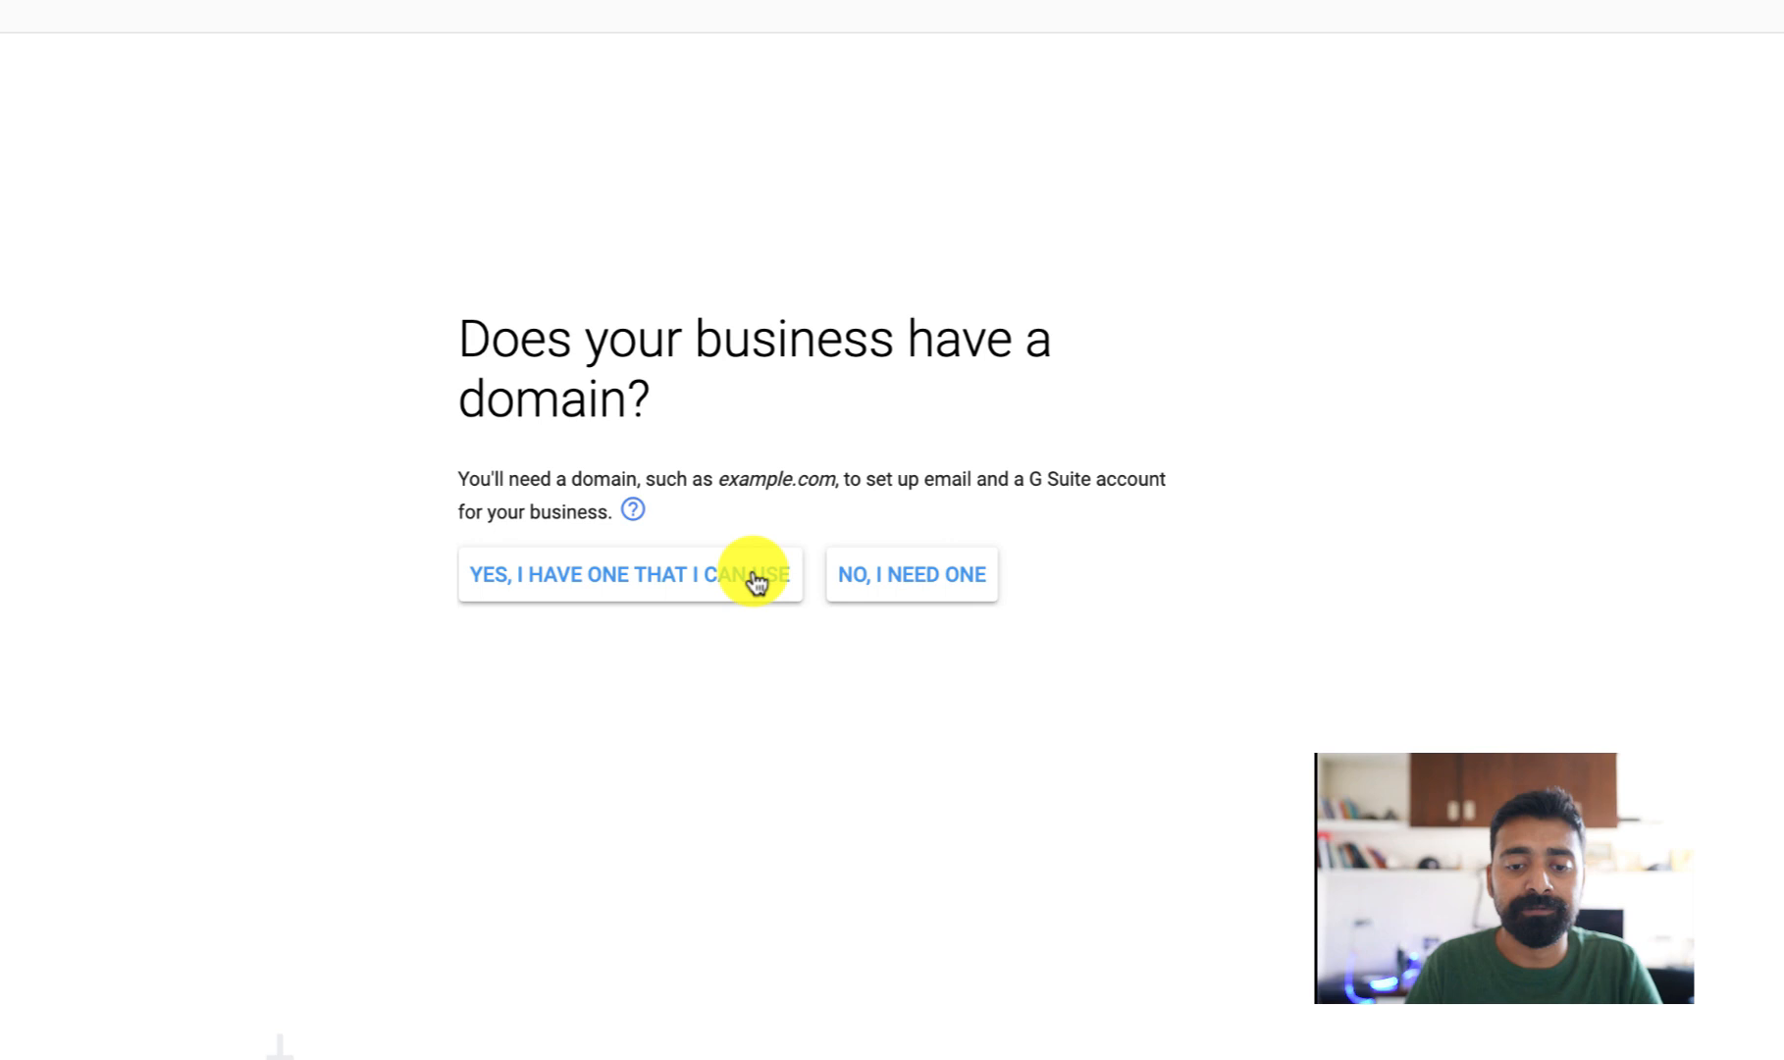
Declare an existing domain and confirm harsh.in as the account's domain.
click(630, 573)
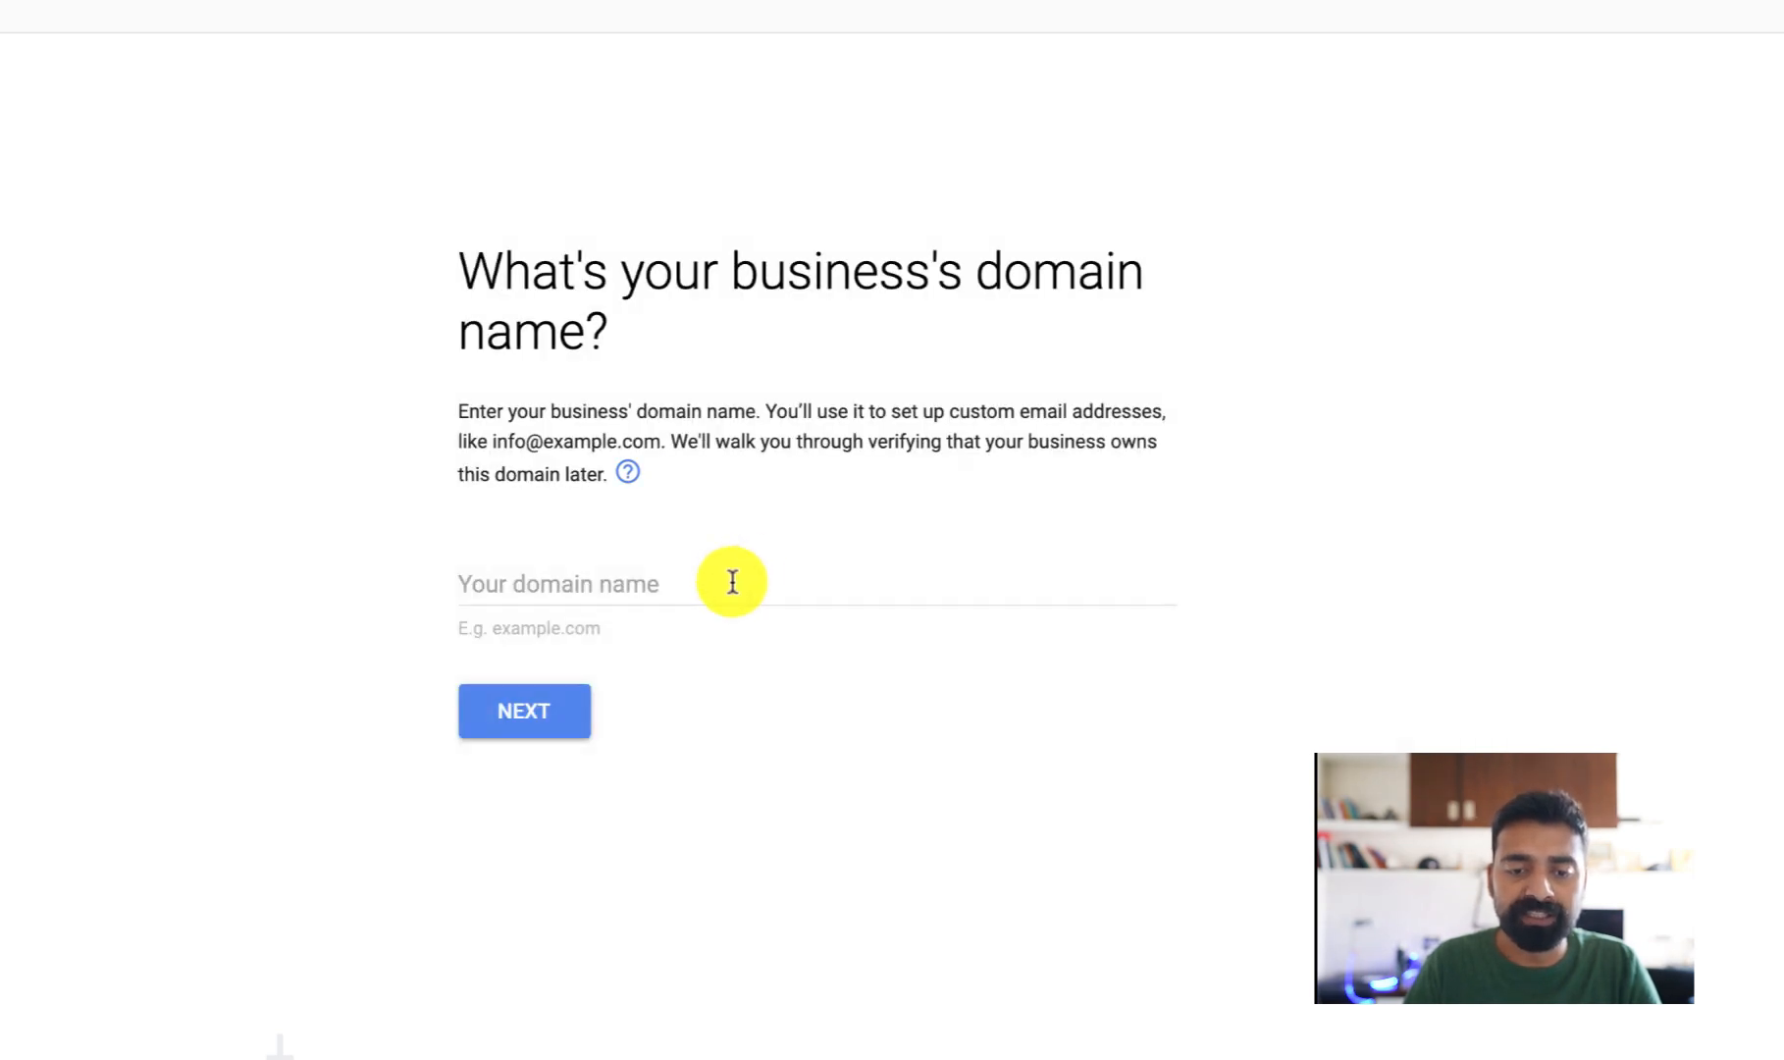
text(harsh.om)
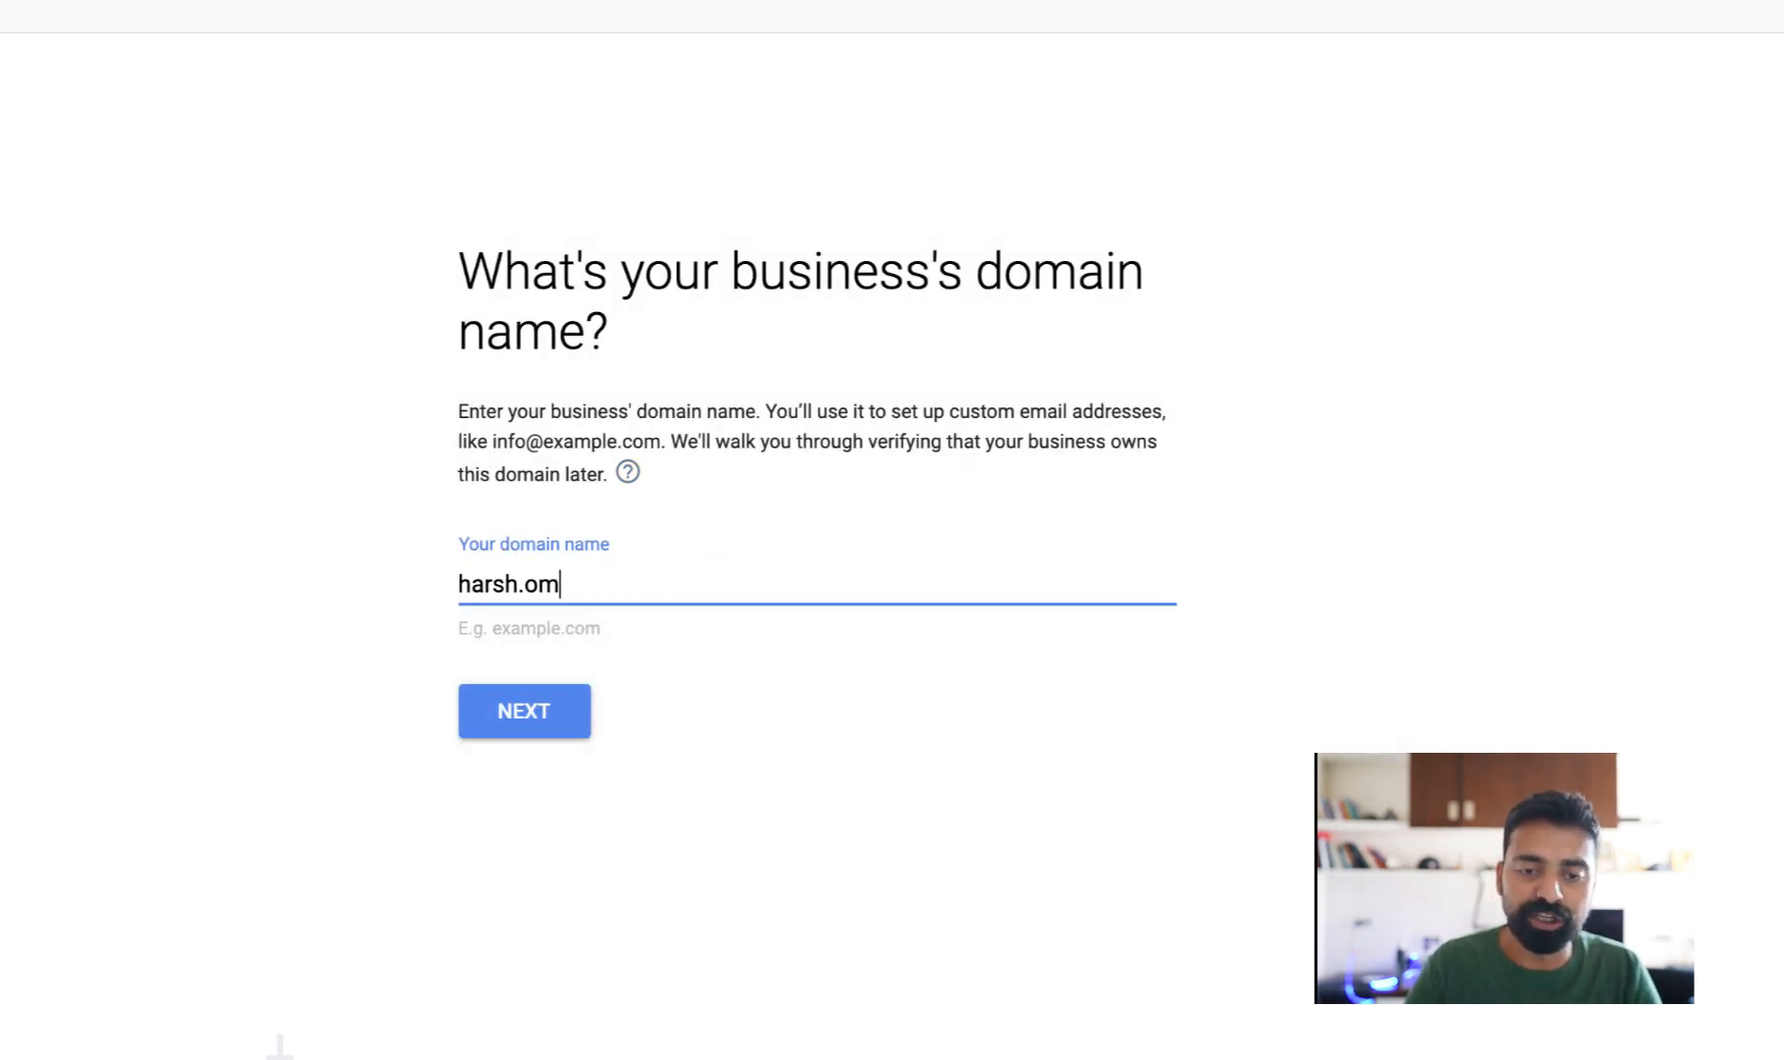
click(524, 709)
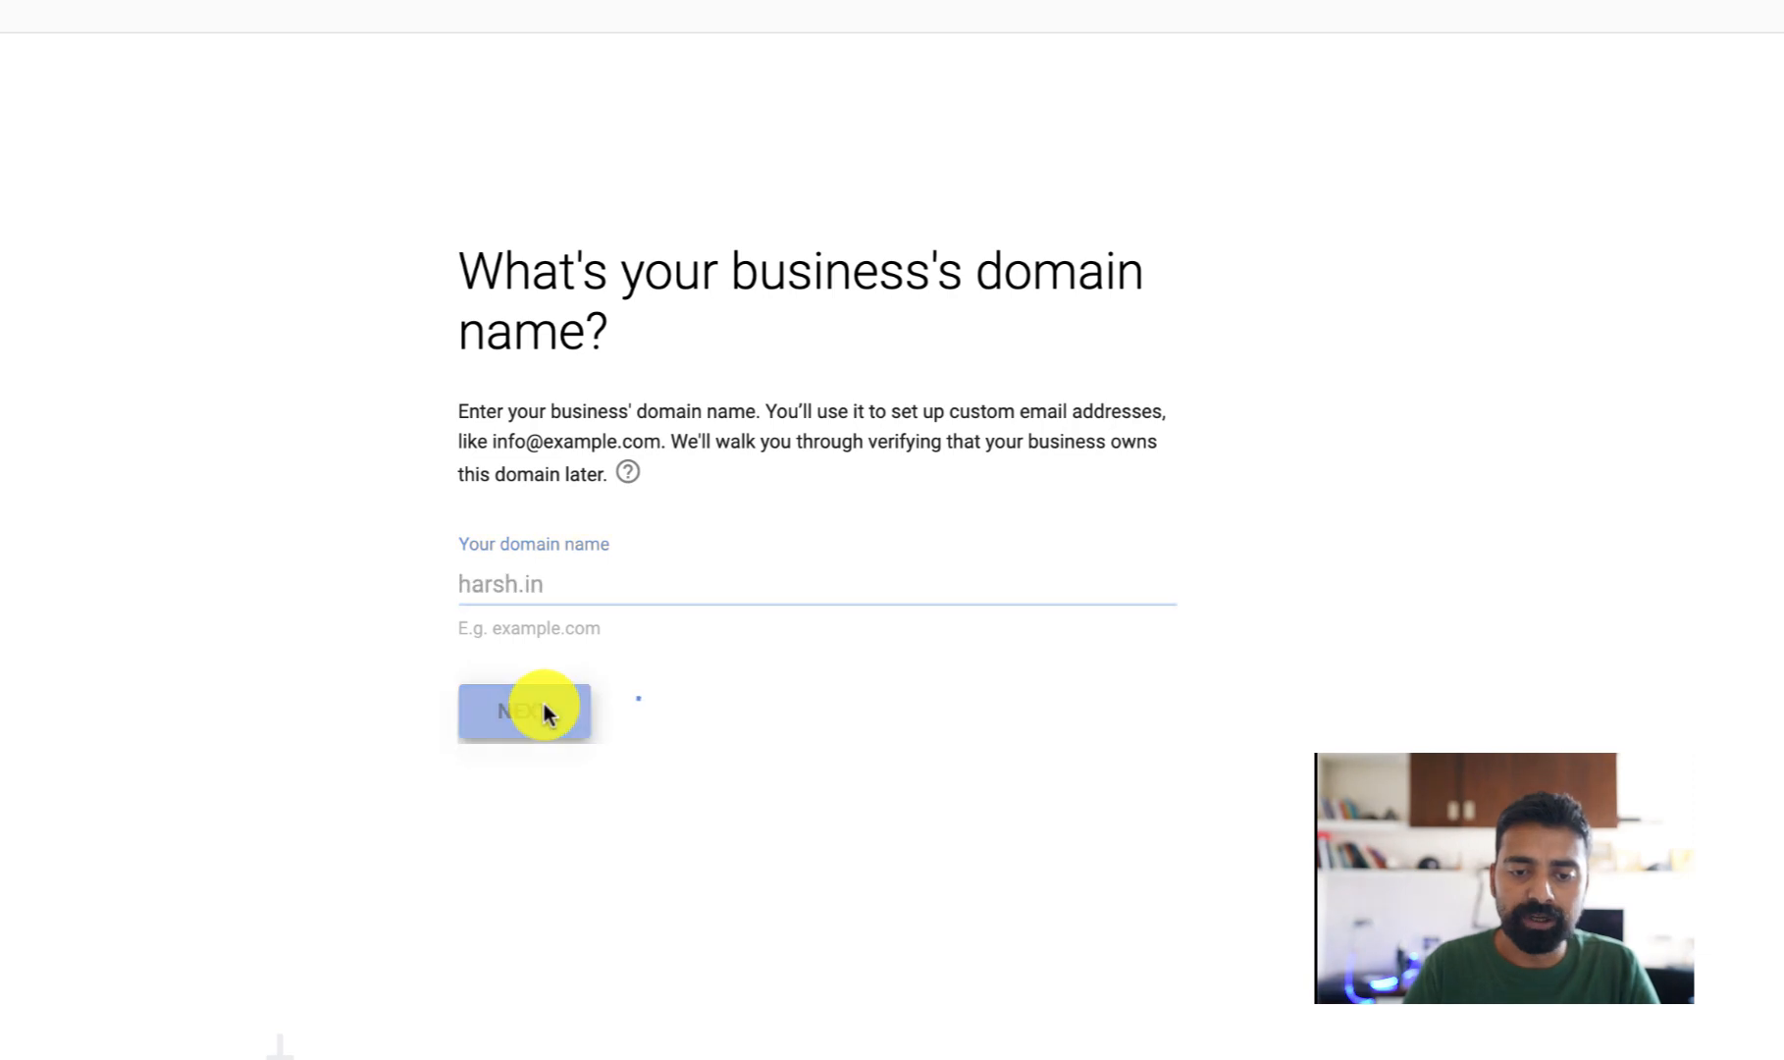
click(524, 708)
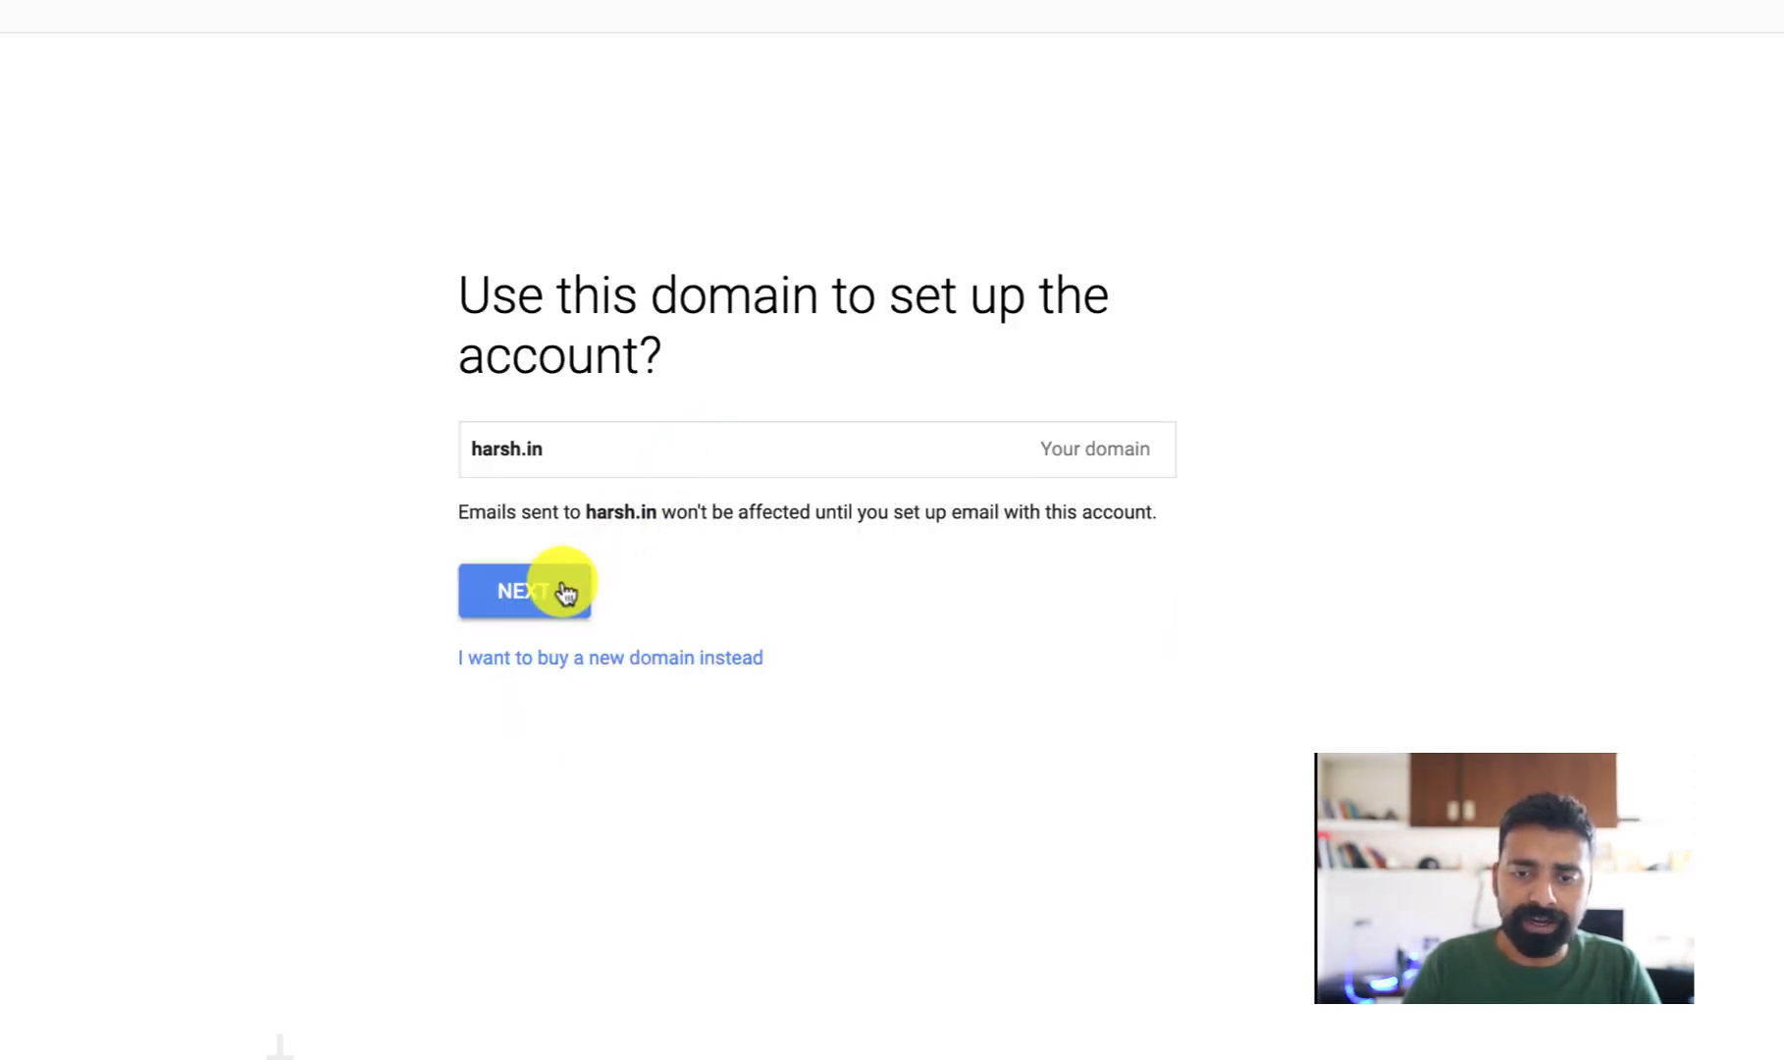
click(524, 589)
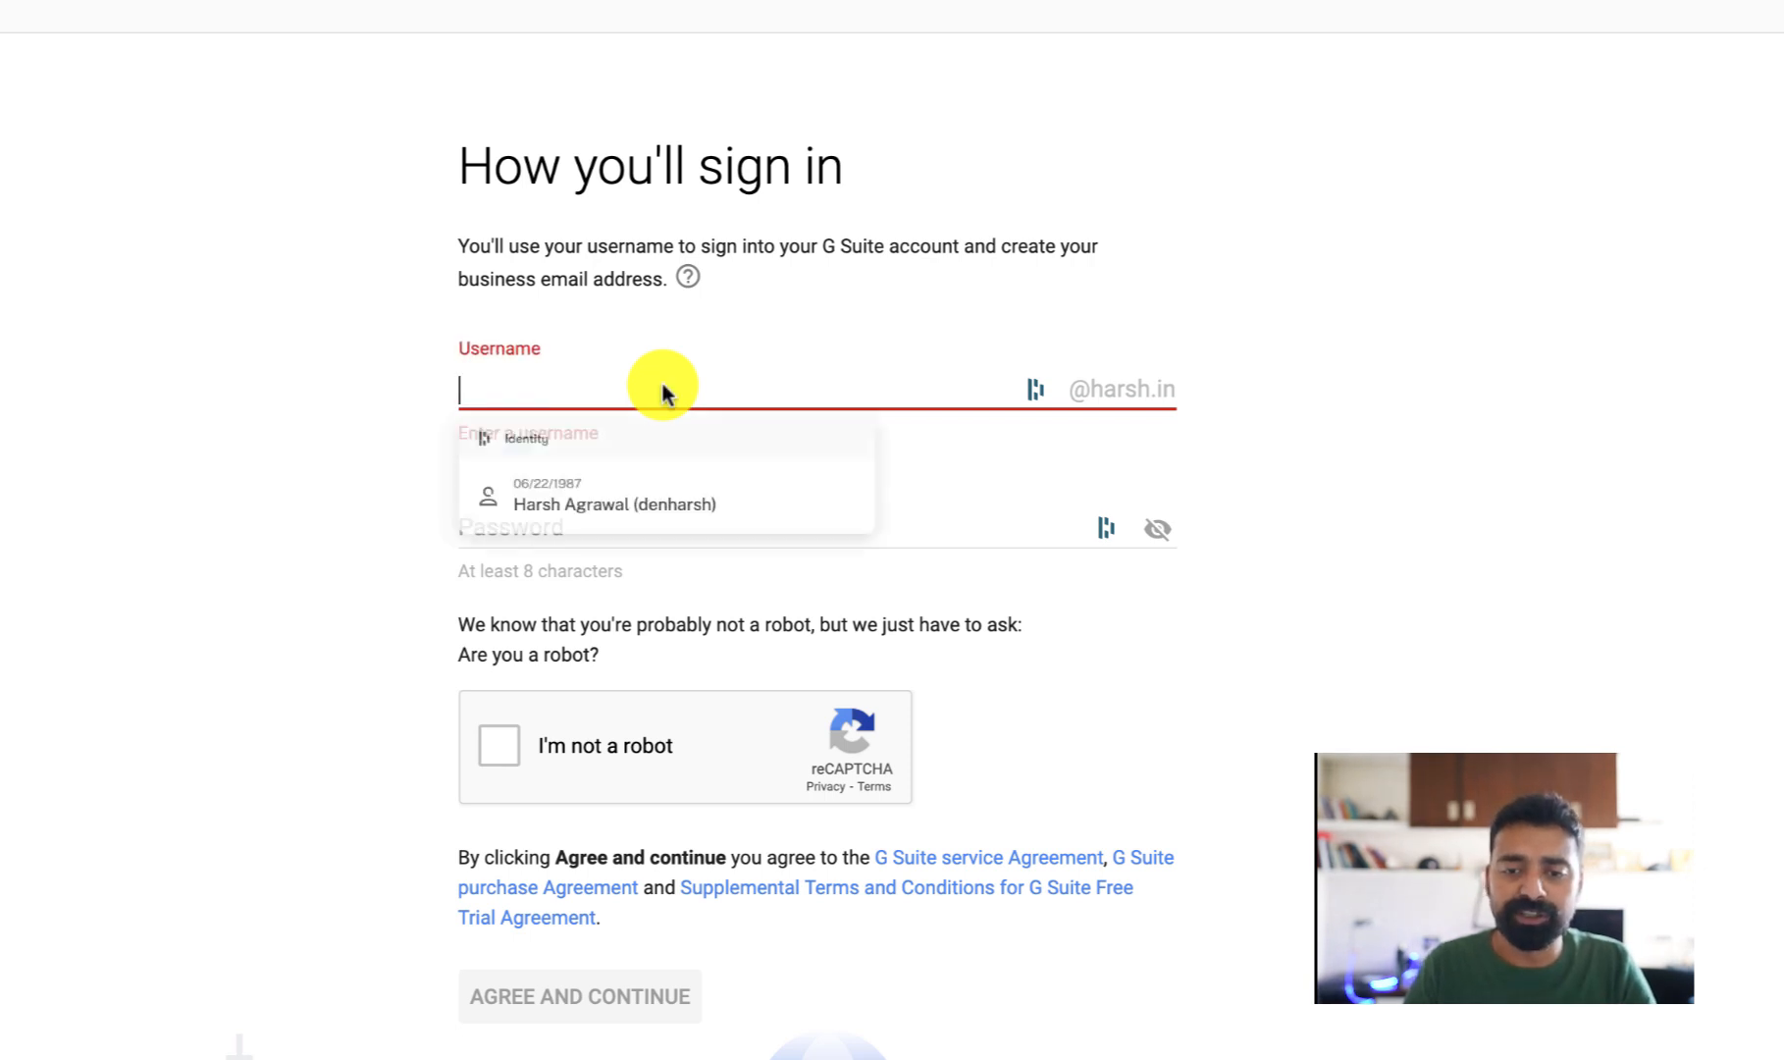
Create the account with username howdy, pass the robot check and accept the agreements.
text(hey)
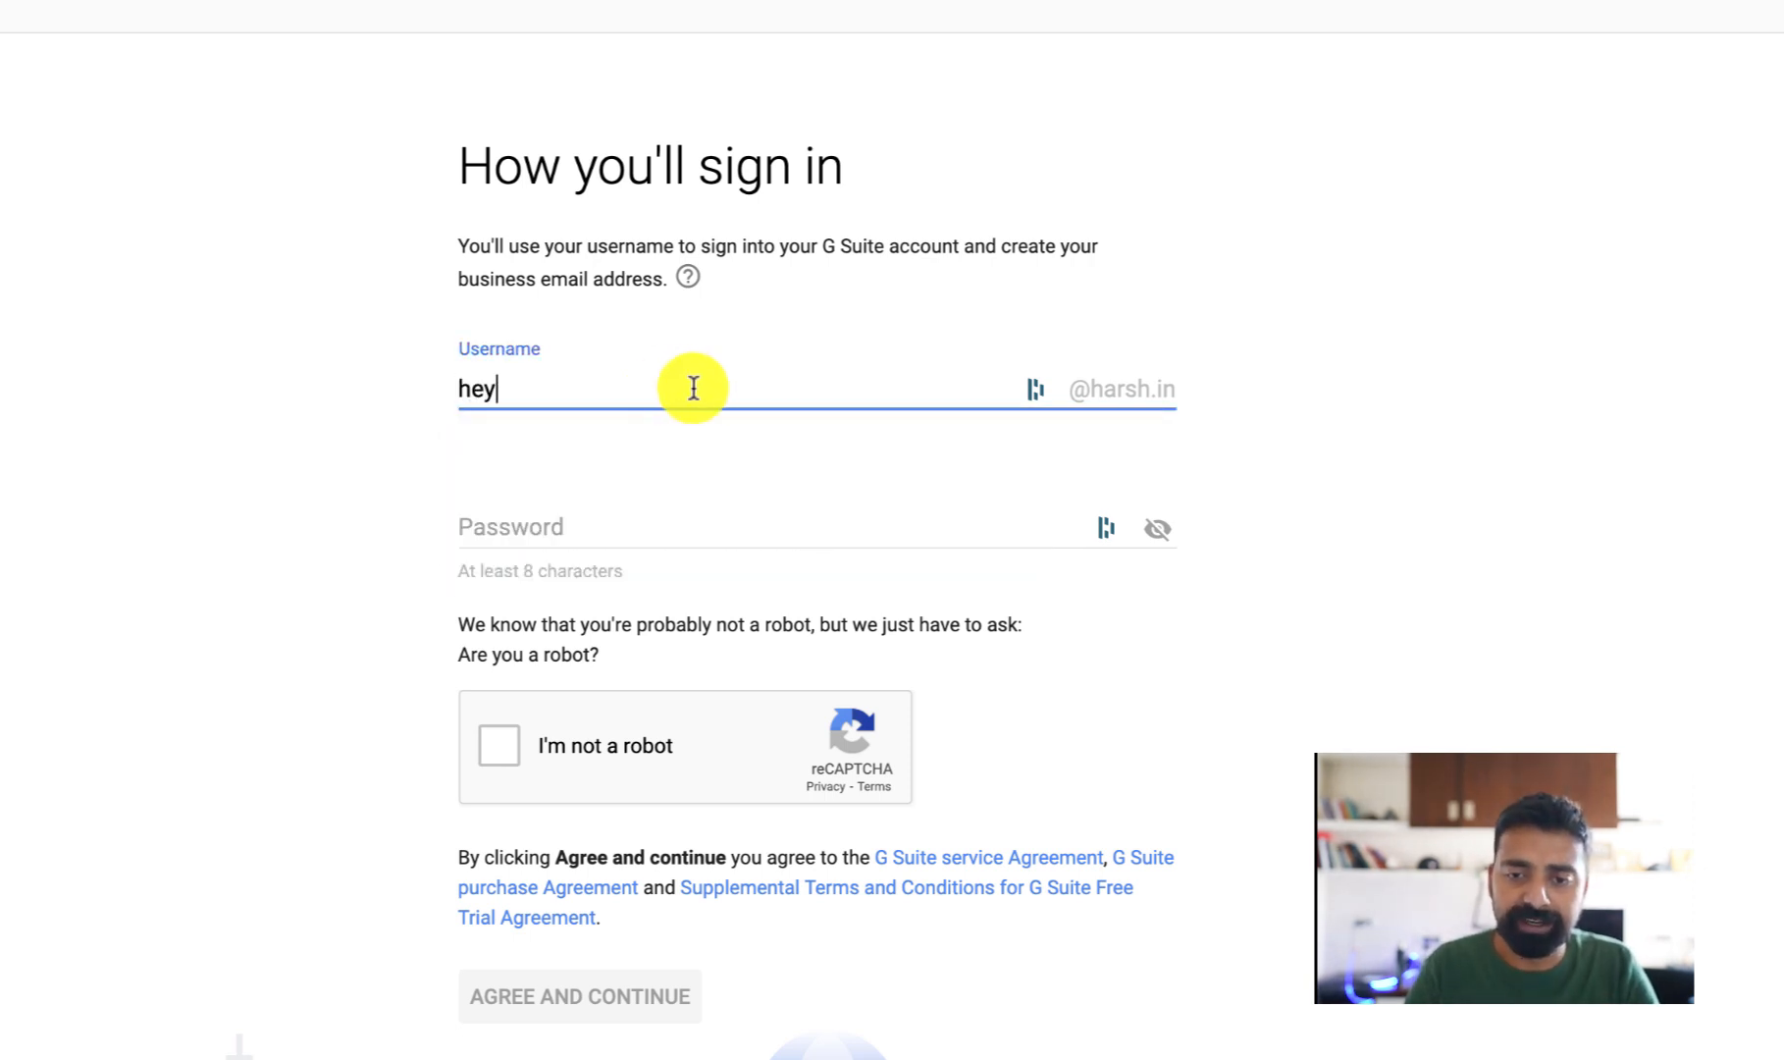
mouse_move(602, 389)
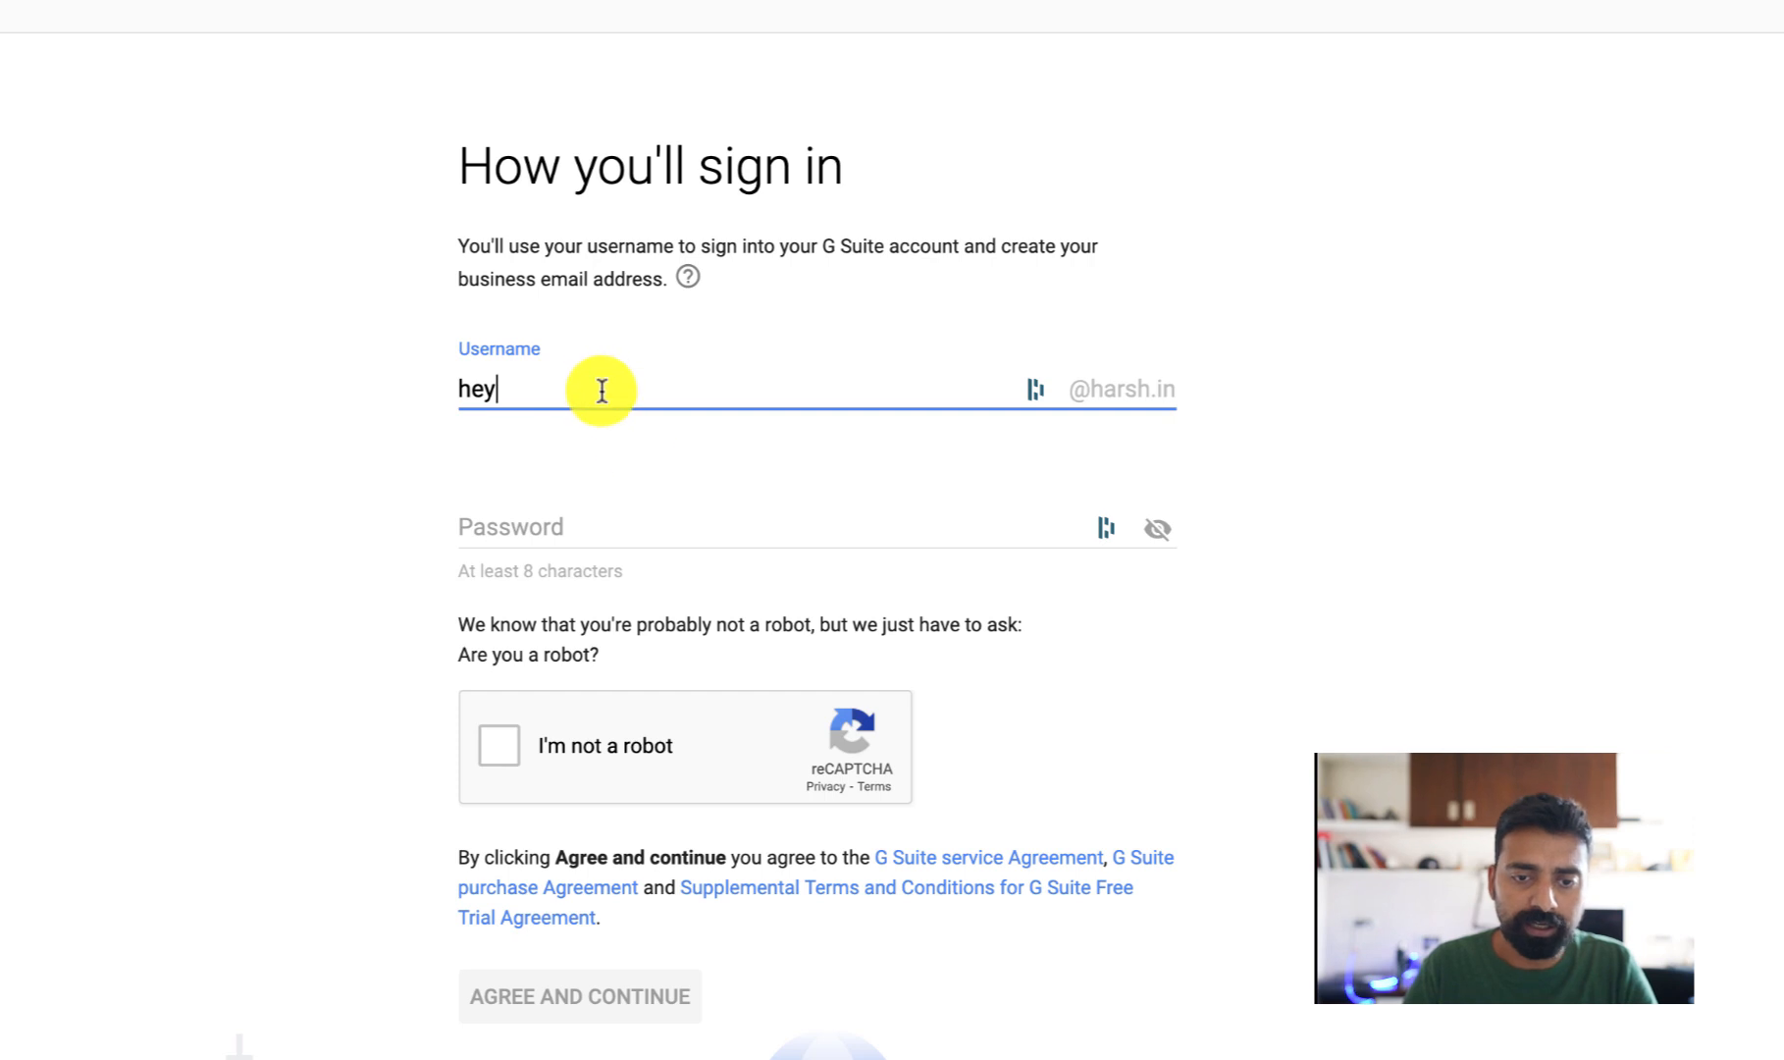
text(hi)
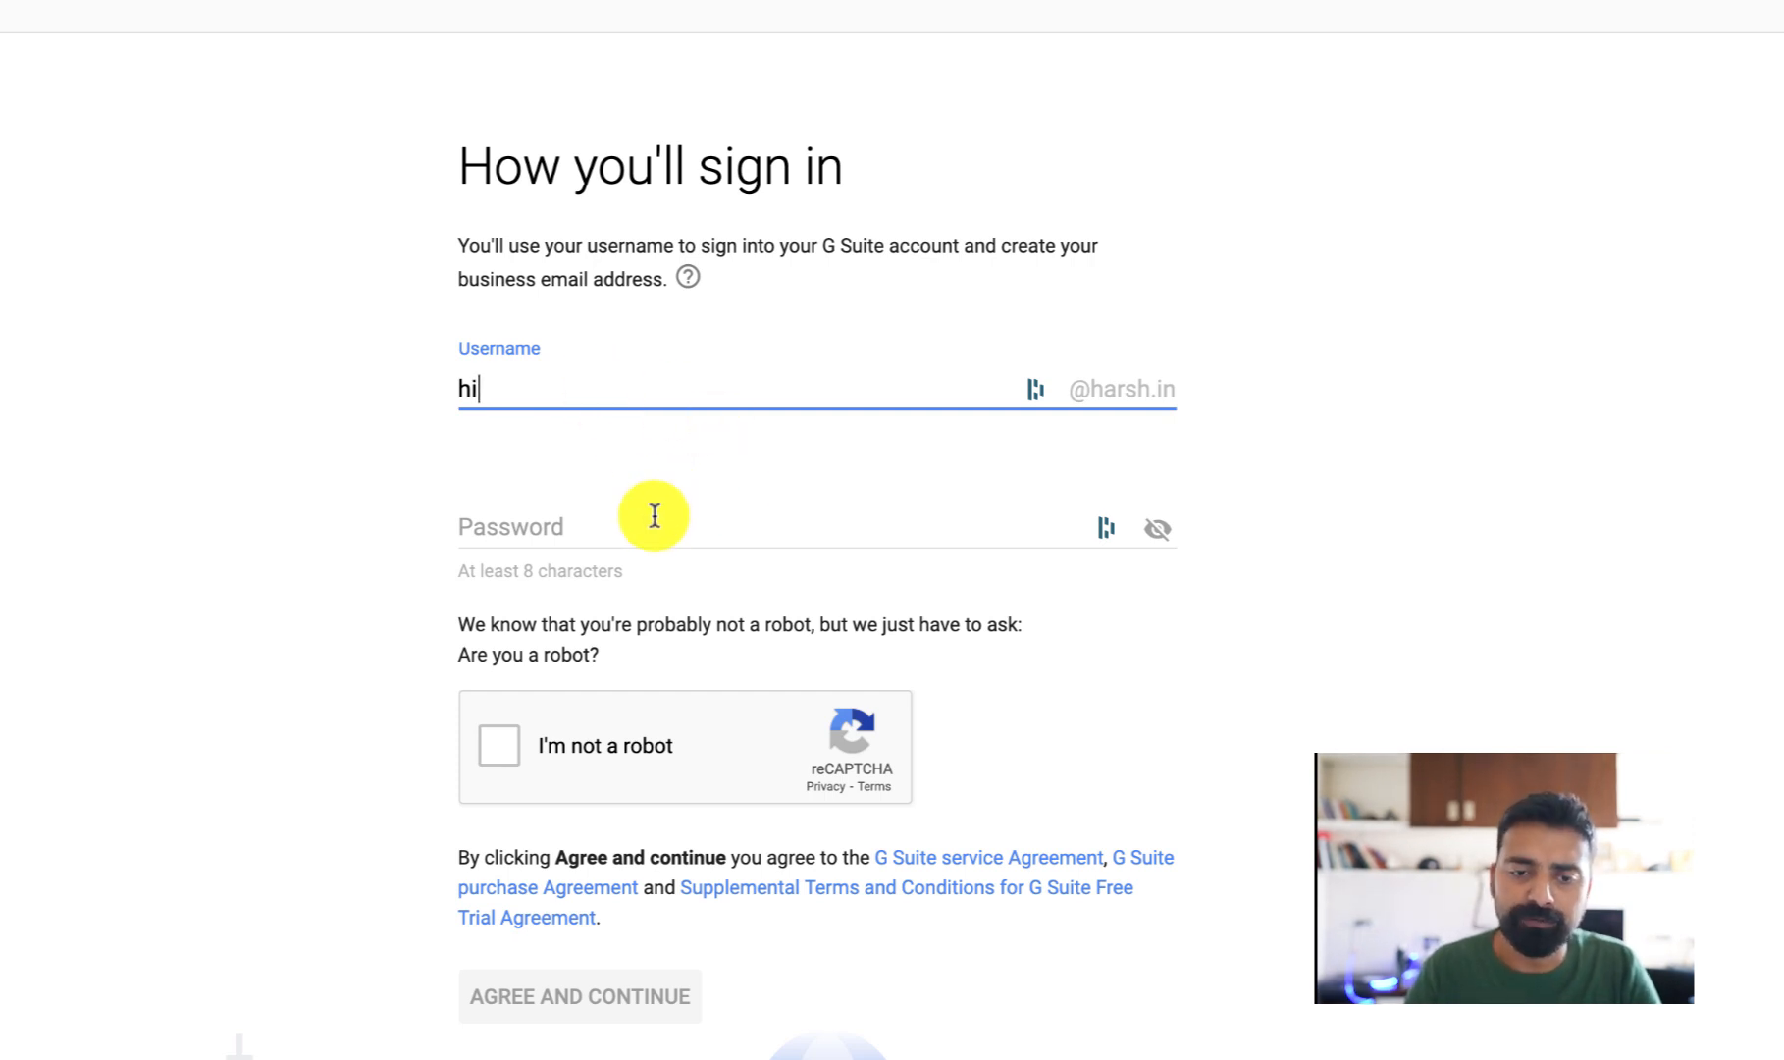
text(howdy)
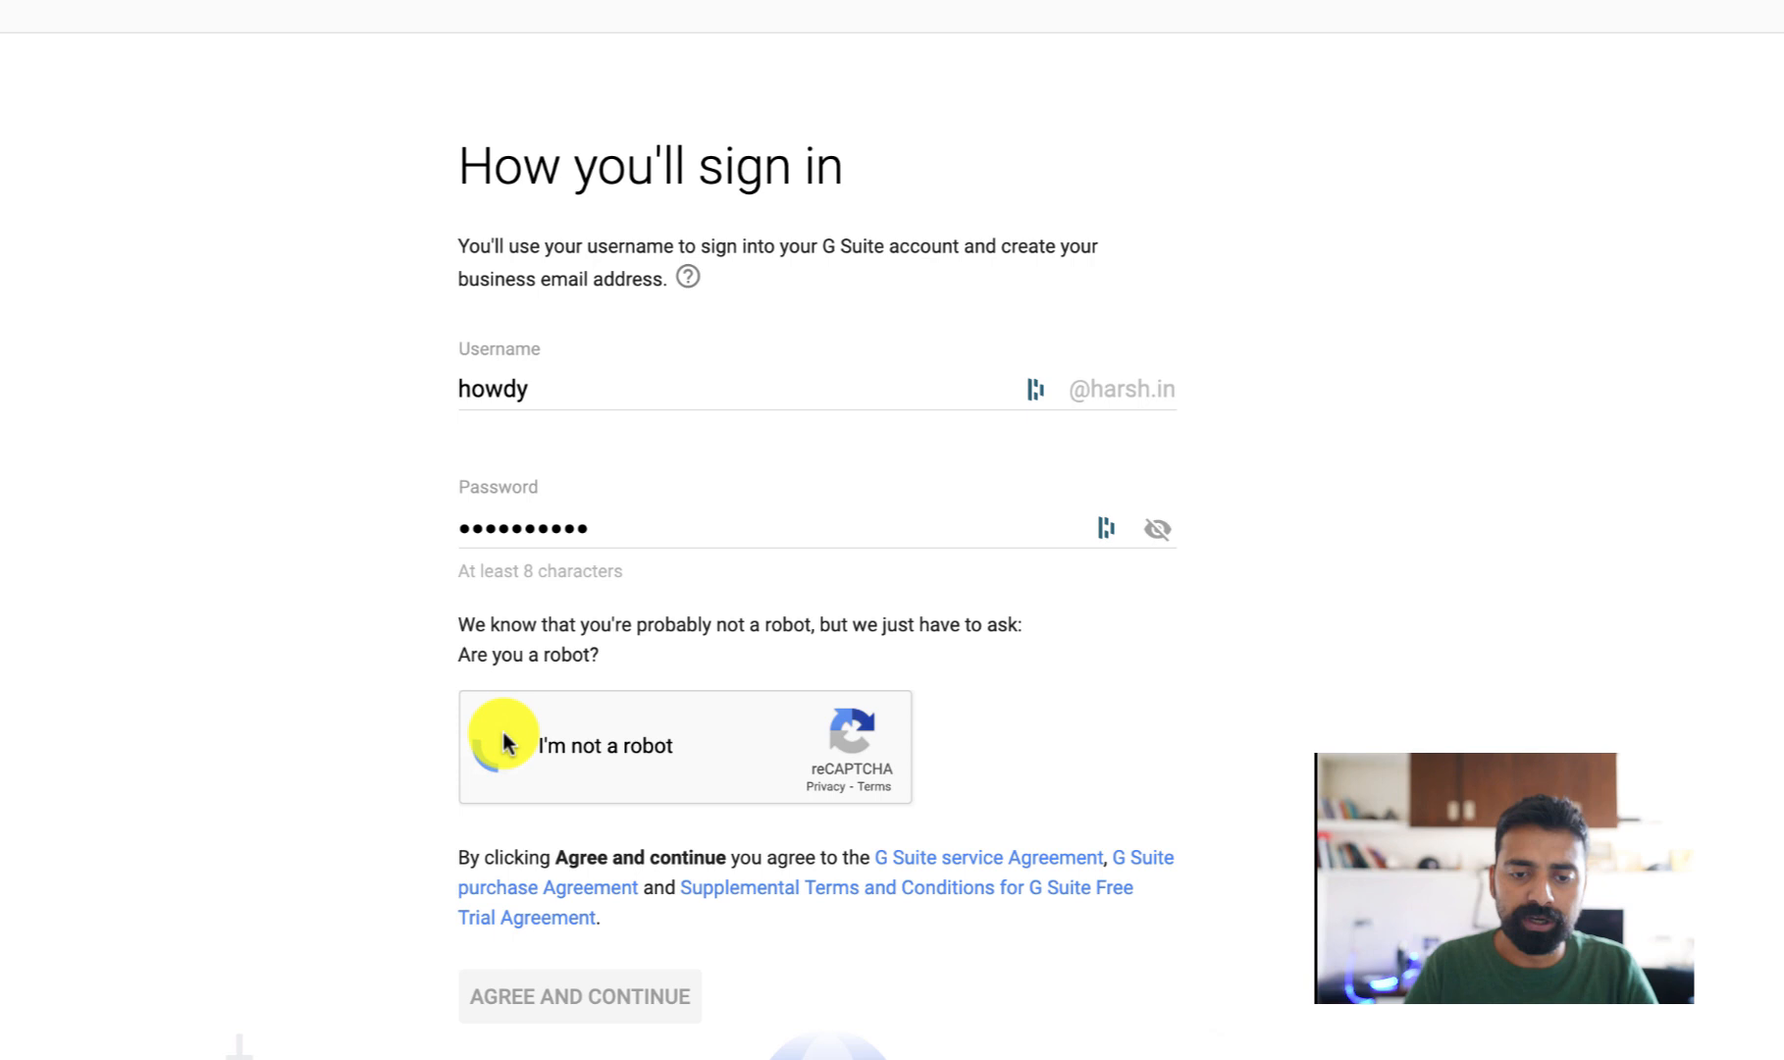
click(504, 745)
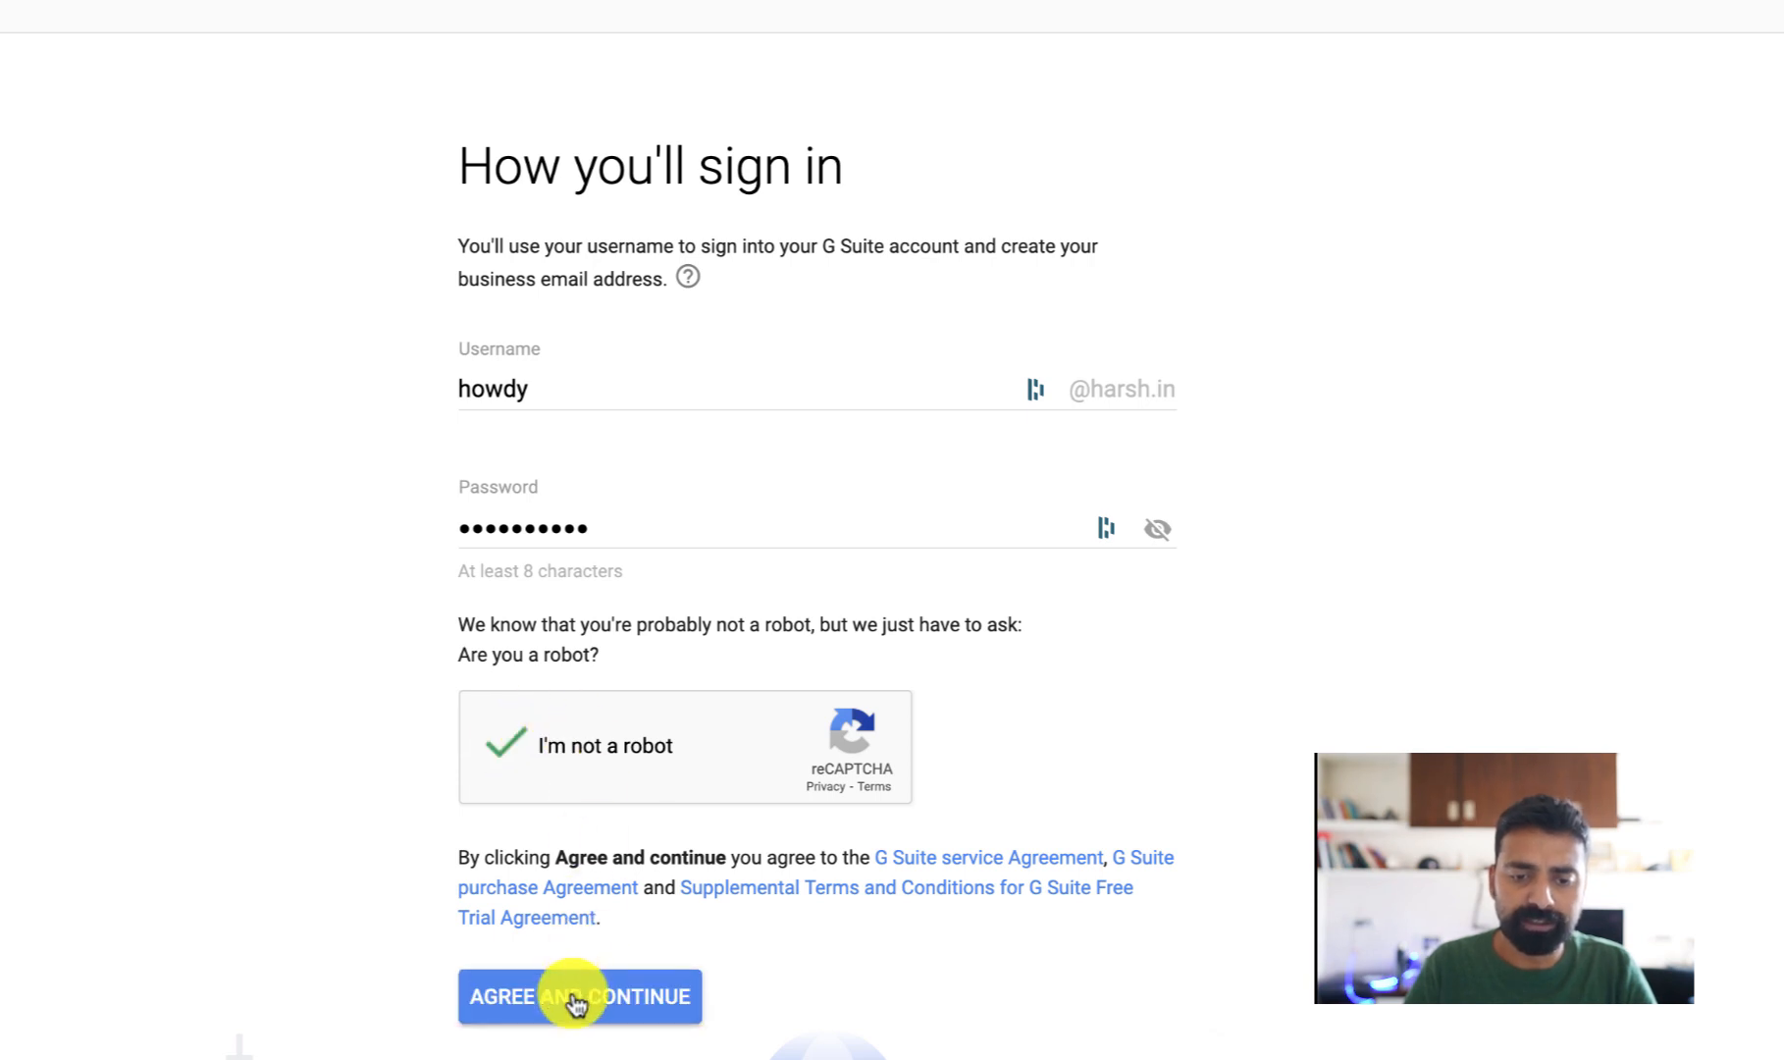
click(579, 995)
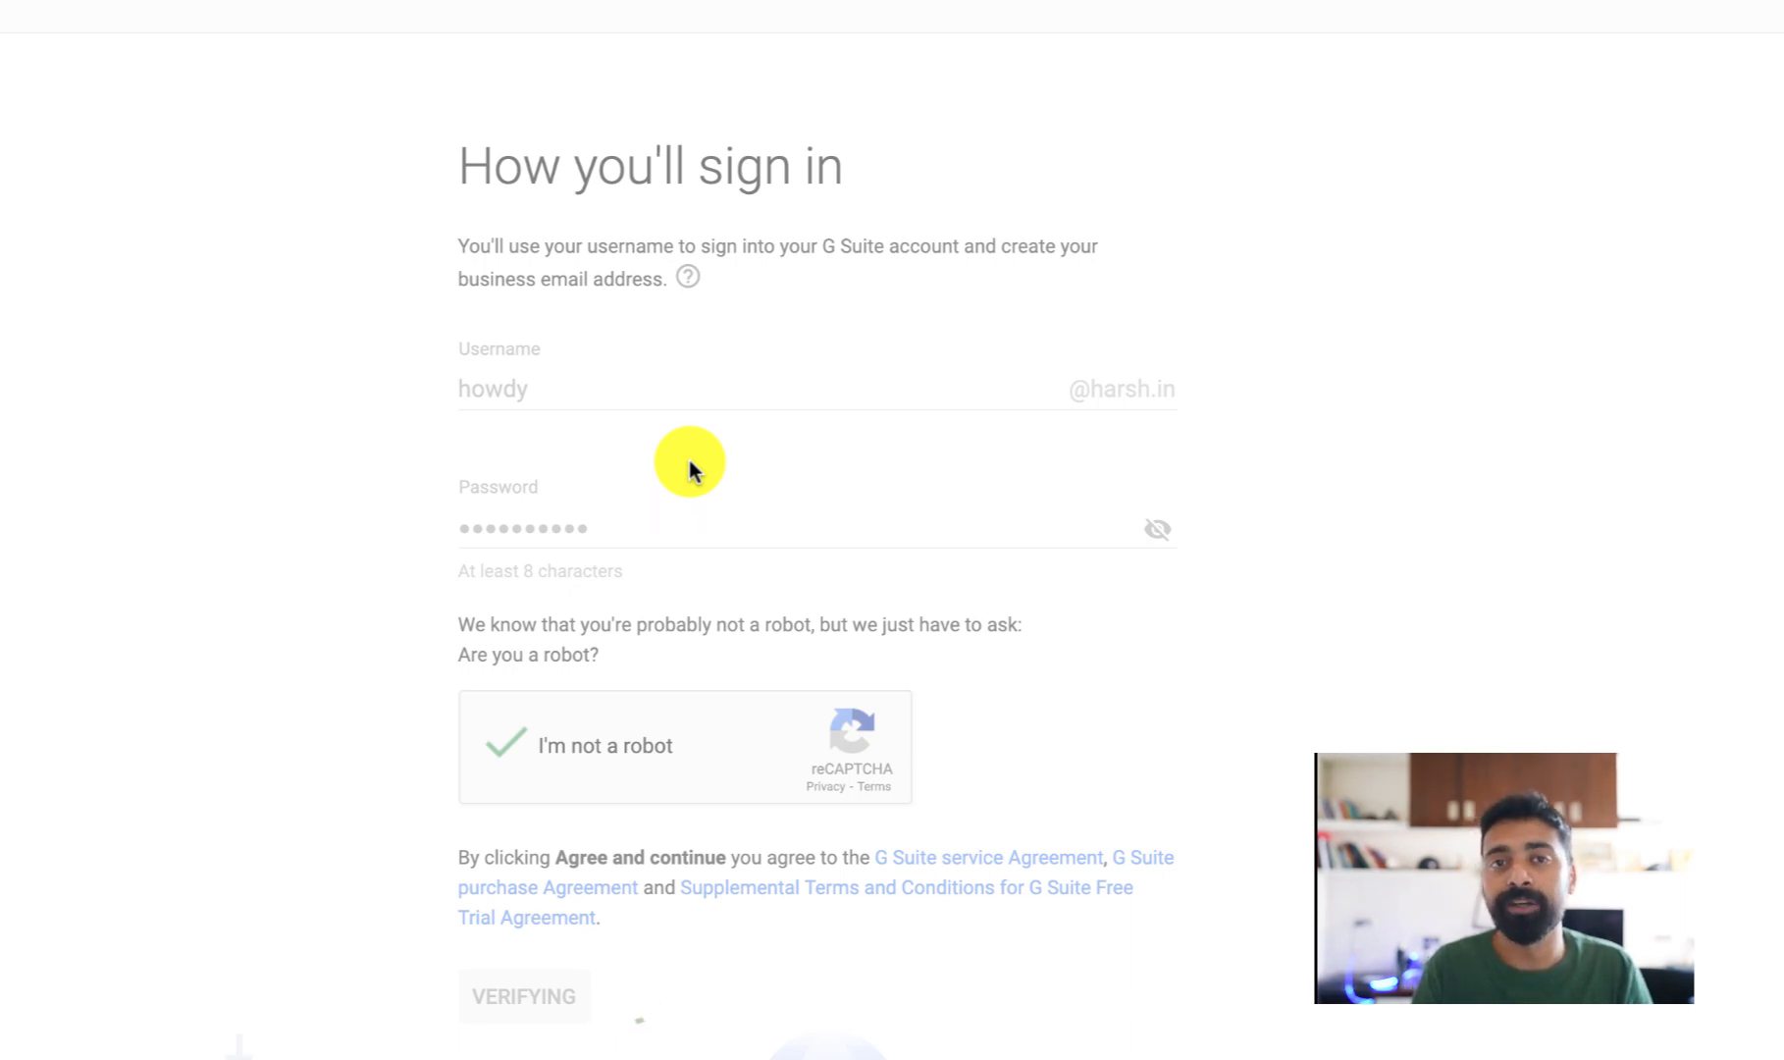
click(522, 997)
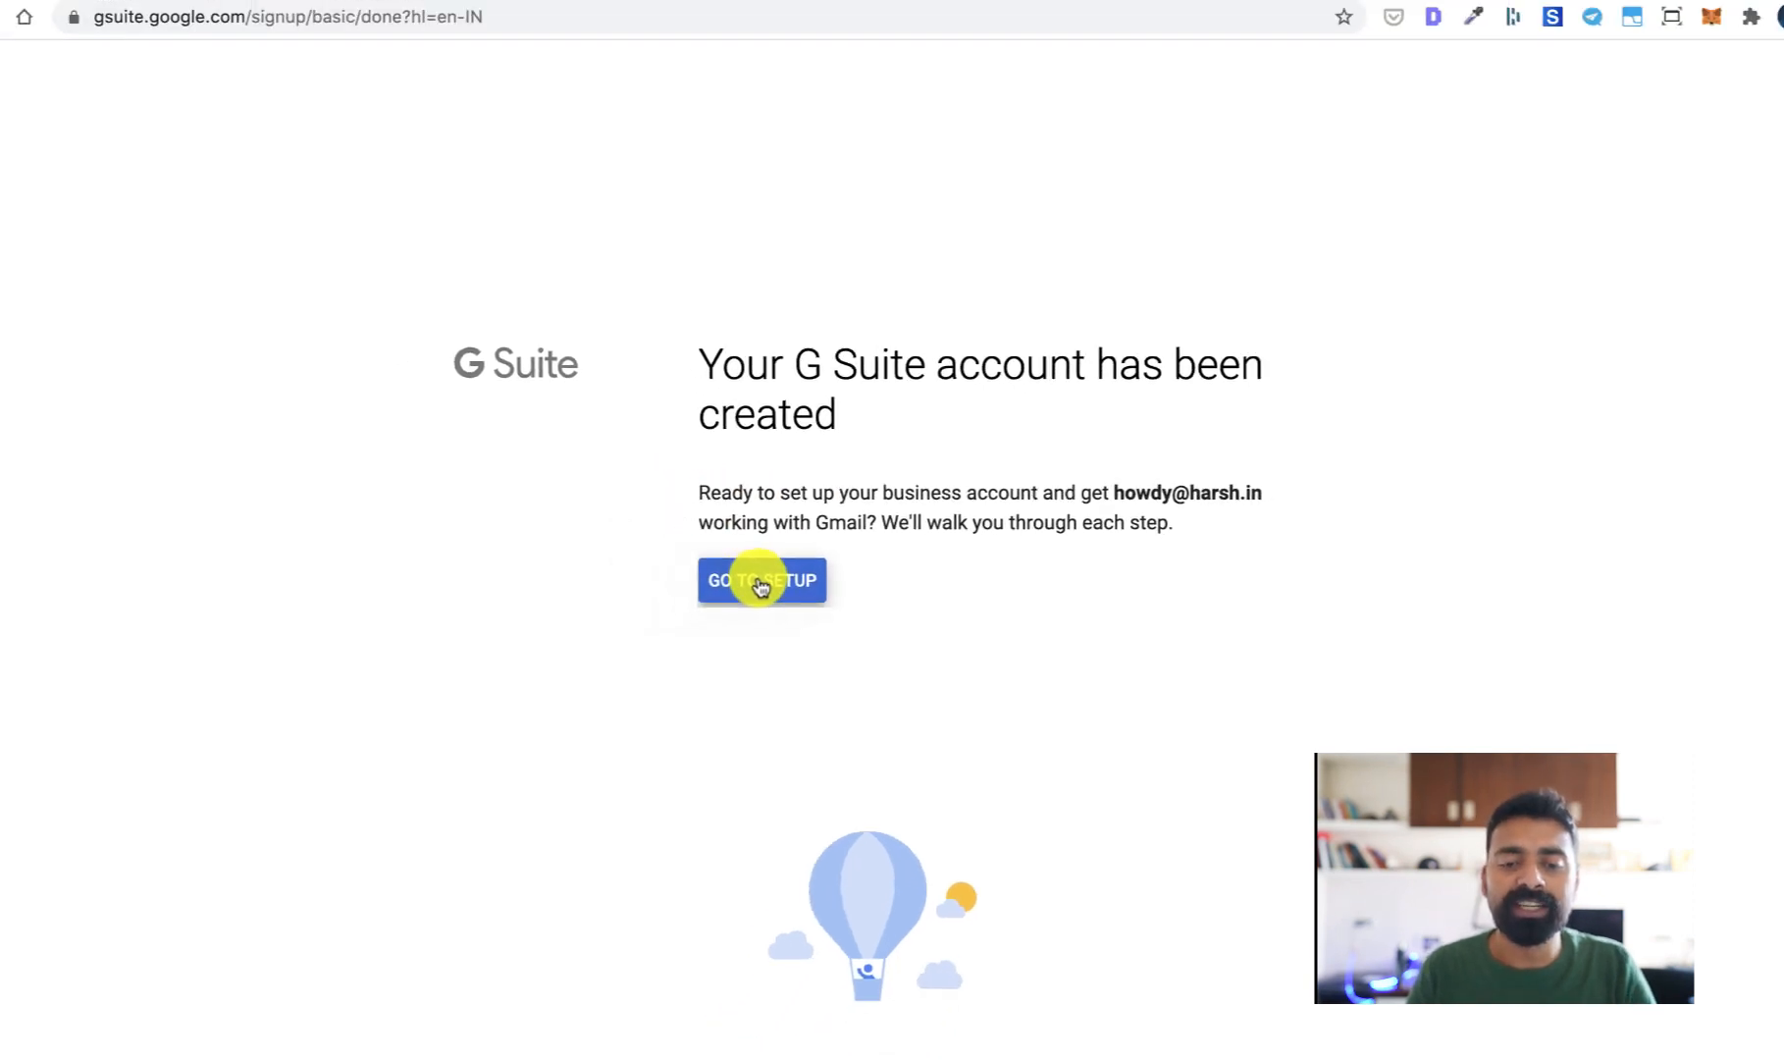
Enter setup and complete the add-people step with only the owner's address.
click(762, 579)
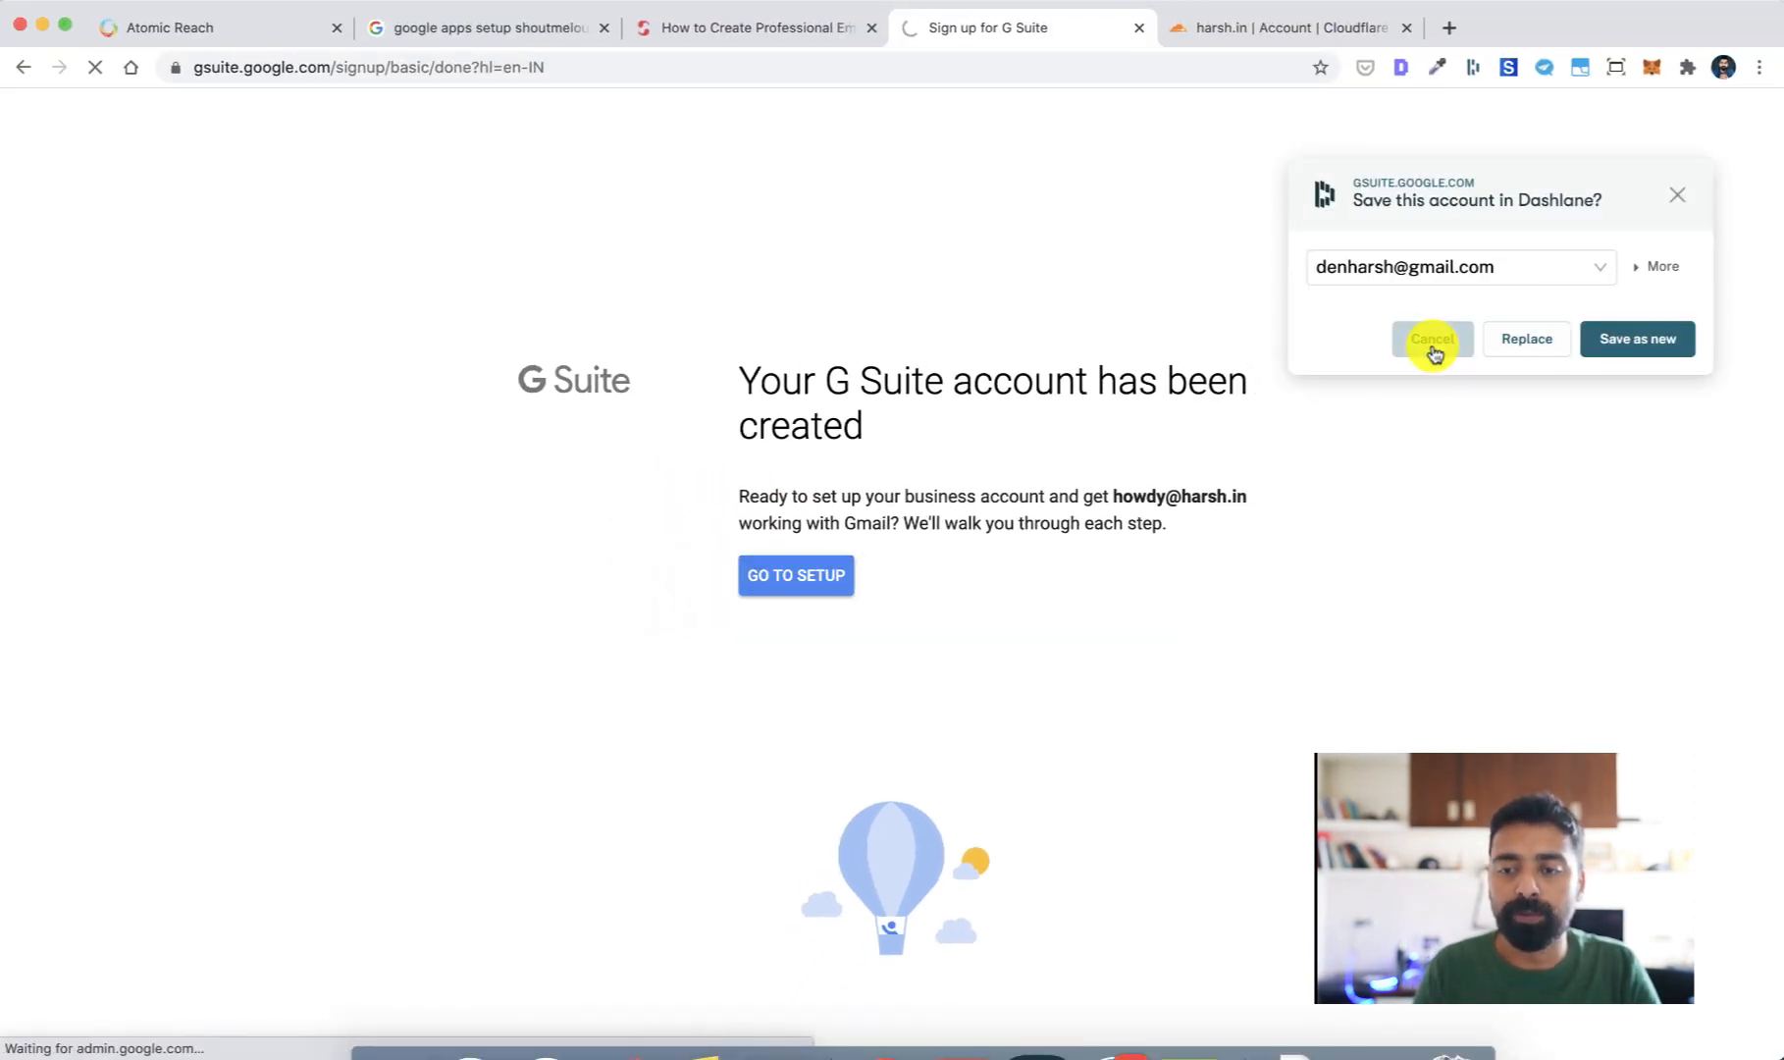
click(1431, 338)
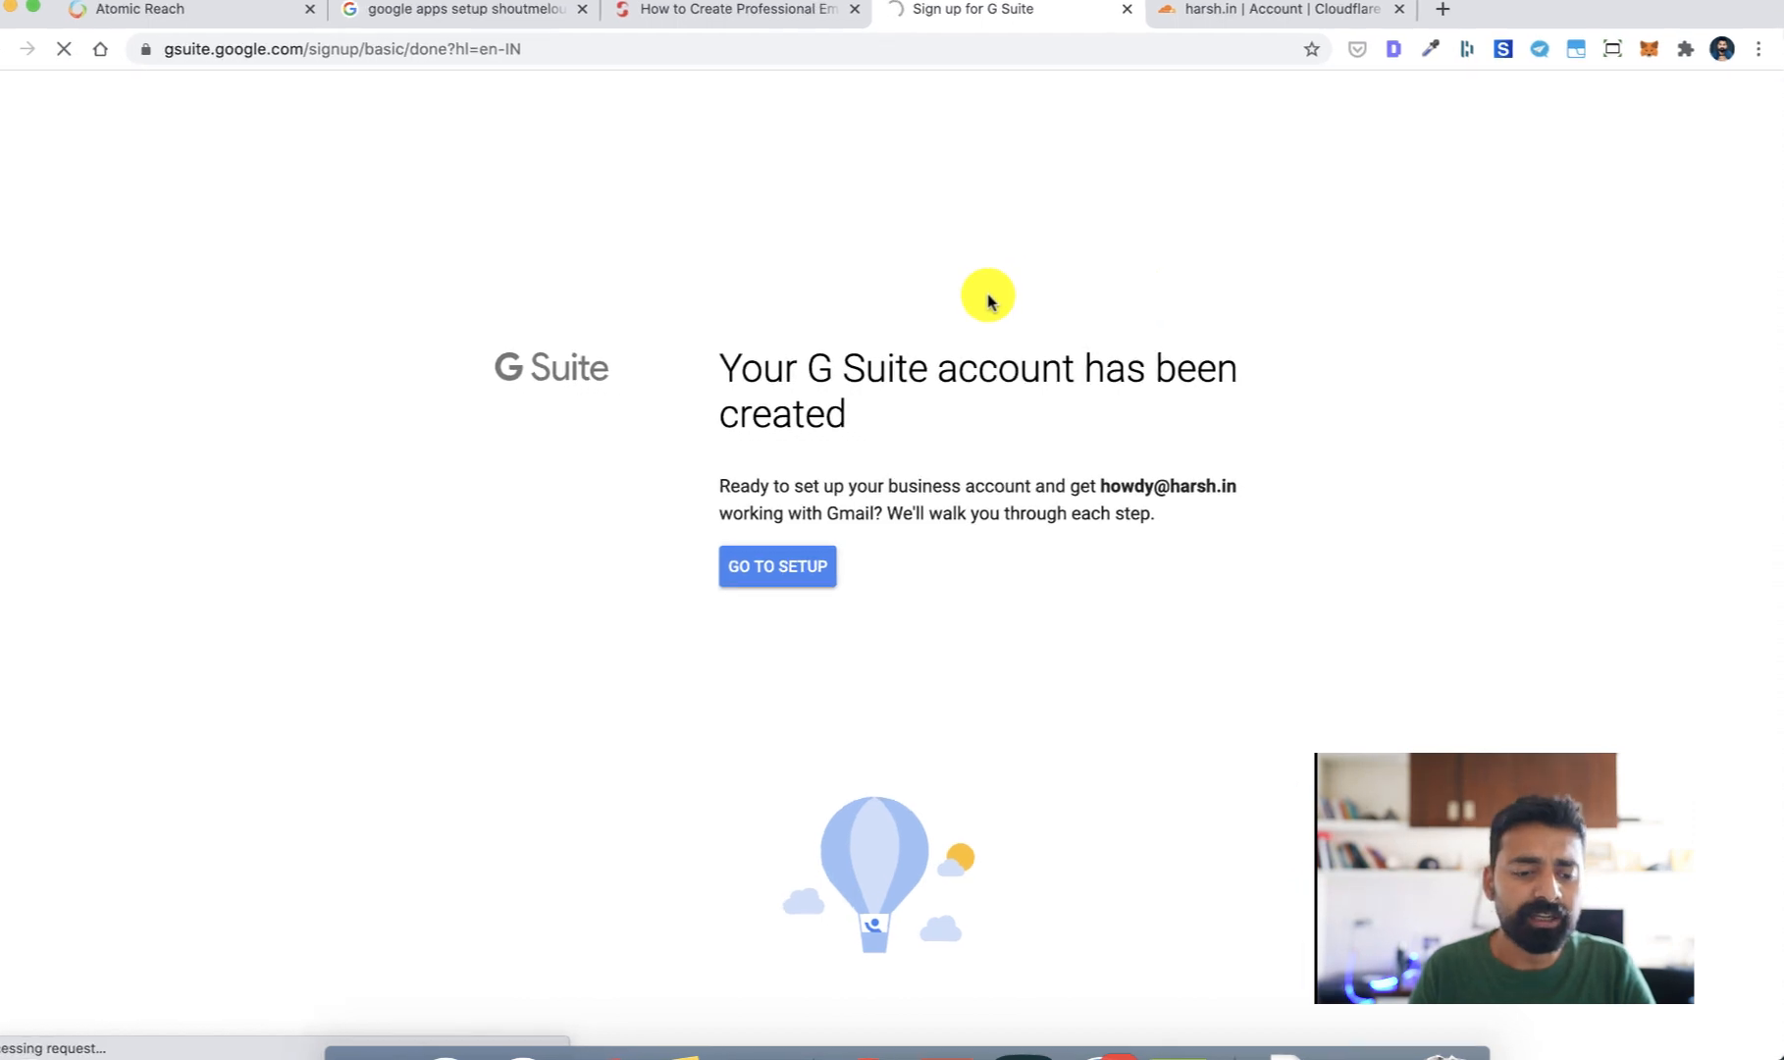
click(775, 565)
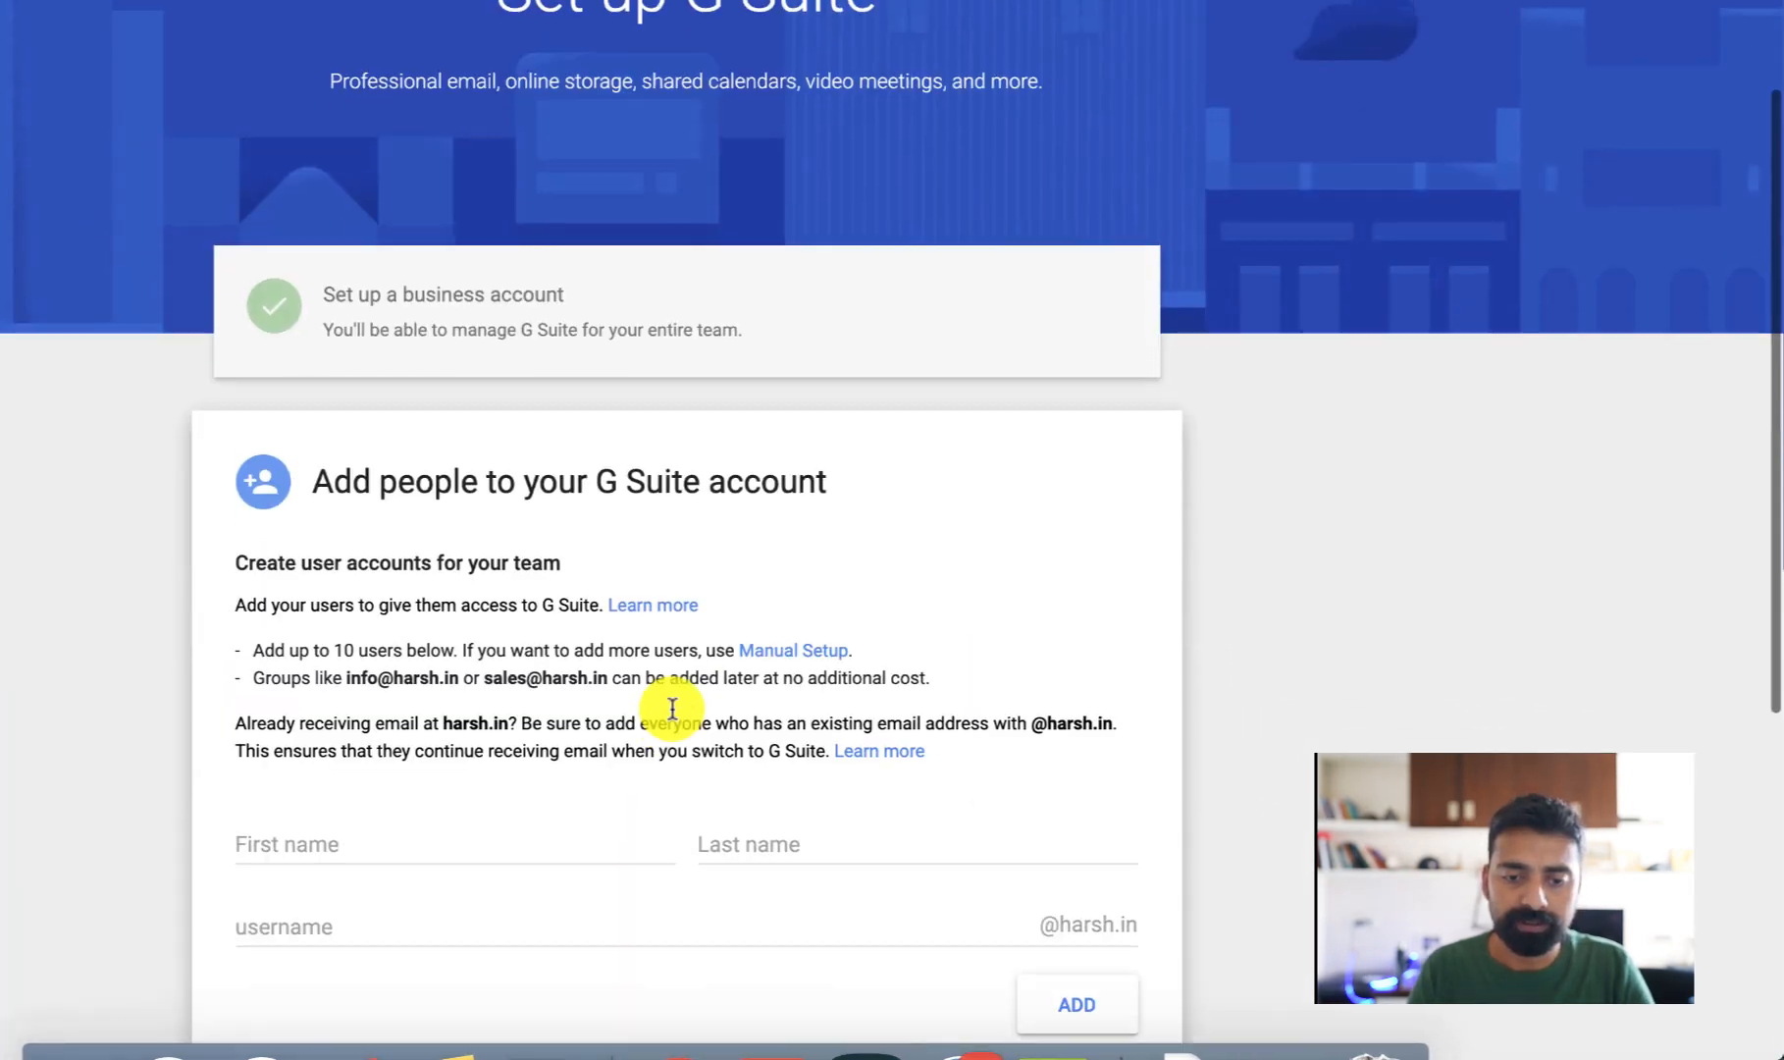
scroll(down, 3)
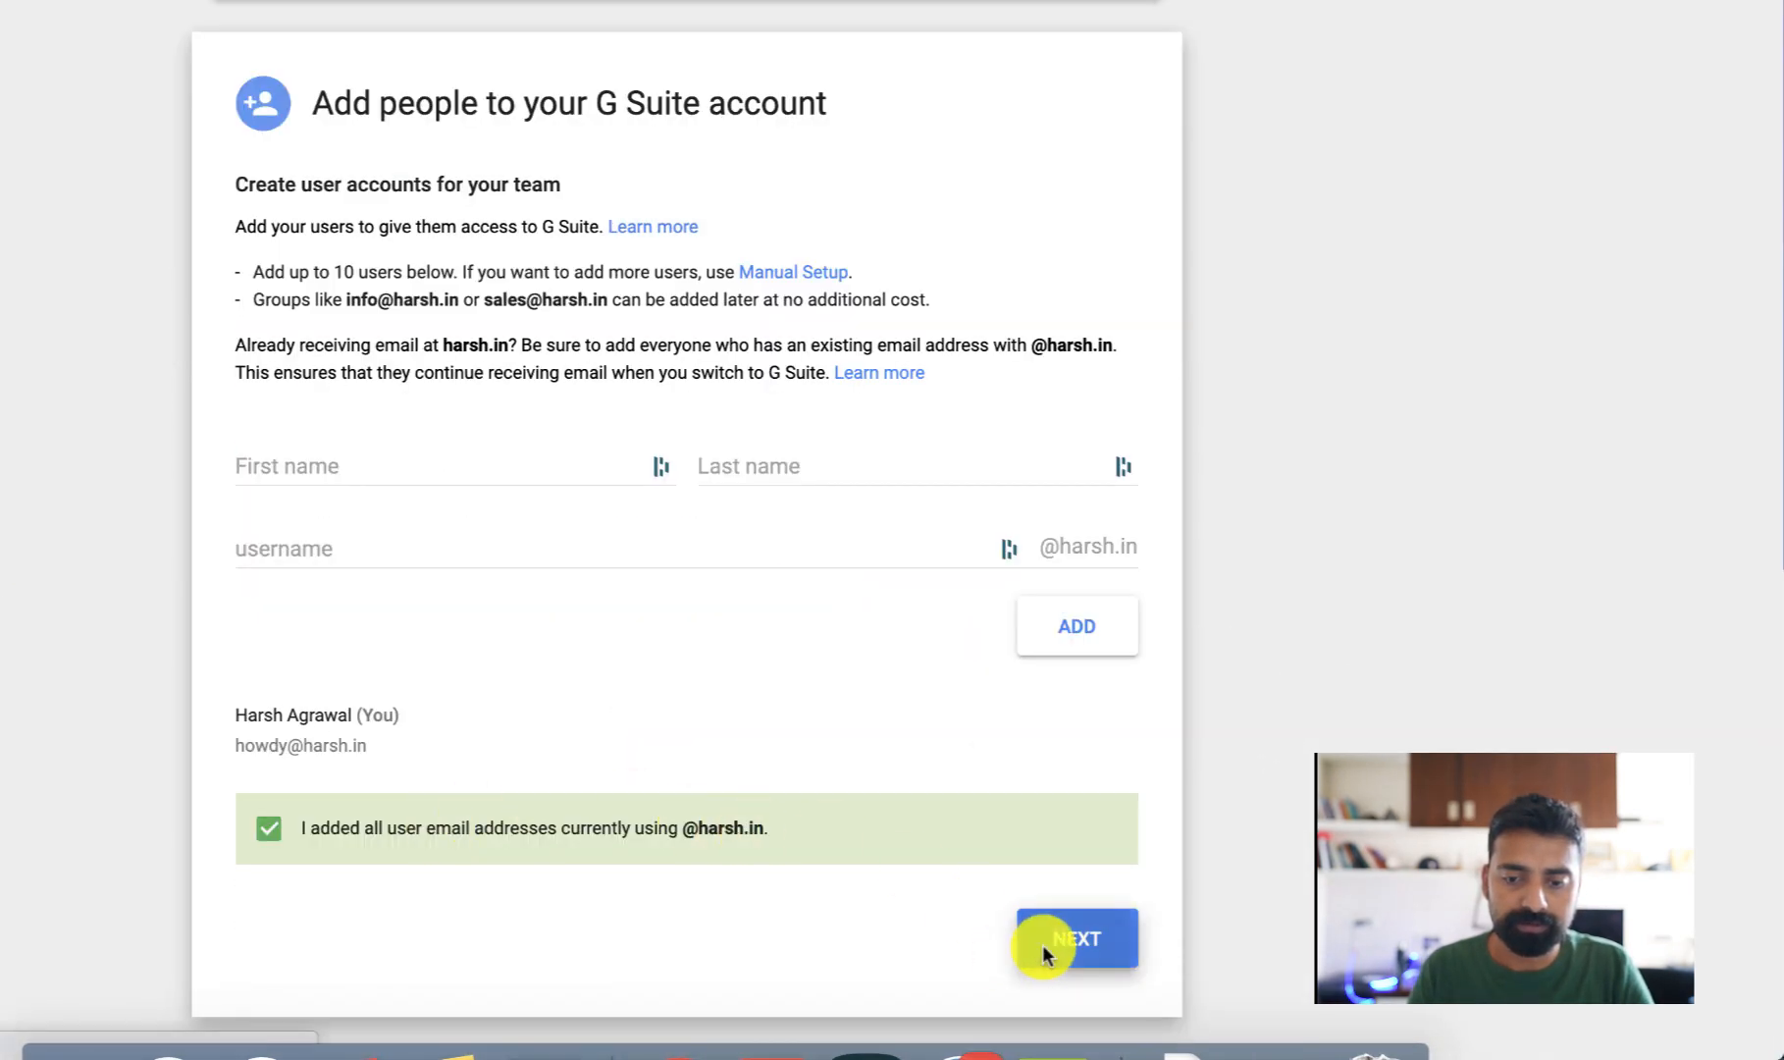
click(1074, 938)
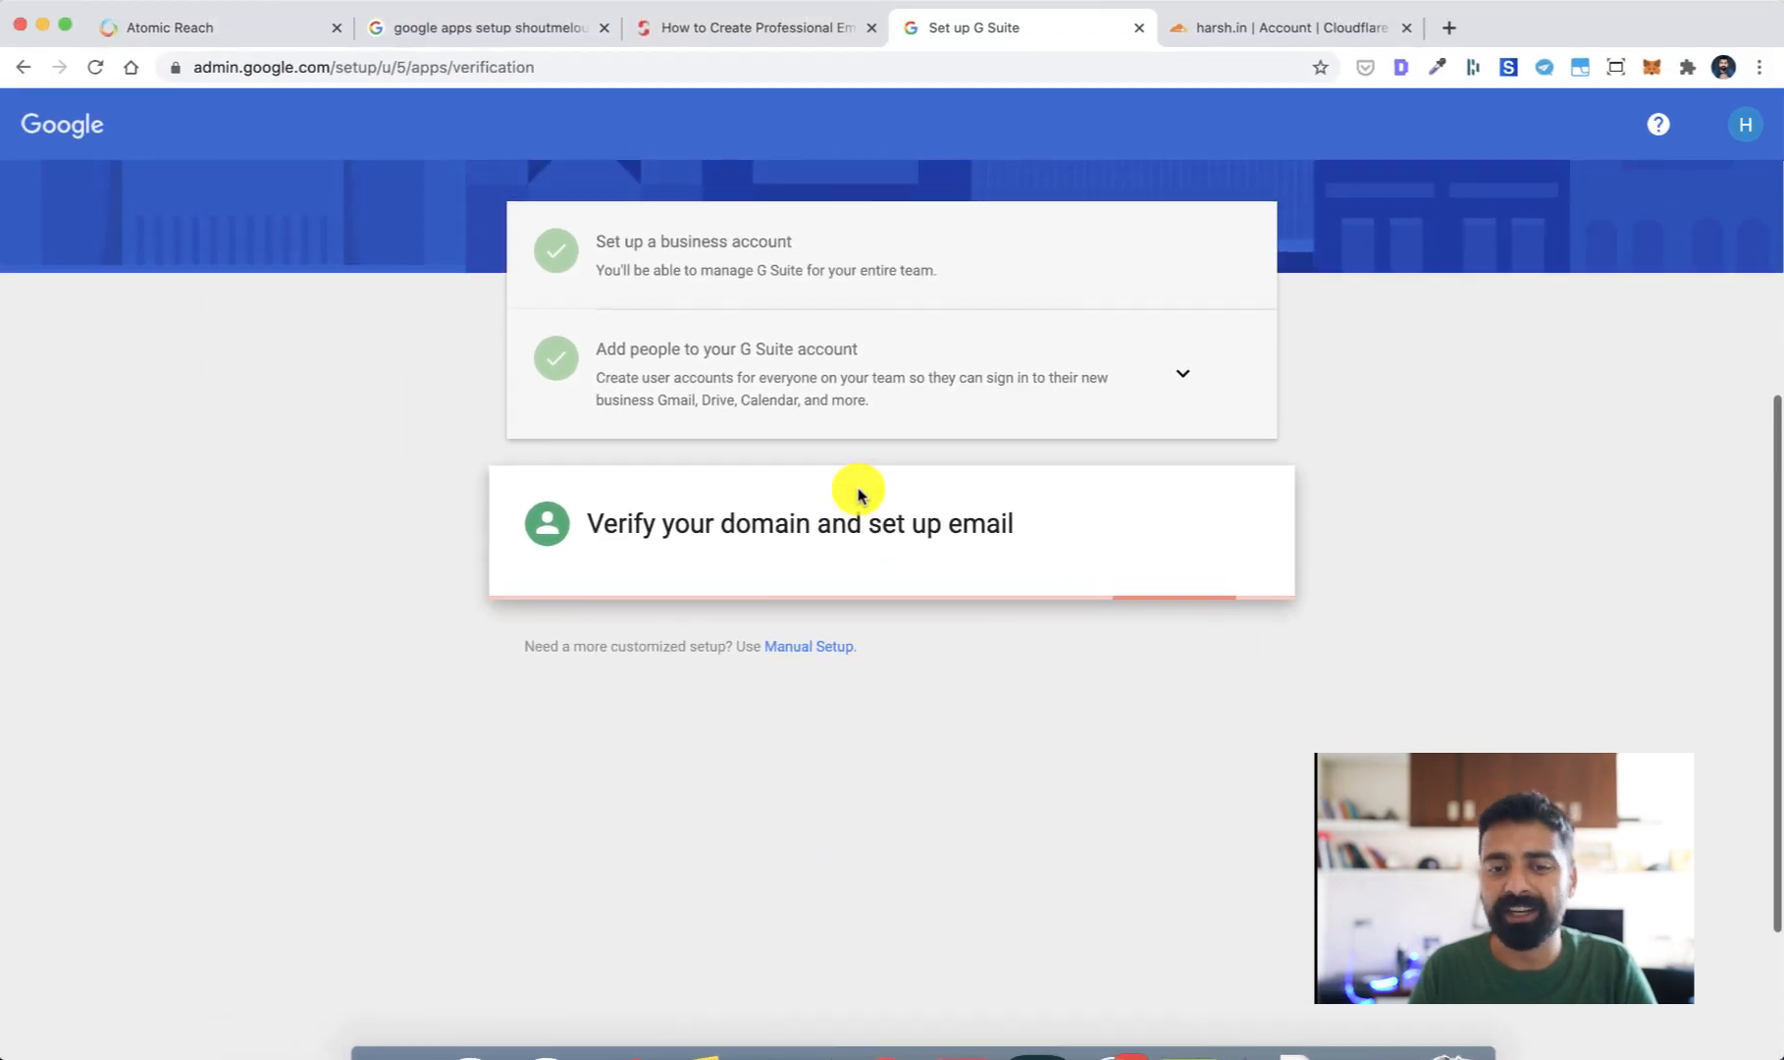
Begin verifying harsh.in, choosing the domain-host (Cloudflare) method.
click(797, 522)
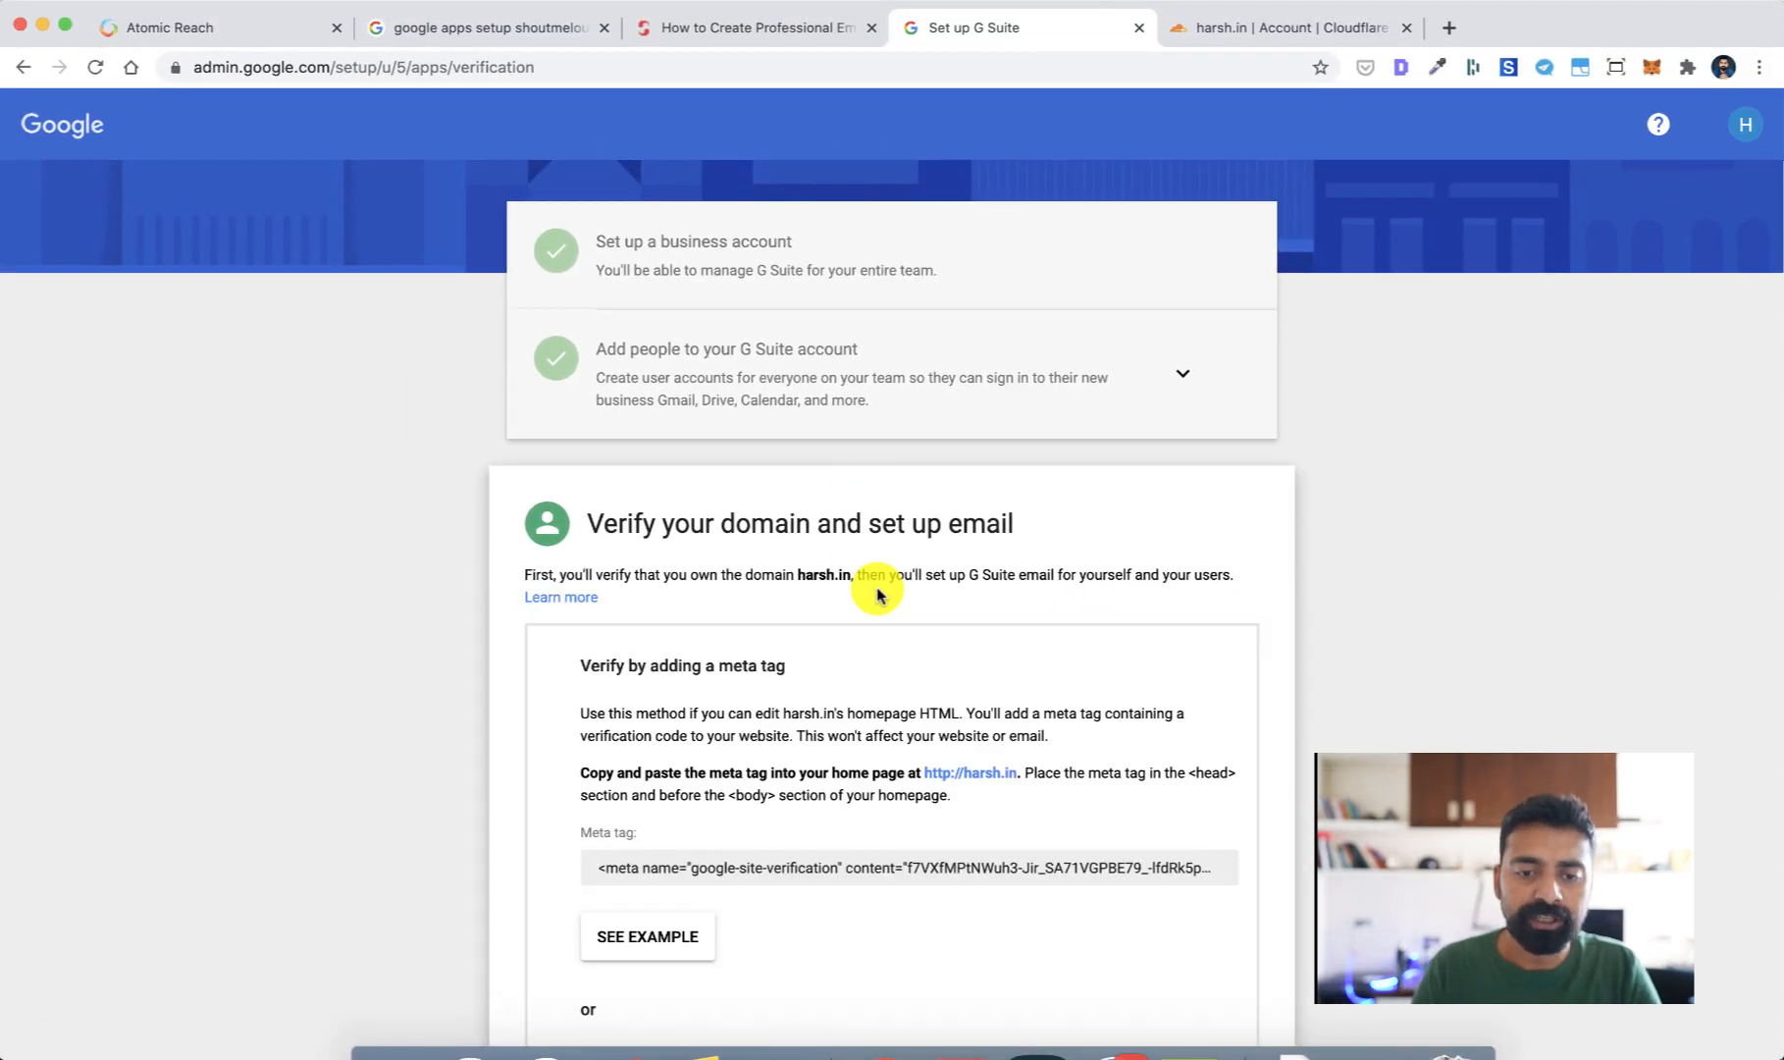
scroll(down, 3)
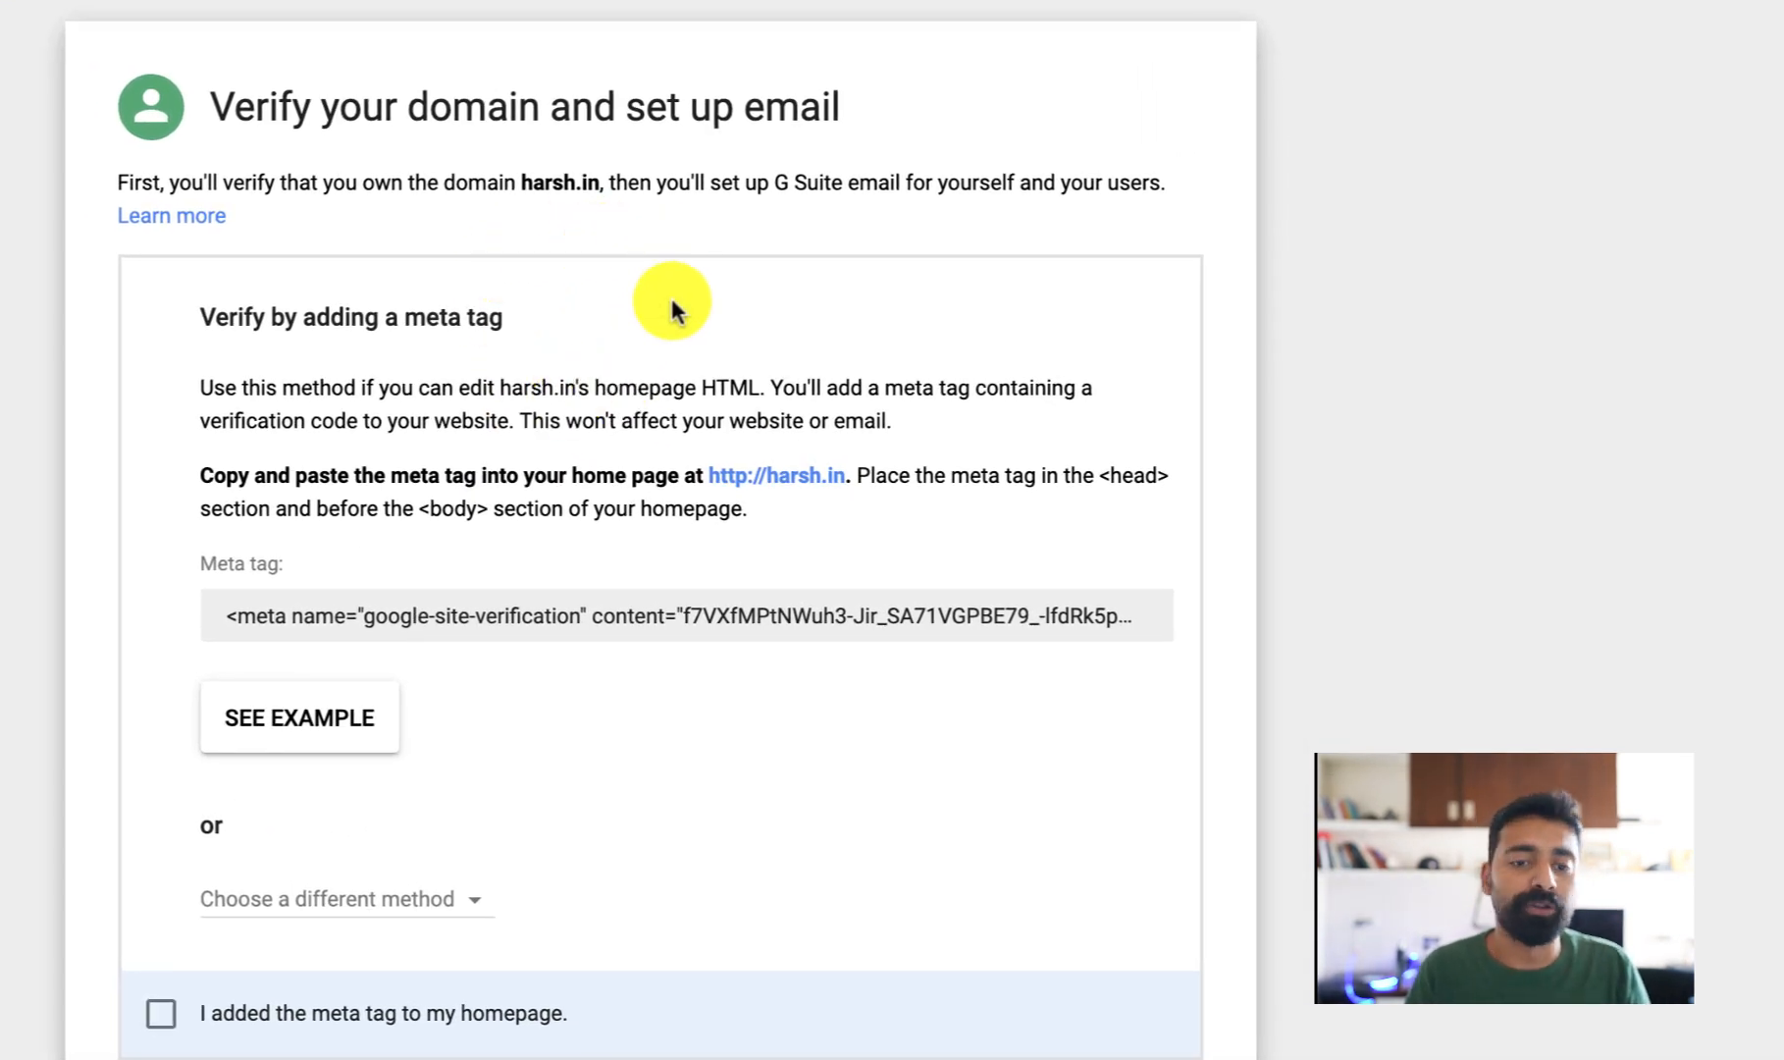
scroll(down, 3)
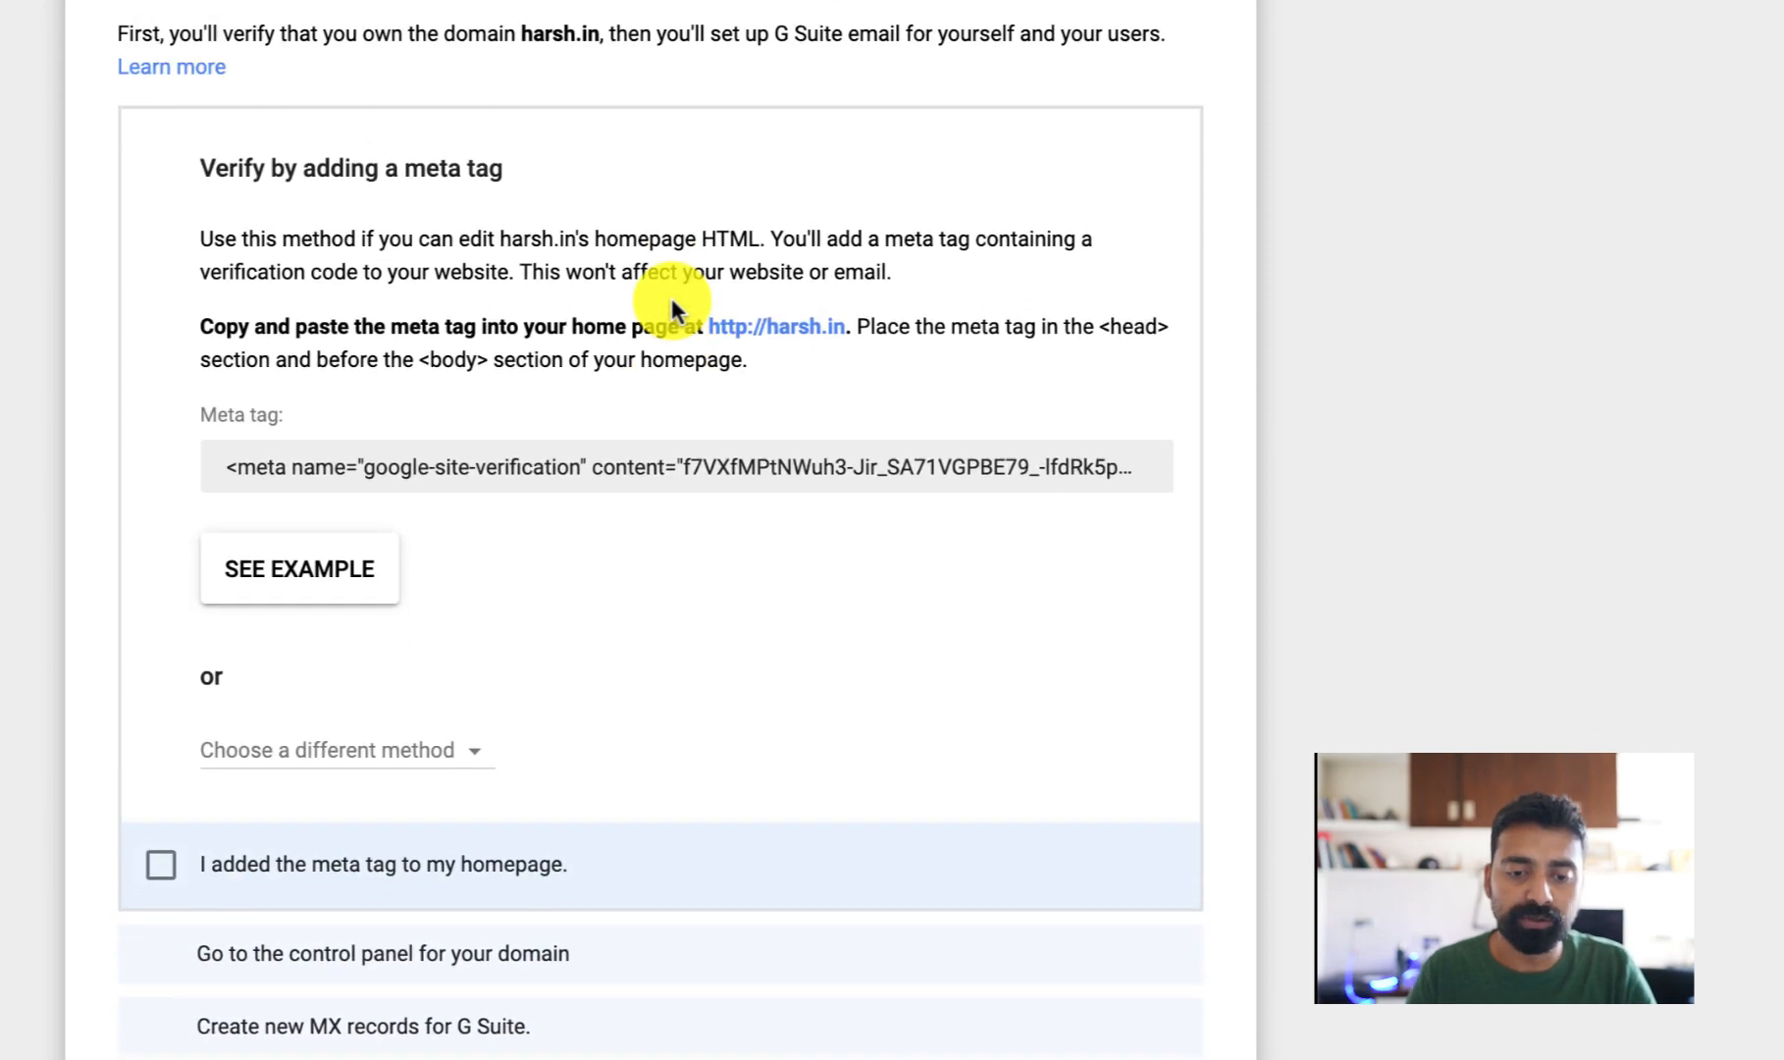
scroll(down, 3)
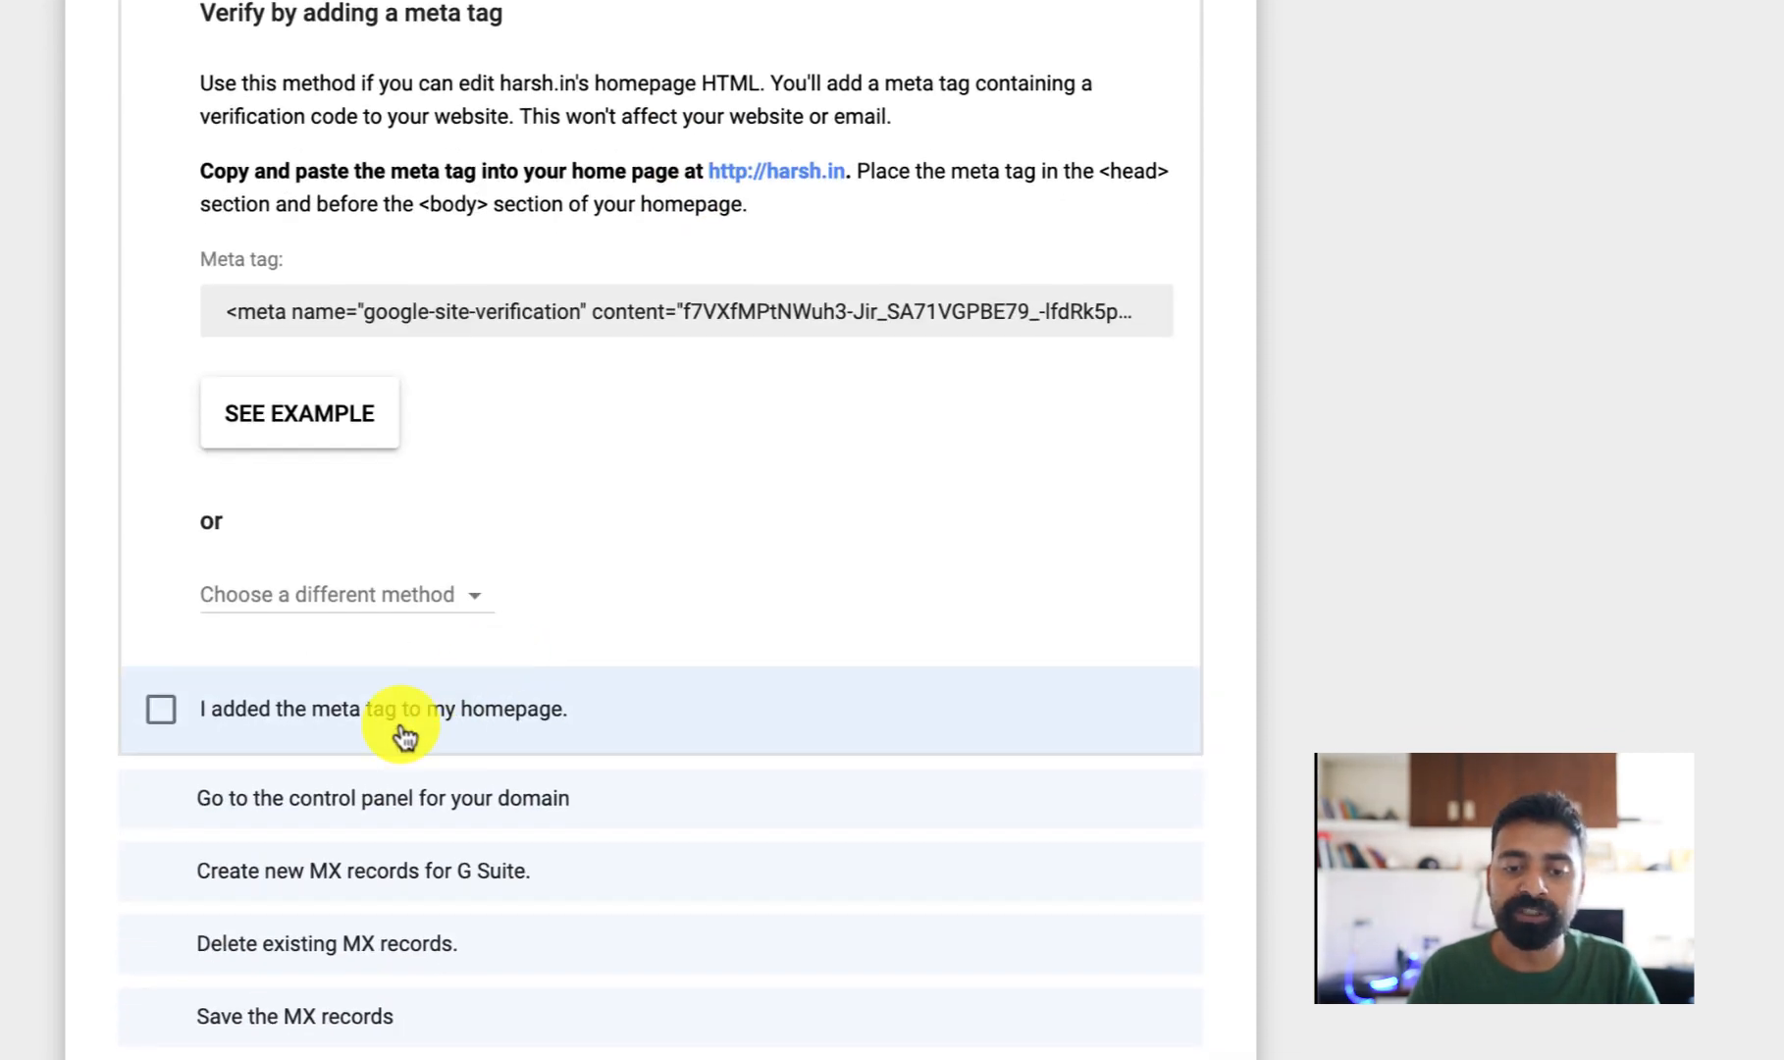
mouse_move(392, 716)
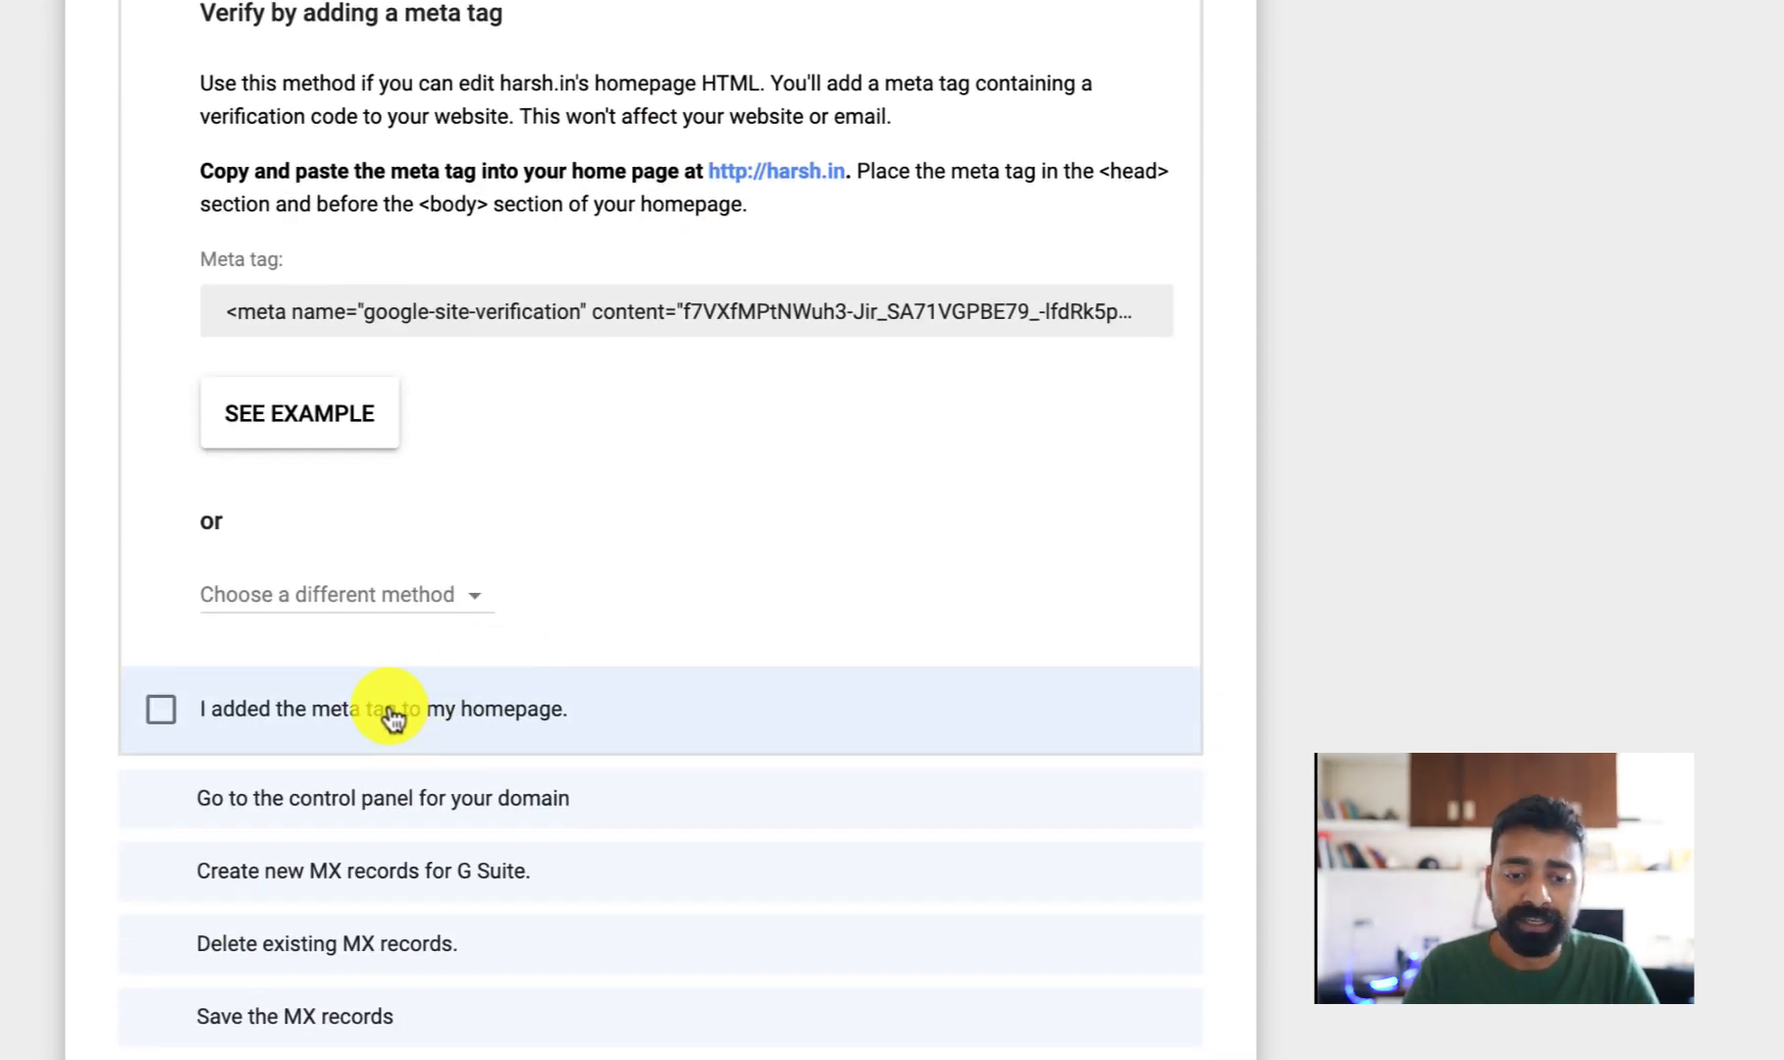
click(345, 592)
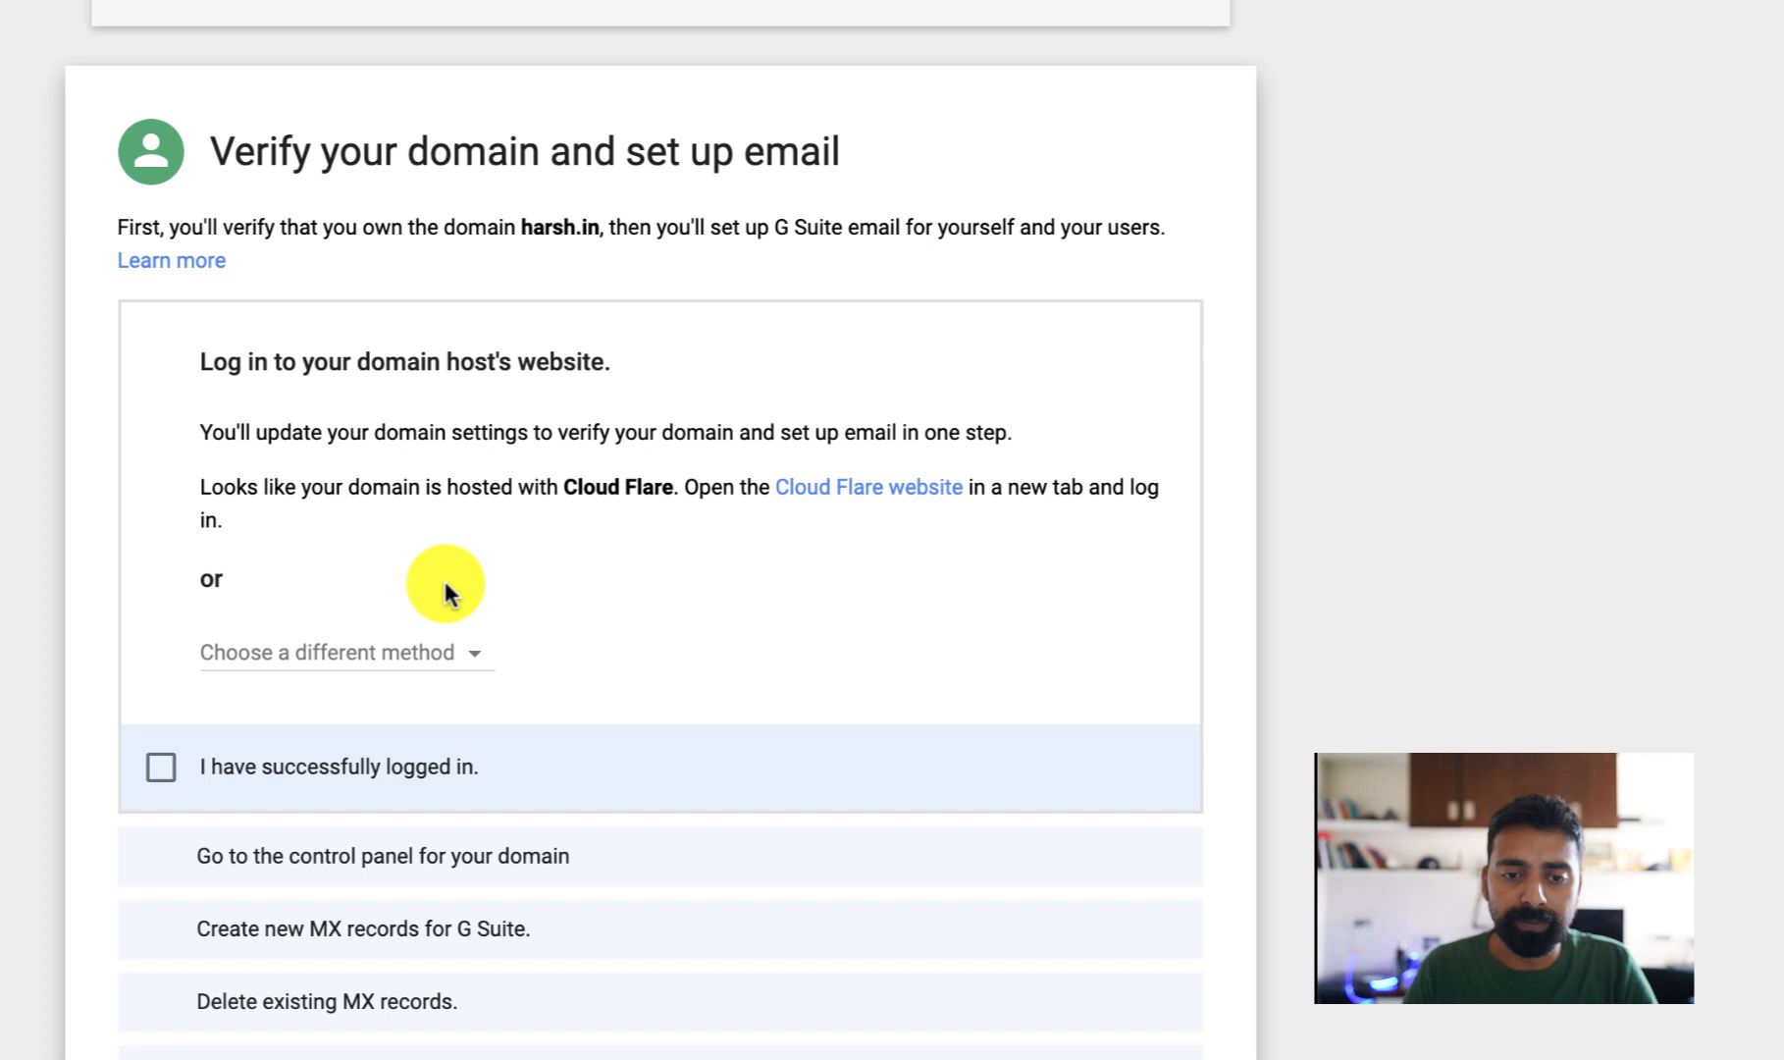
Confirm the Cloudflare login to reveal the MX records, then switch to Cloudflare's harsh.in dashboard.
click(159, 765)
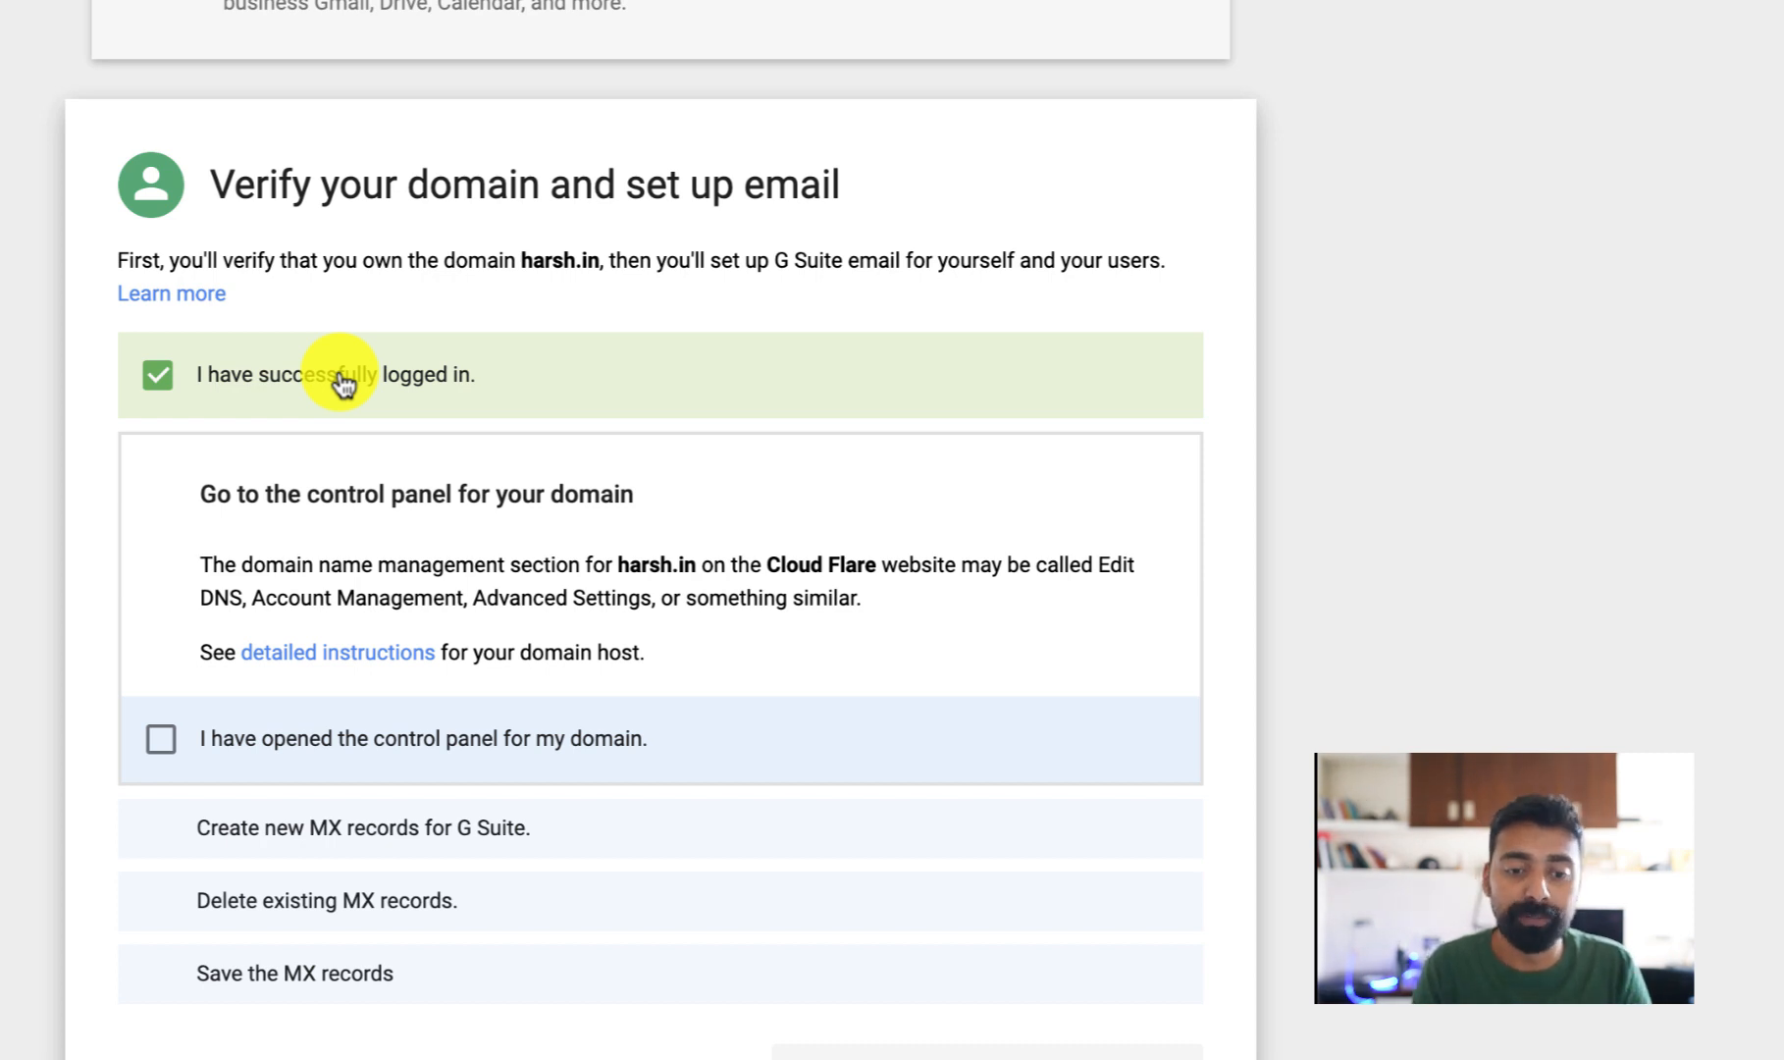
mouse_move(361, 679)
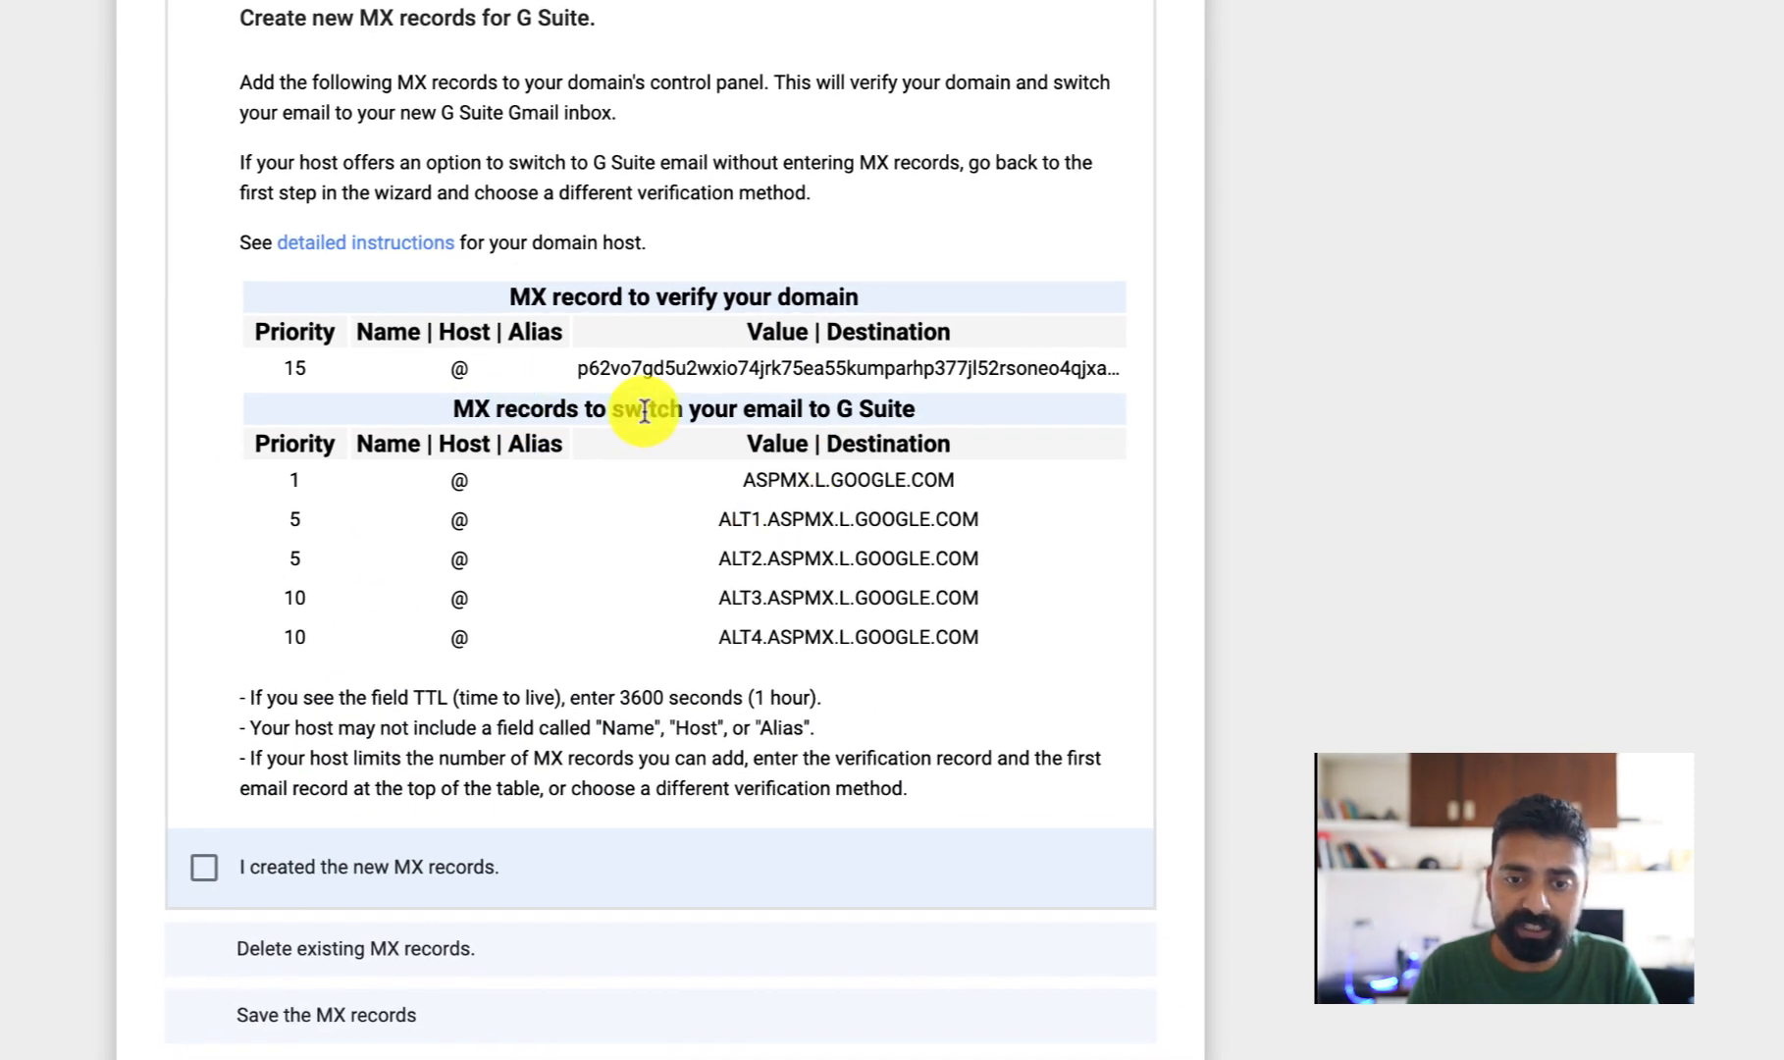
mouse_move(566, 296)
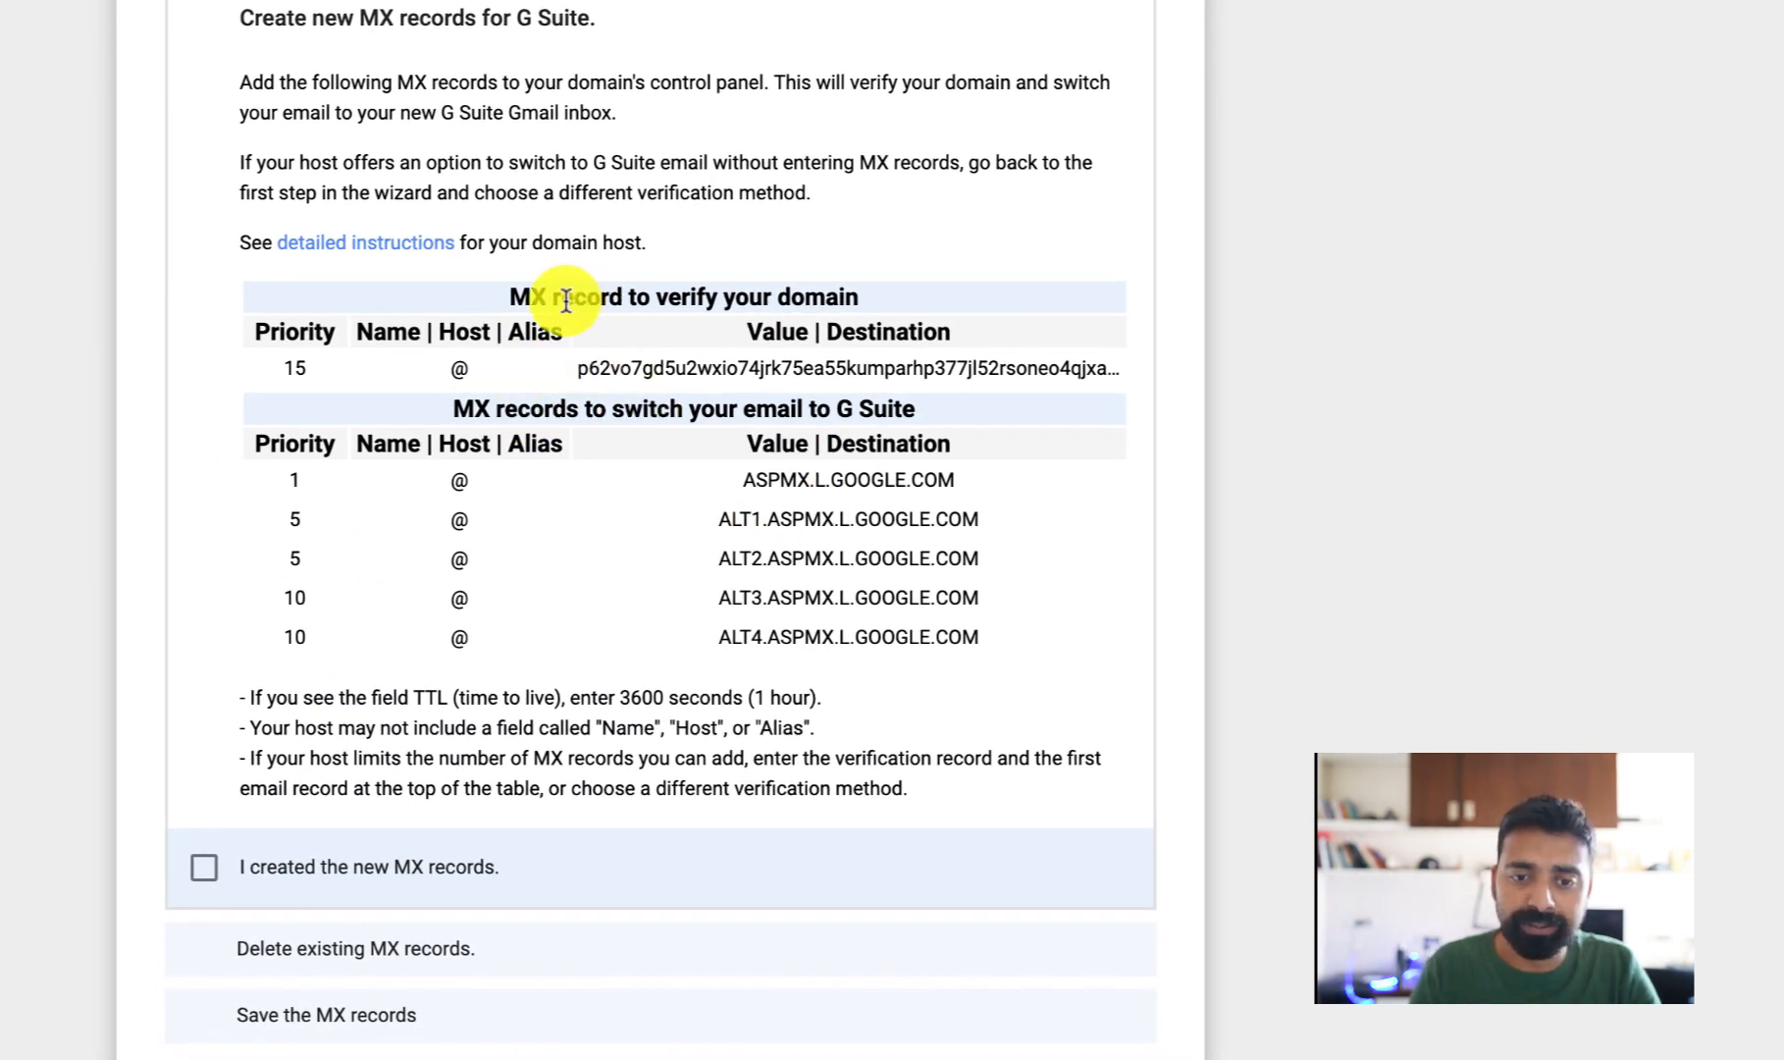
mouse_move(664, 297)
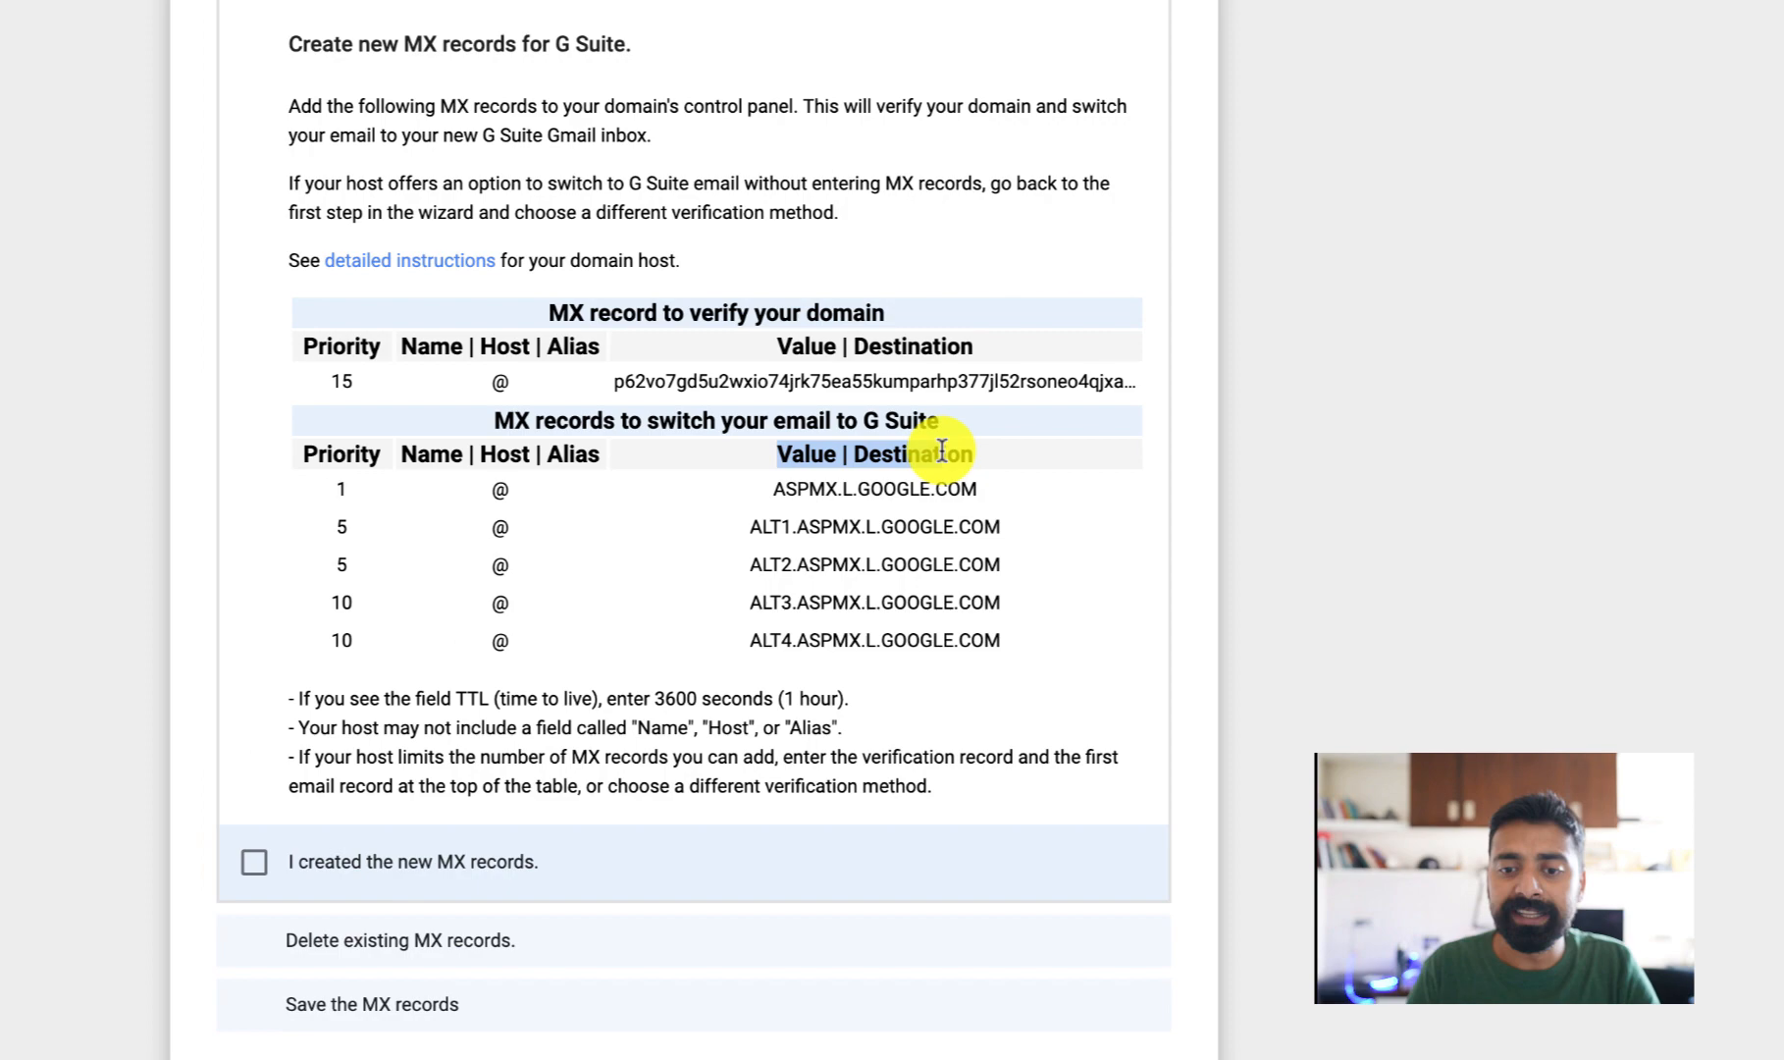
click(1284, 27)
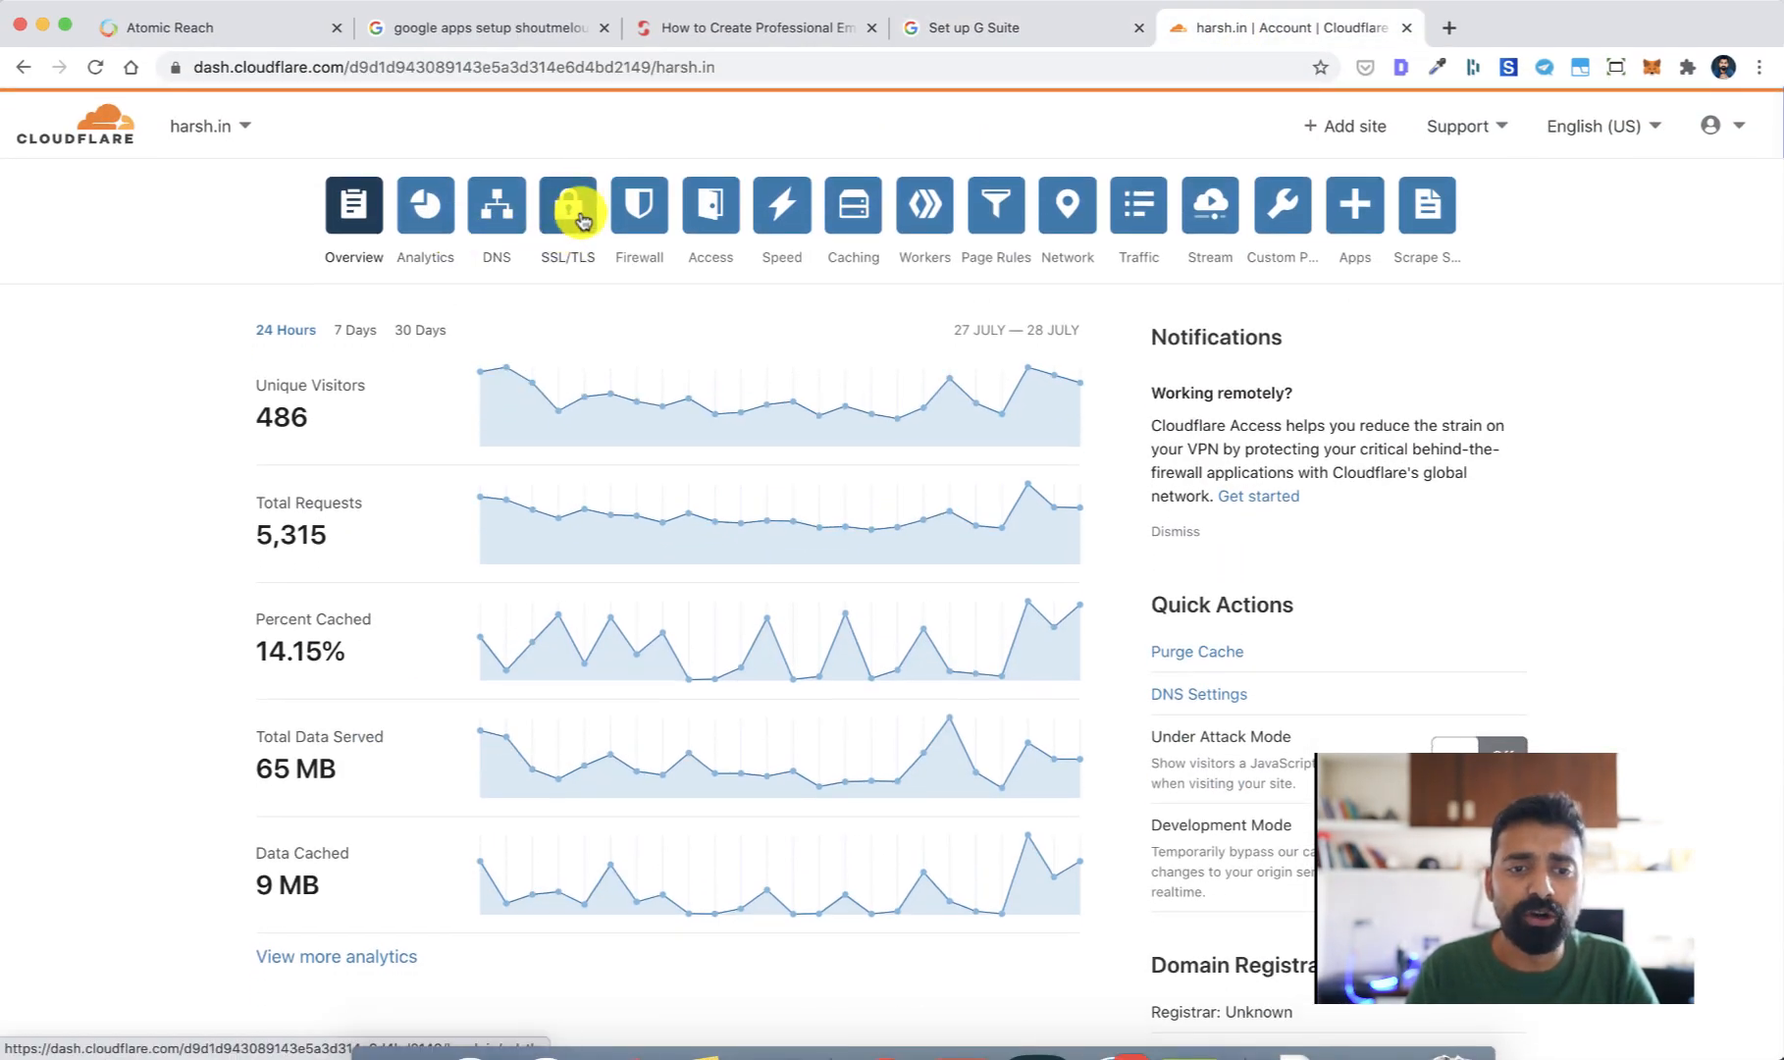
Add the Google verification MX record (priority 15) to harsh.in's Cloudflare DNS.
click(497, 206)
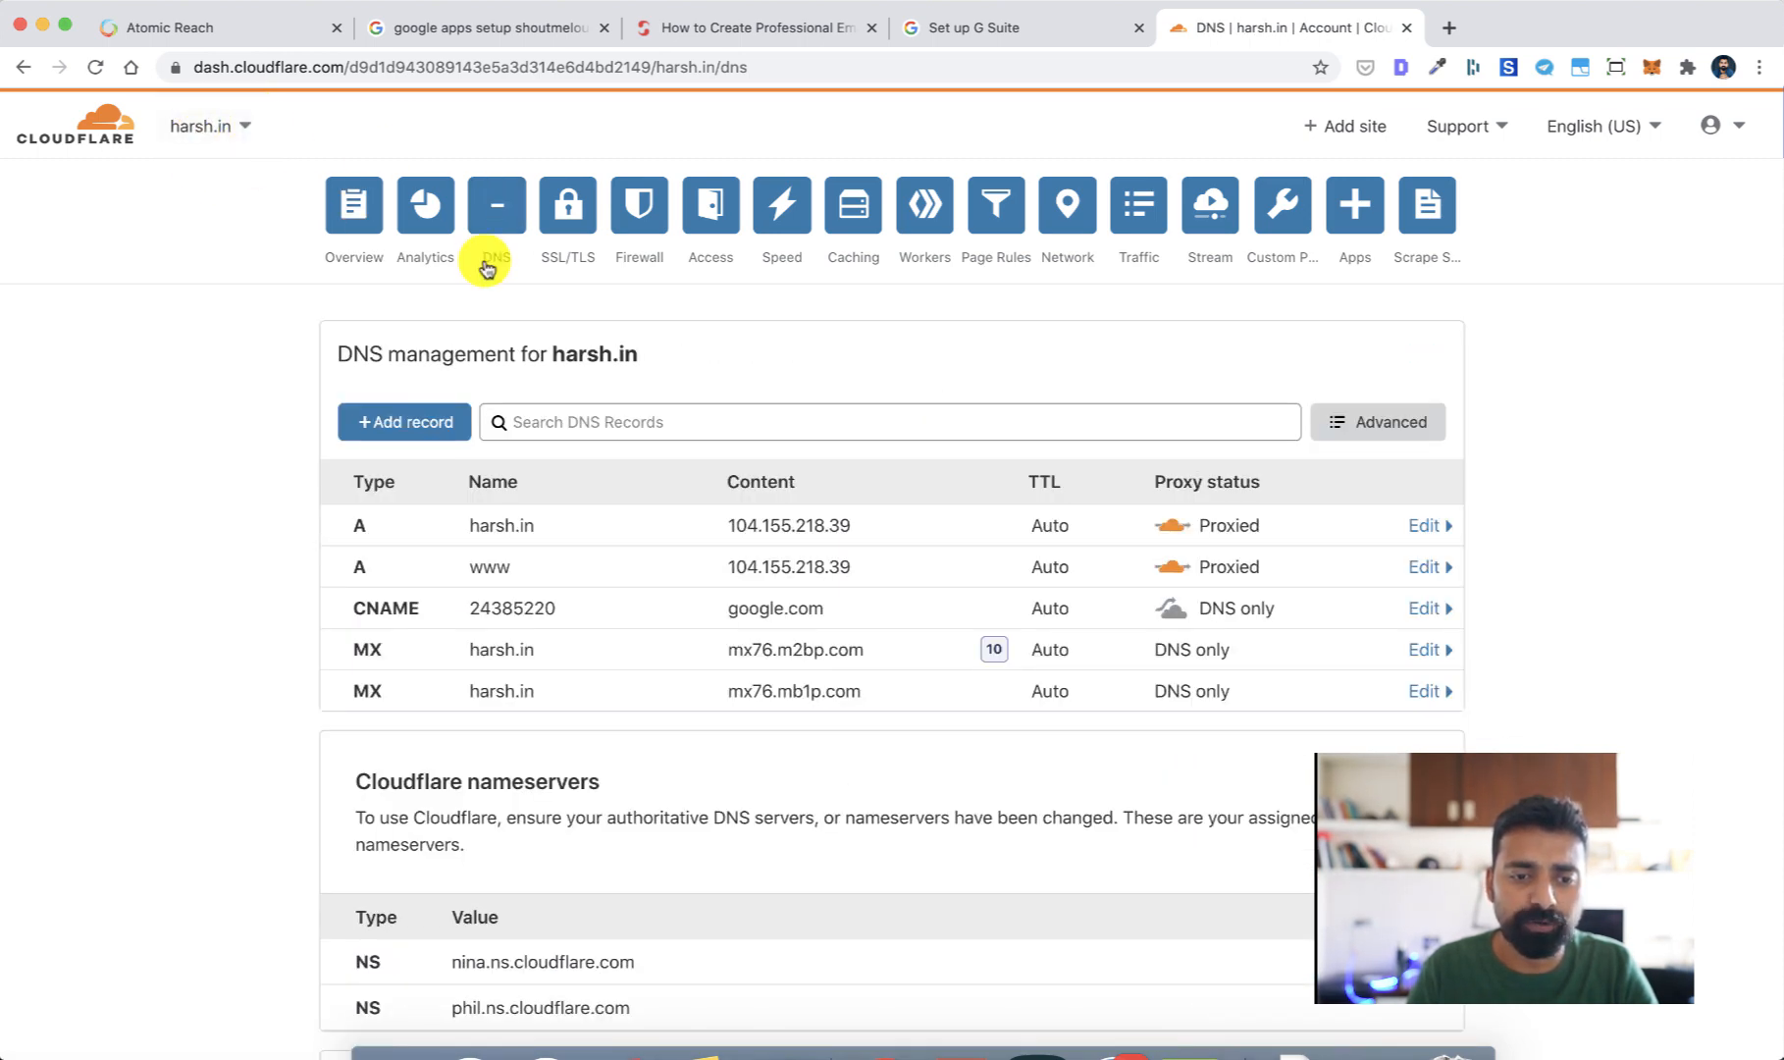
click(1015, 27)
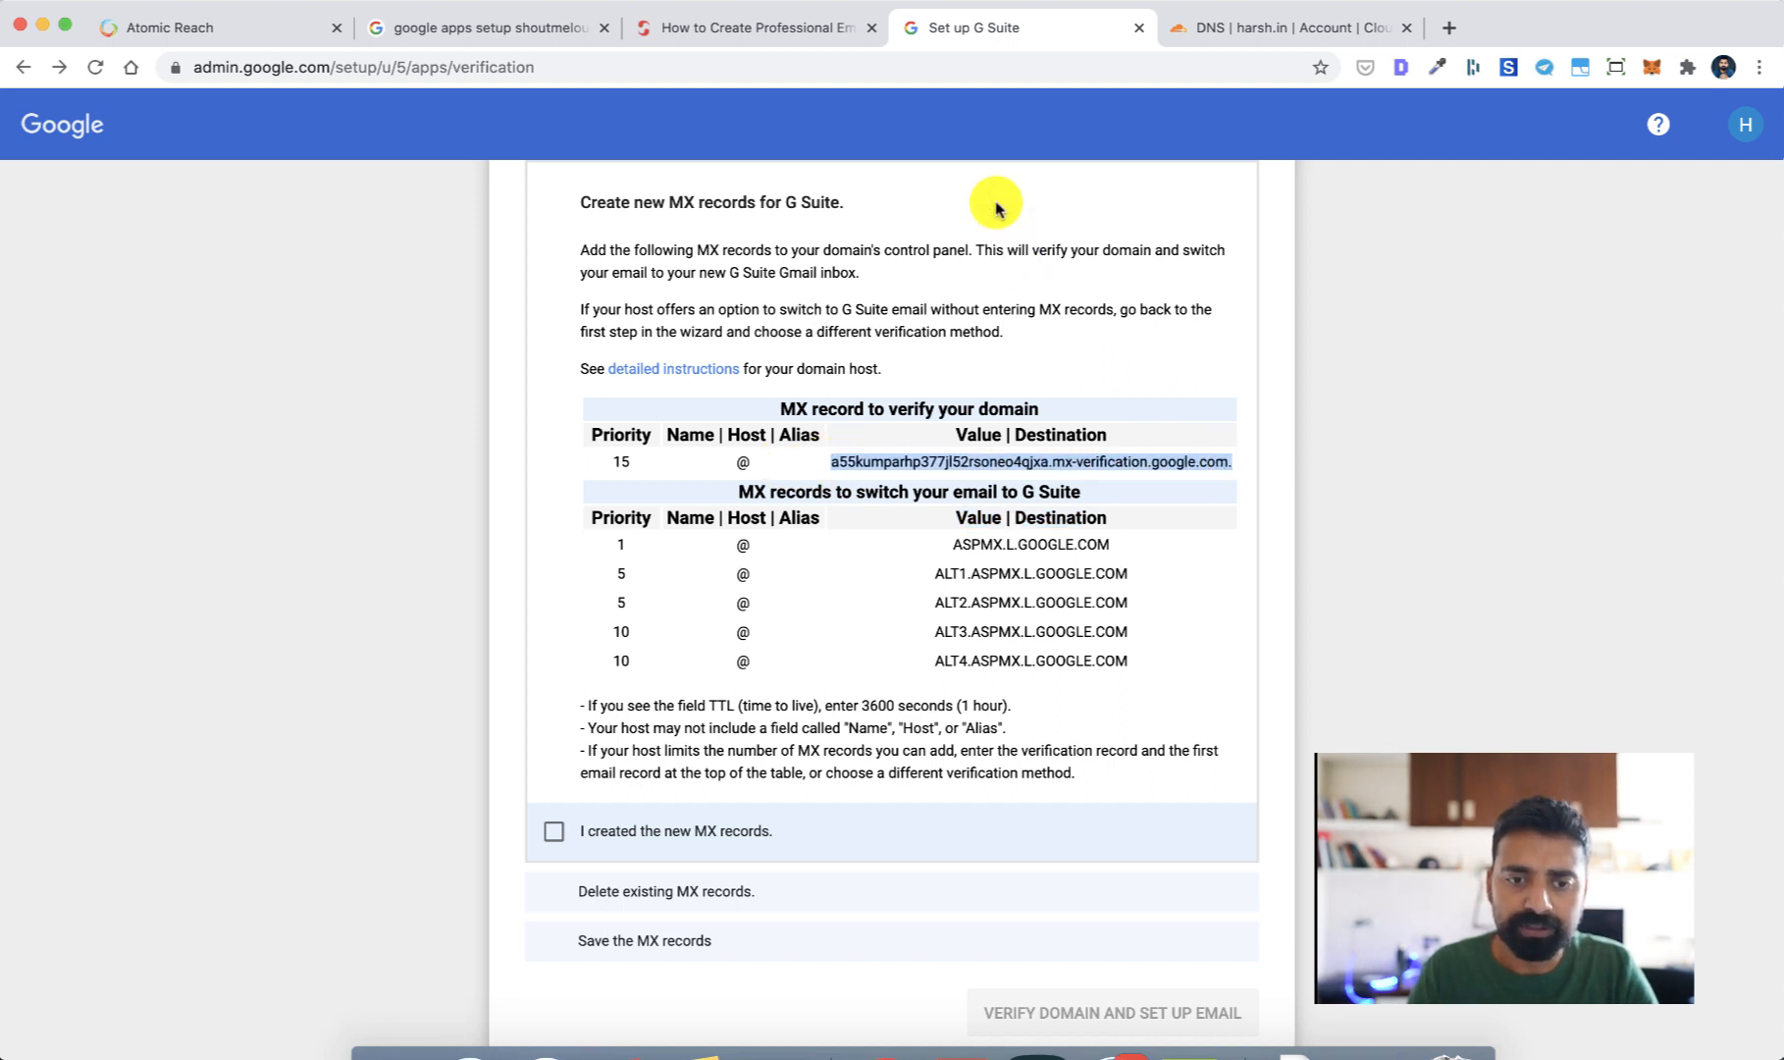
click(1286, 28)
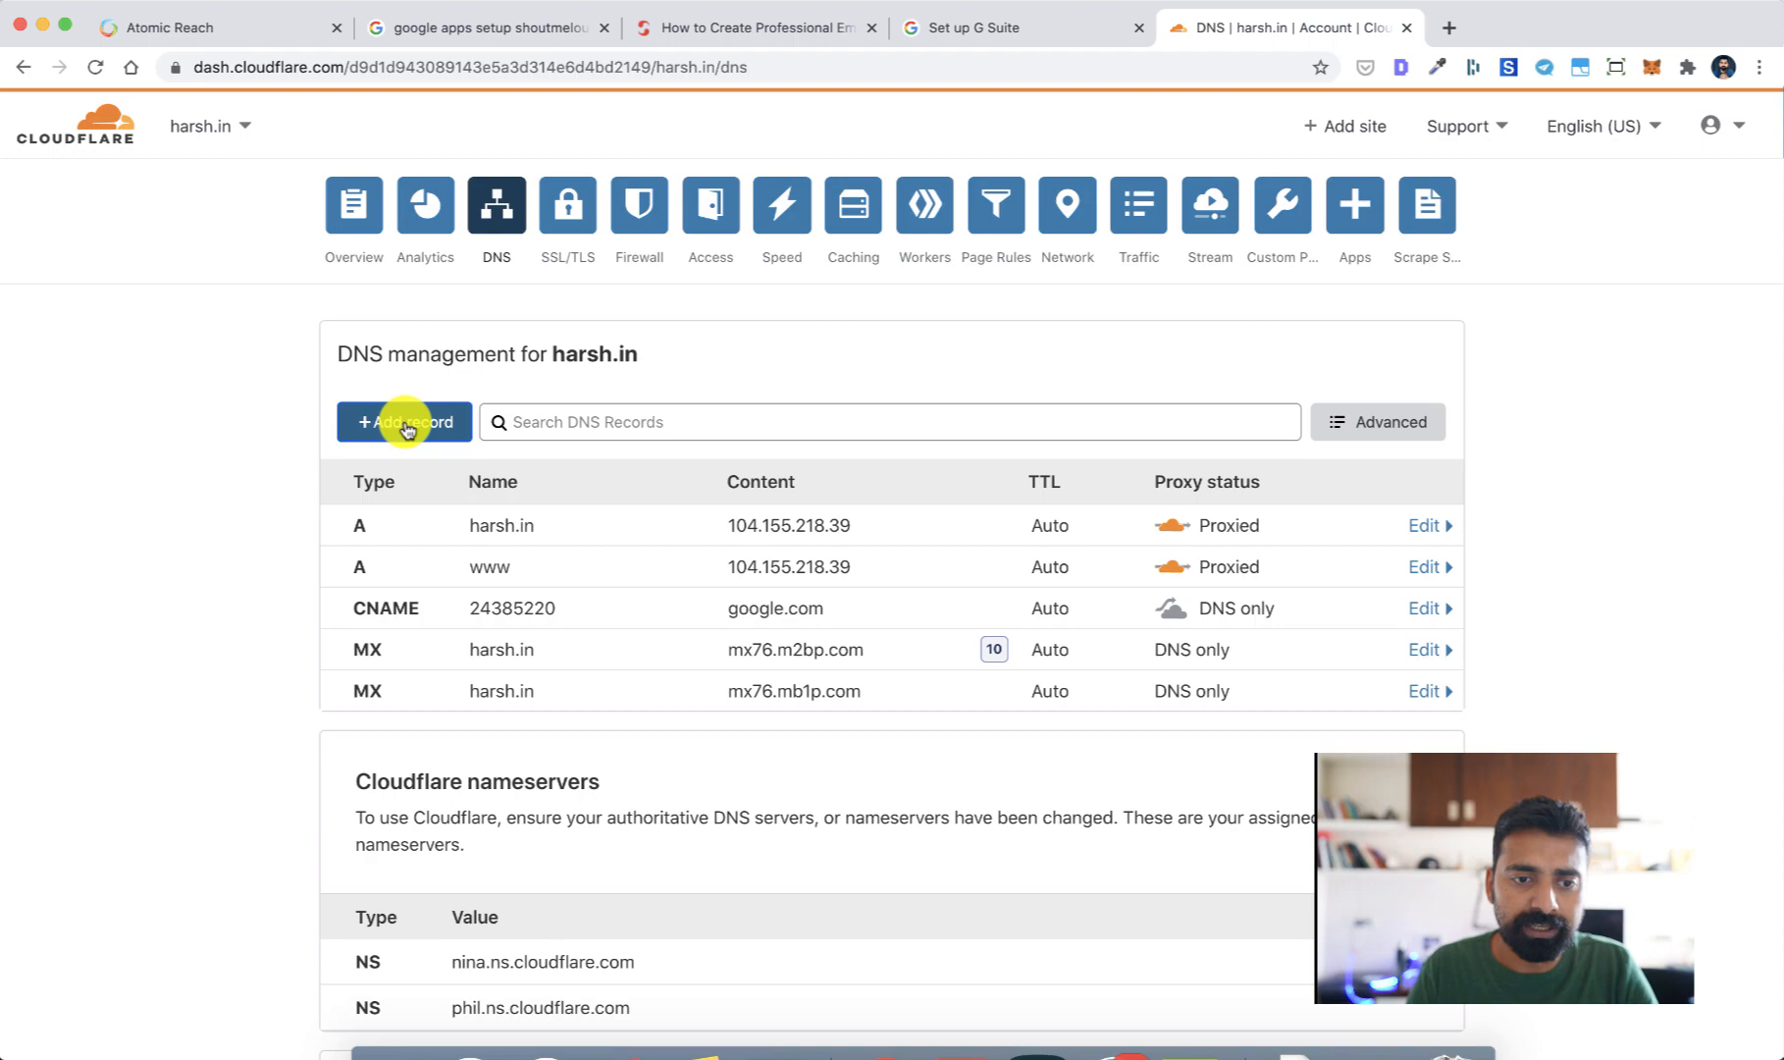
click(405, 422)
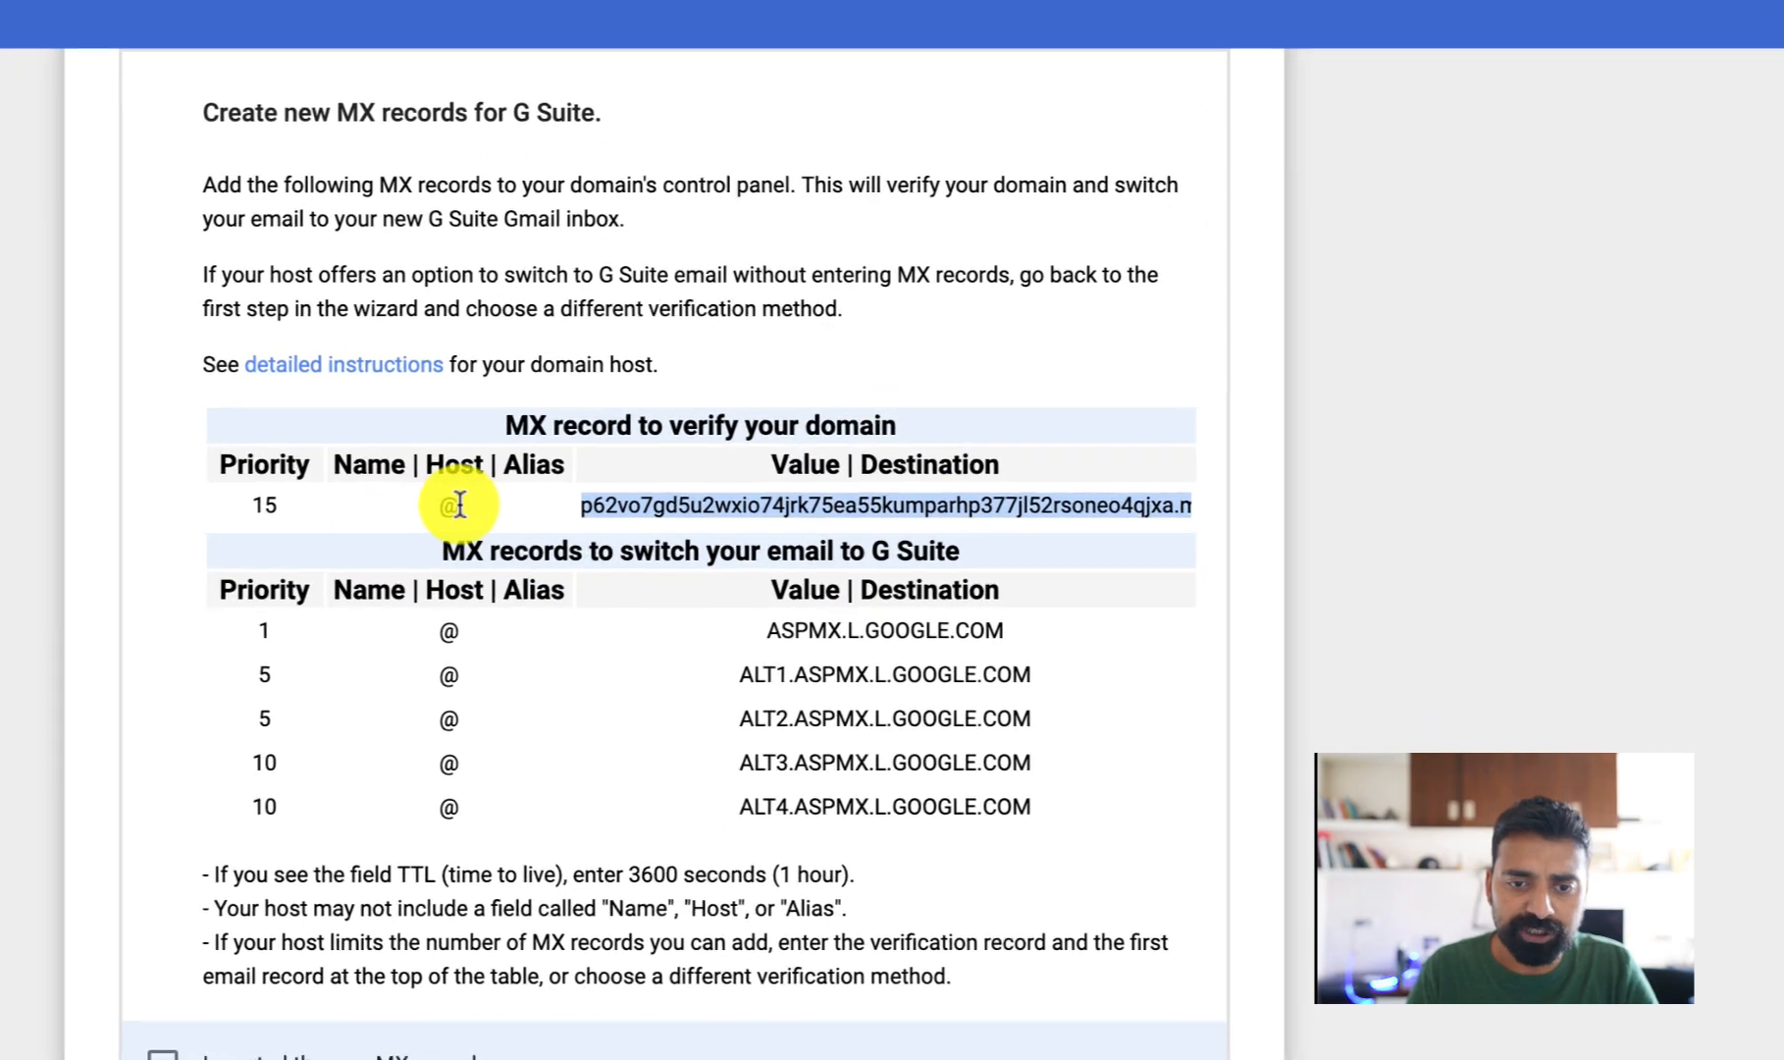
click(1252, 18)
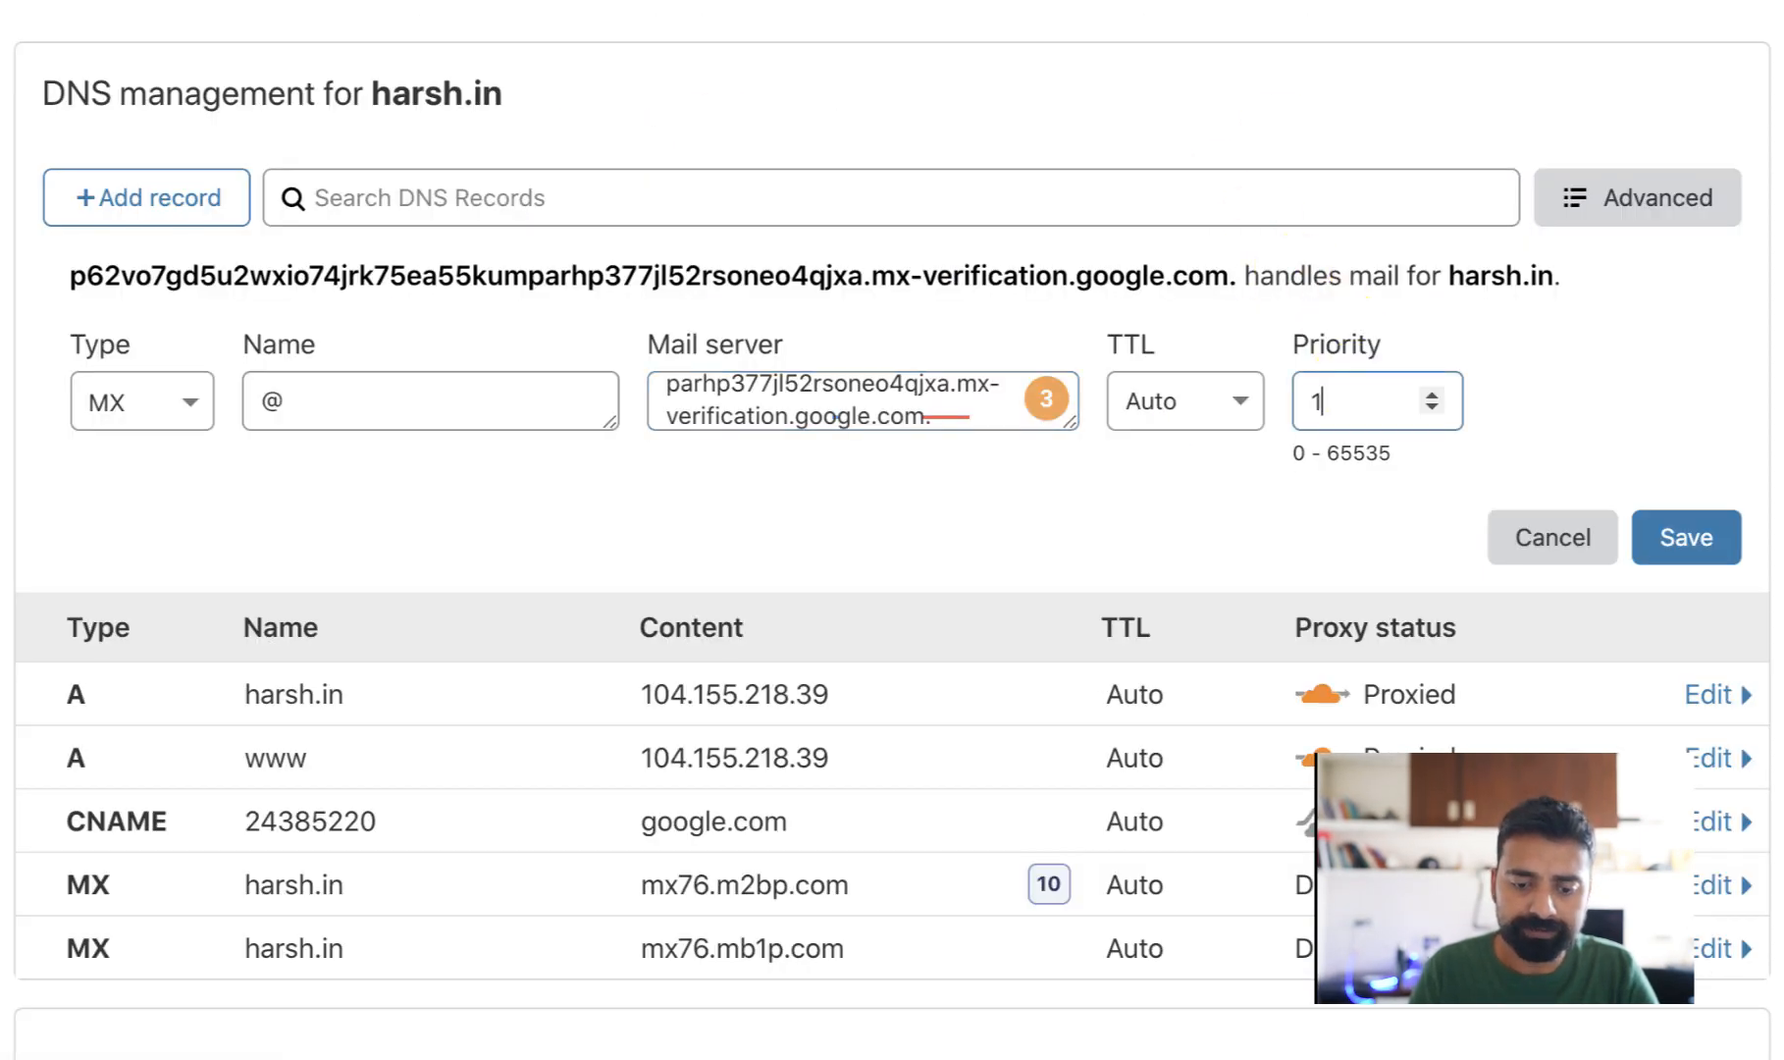
click(1687, 536)
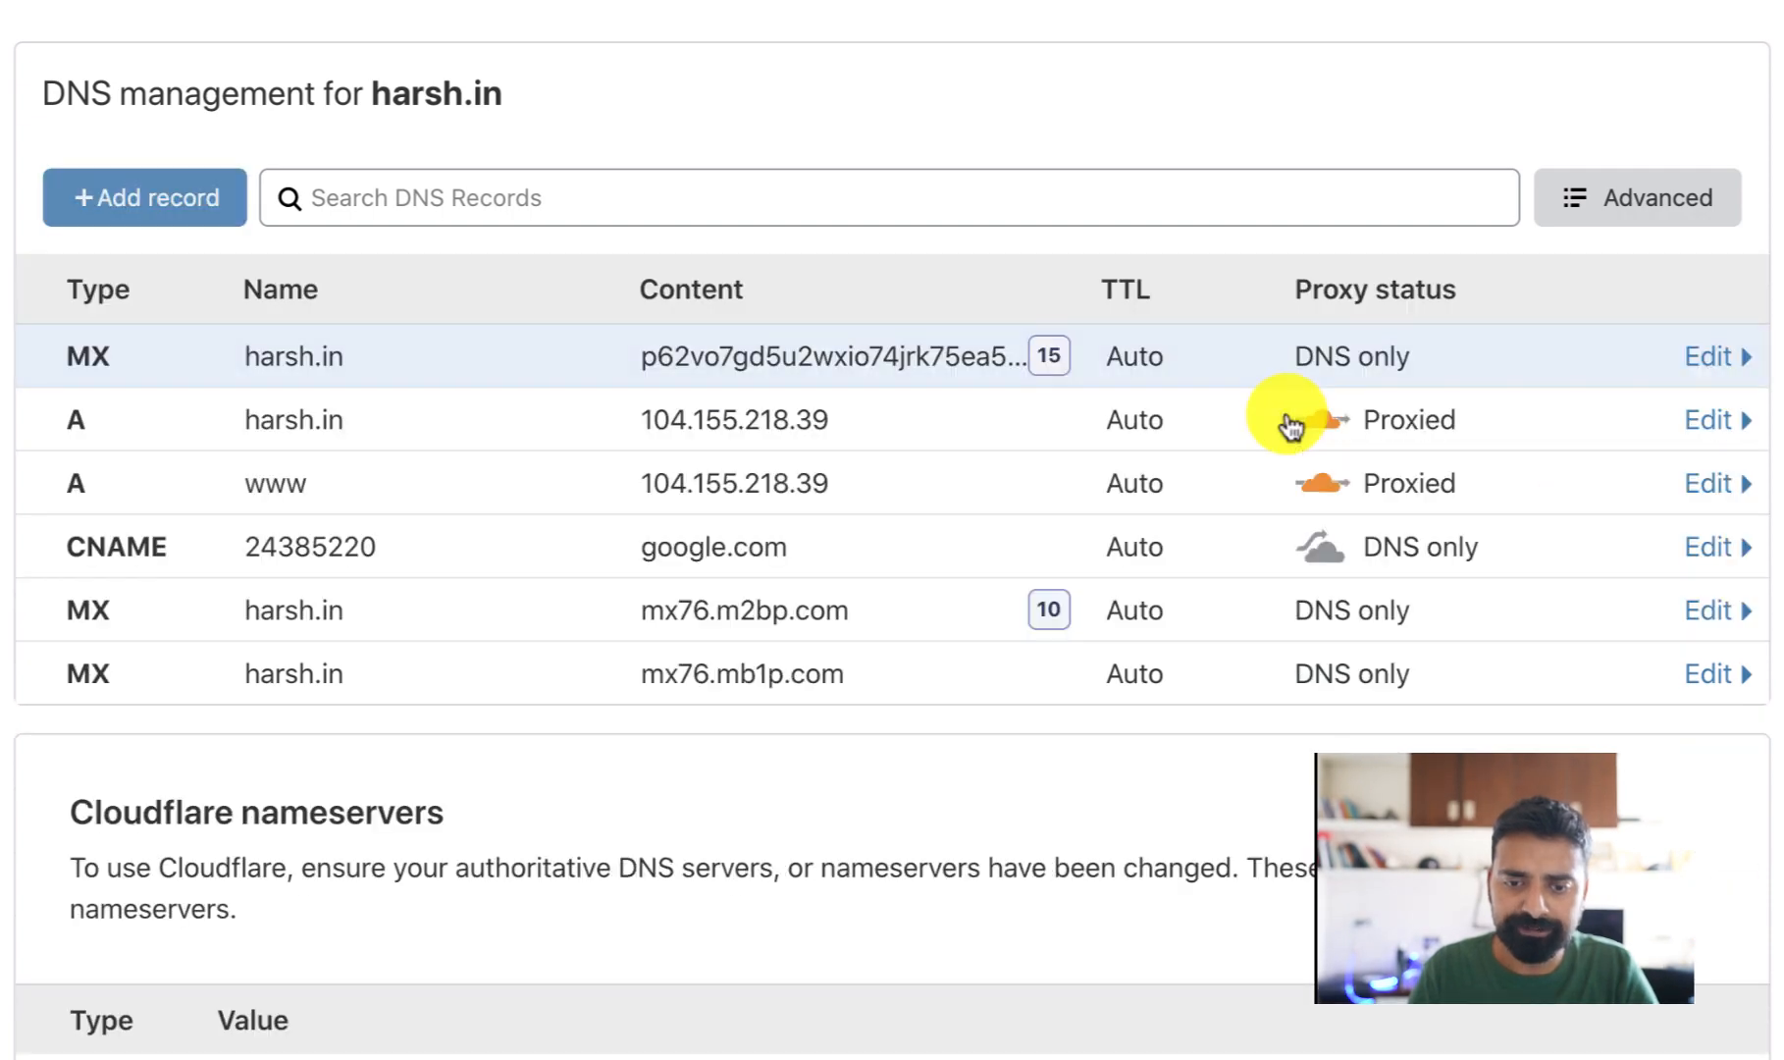
Check the remaining Google mail MX records in G Suite and return to add them.
click(962, 28)
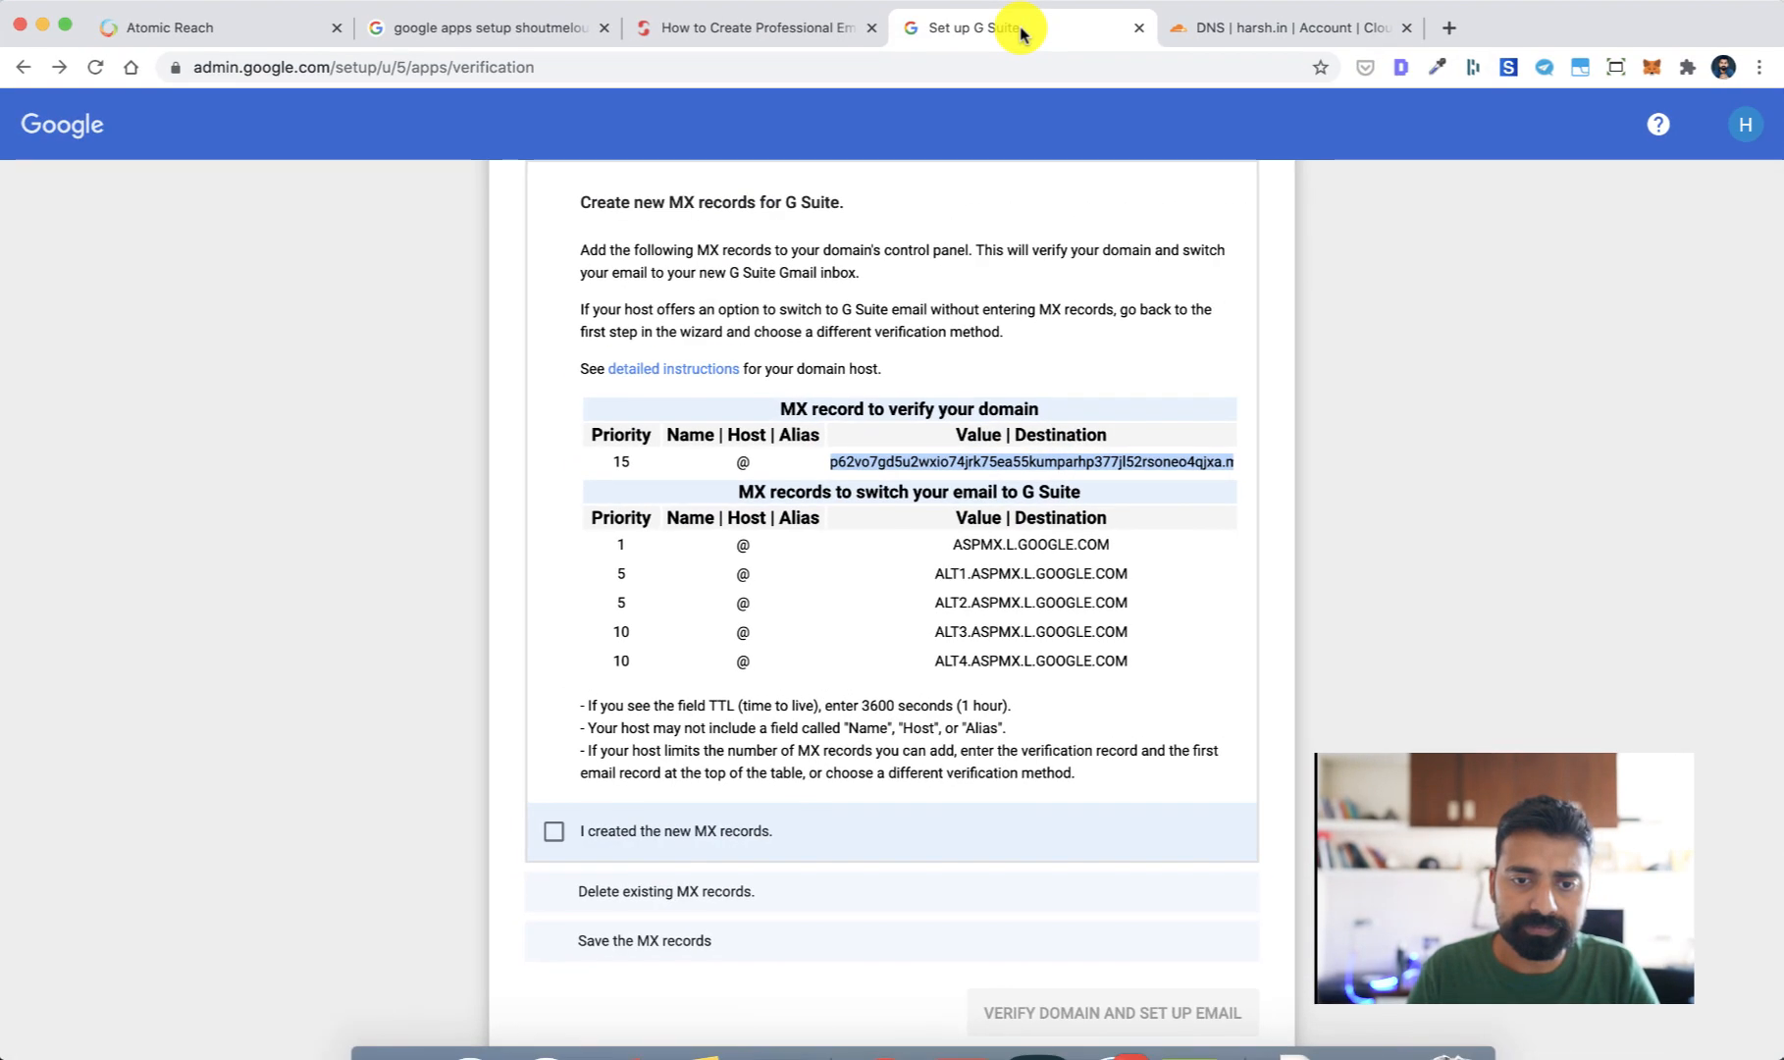
scroll(down, 3)
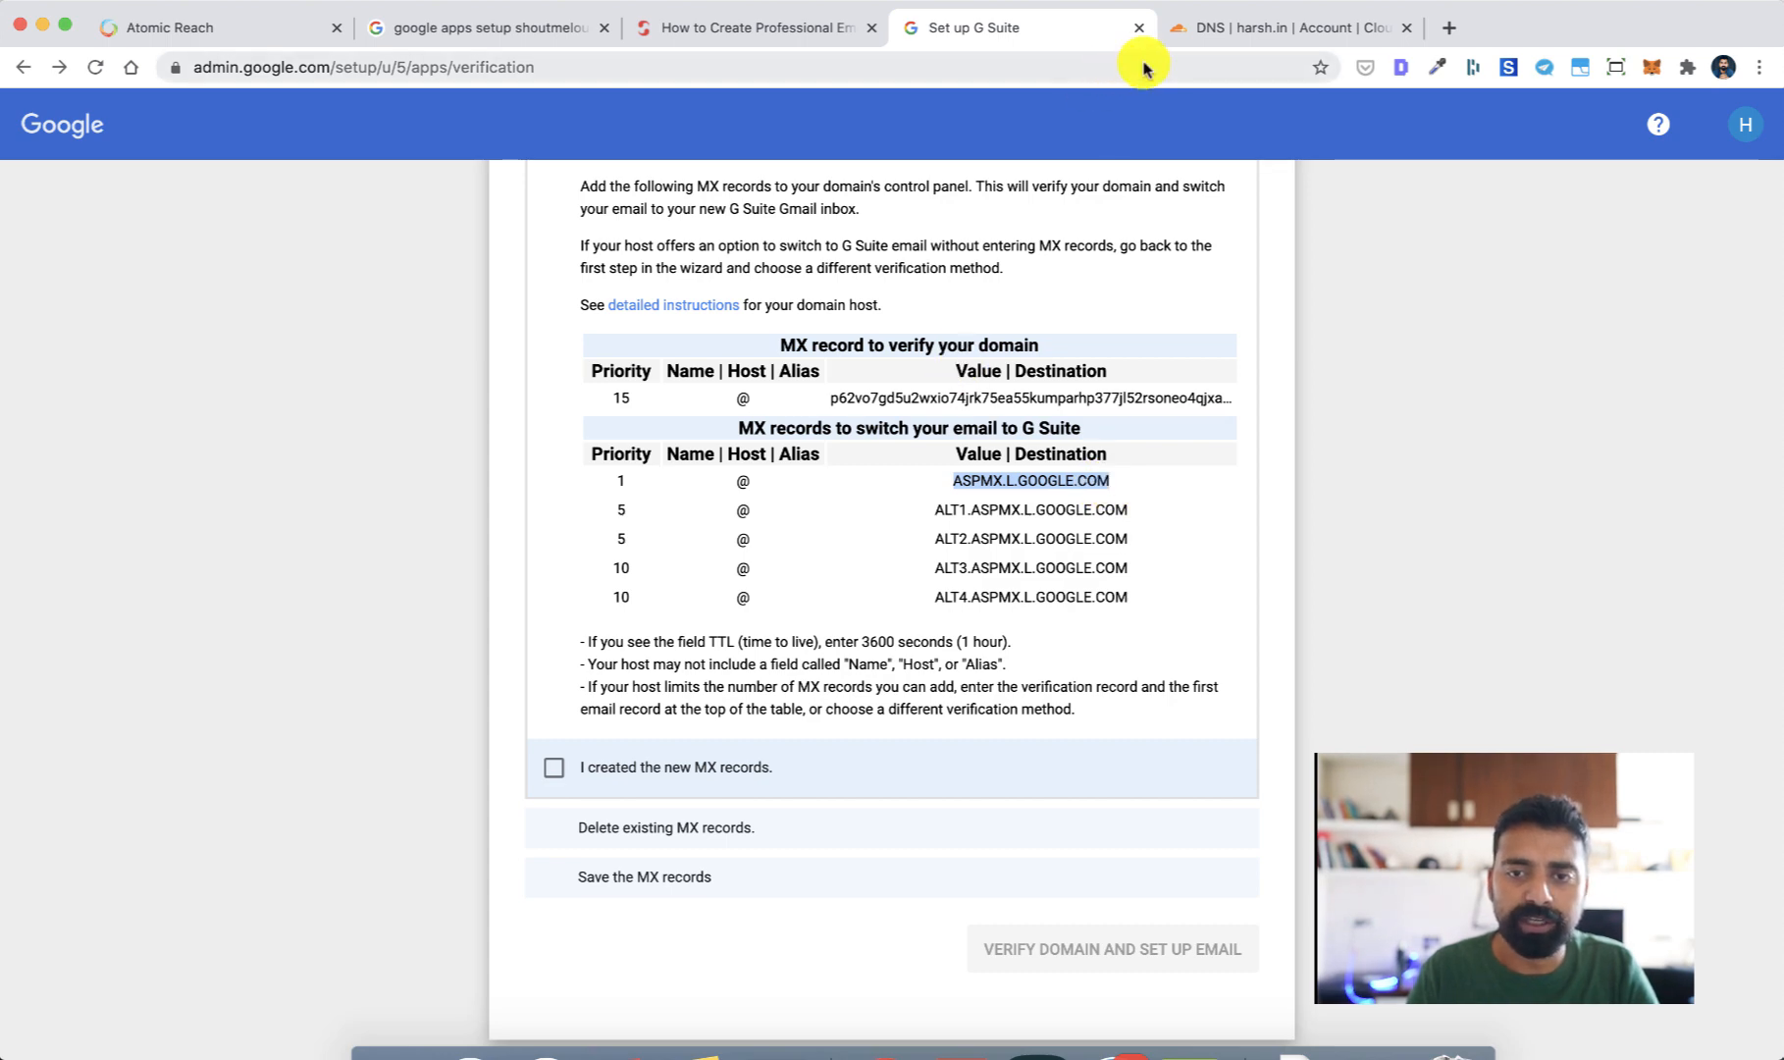
click(1286, 27)
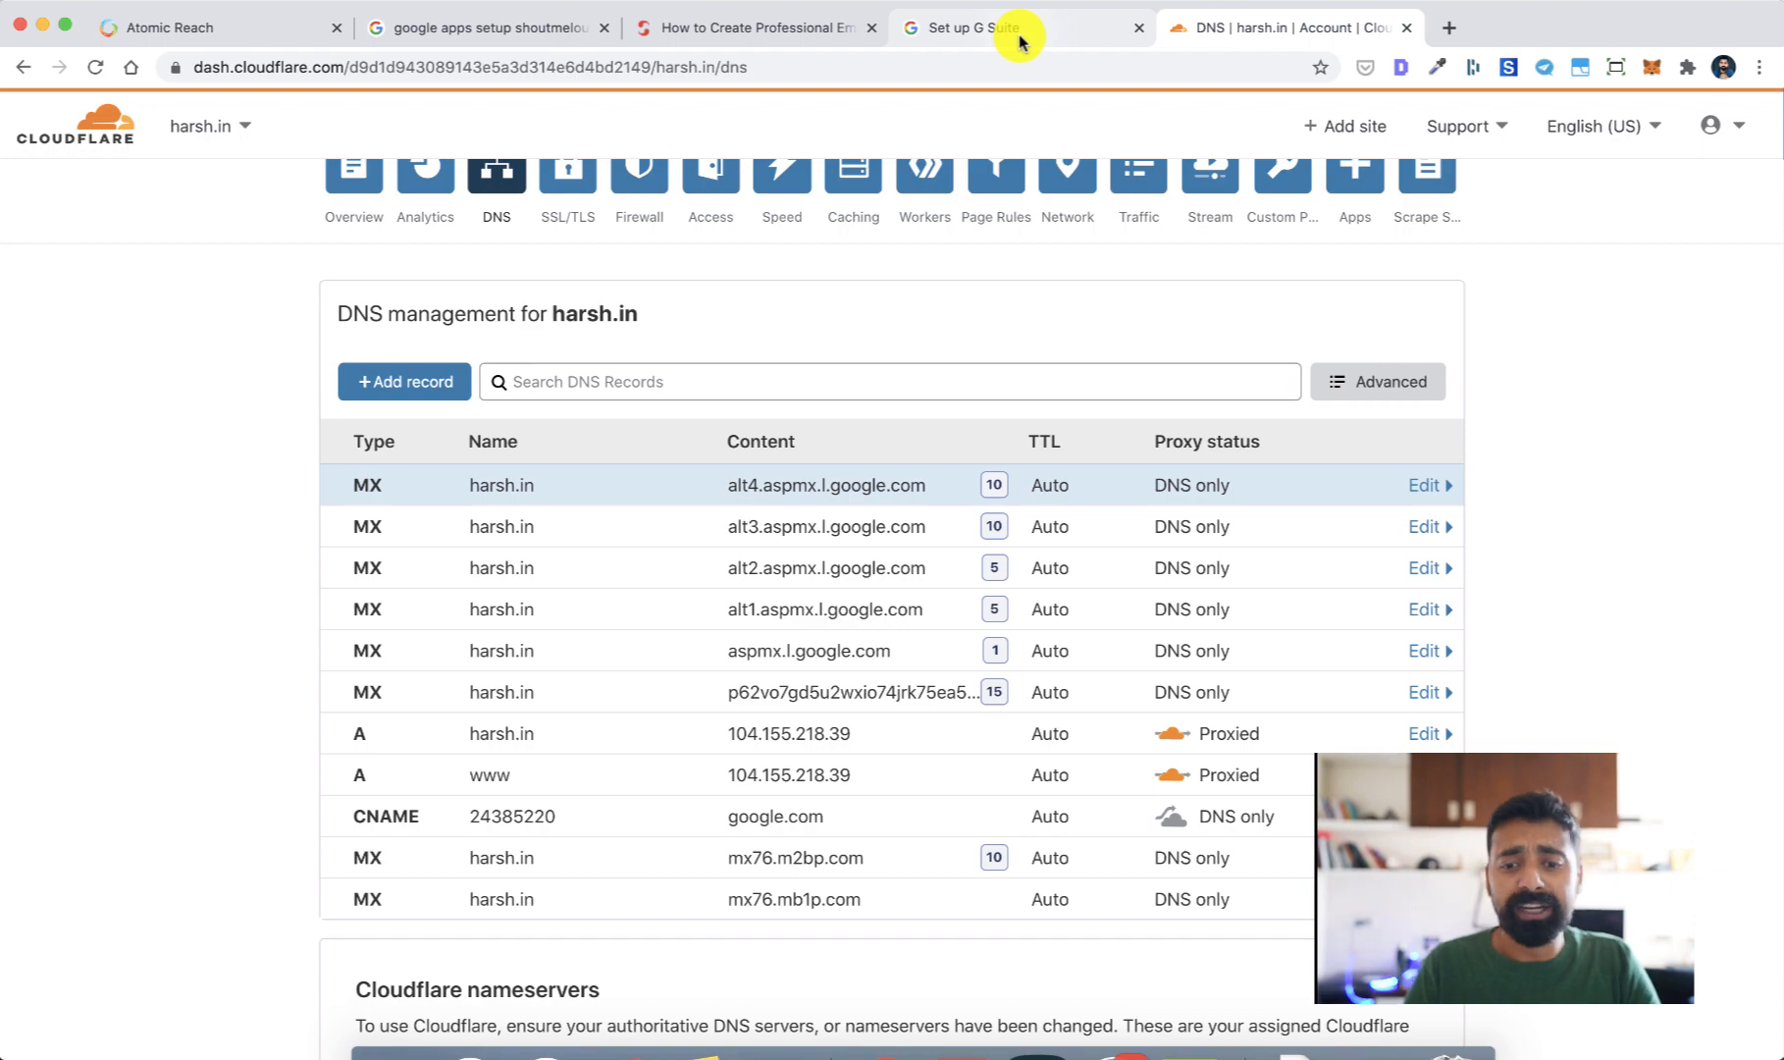
Confirm in G Suite that the new MX records were created.
click(981, 27)
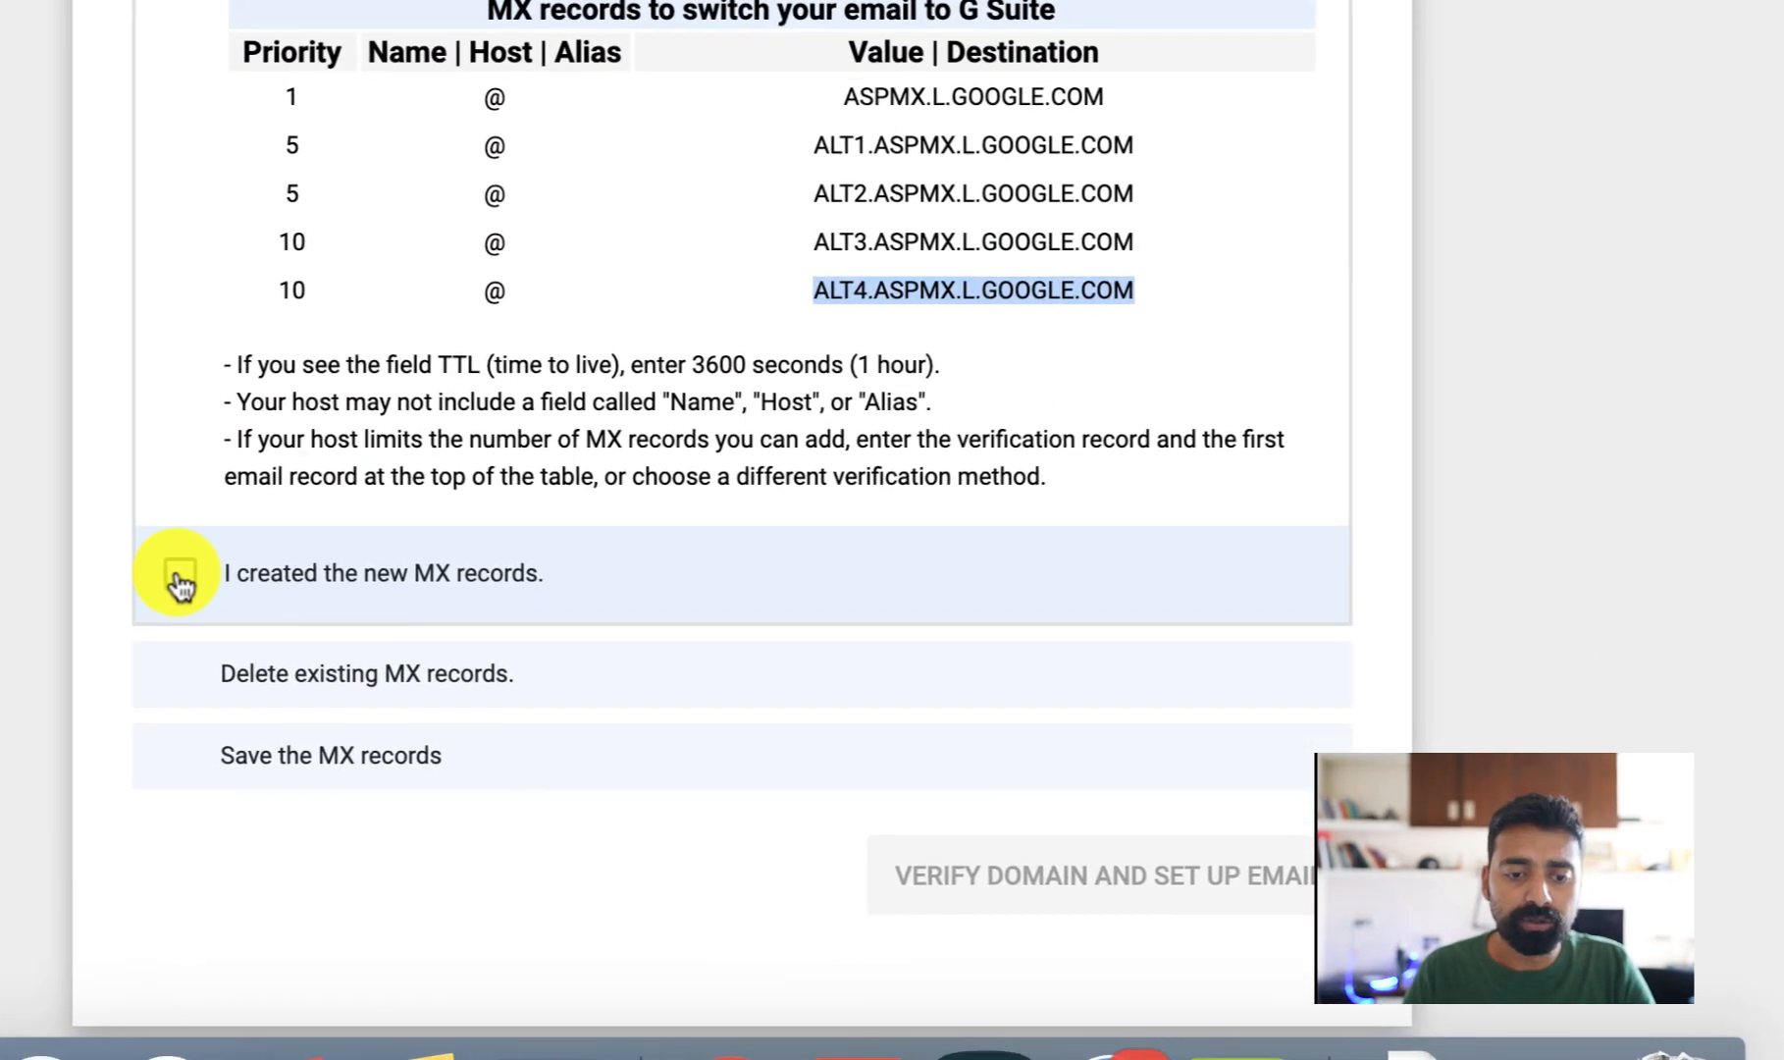
click(177, 573)
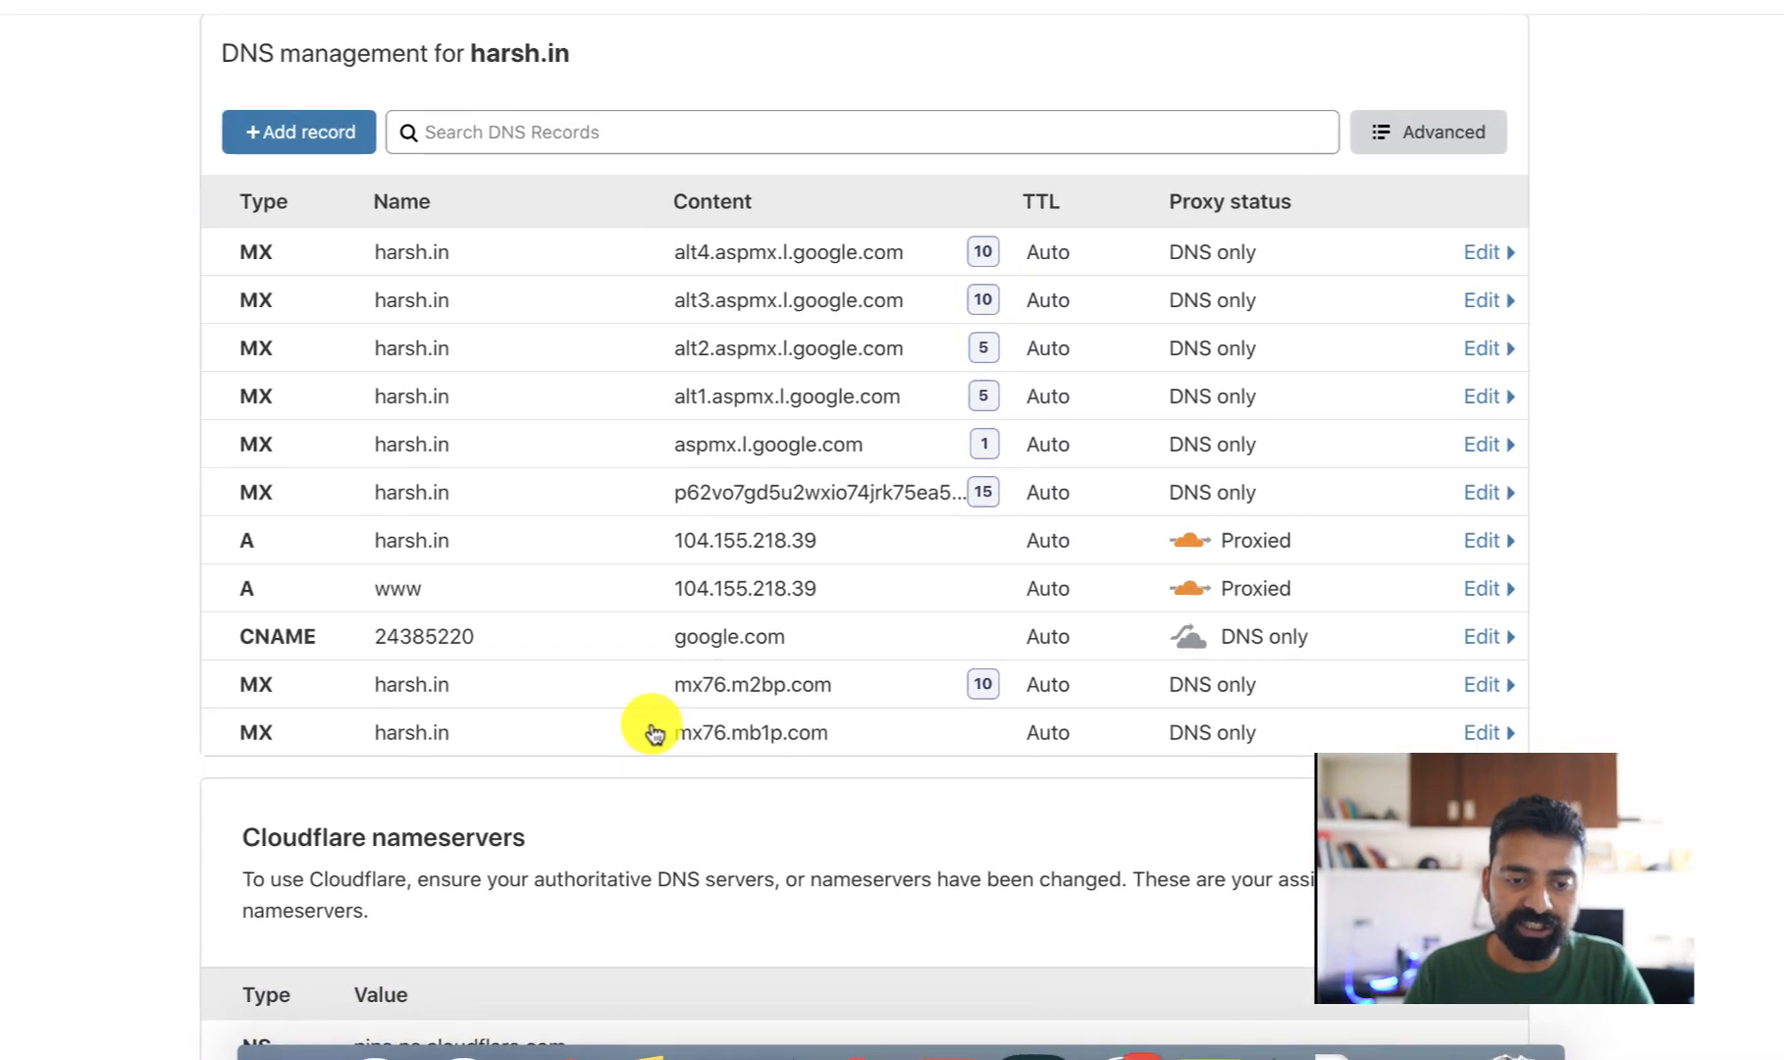
Delete the old mx76.m2bp.com and mx76.mb1p.com MX records from Cloudflare.
click(1483, 685)
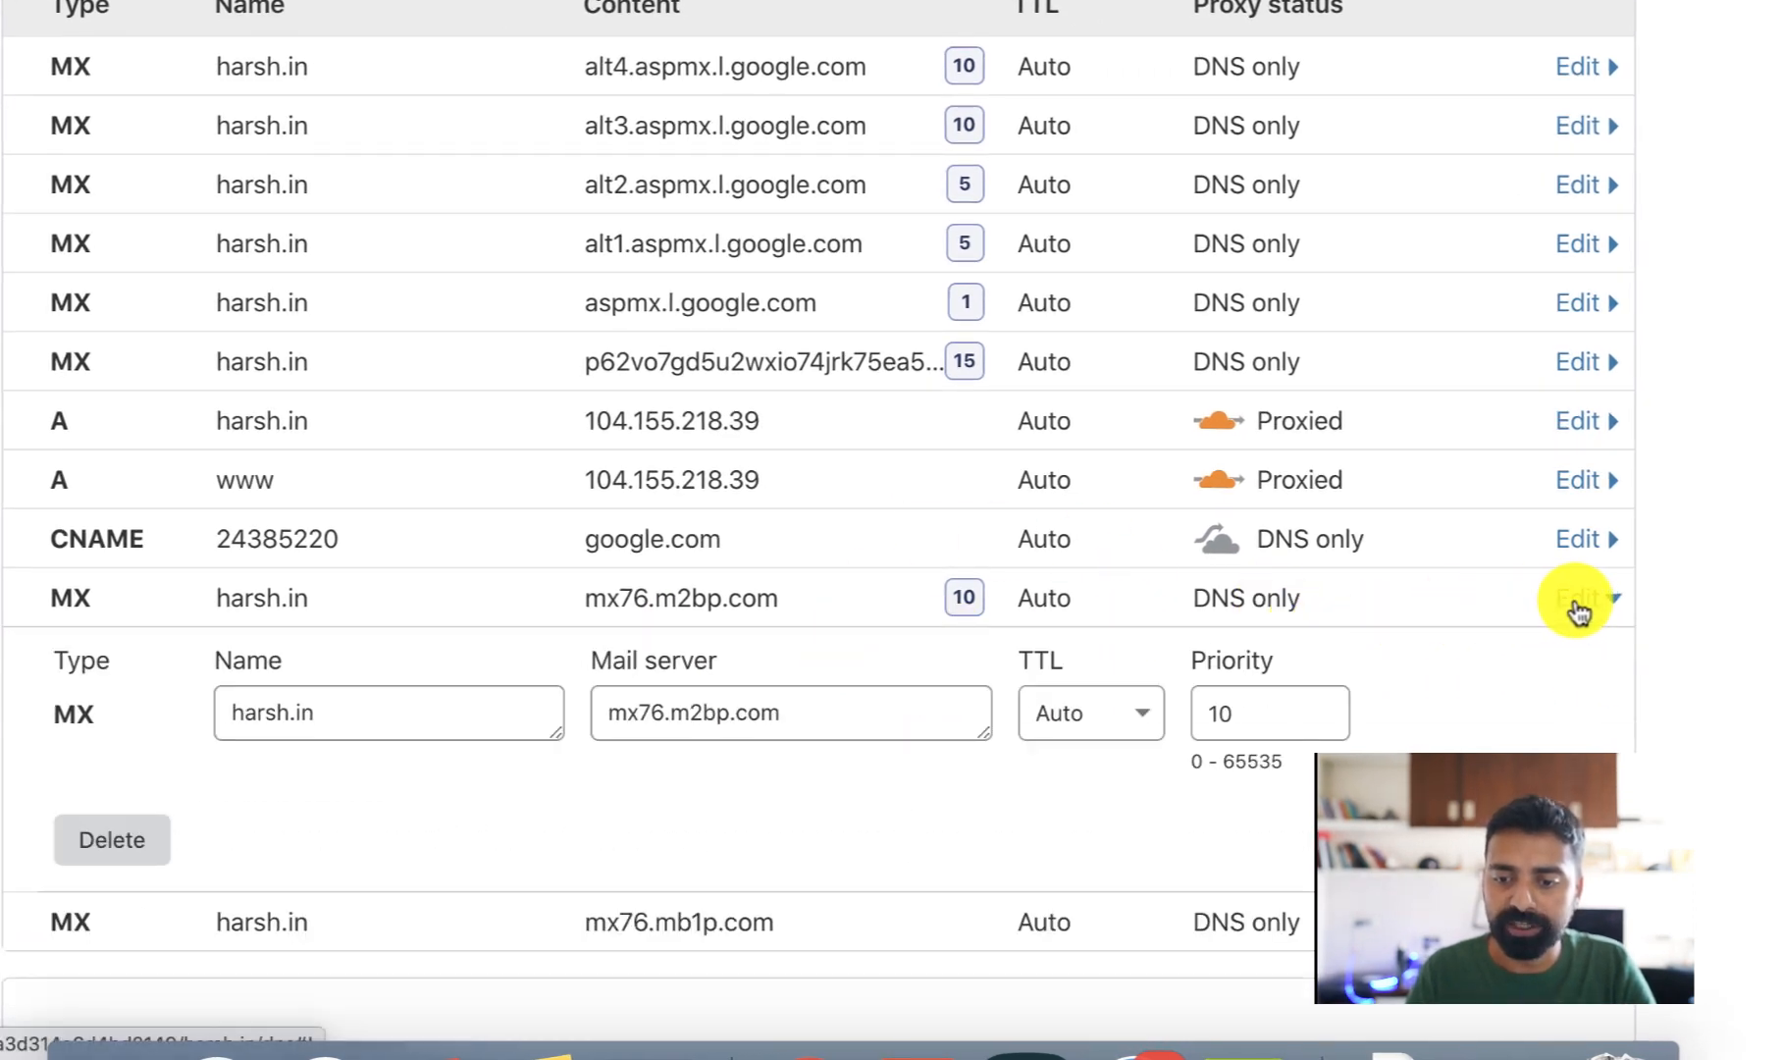
click(112, 839)
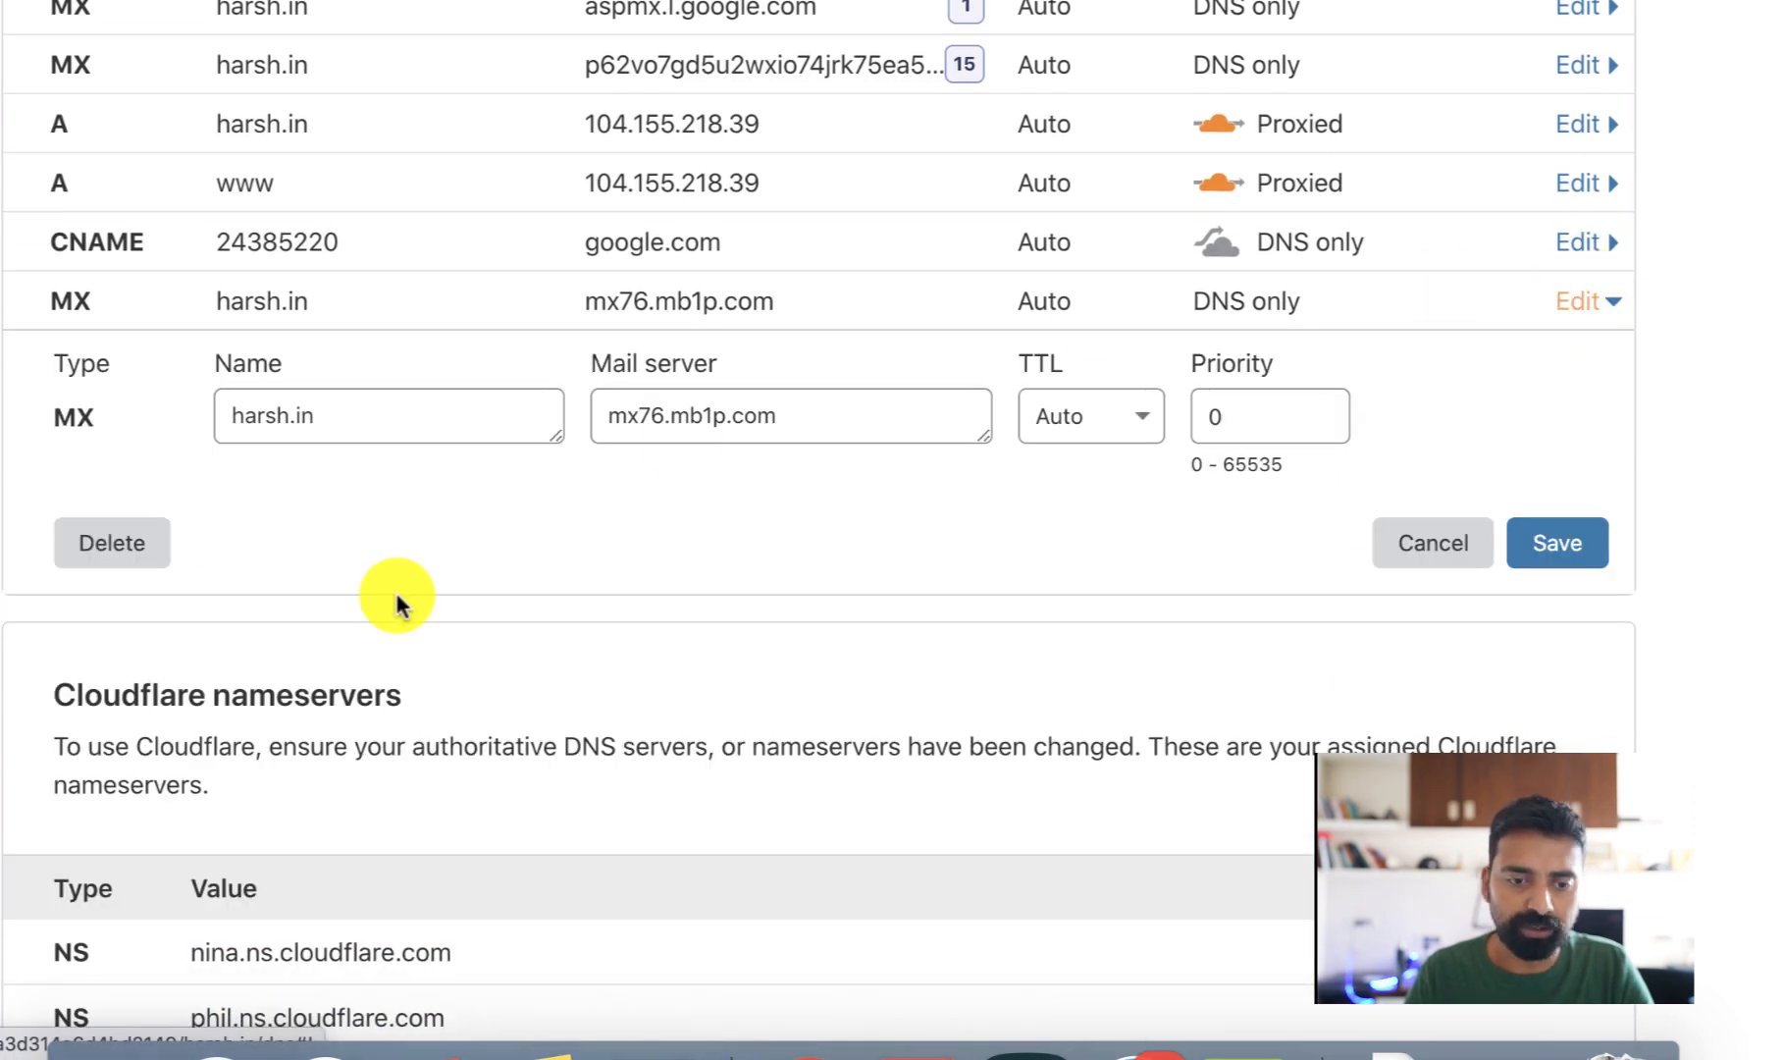
click(112, 542)
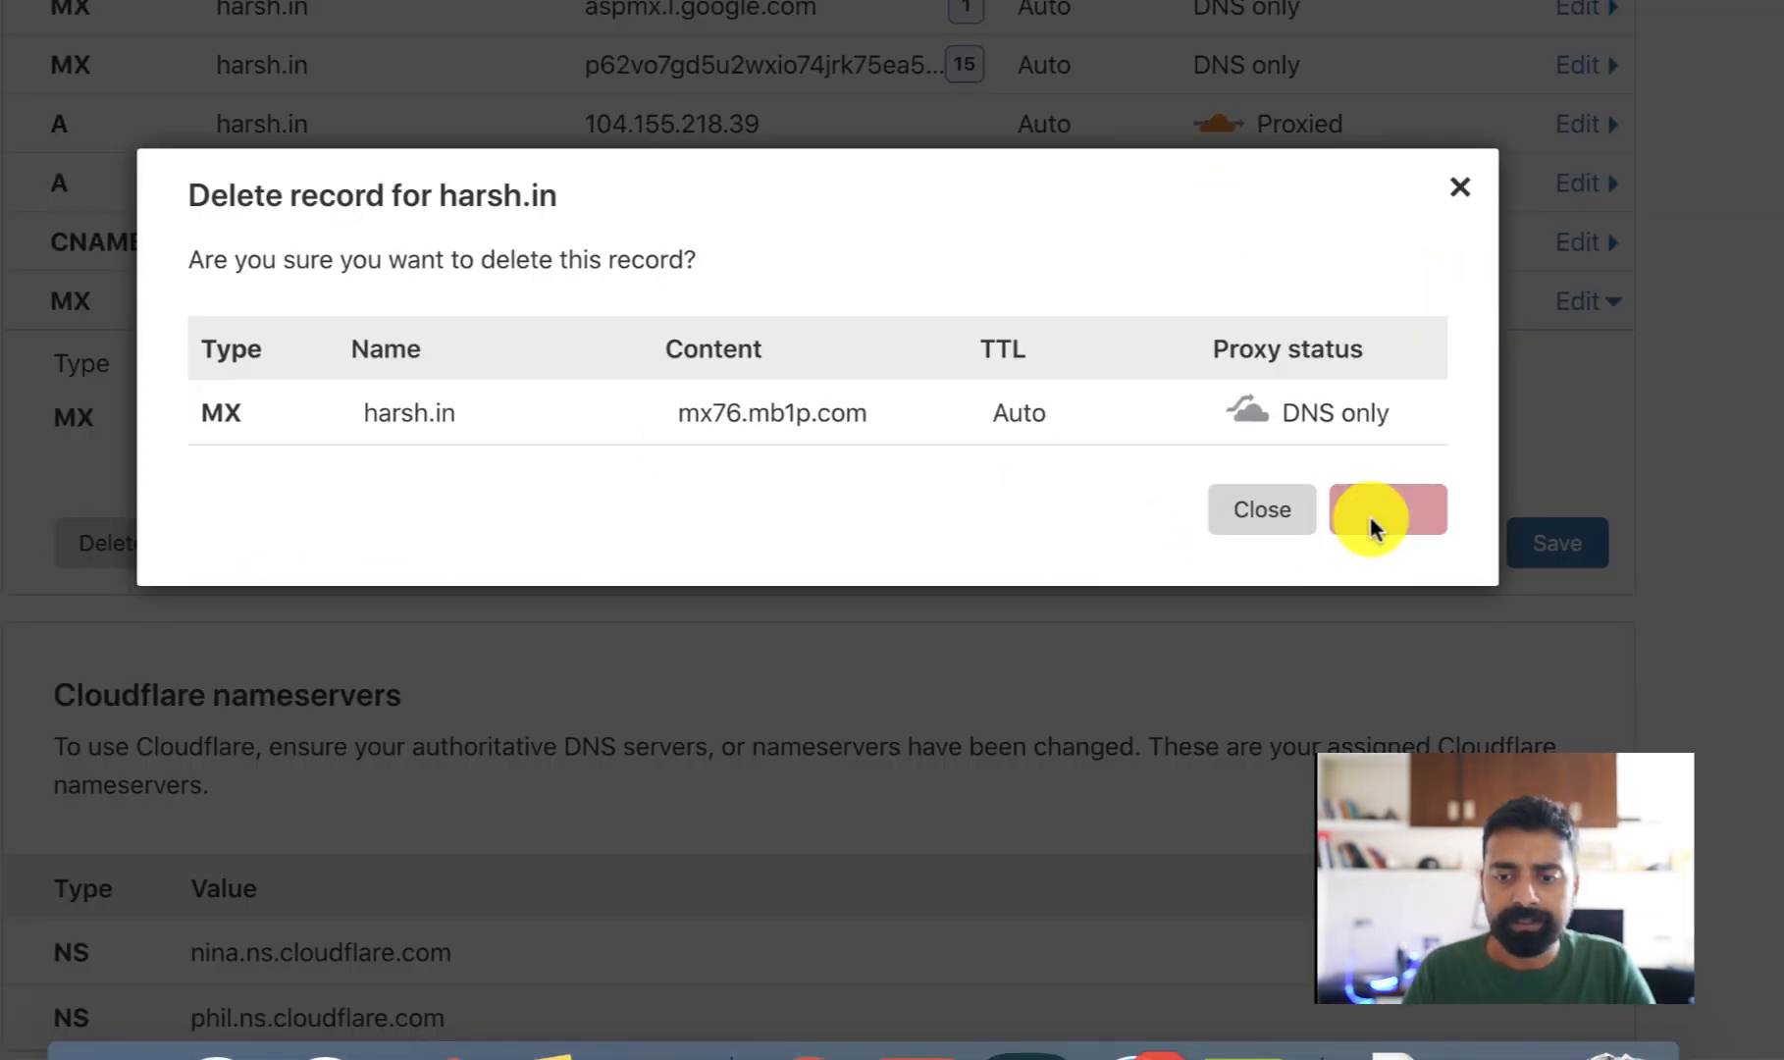
click(1388, 508)
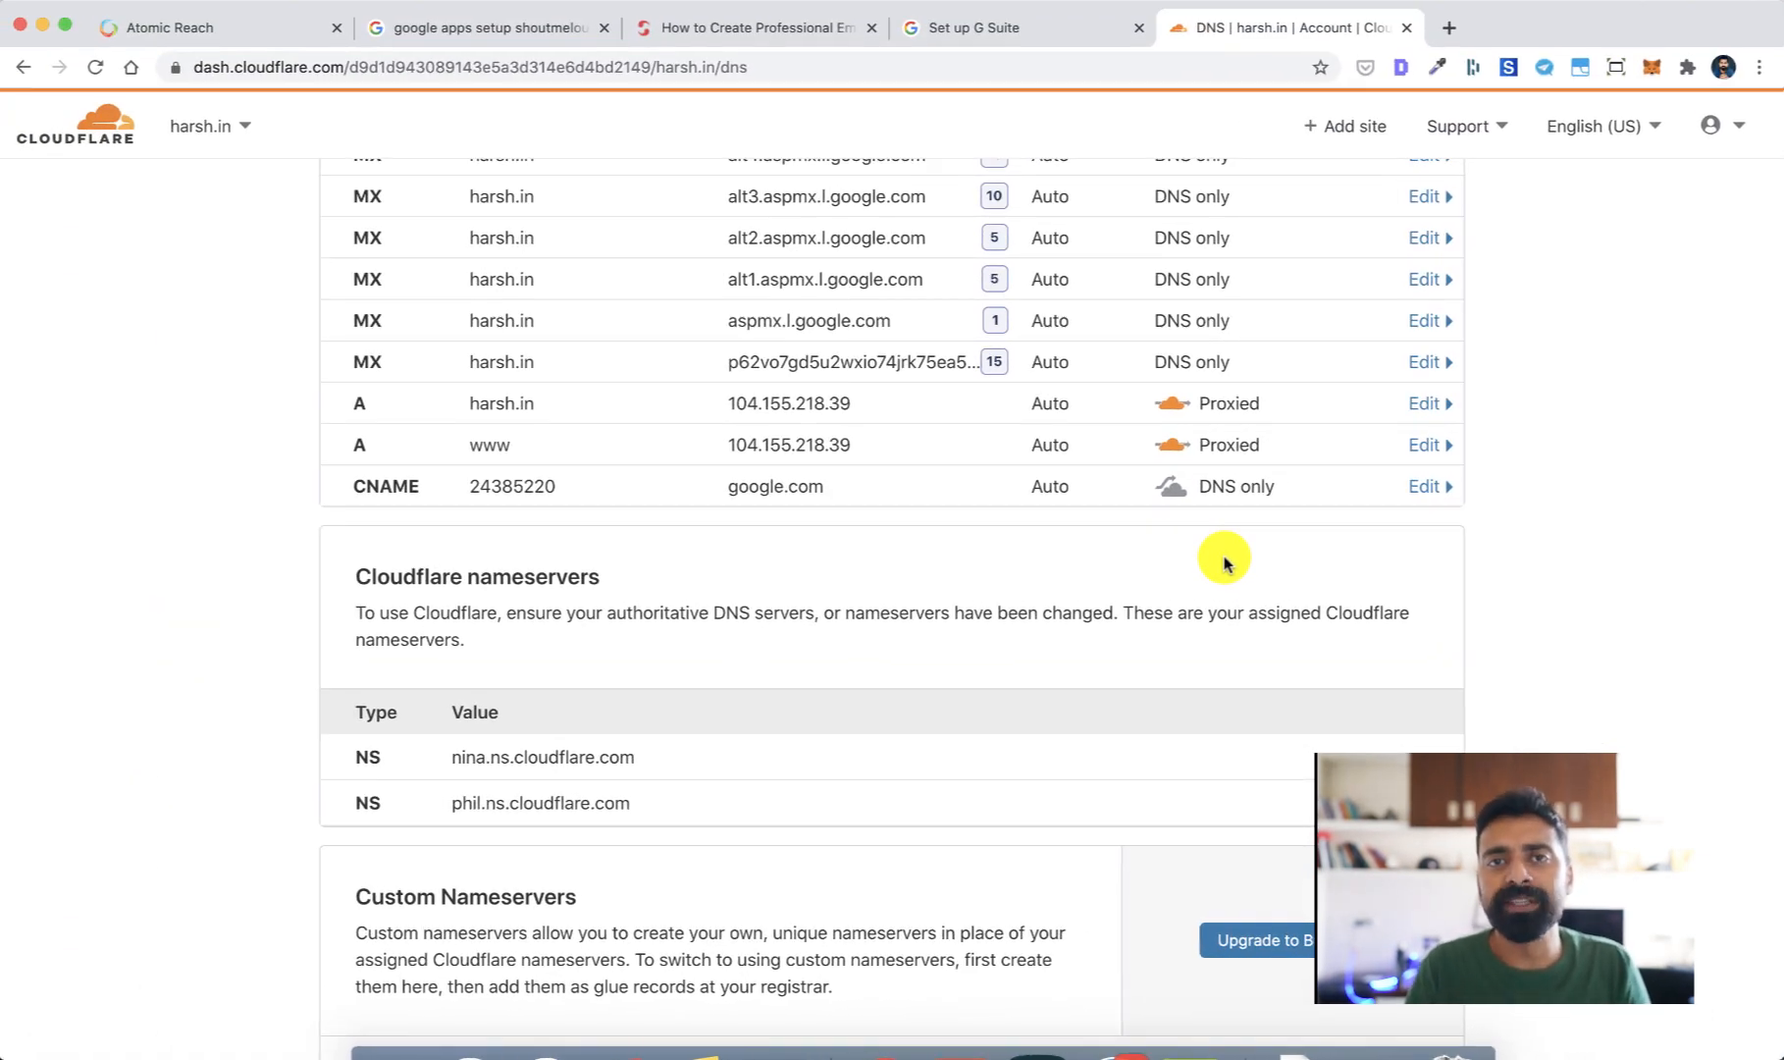
mouse_move(1109, 324)
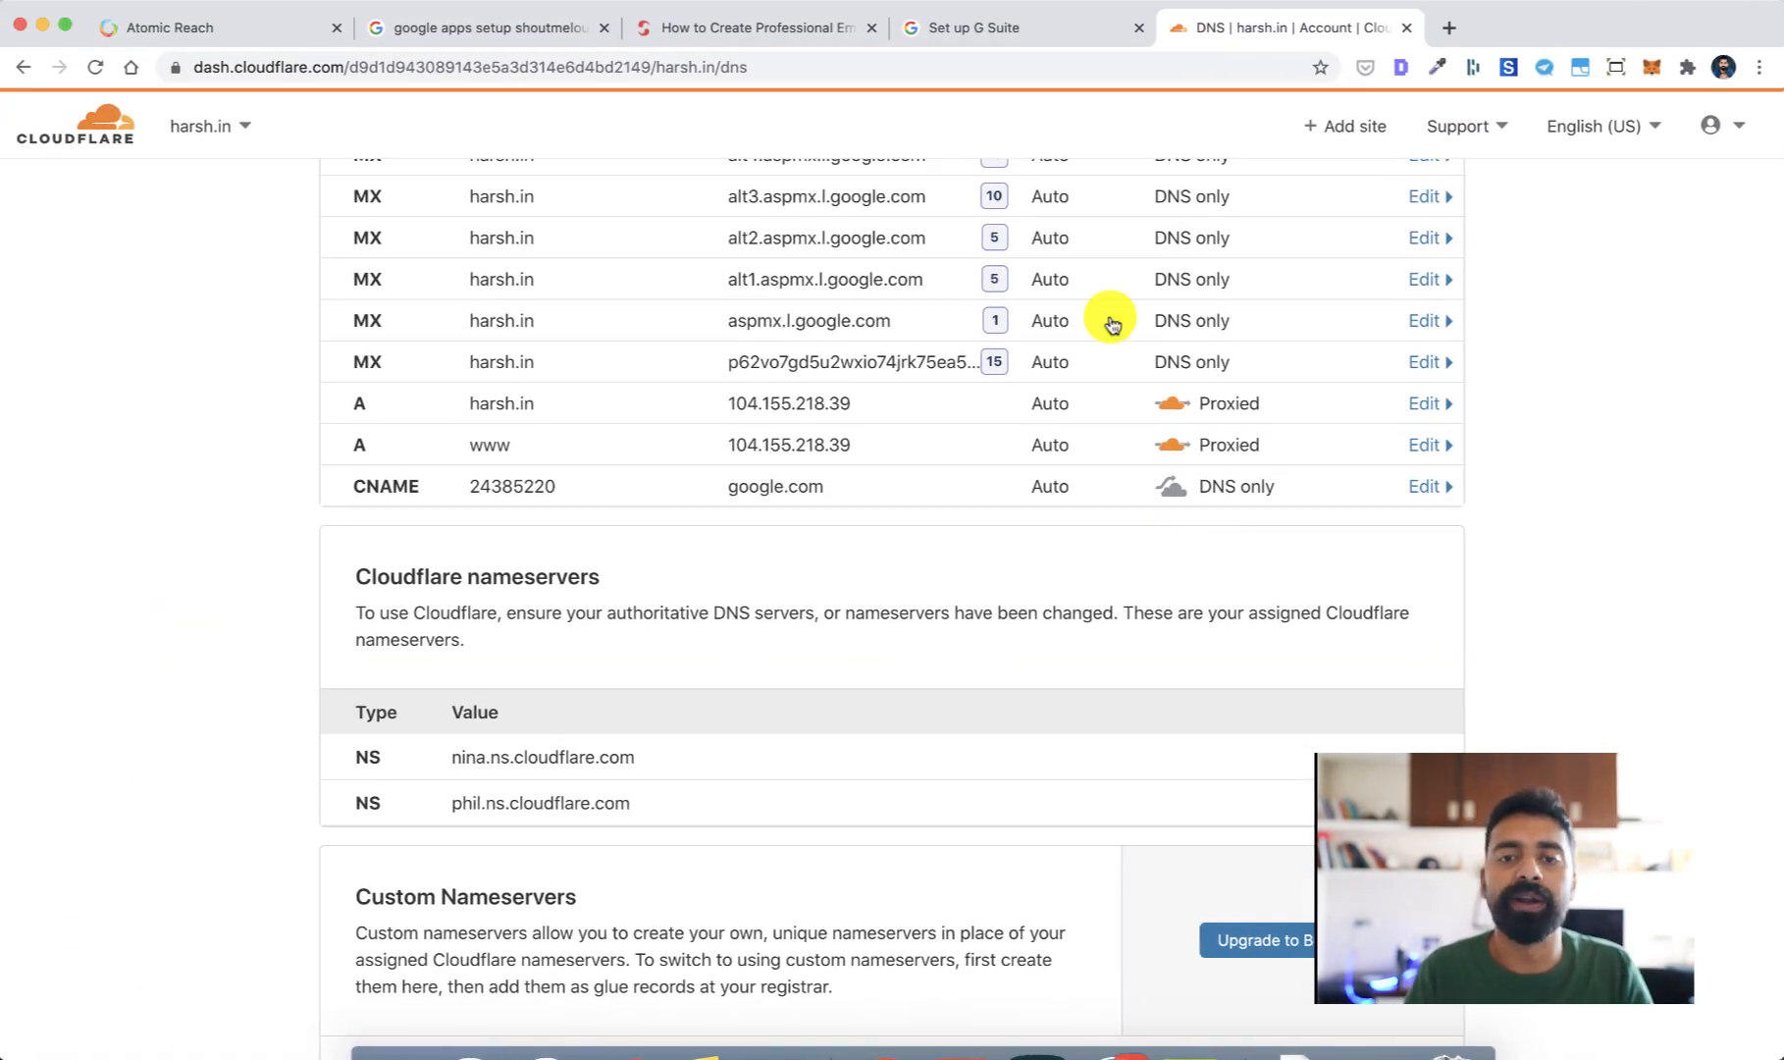
Tick the deleted and saved MX record steps and verify harsh.in with email setup.
click(1009, 27)
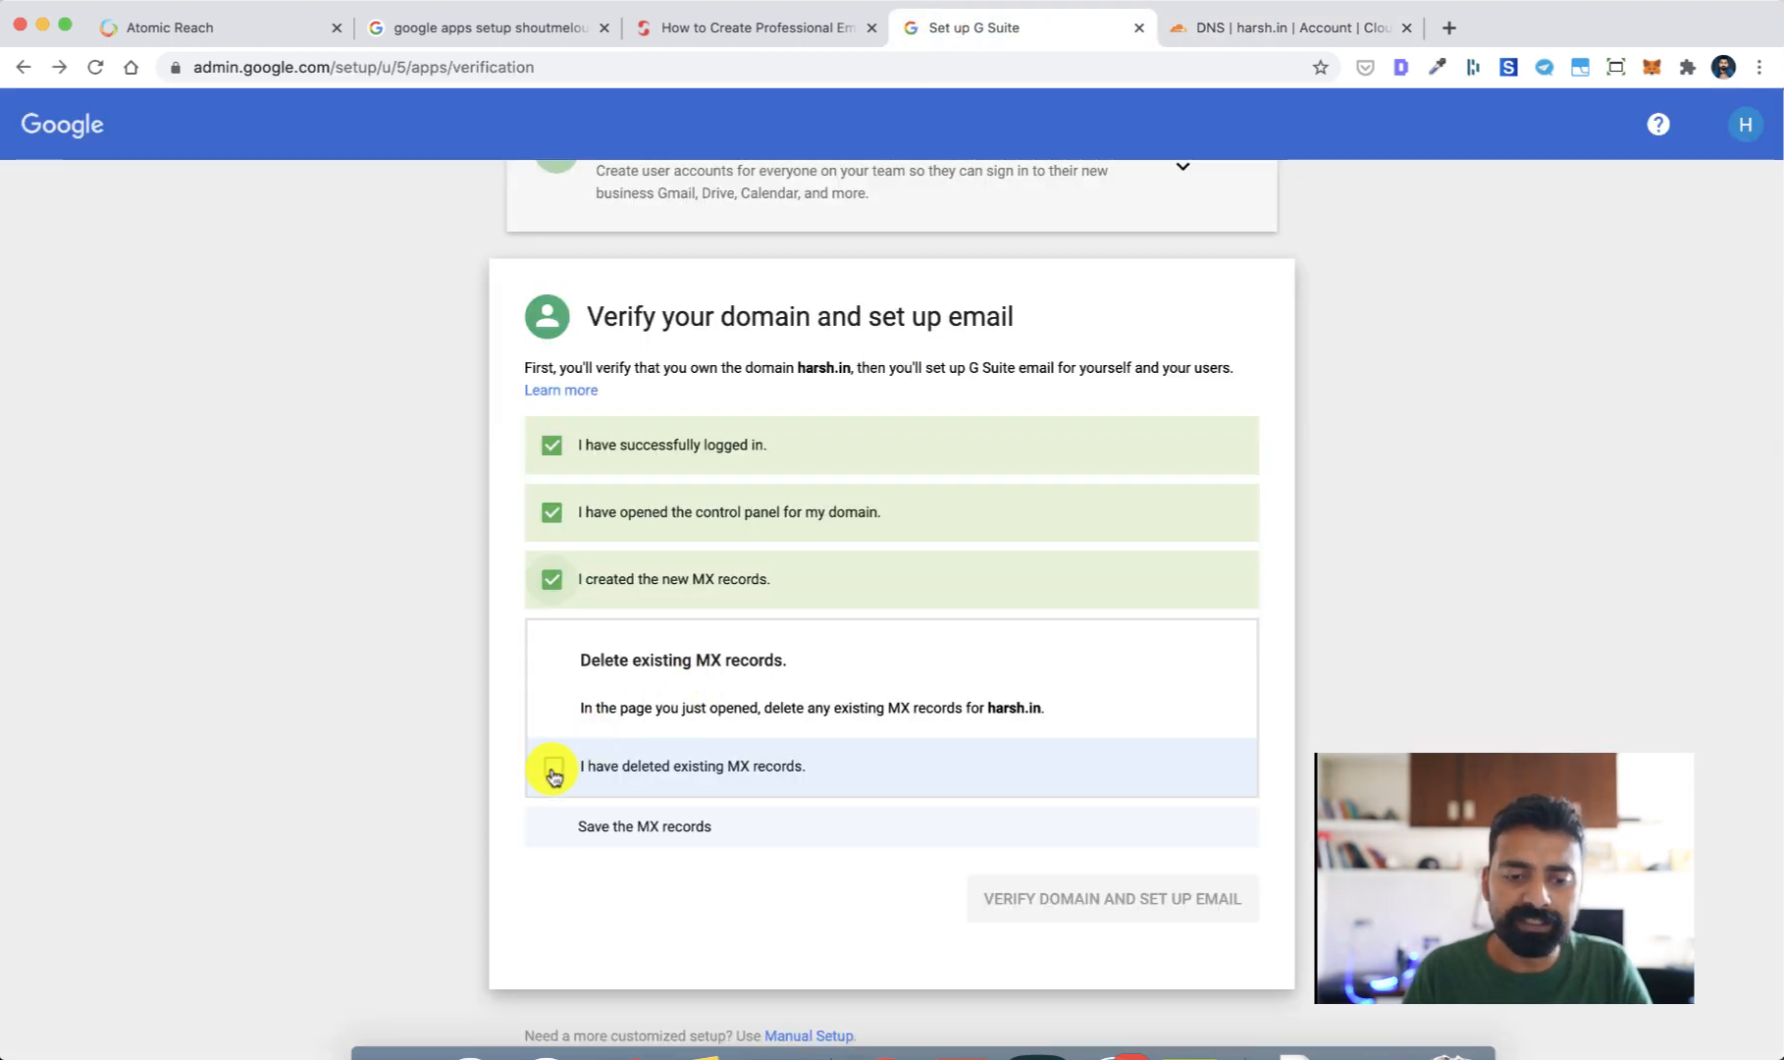
click(552, 766)
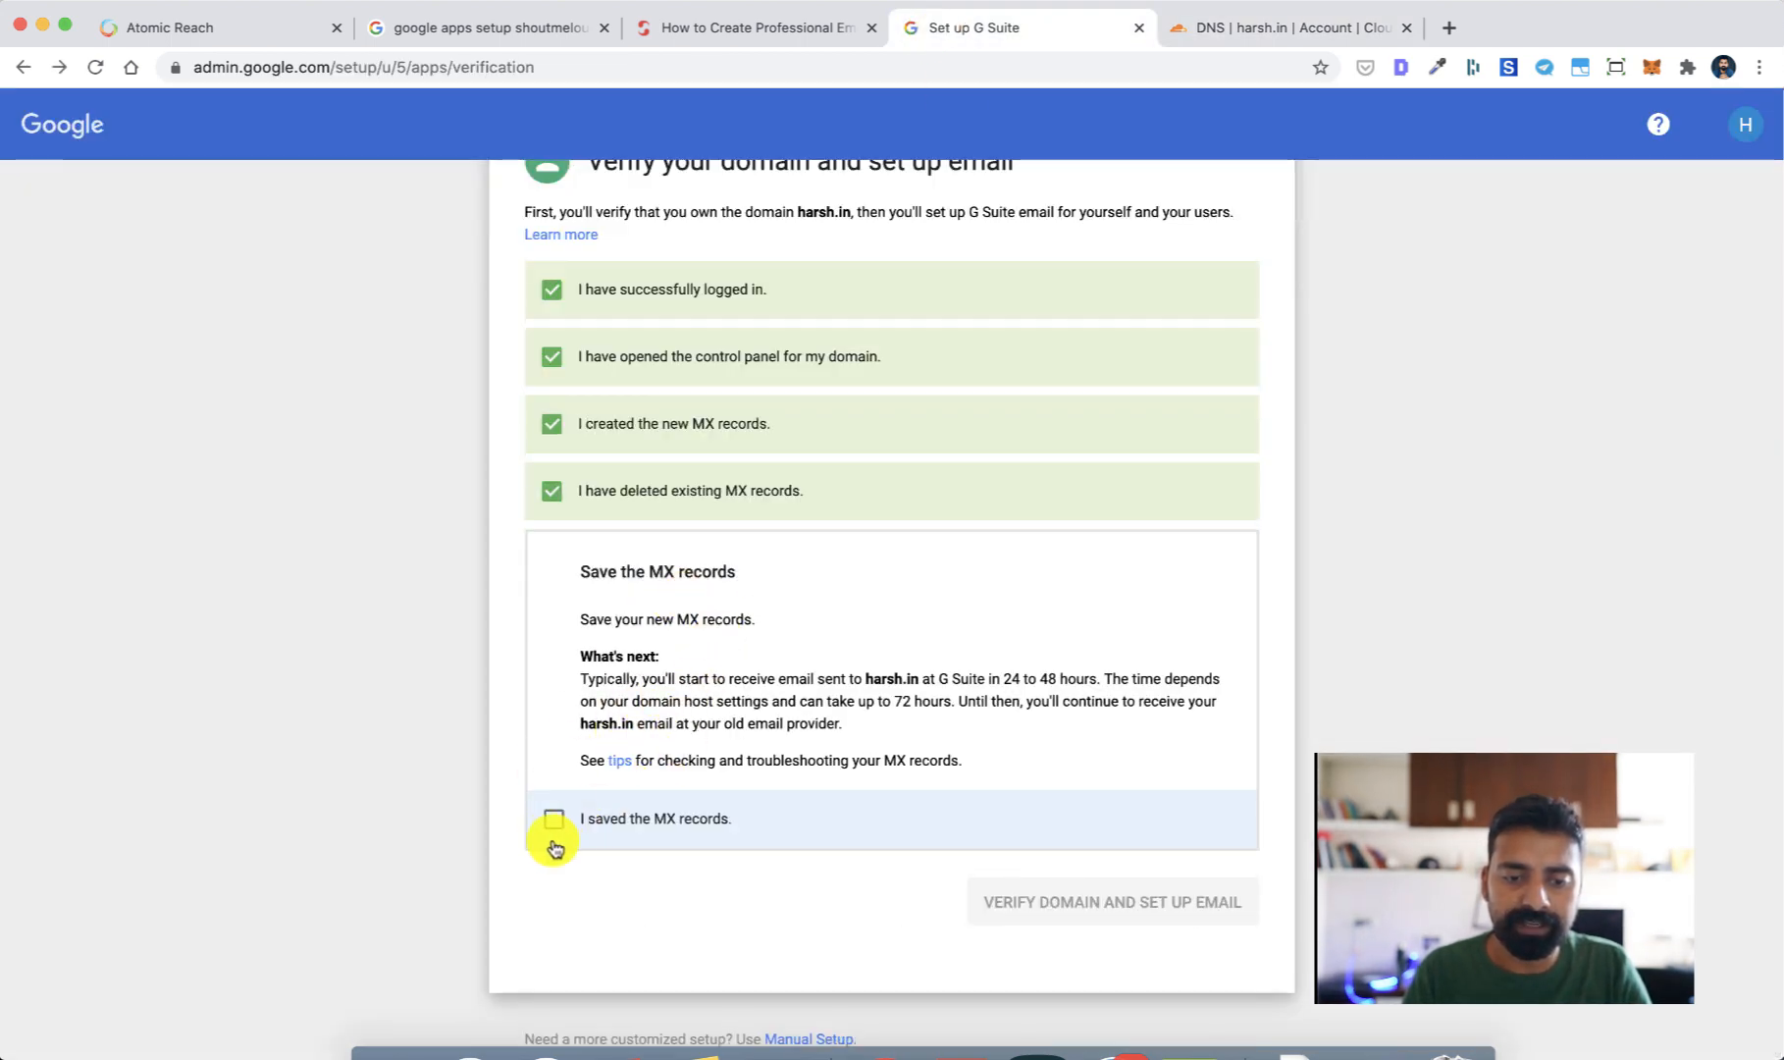
click(551, 819)
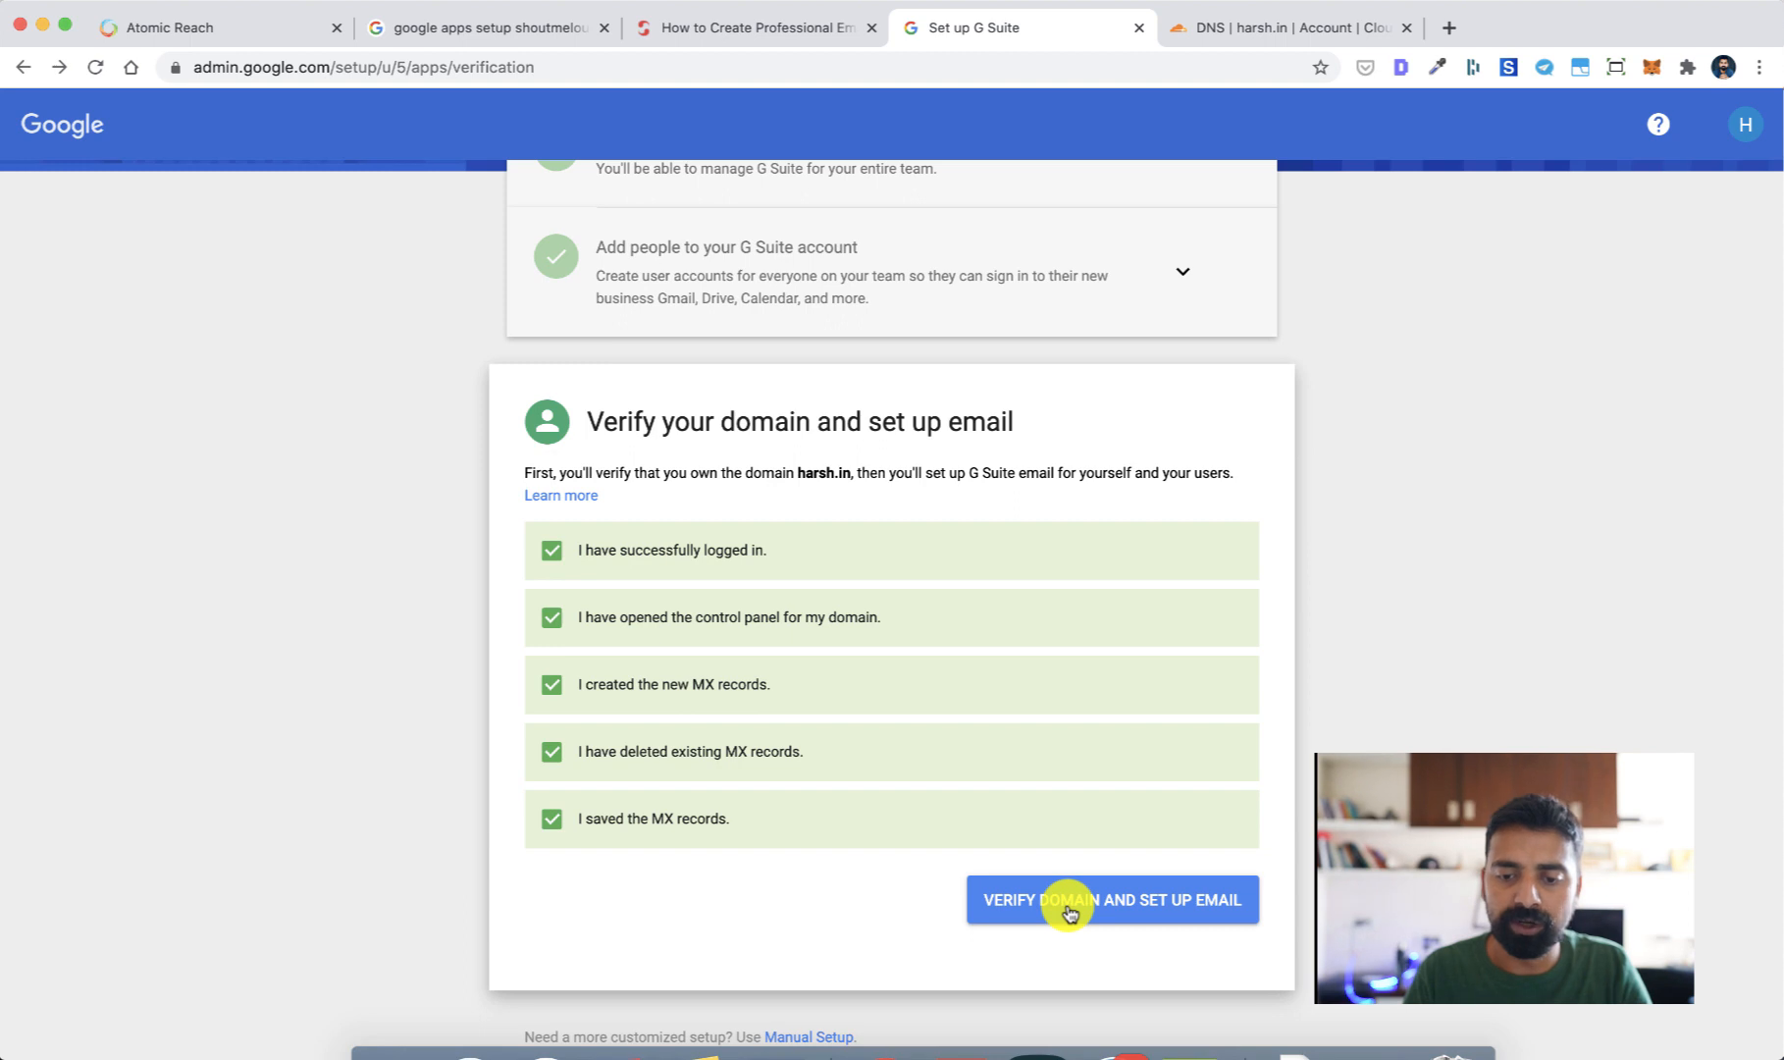
click(1111, 900)
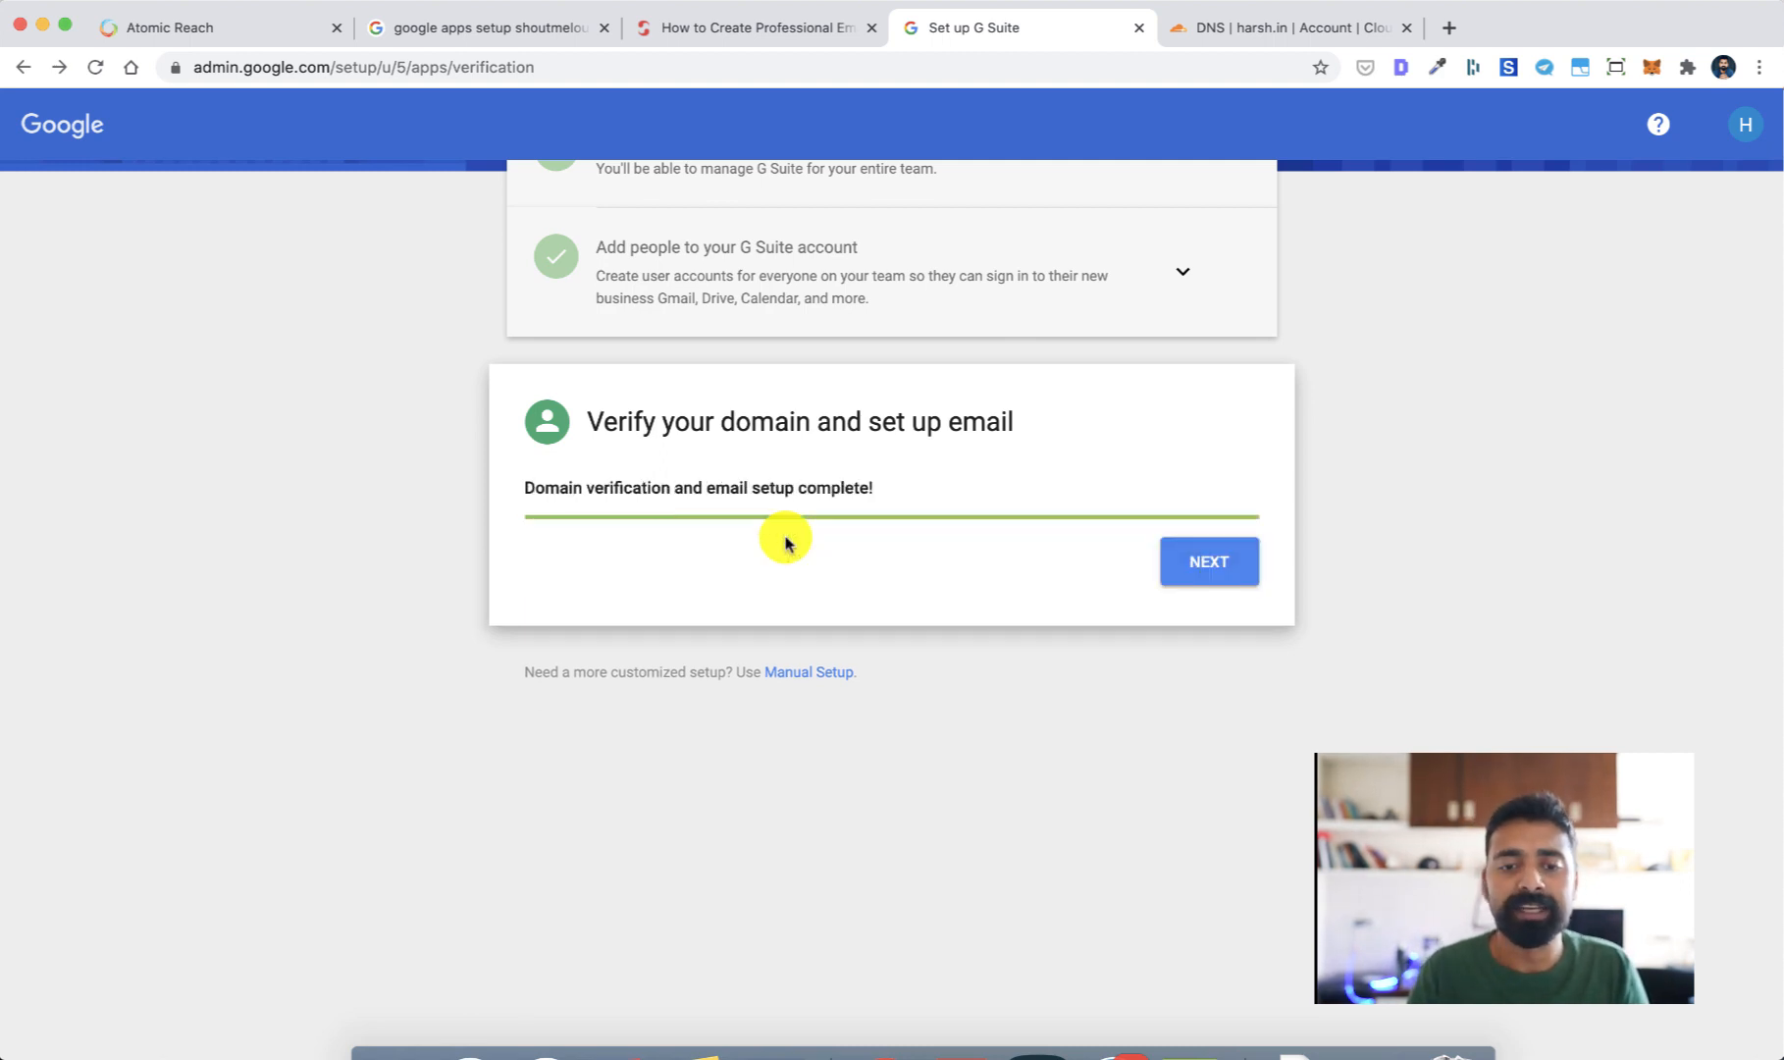
Continue past the verification result towards billing setup.
click(1207, 561)
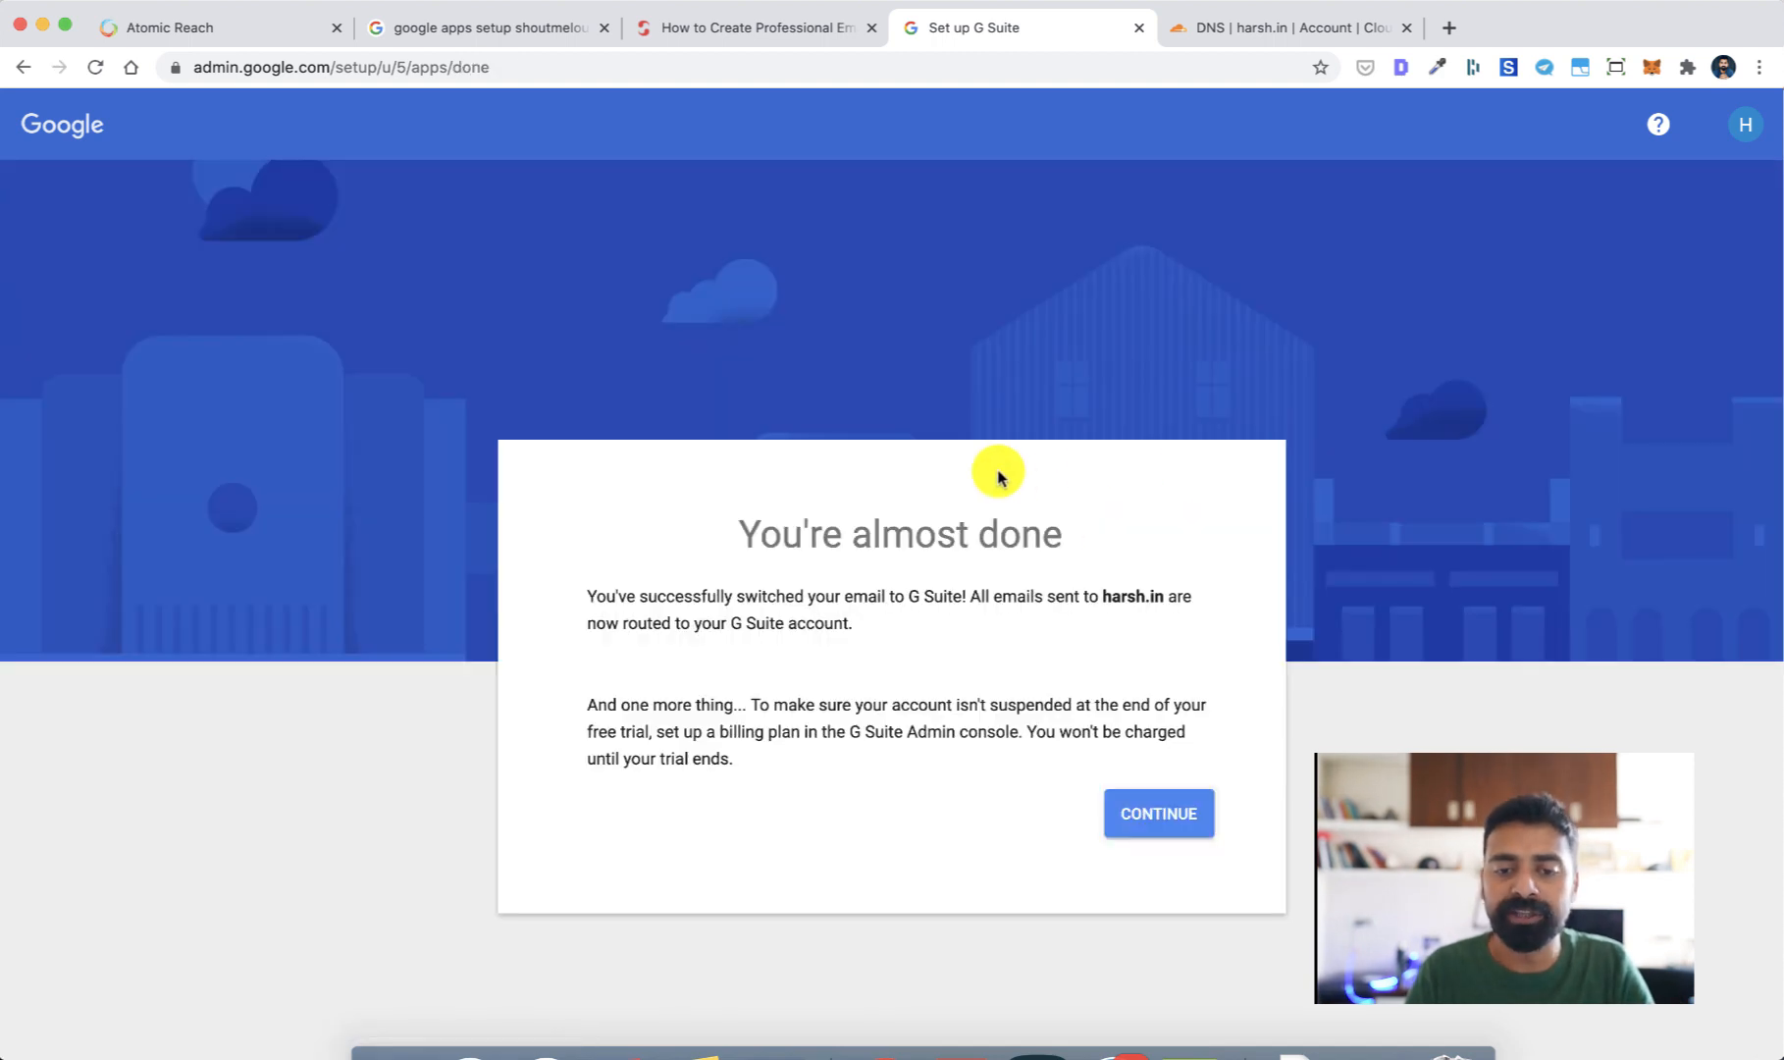
mouse_move(1104, 677)
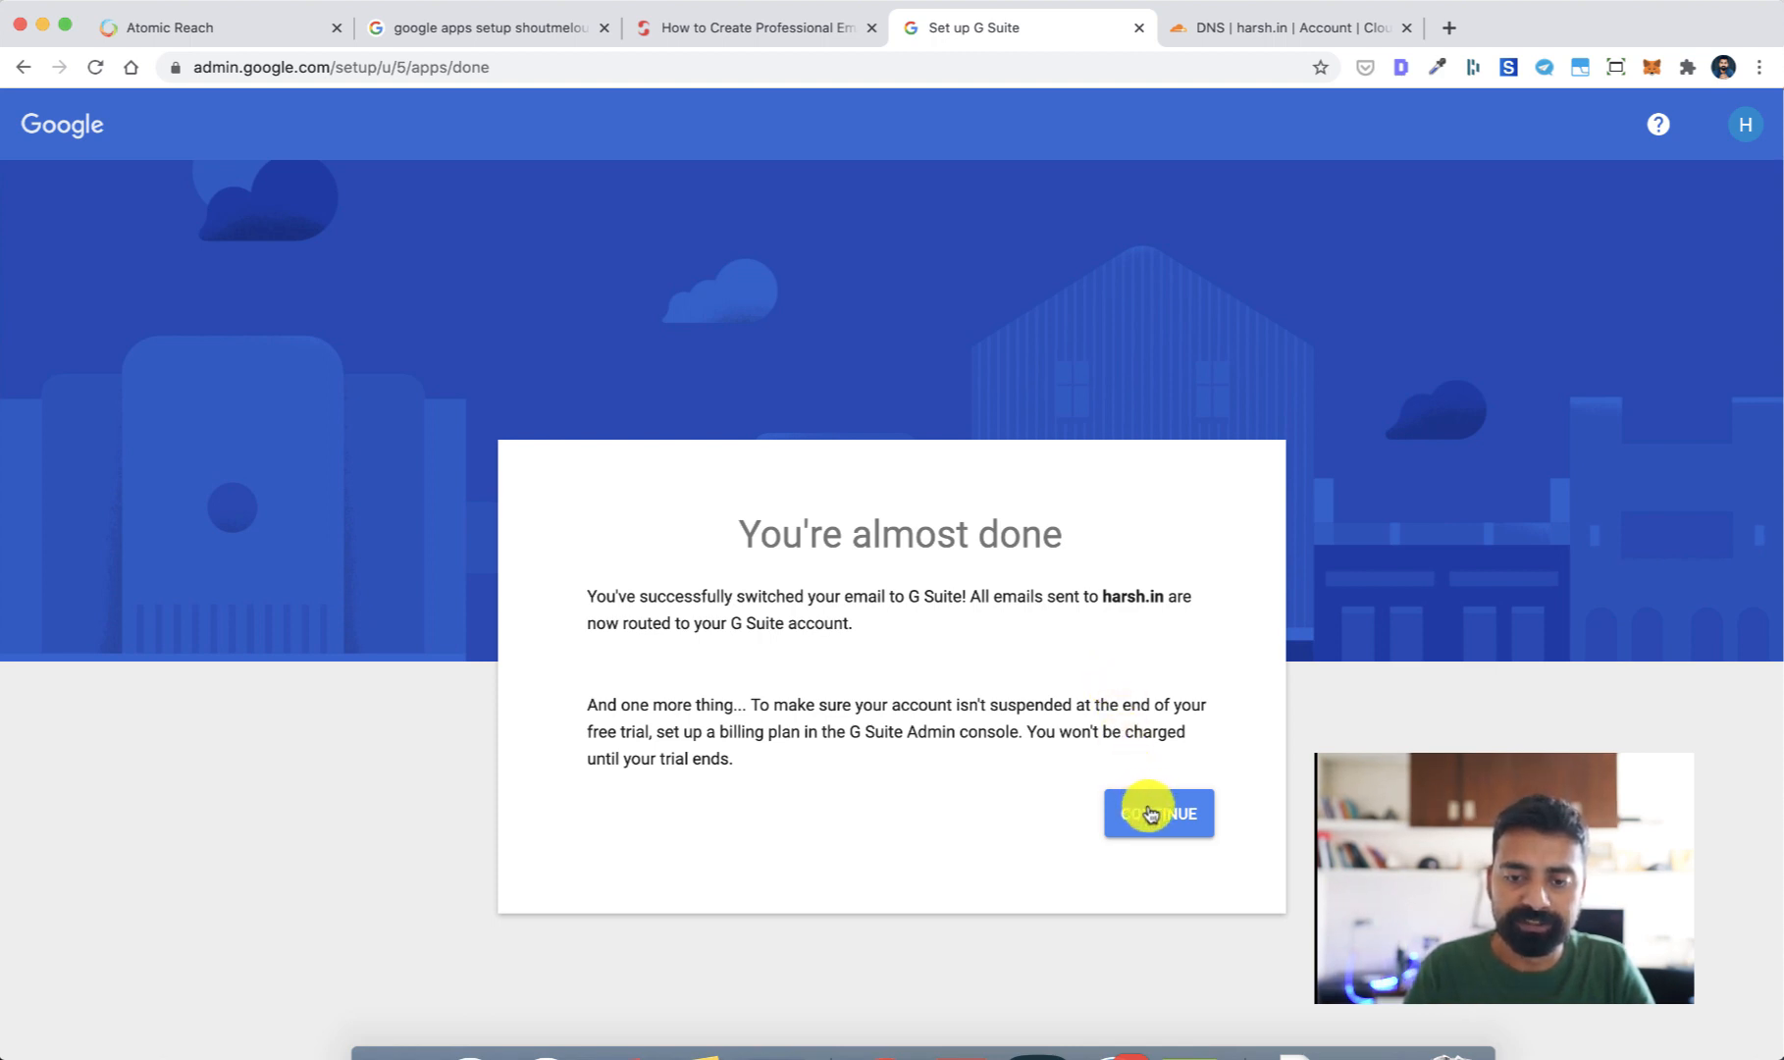
click(1158, 813)
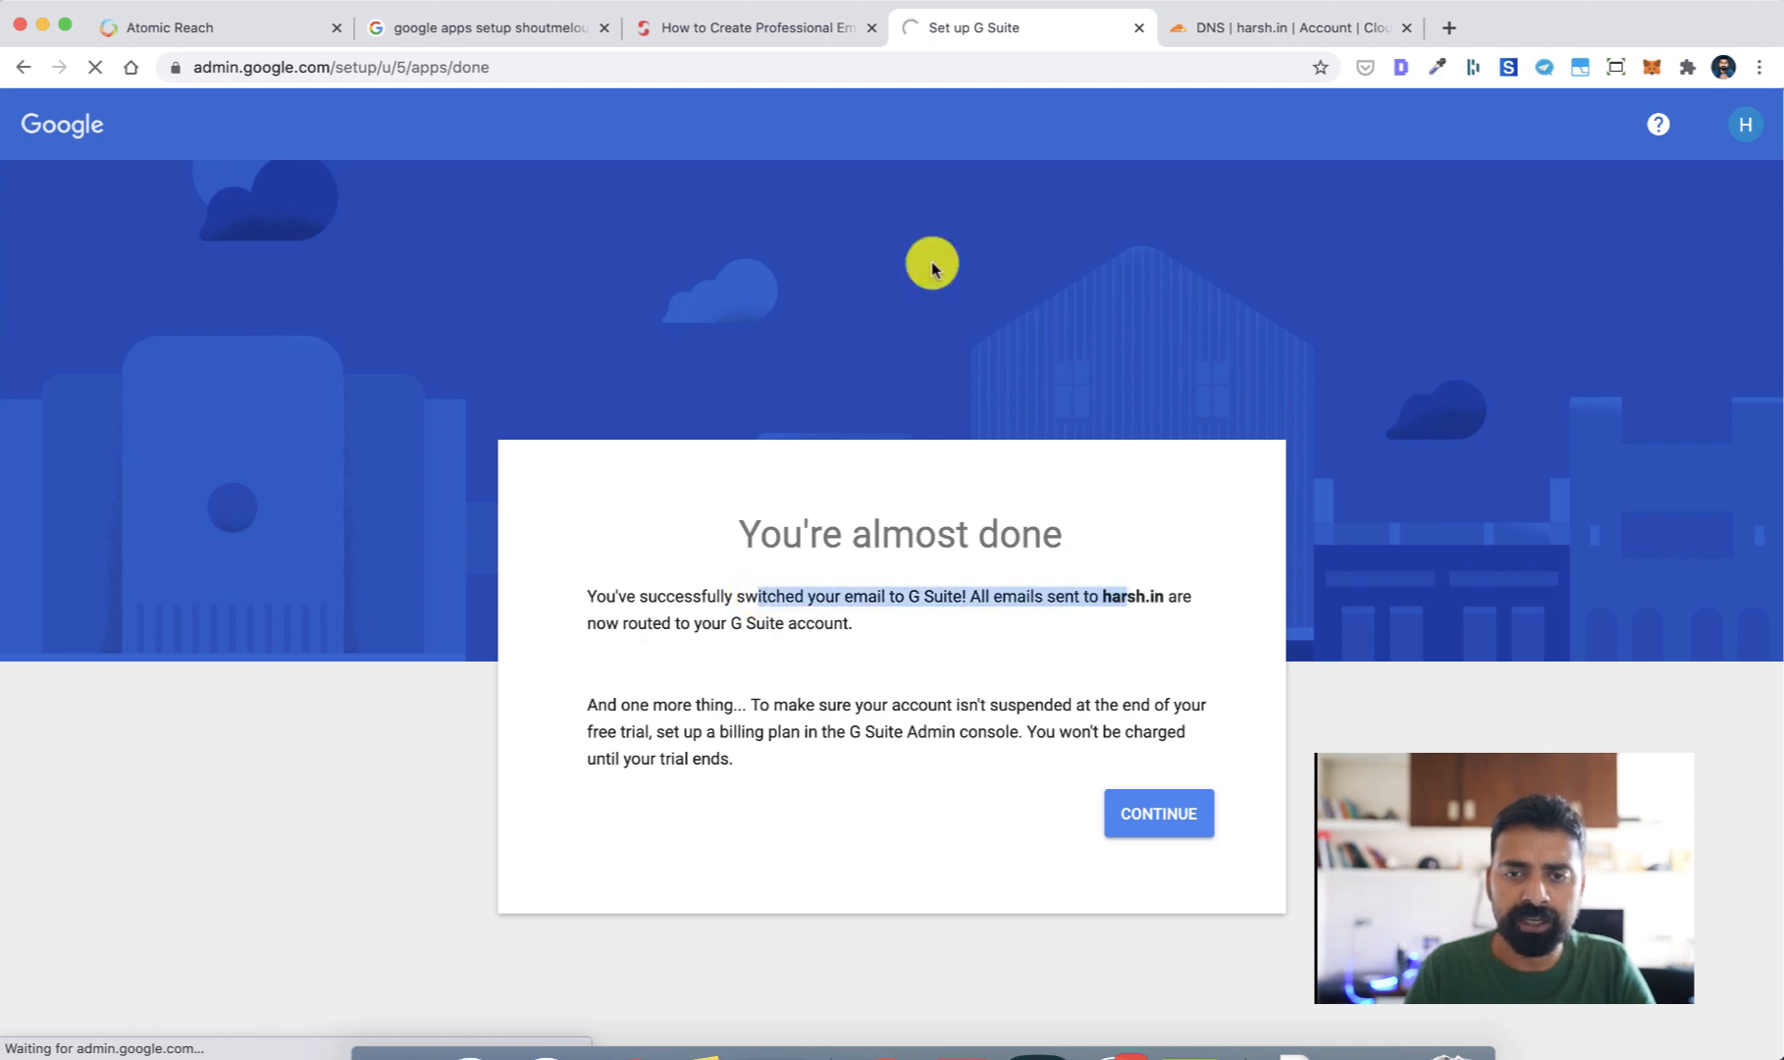
click(1158, 813)
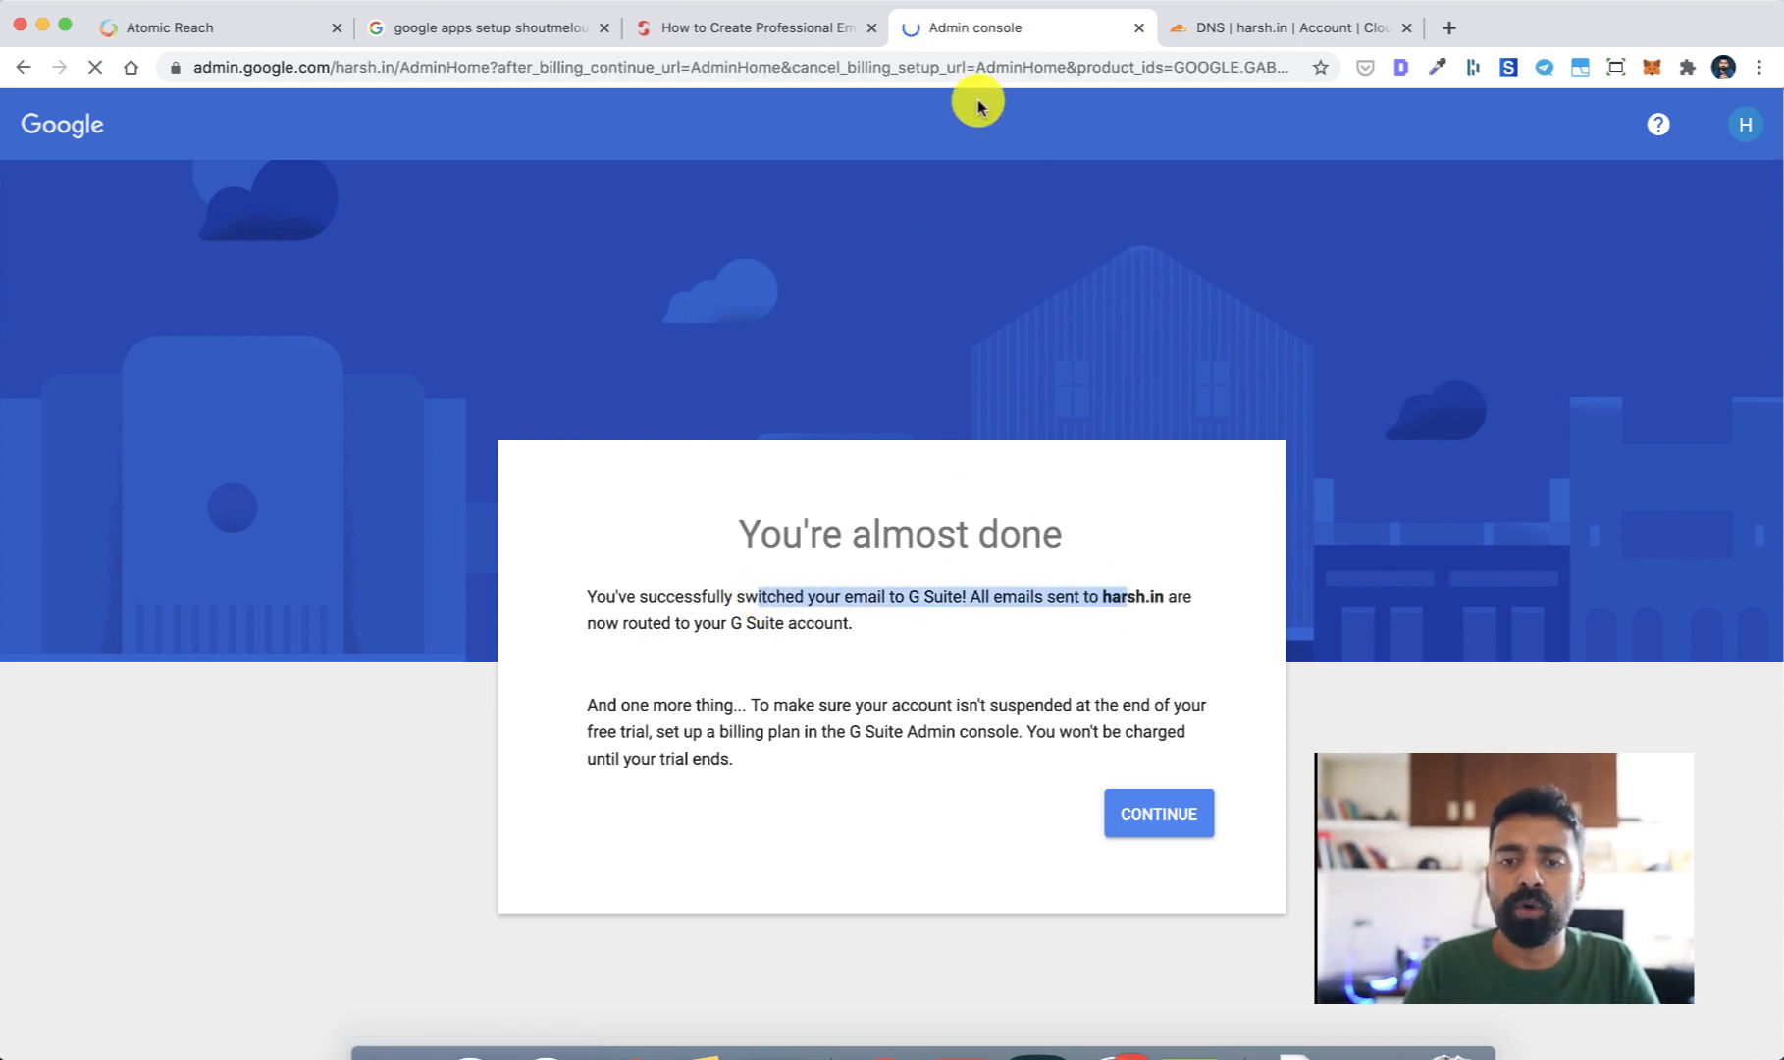
Accept the Flexible Plan for 1 user at ₹124.95 a month and check the discounted price.
click(1159, 813)
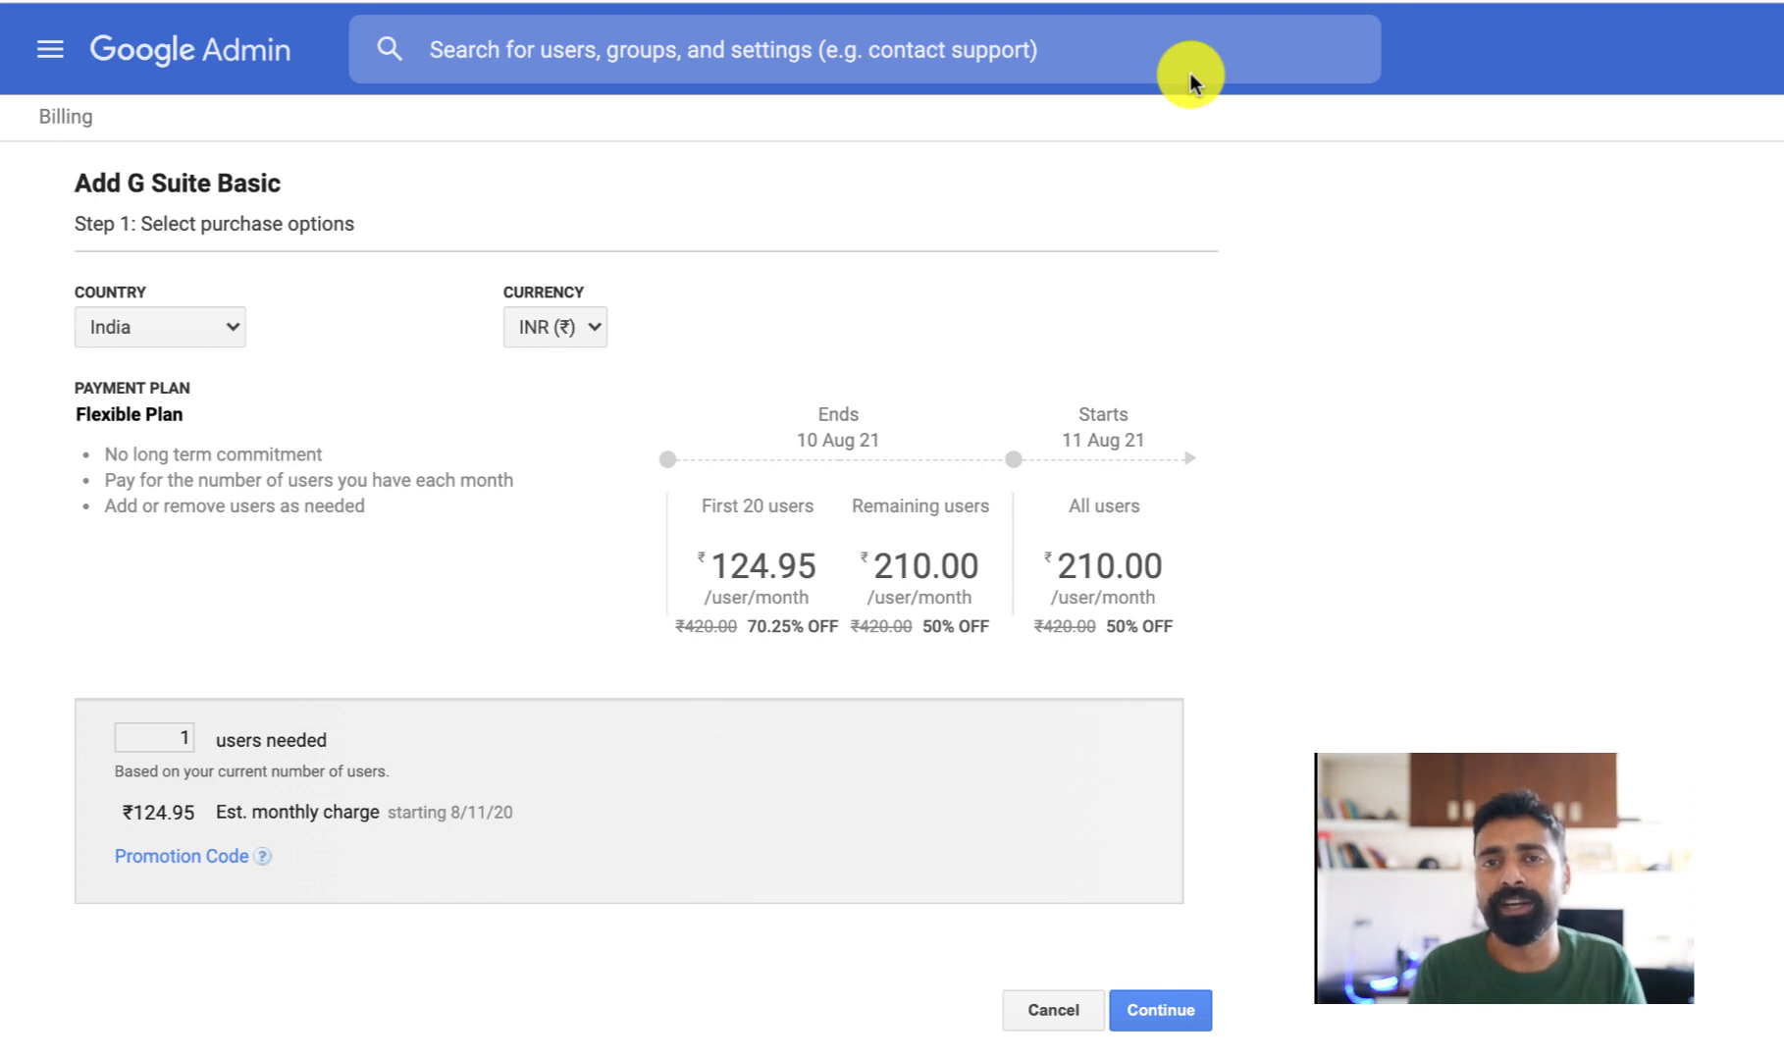
mouse_move(507, 348)
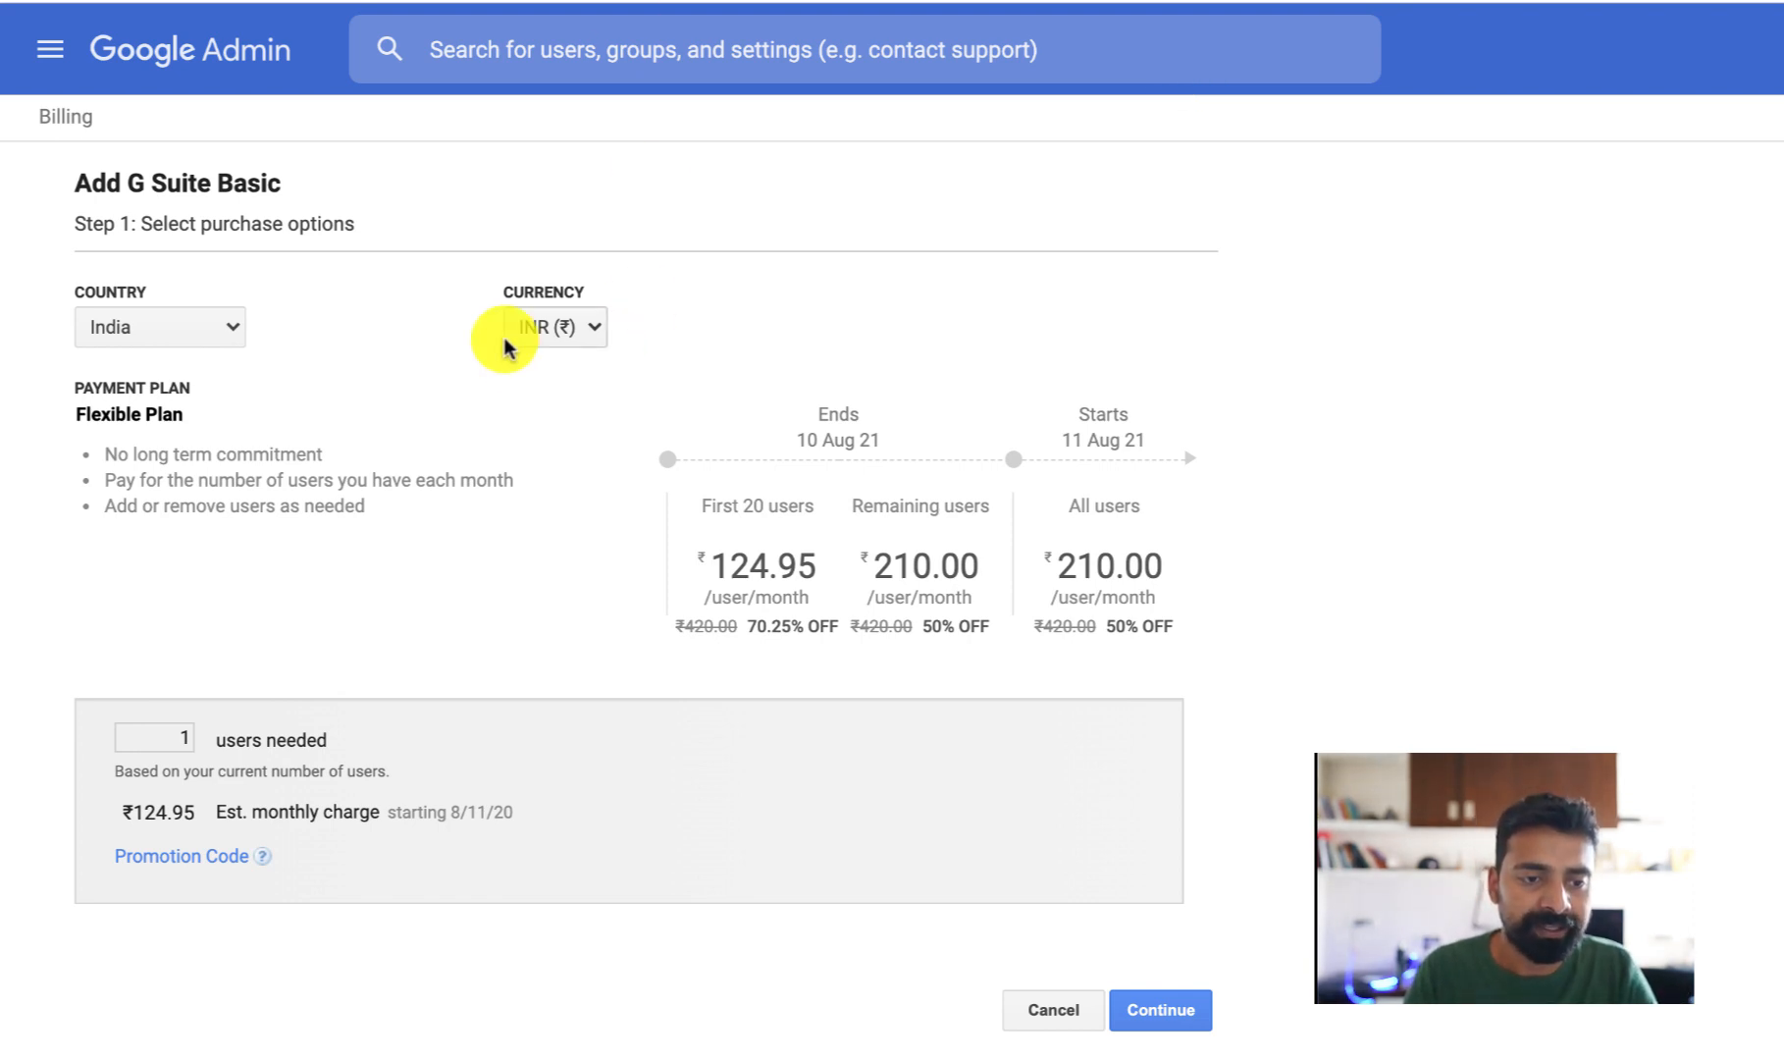
mouse_move(1082, 715)
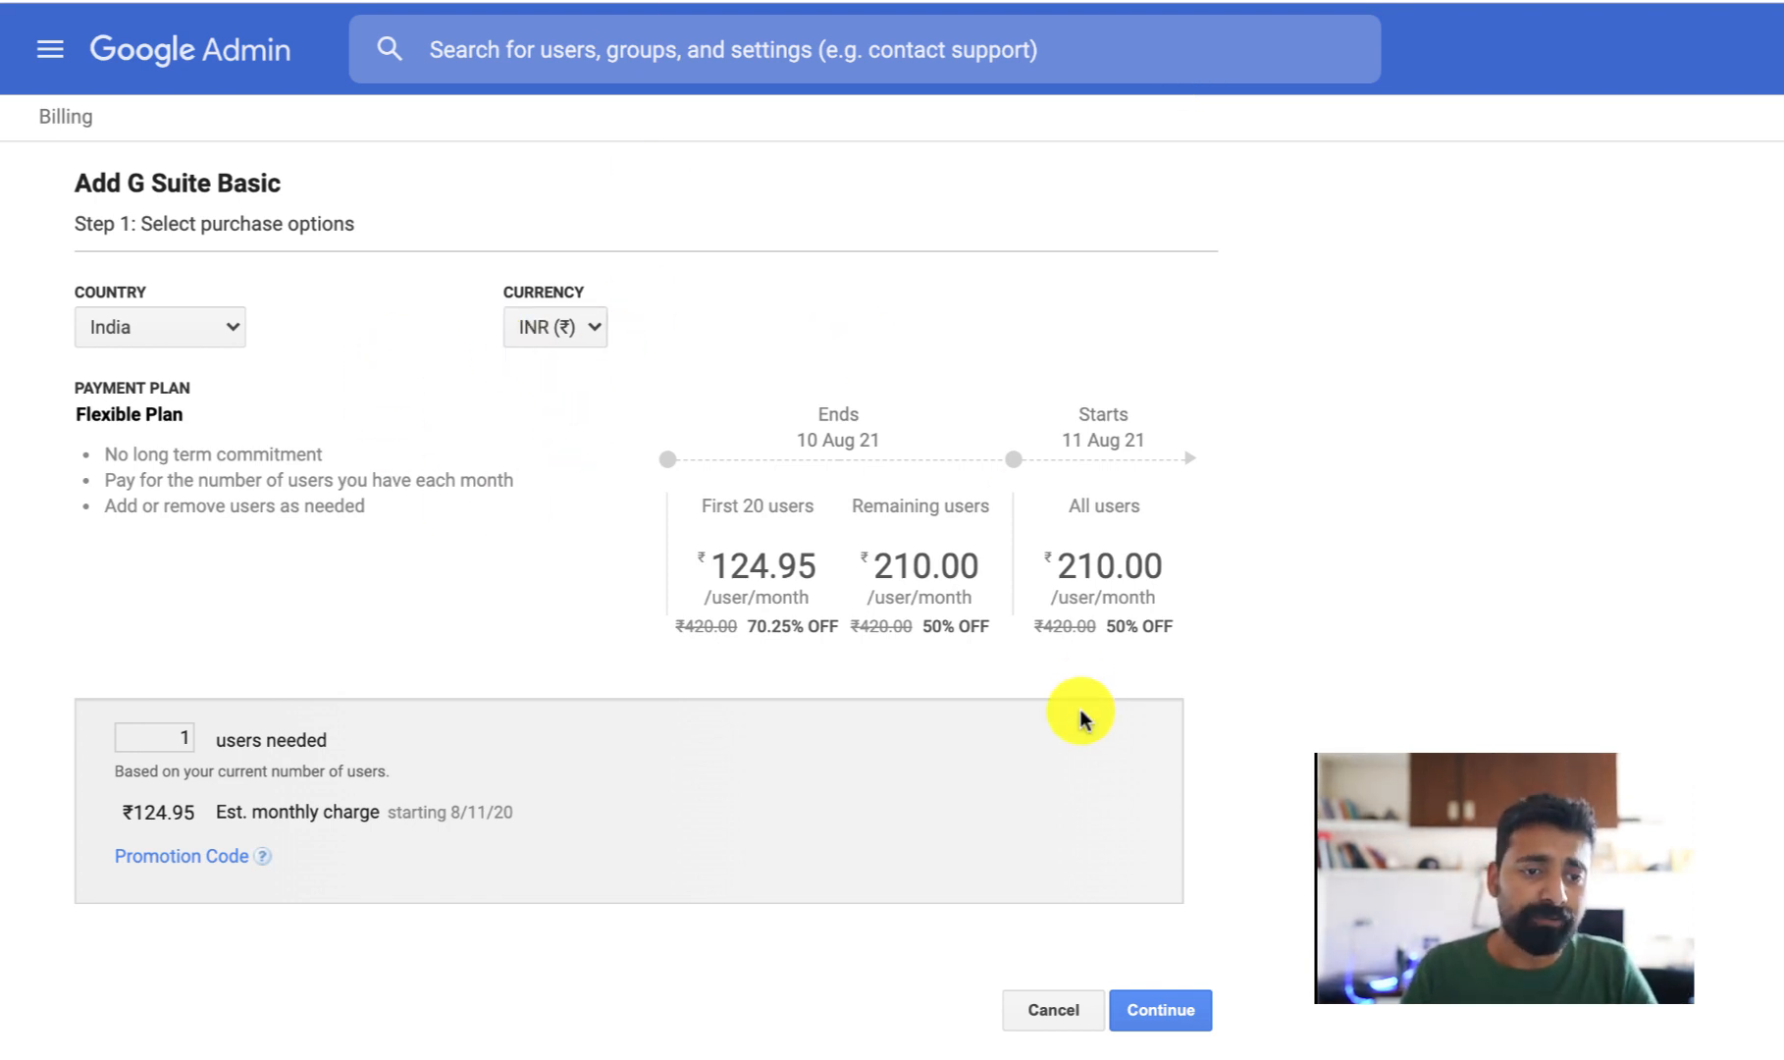
mouse_move(1011, 622)
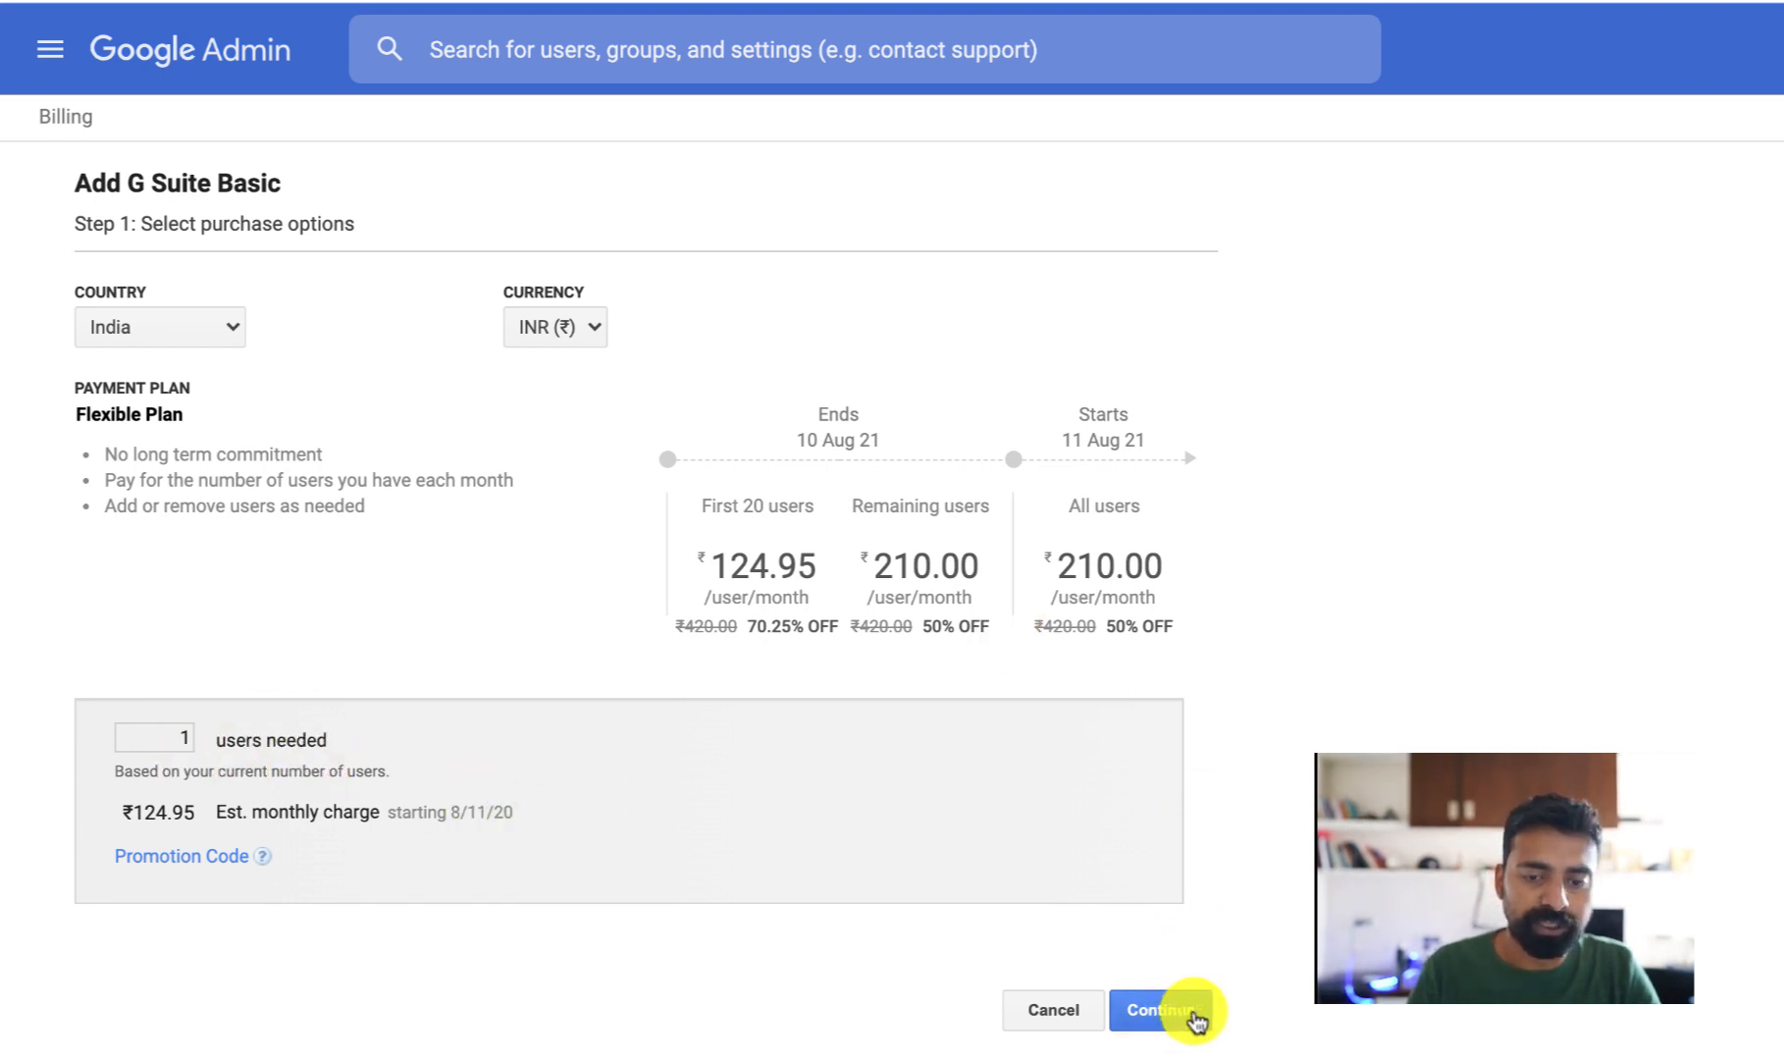
click(1160, 1009)
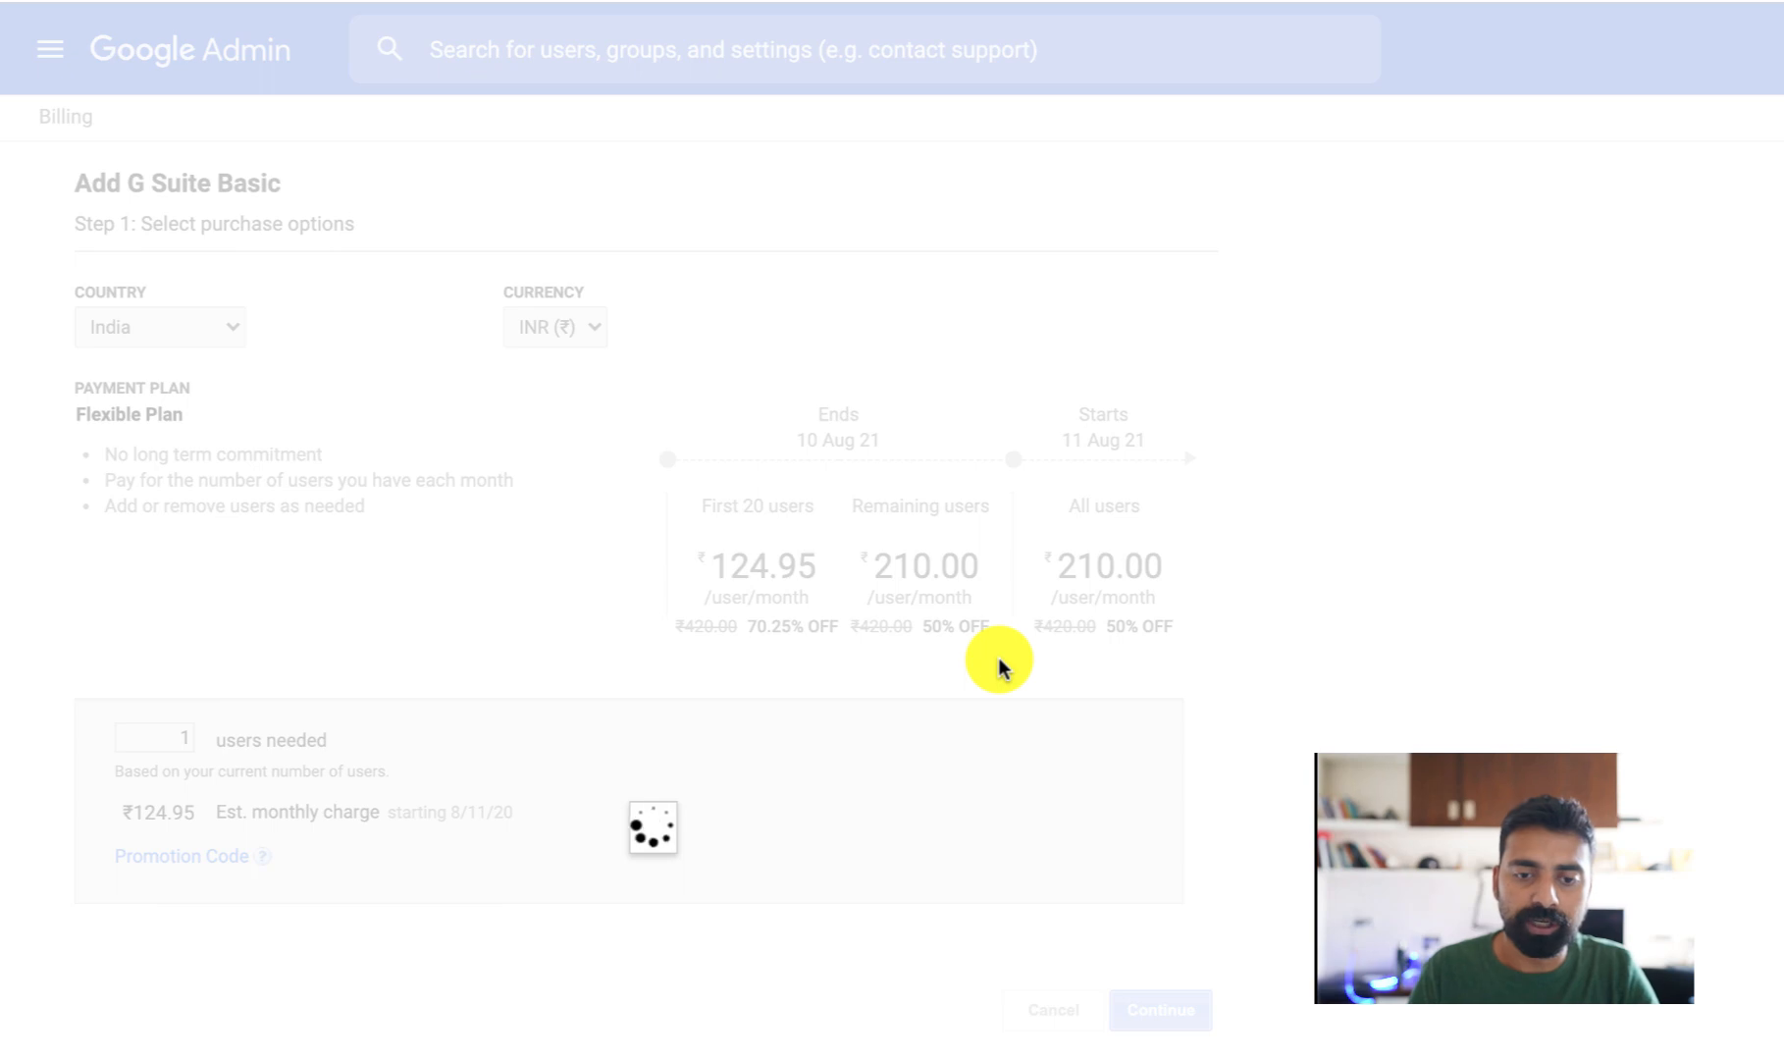
click(1159, 1009)
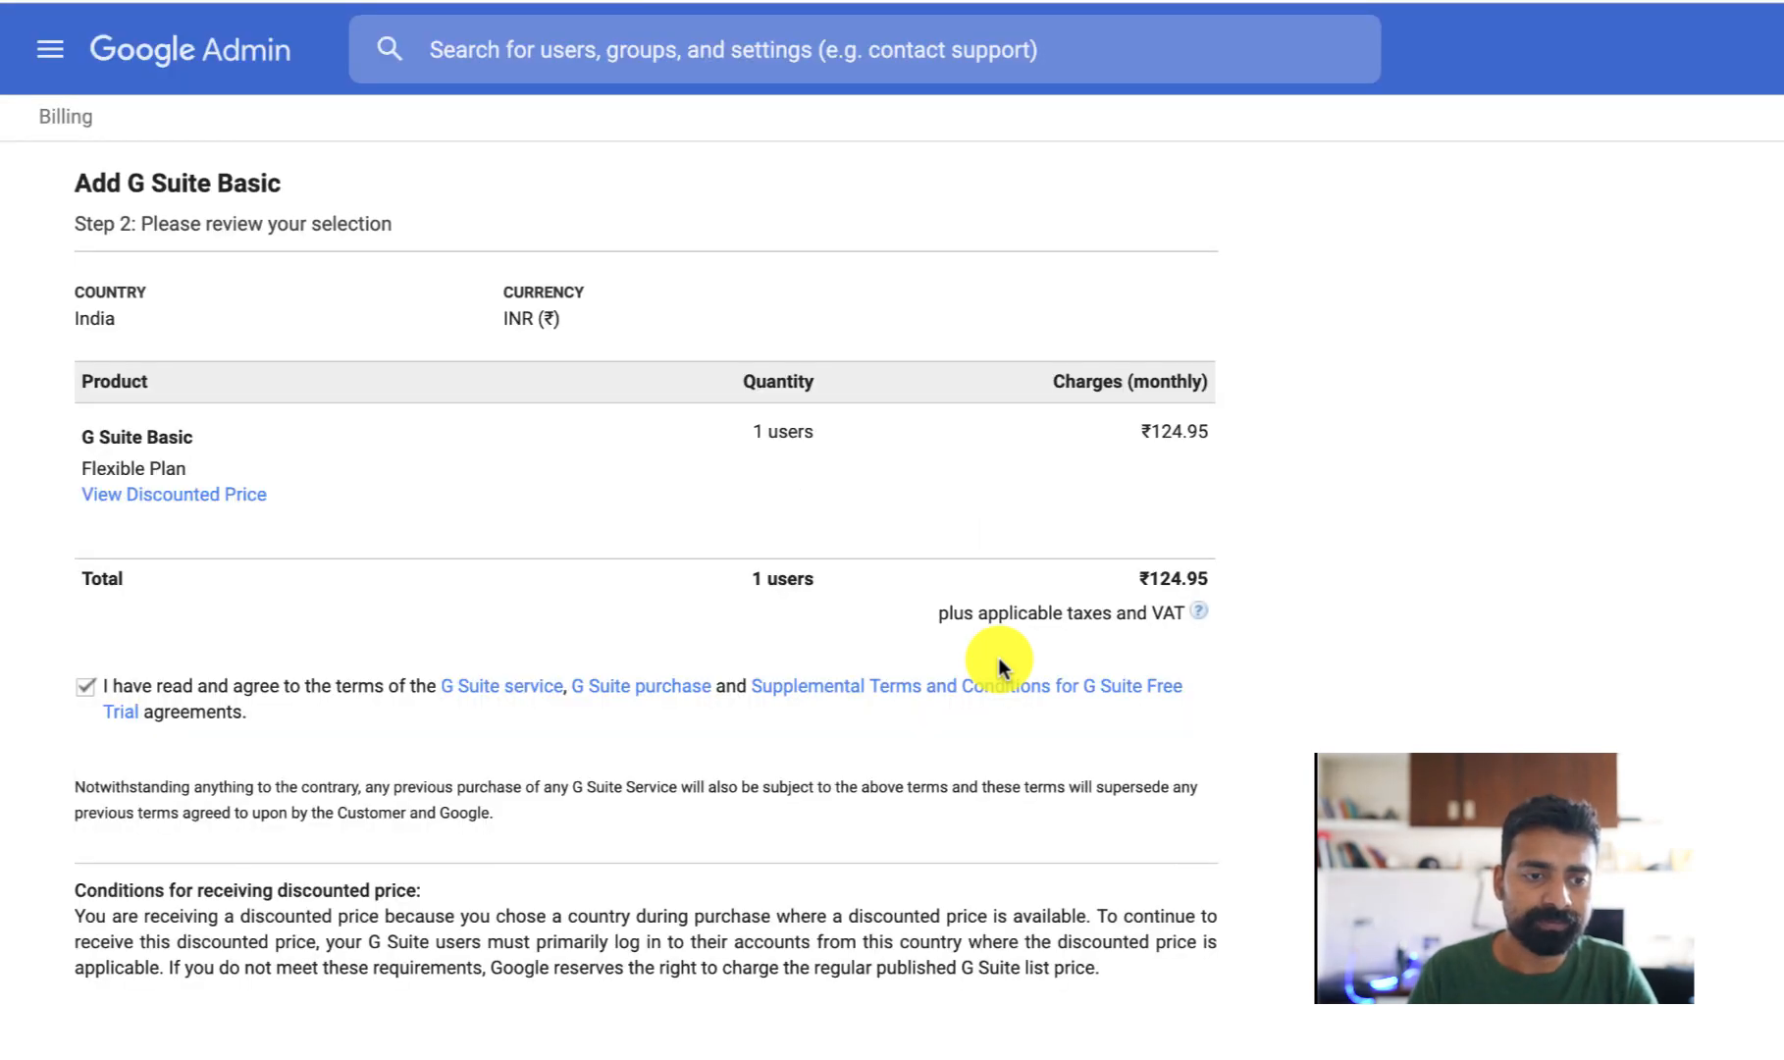
mouse_move(369, 485)
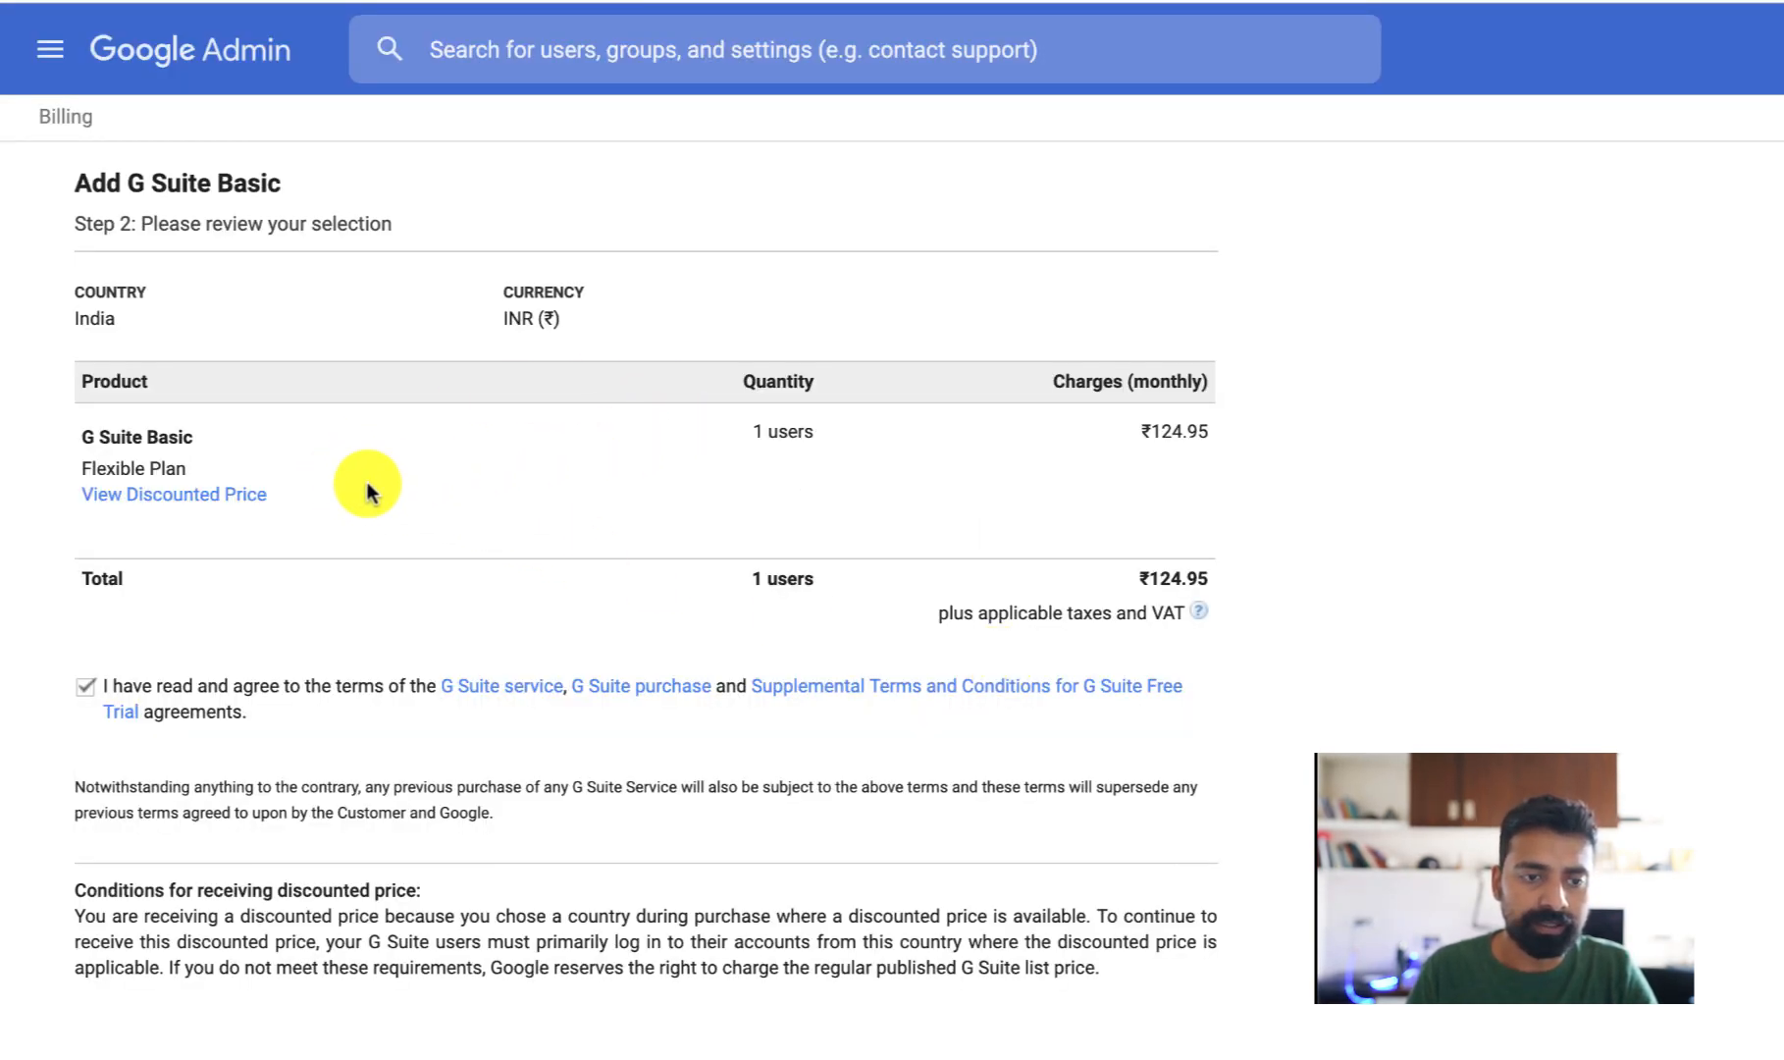
click(172, 493)
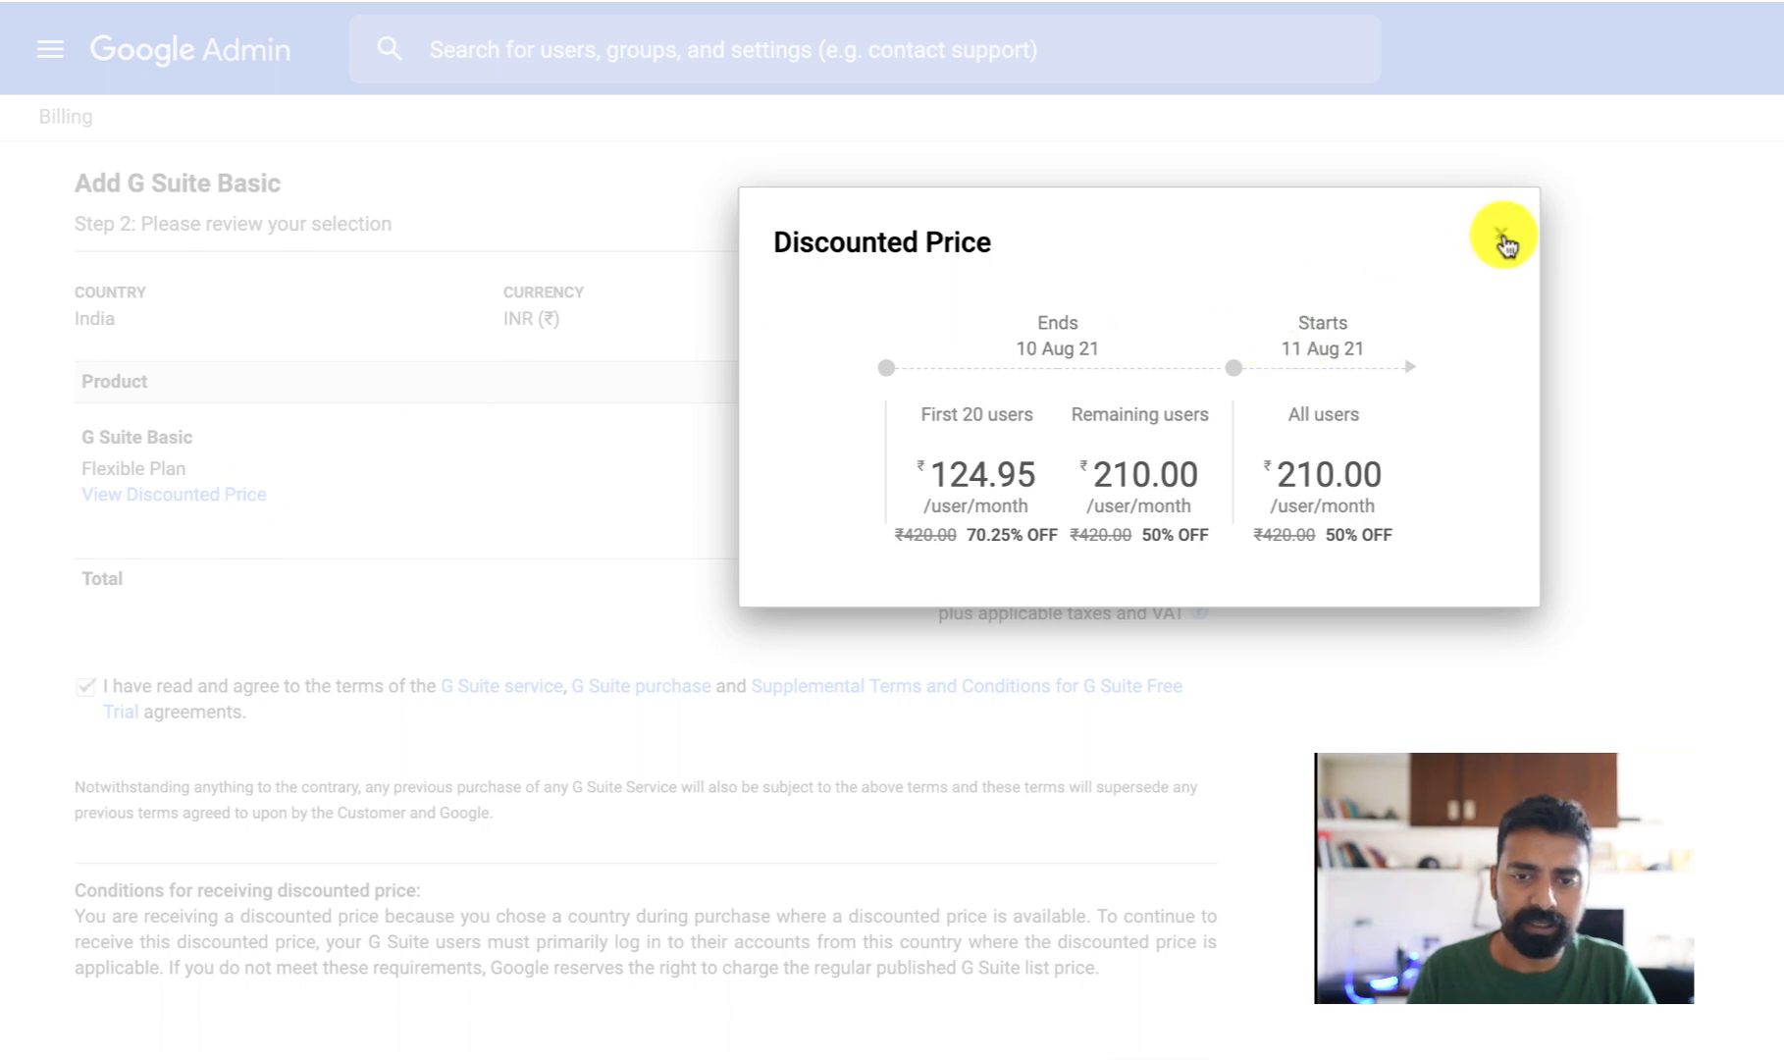
mouse_move(1027, 544)
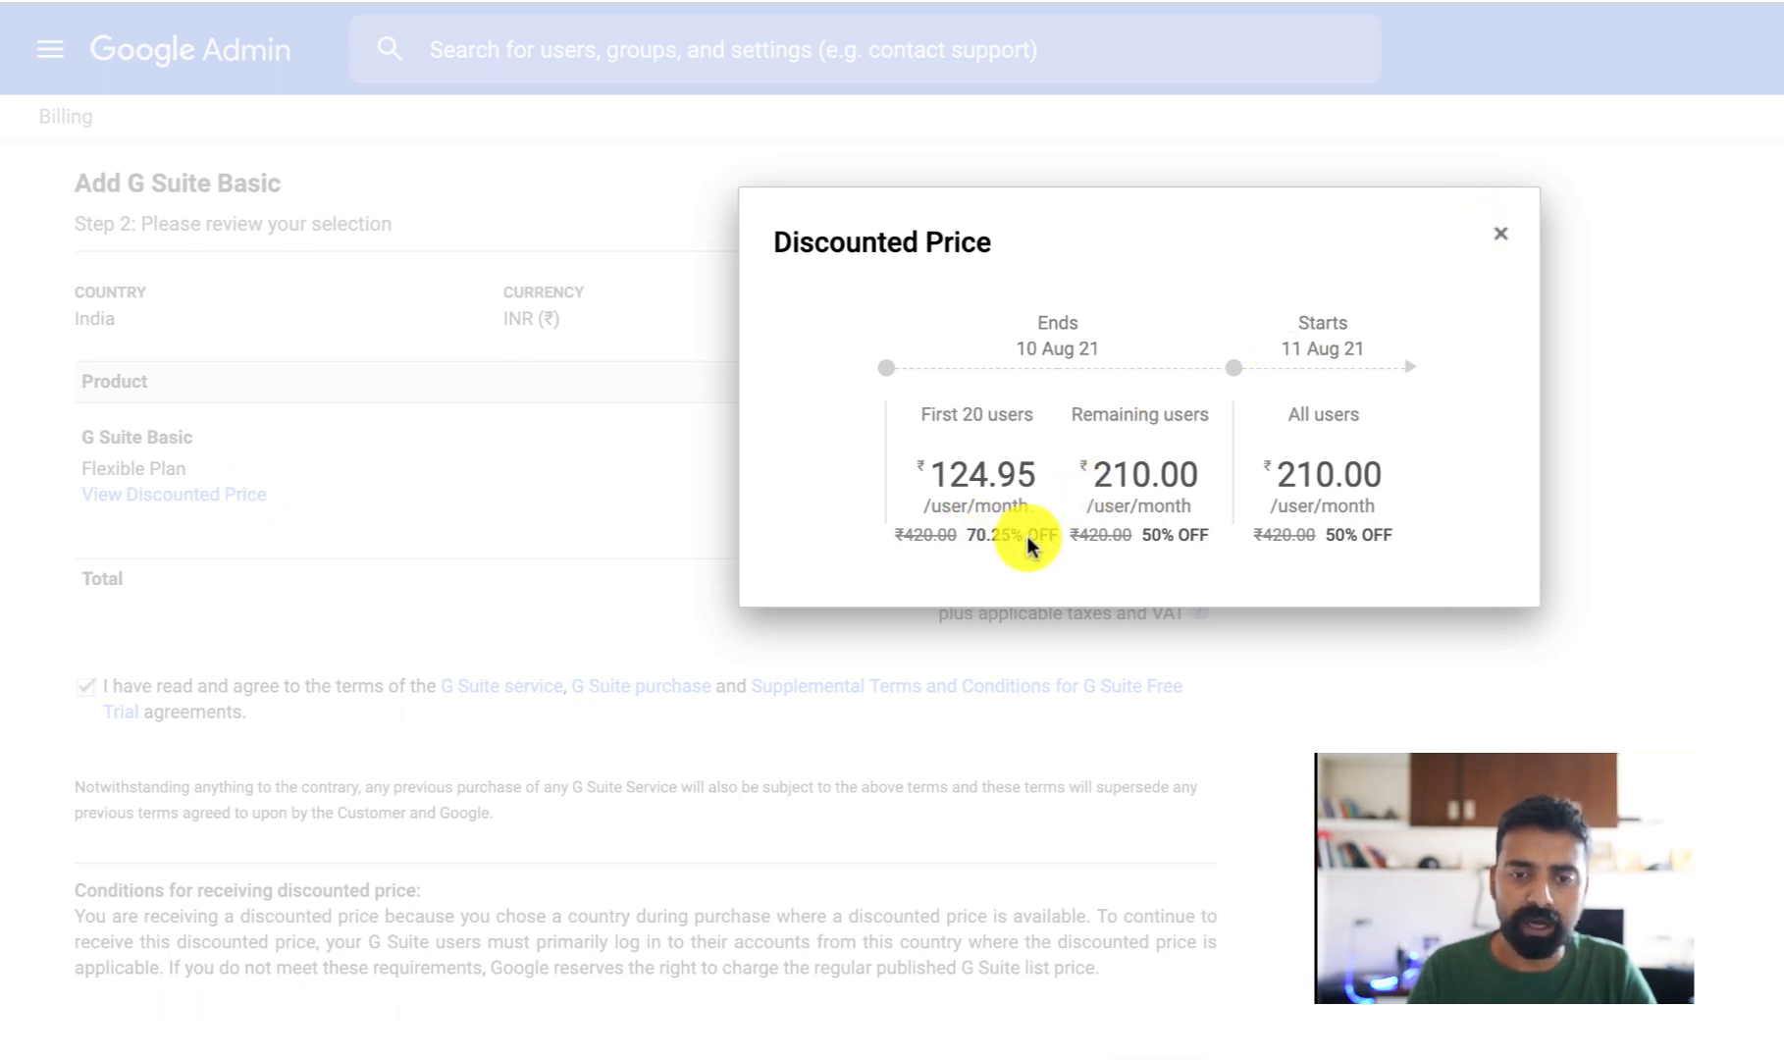
click(1500, 233)
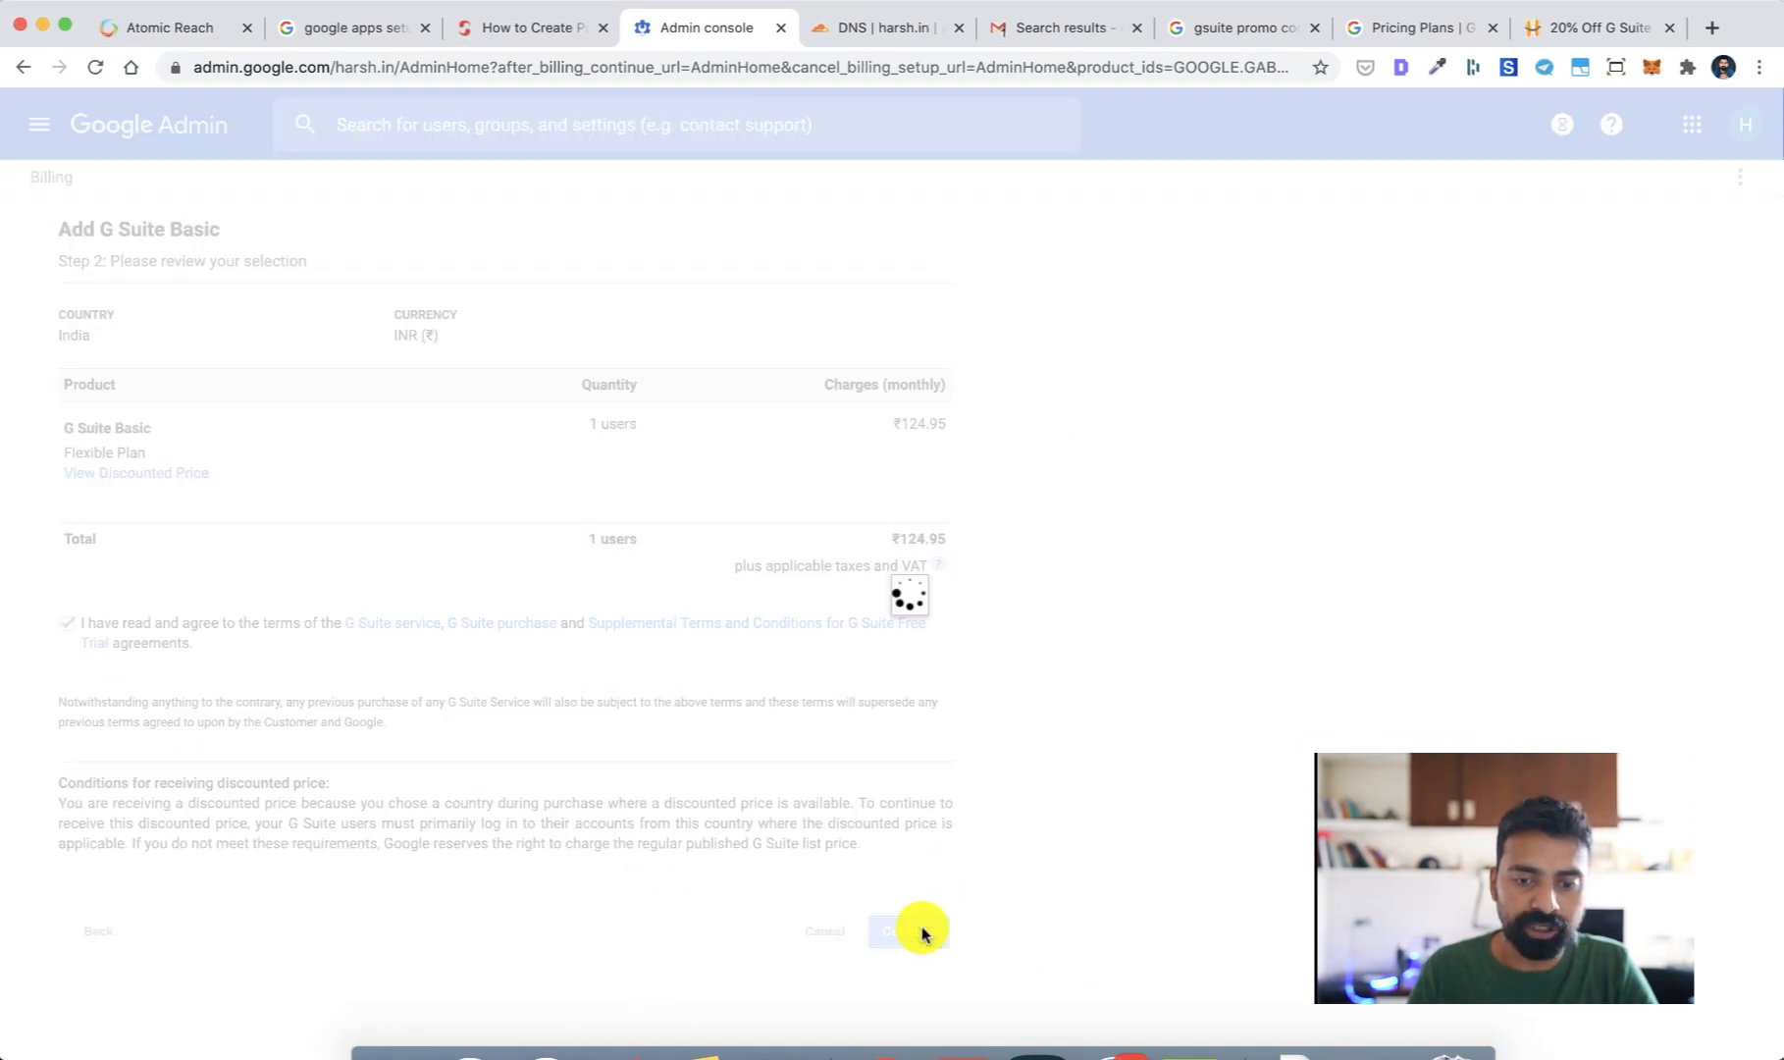
mouse_move(819, 567)
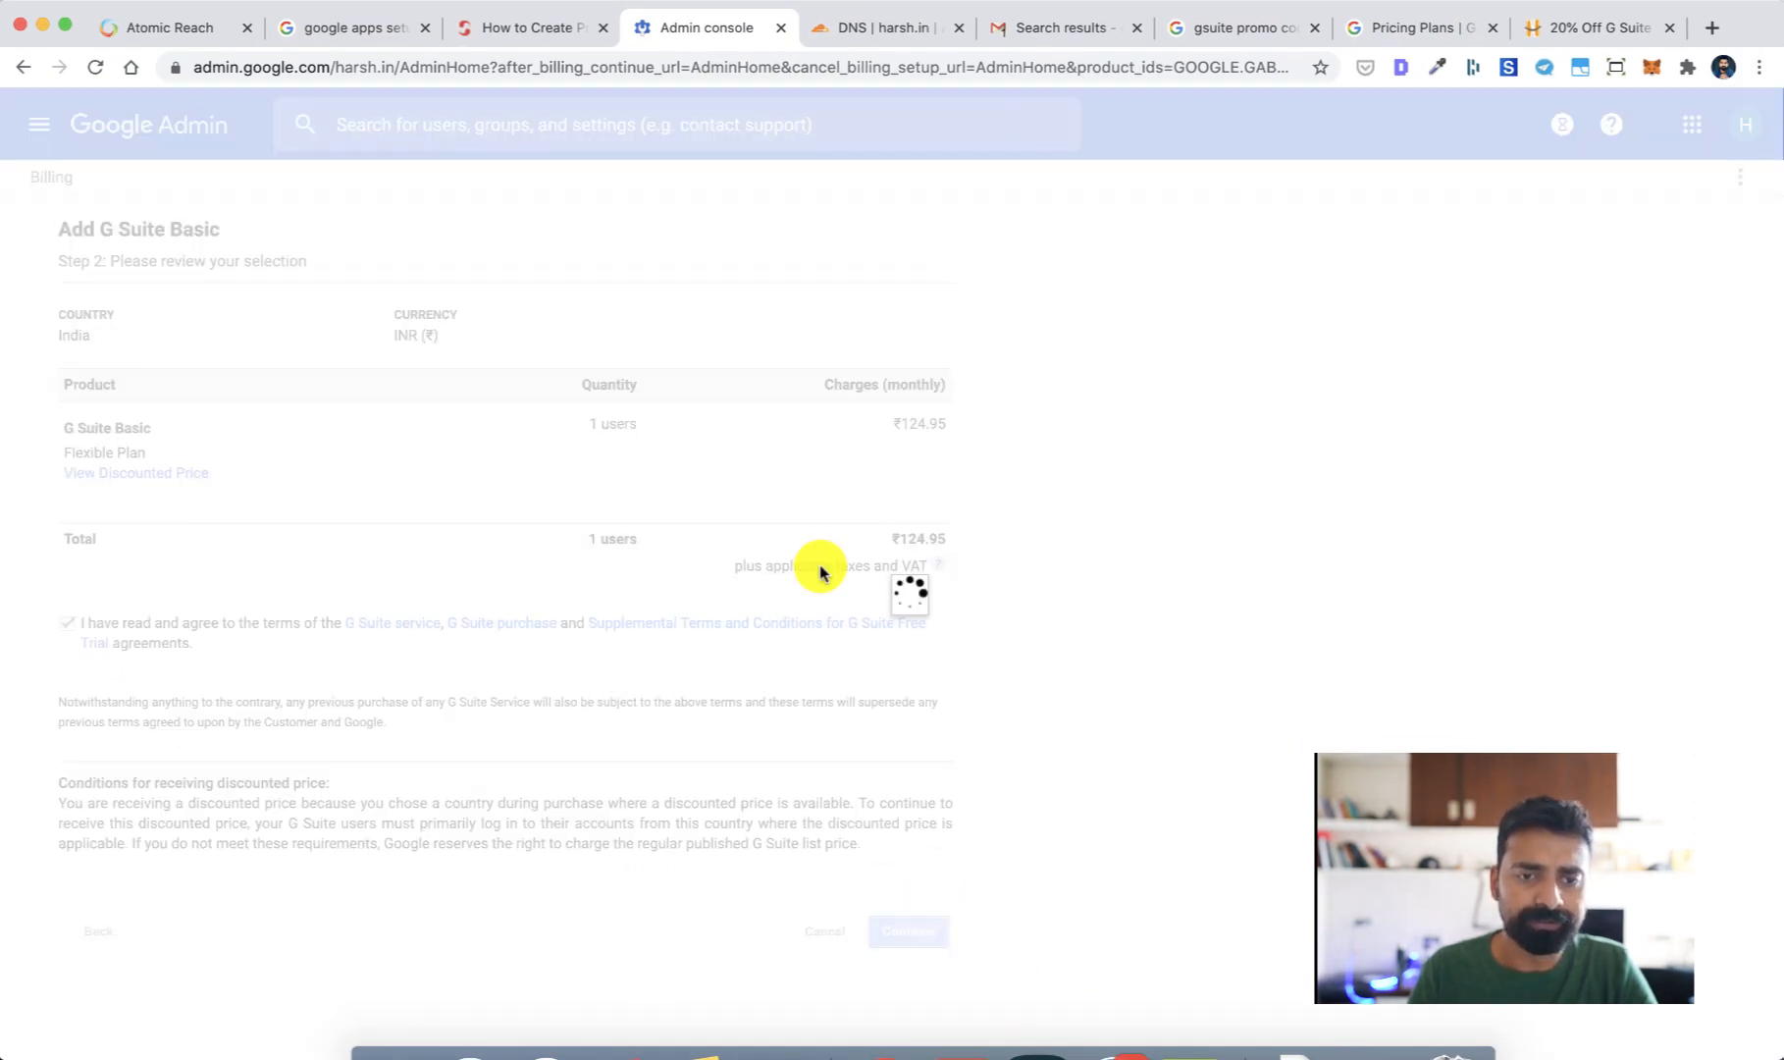
Submit payment to subscribe to G Suite Basic and skip recommended apps to reach Admin home.
click(907, 931)
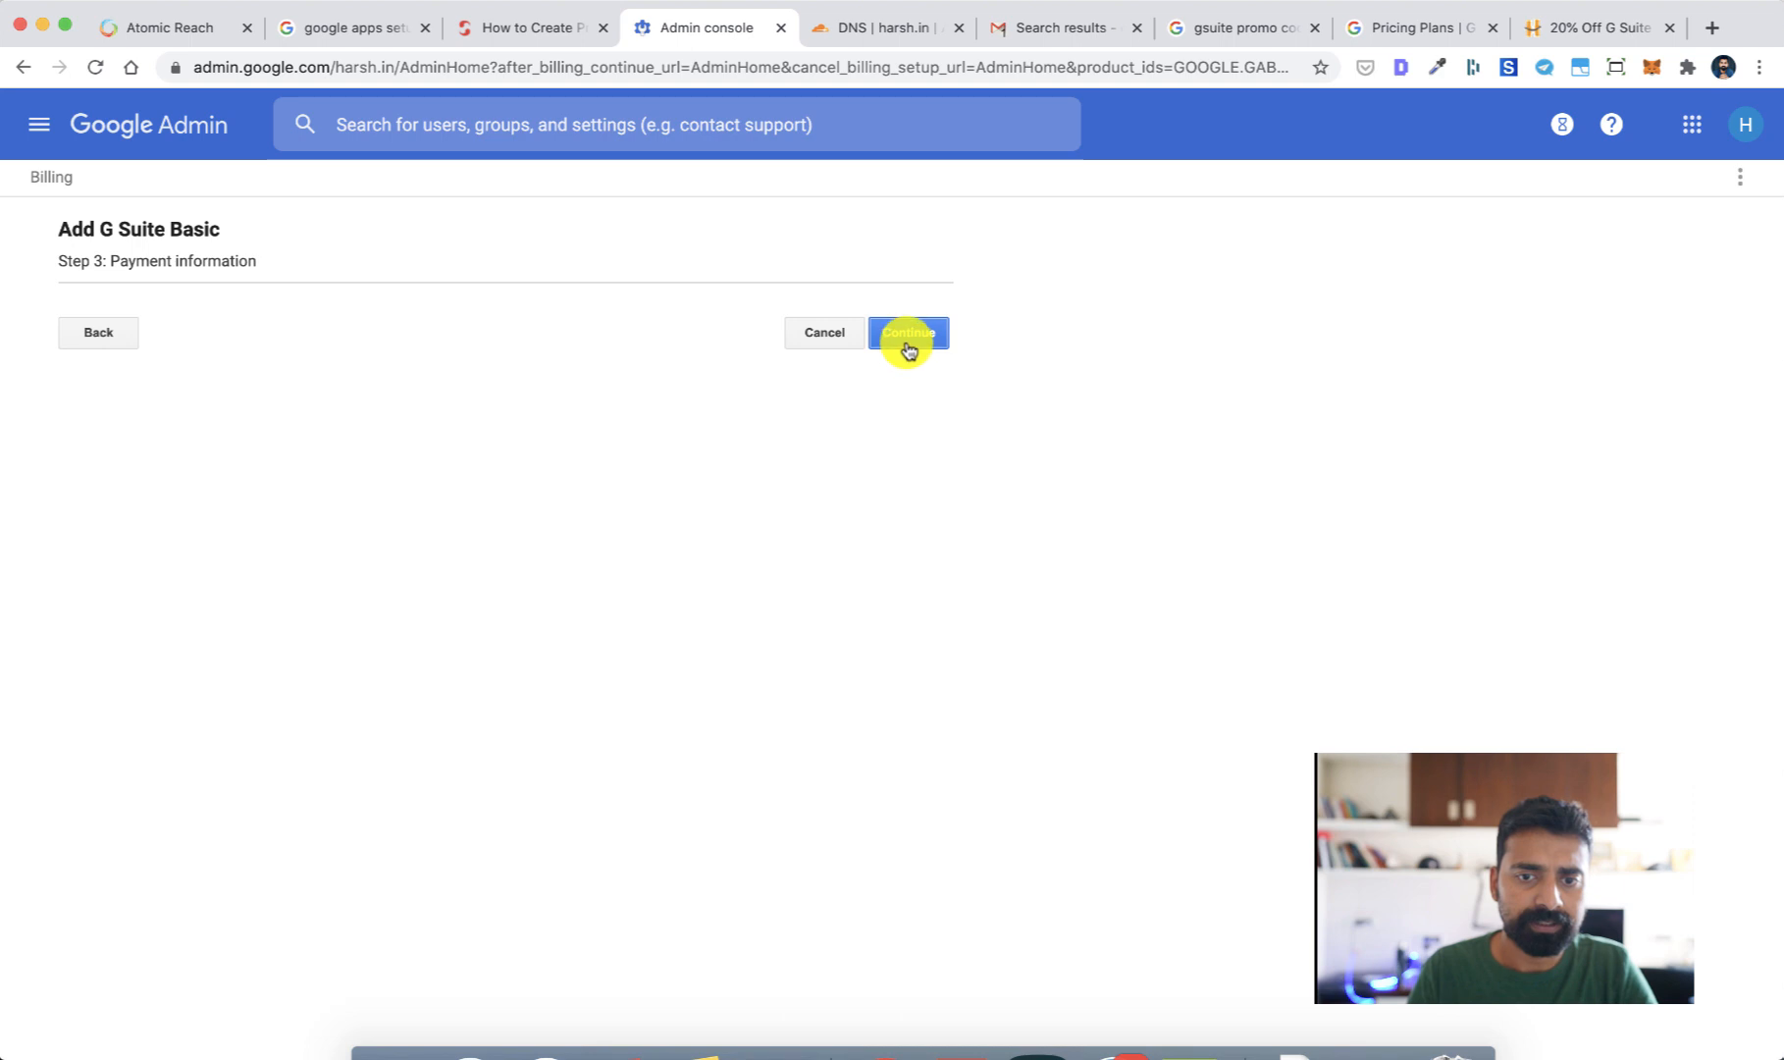
click(907, 332)
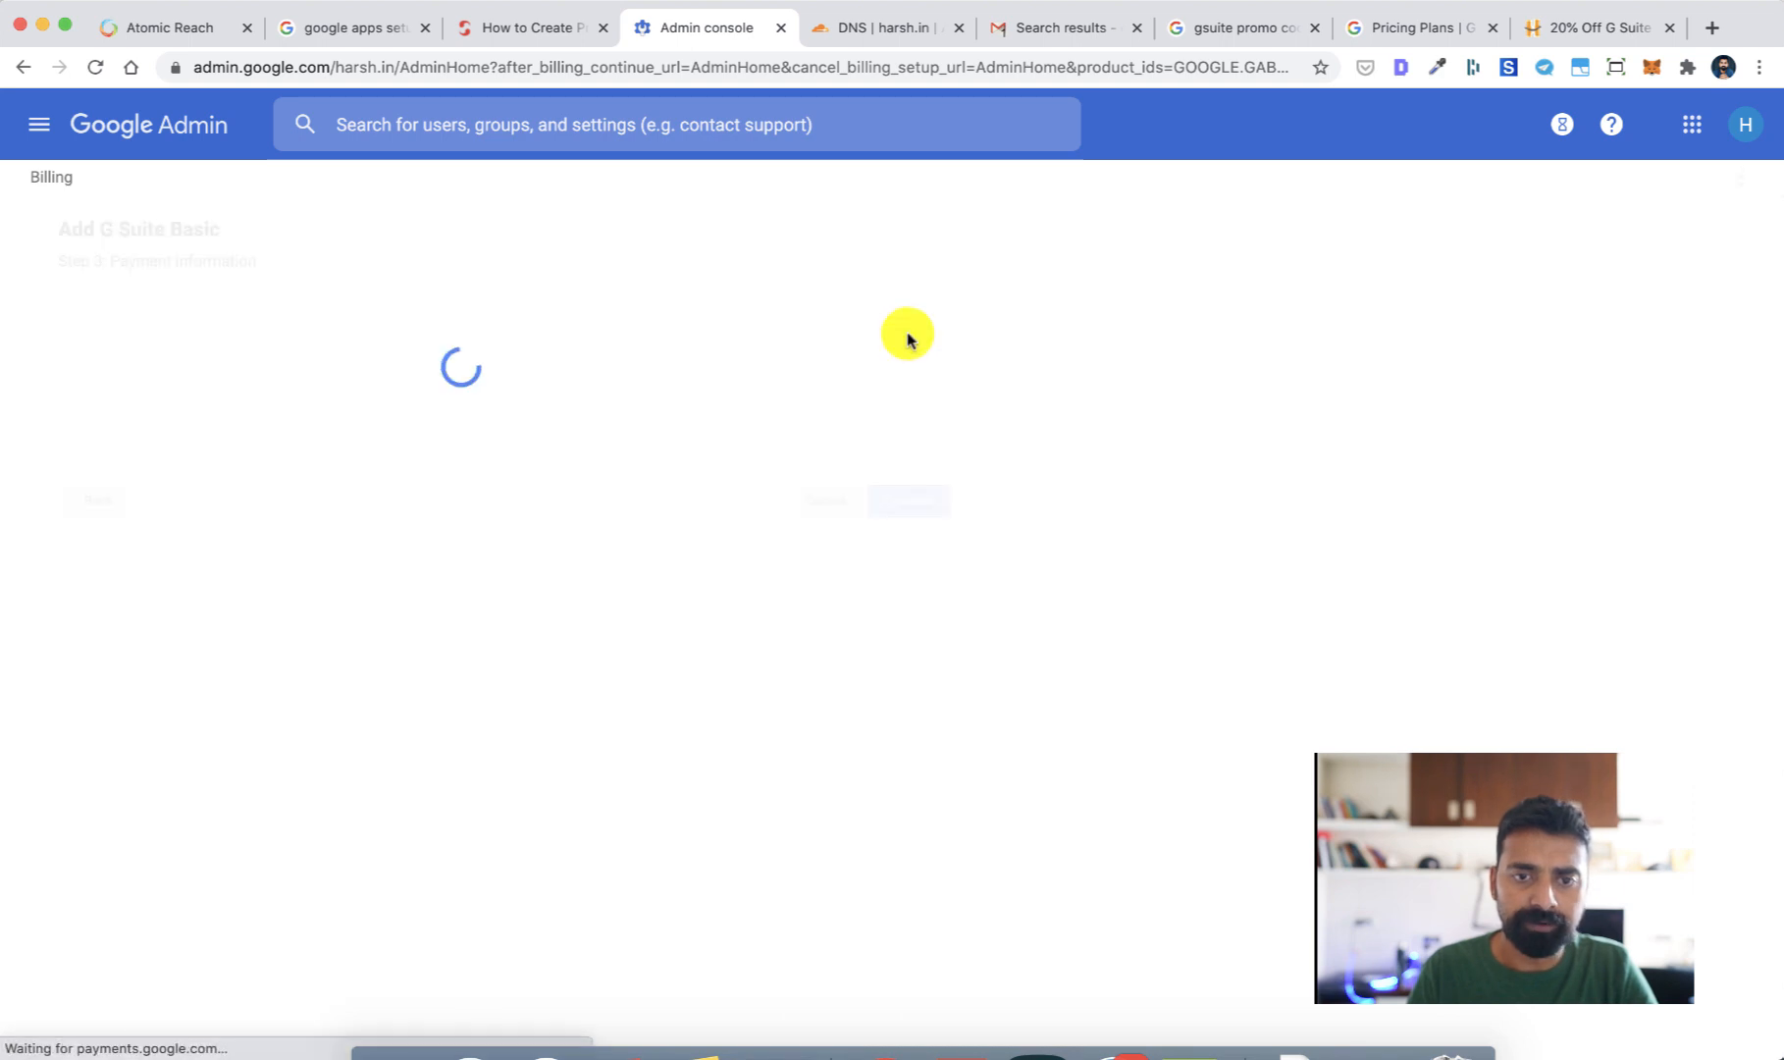
mouse_move(740, 344)
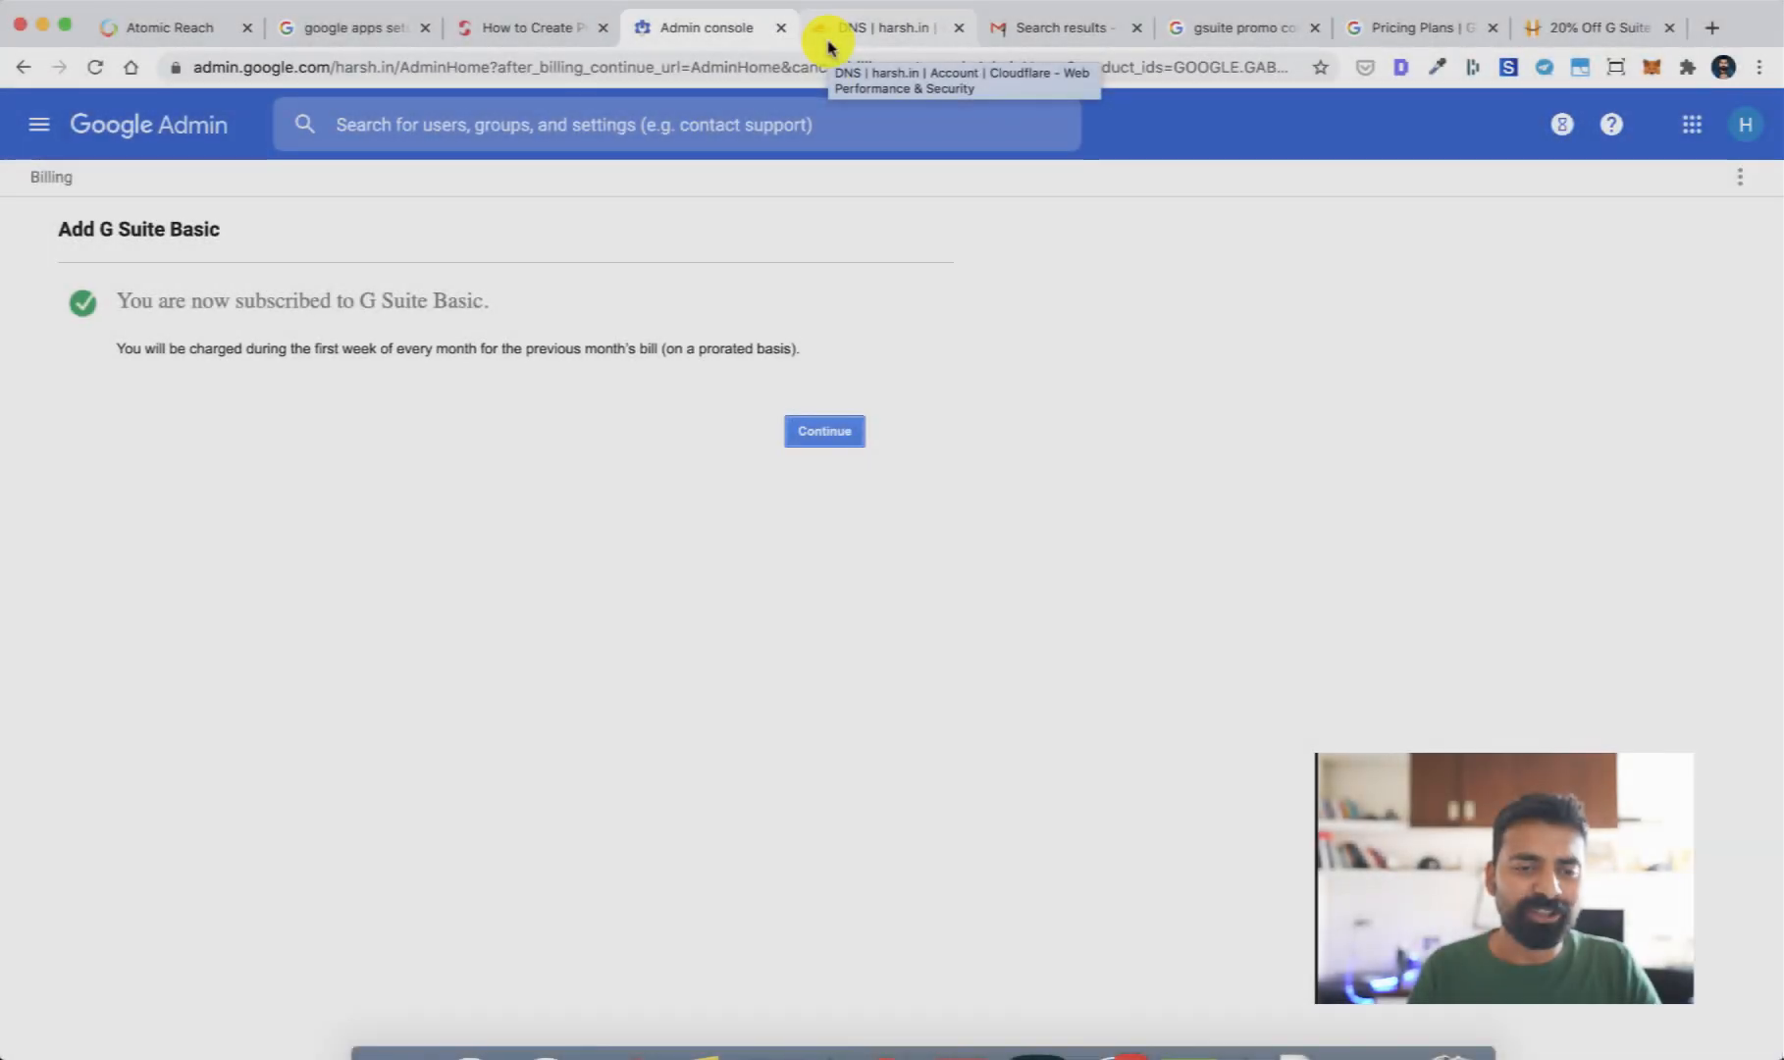
click(824, 430)
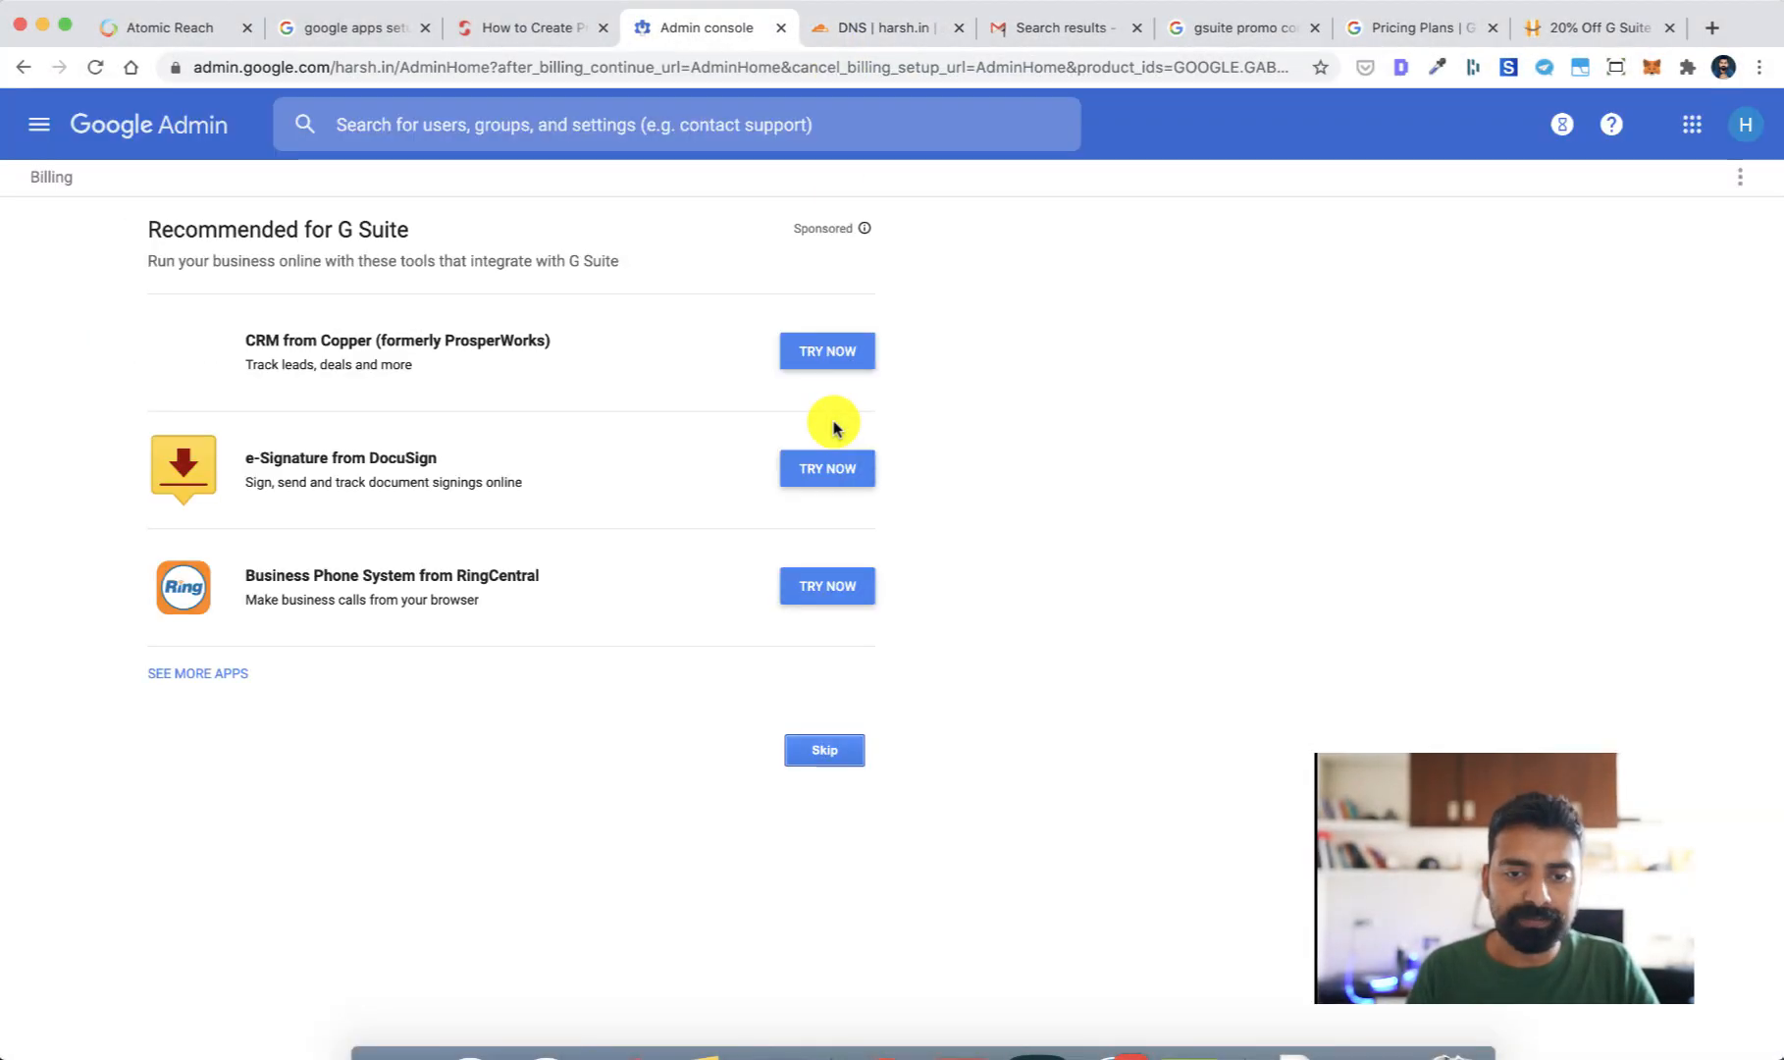
mouse_move(442, 322)
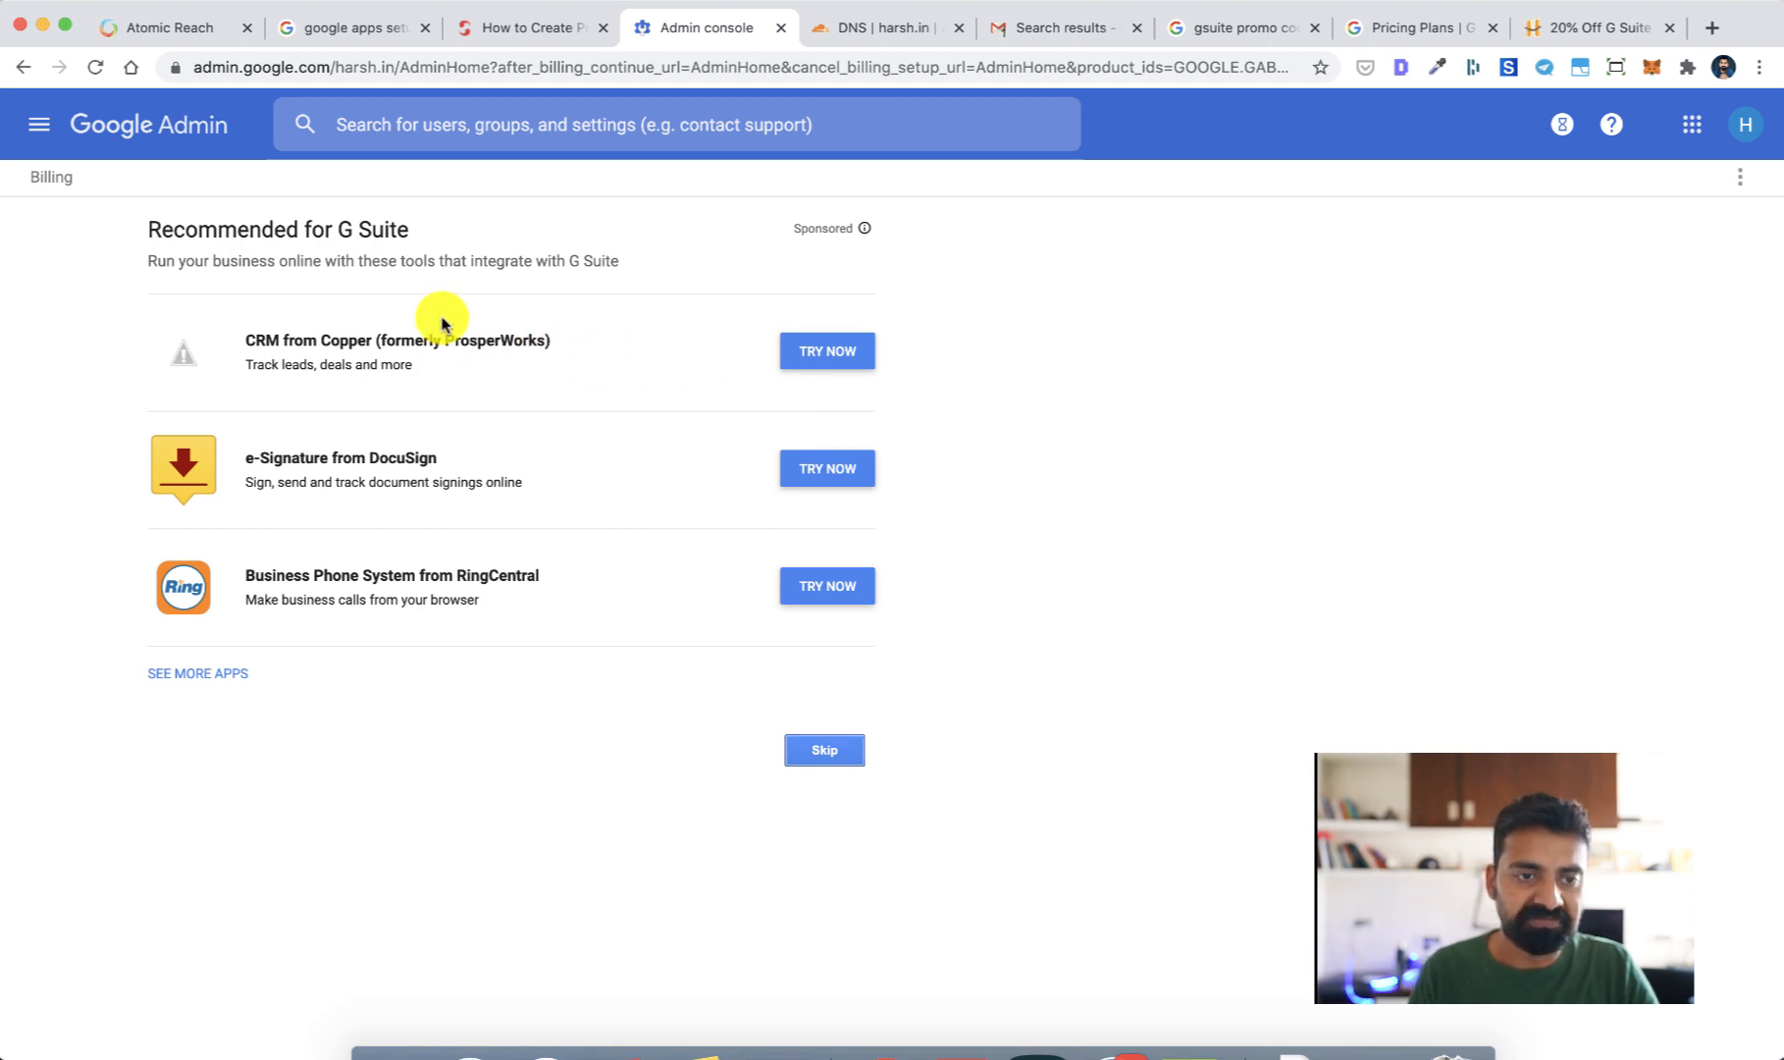
mouse_move(660, 655)
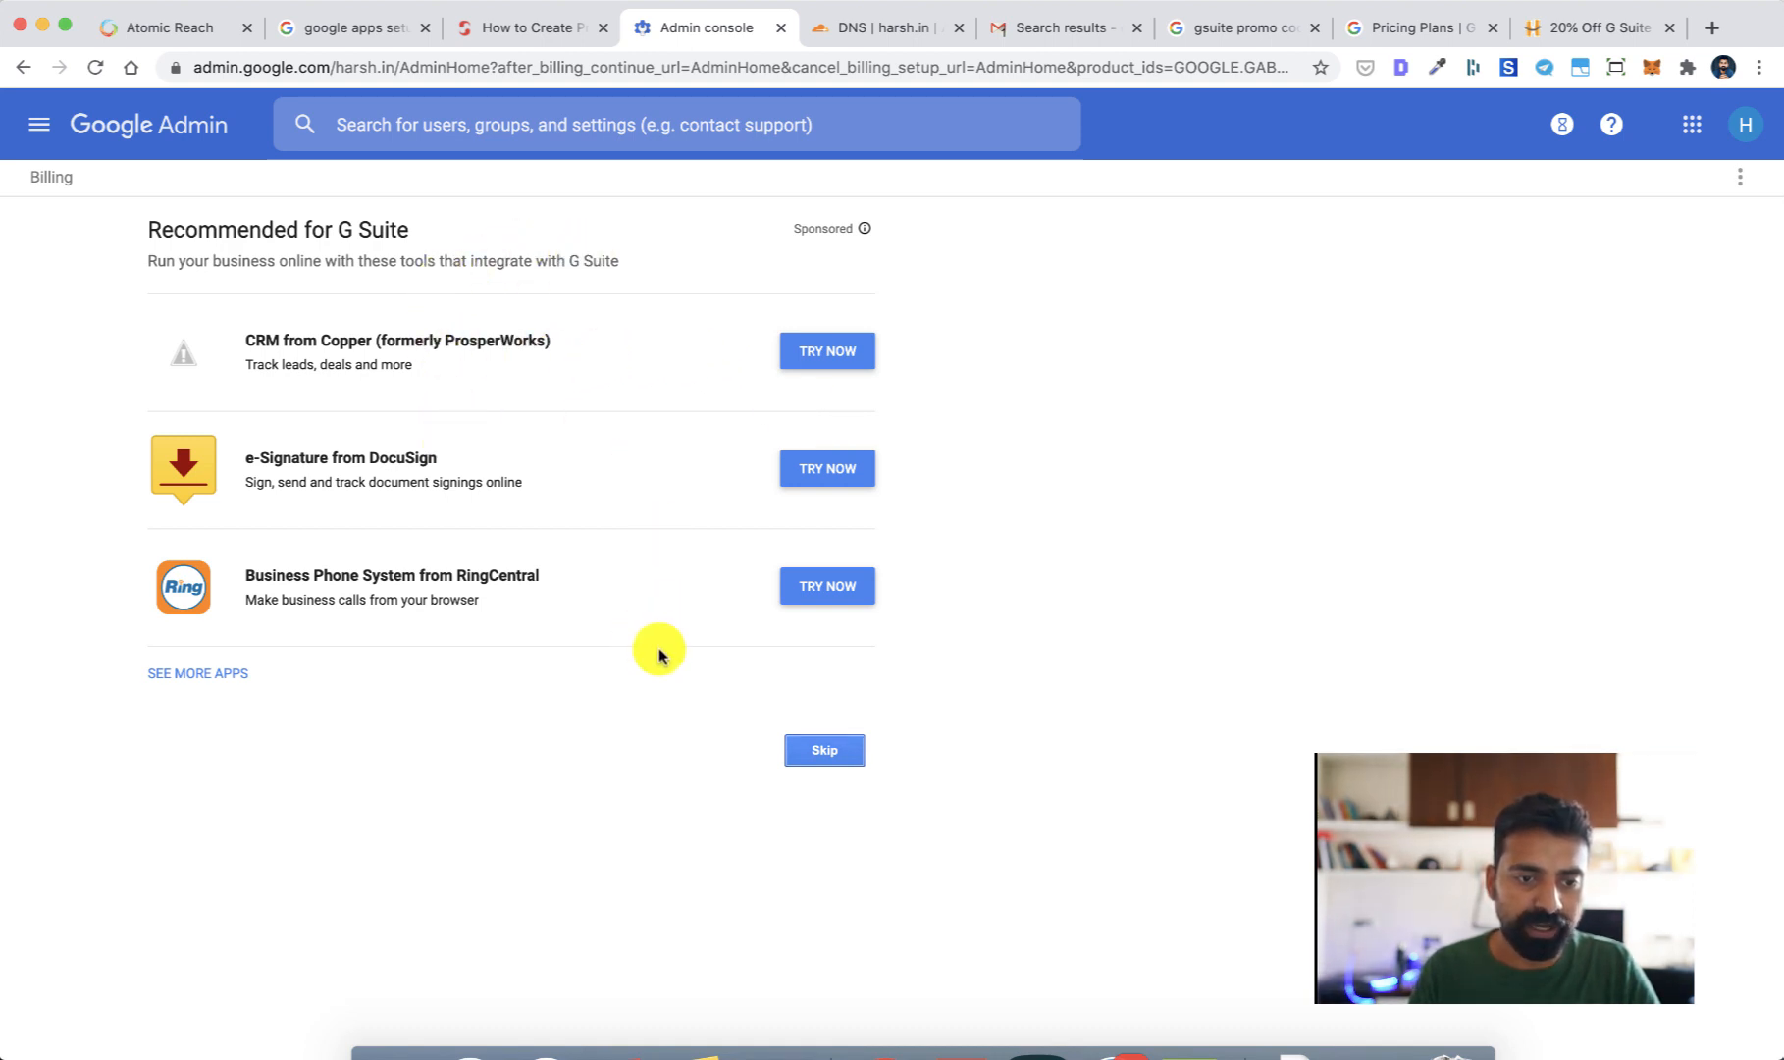
click(825, 750)
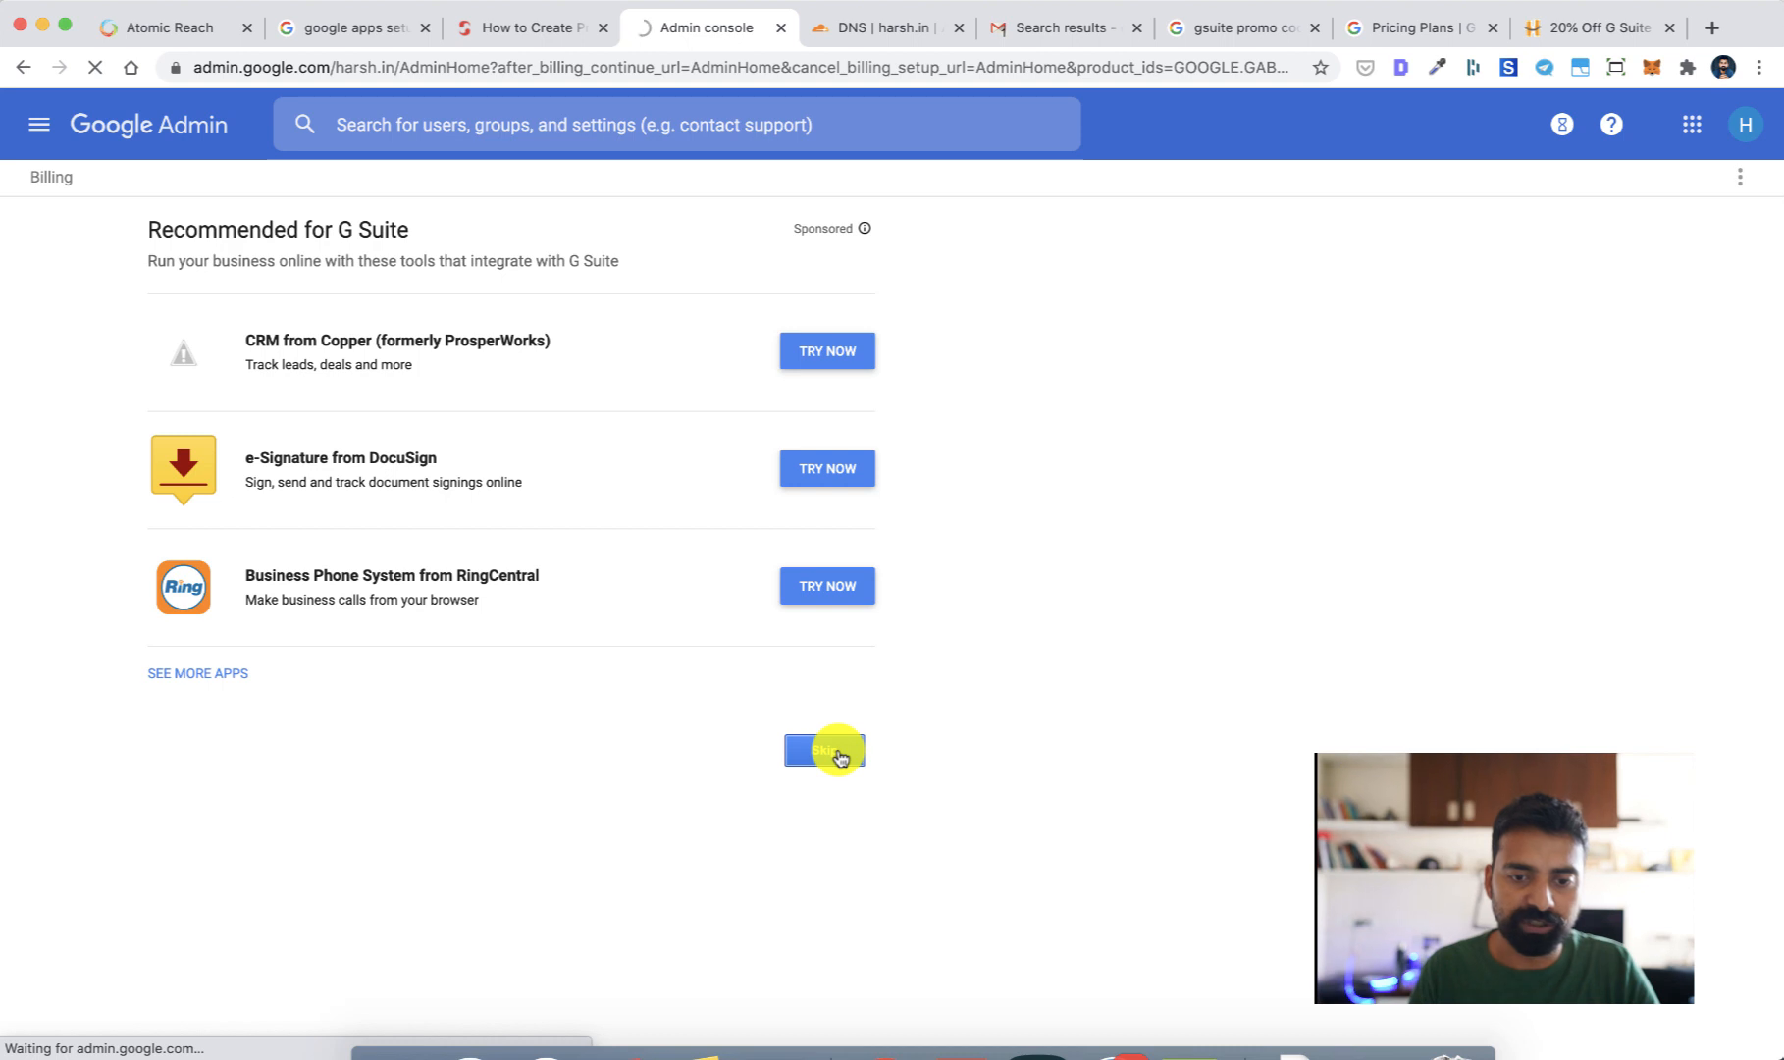
click(824, 750)
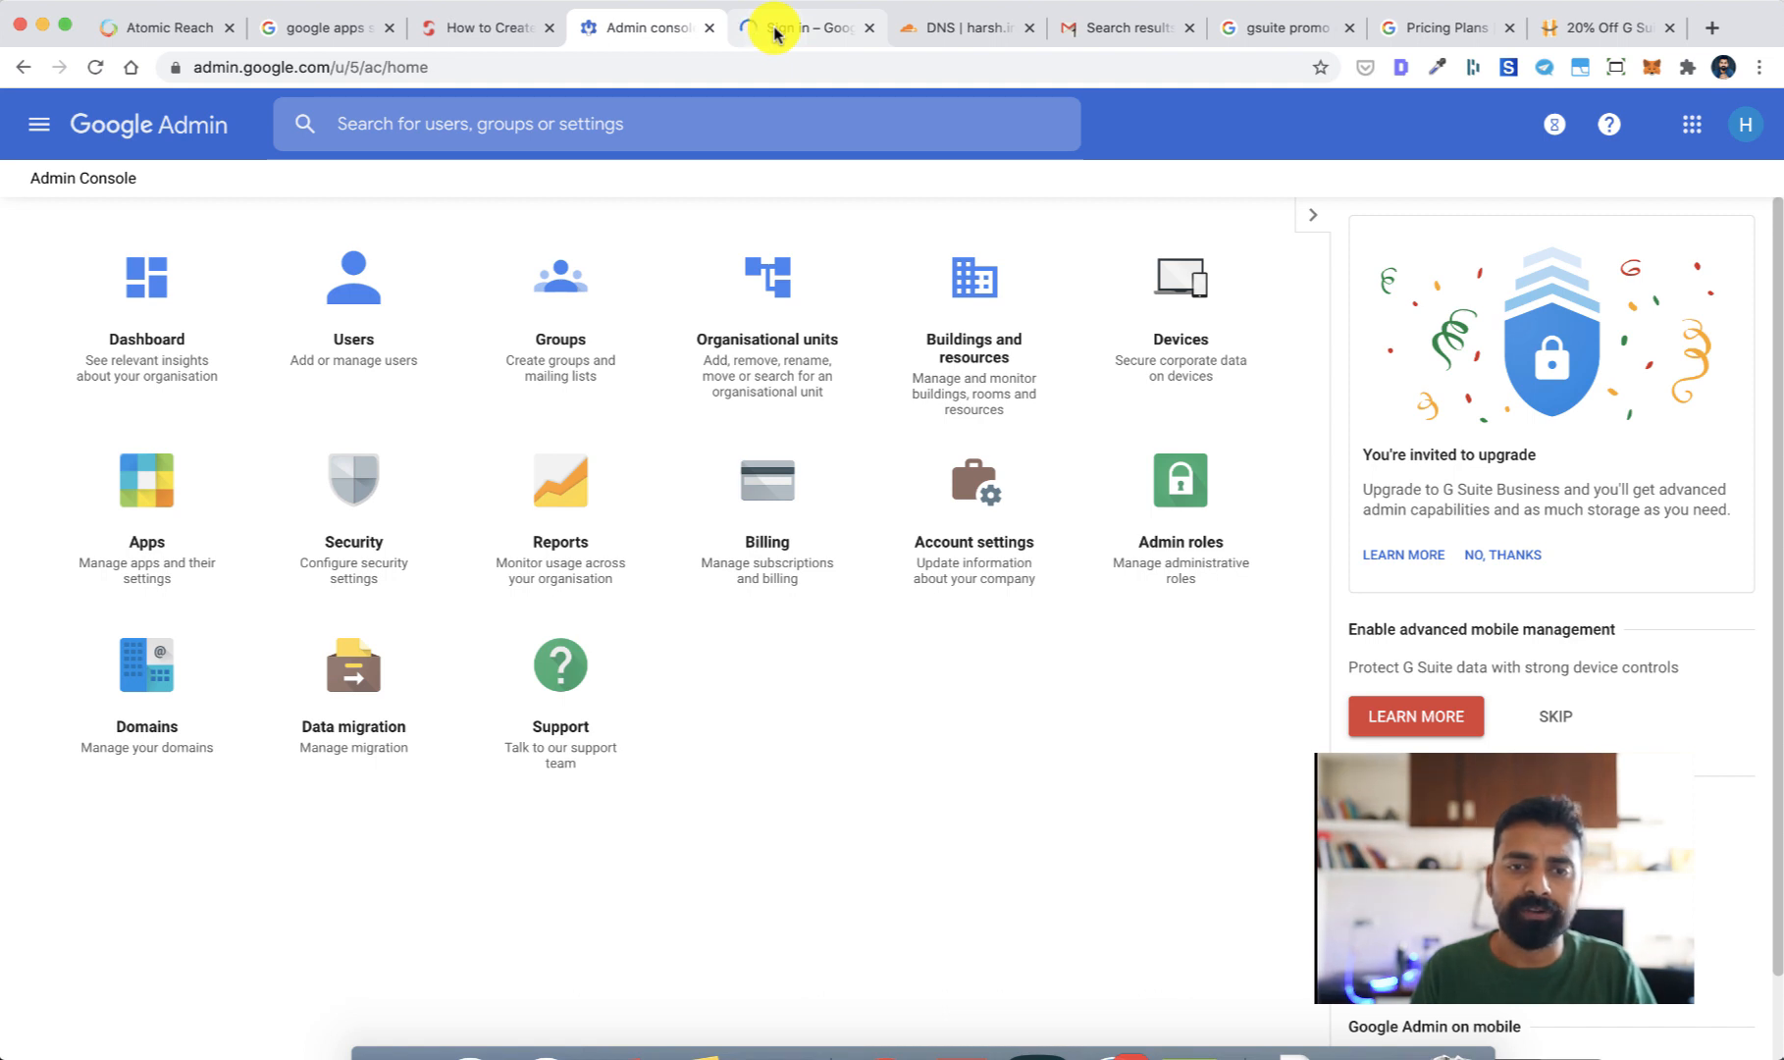
Begin signing in by entering 'howdy' as the start of the new email address.
click(809, 28)
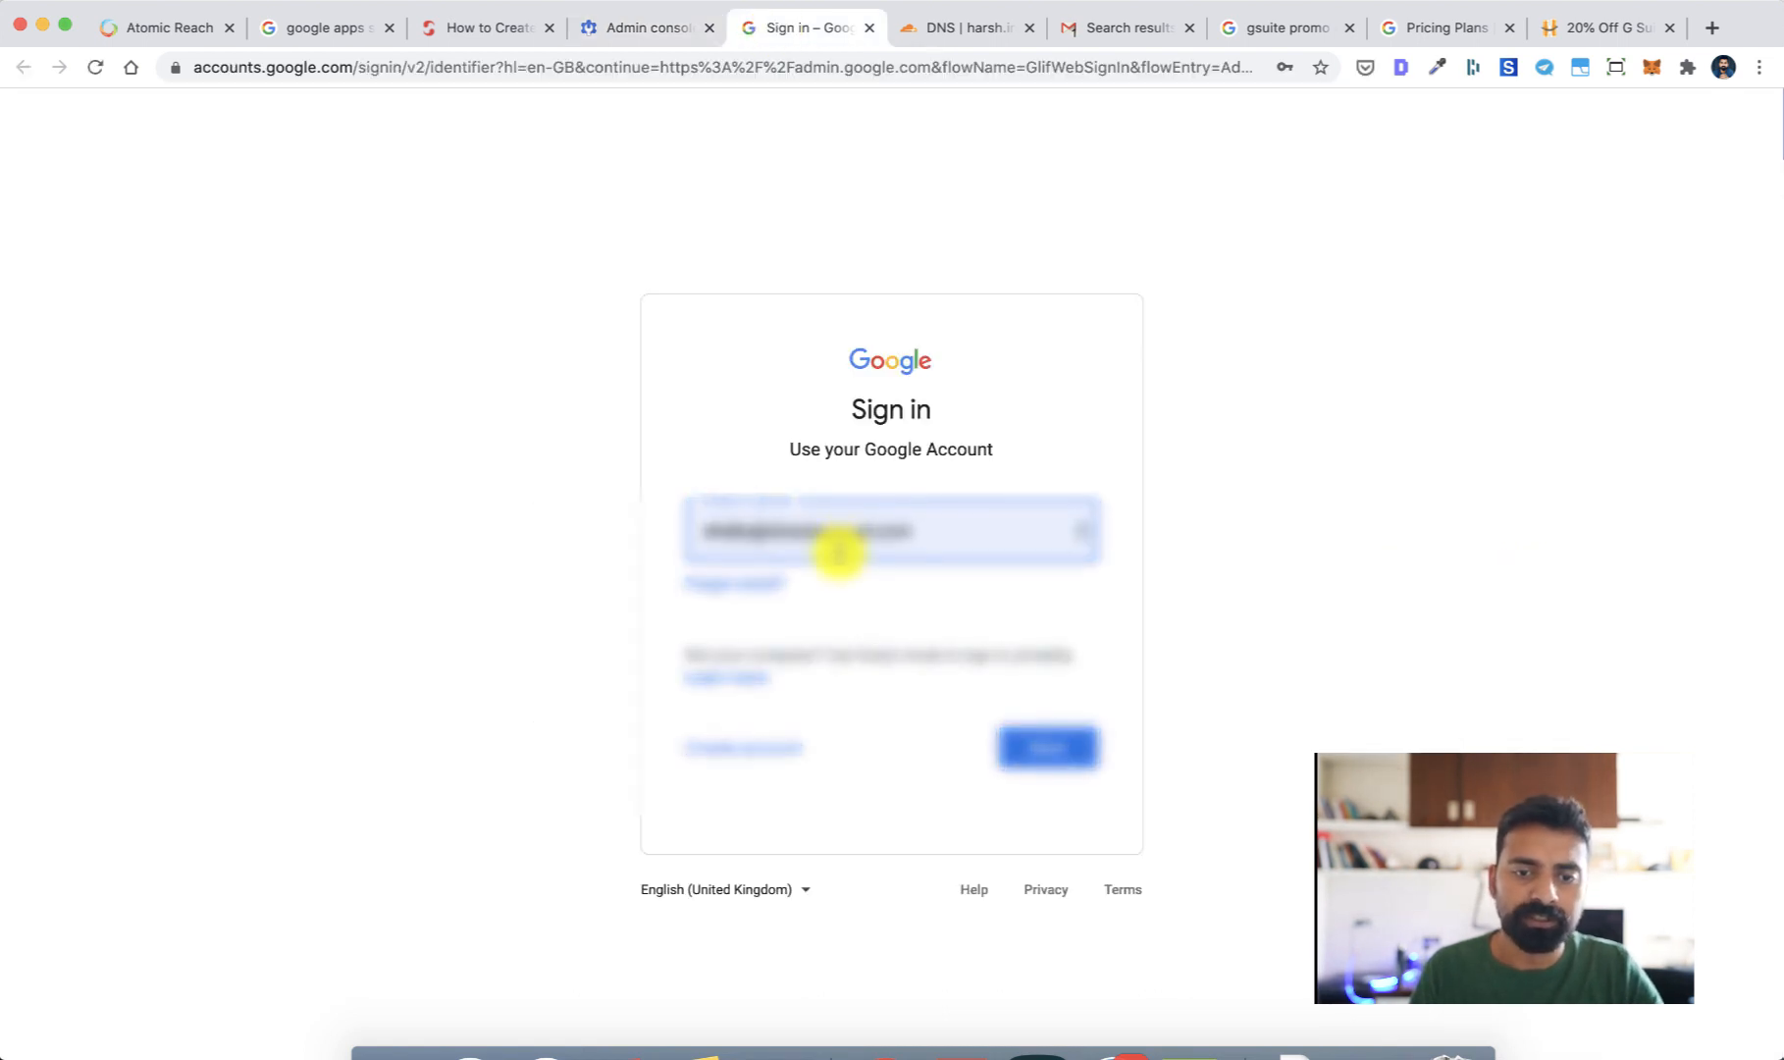
click(891, 531)
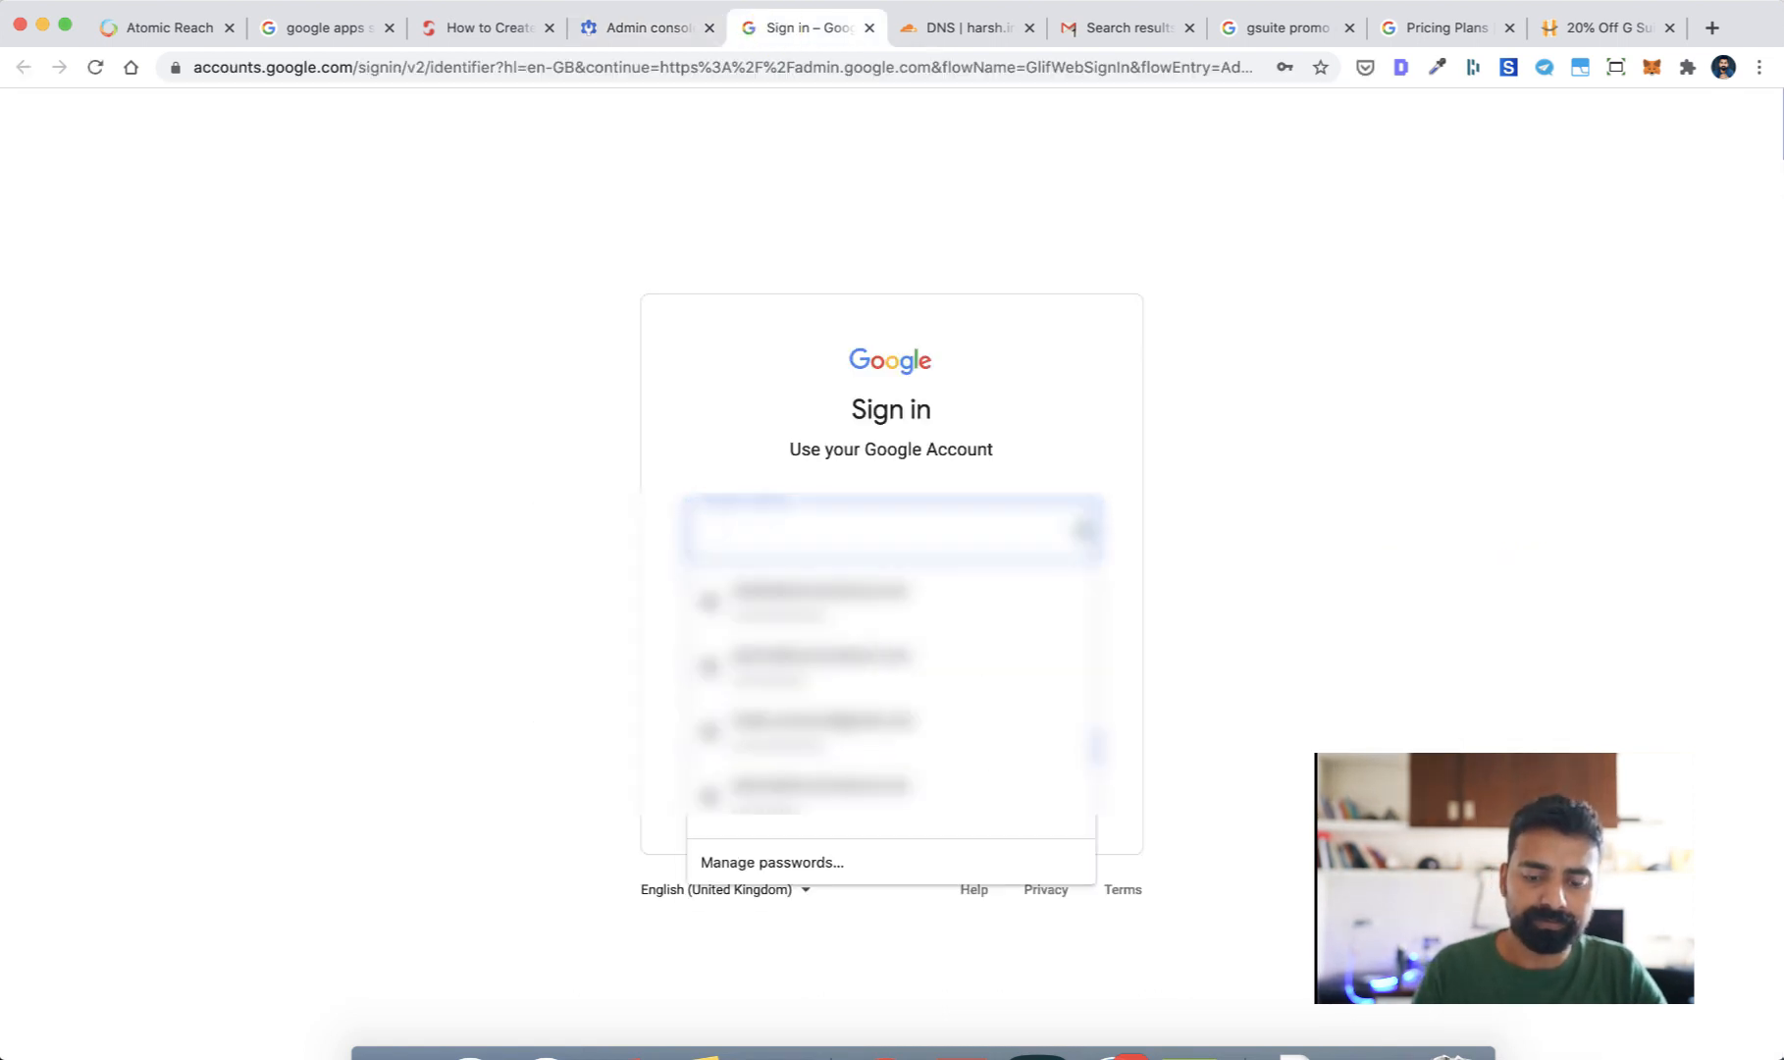
text(howdy)
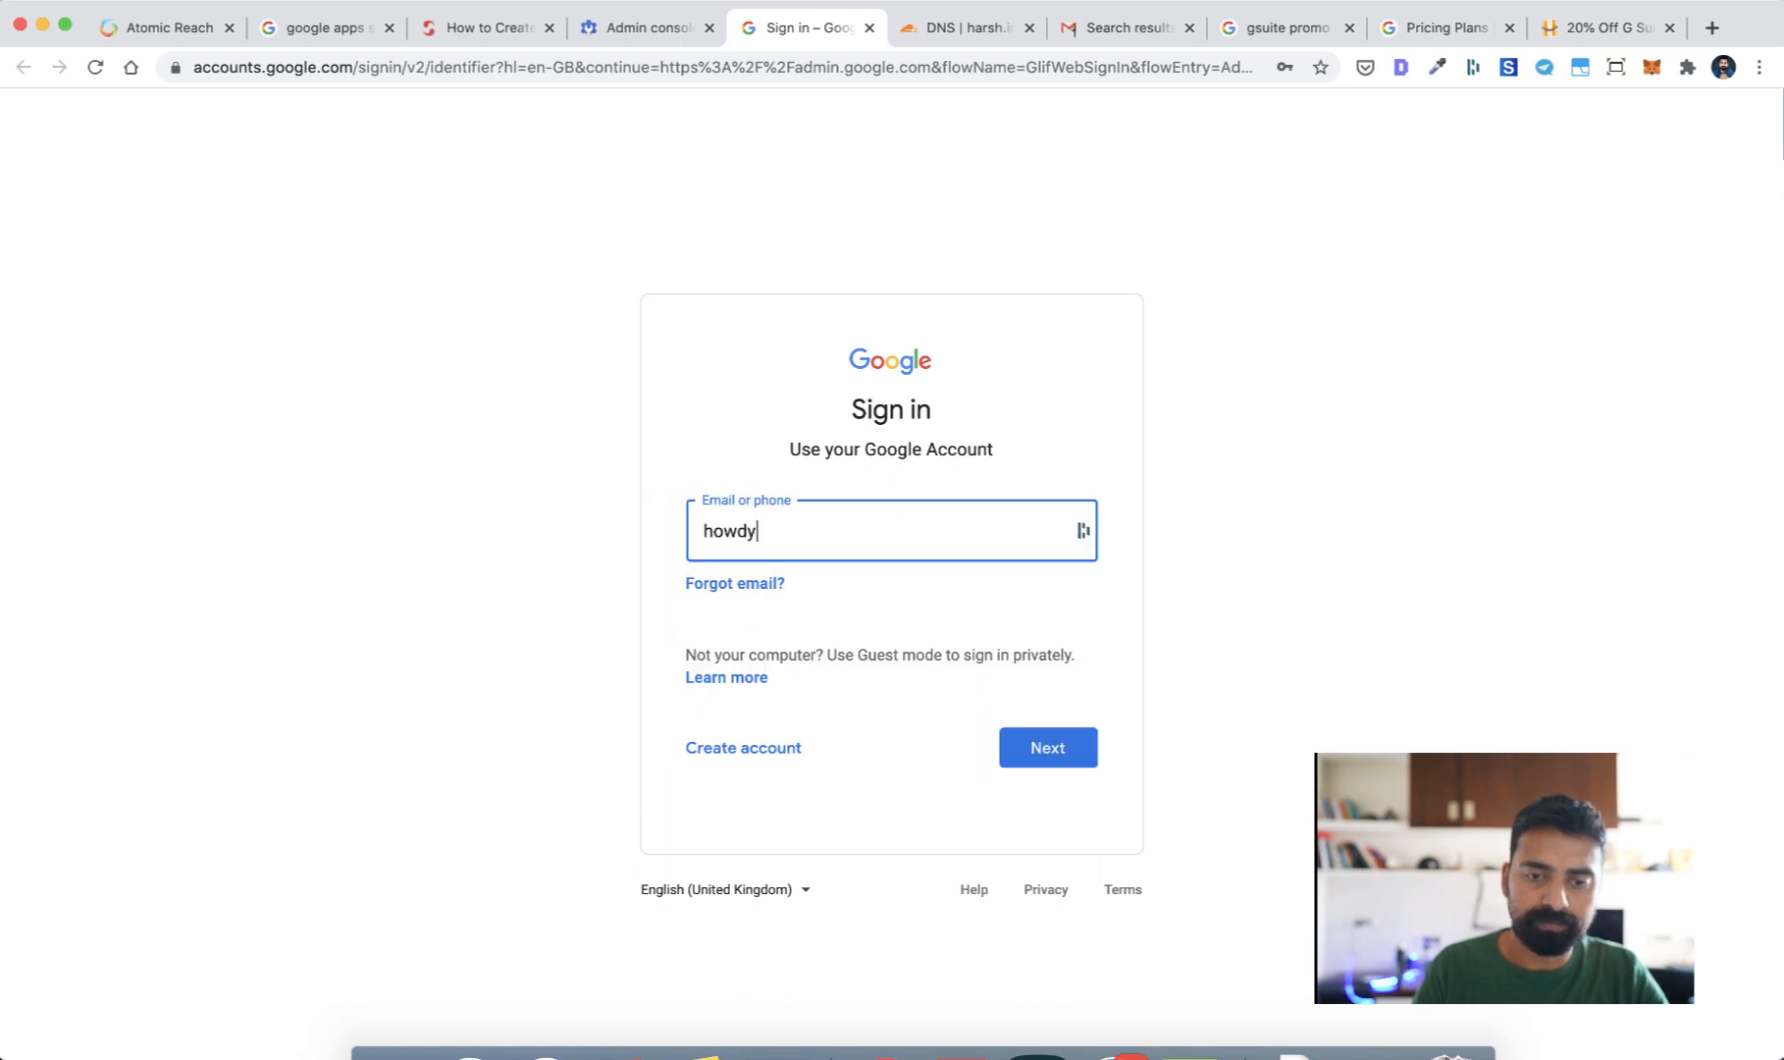